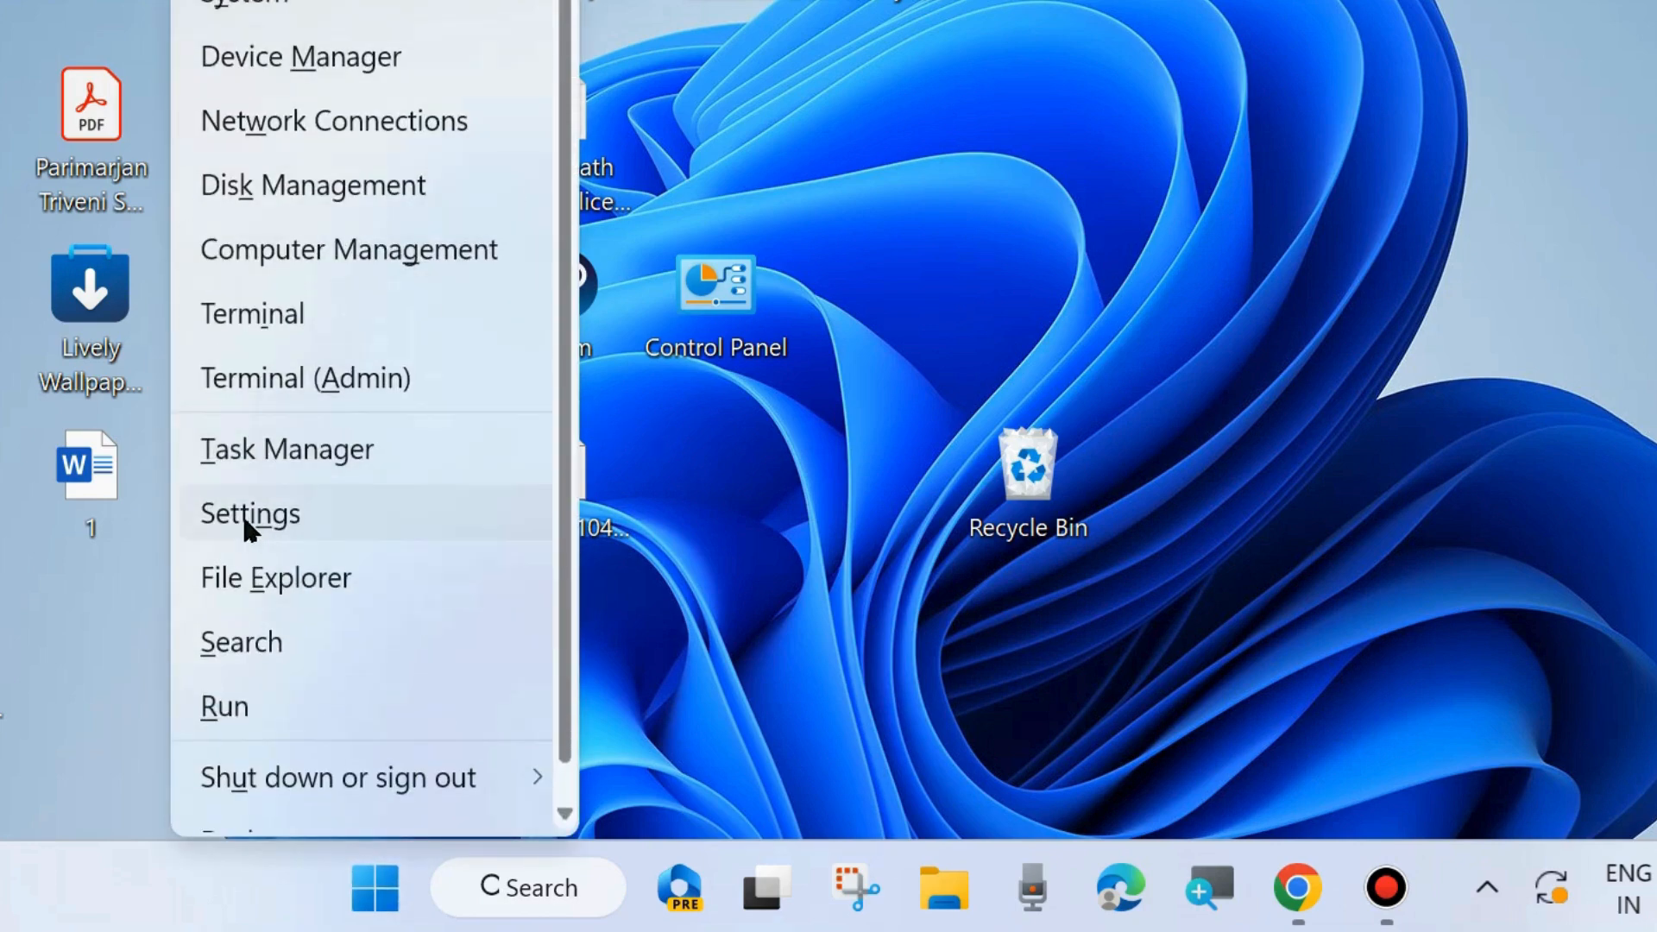
- Navigate Settings > System > Troubleshoot > Other troubleshooters and scroll to Windows Update
click(249, 513)
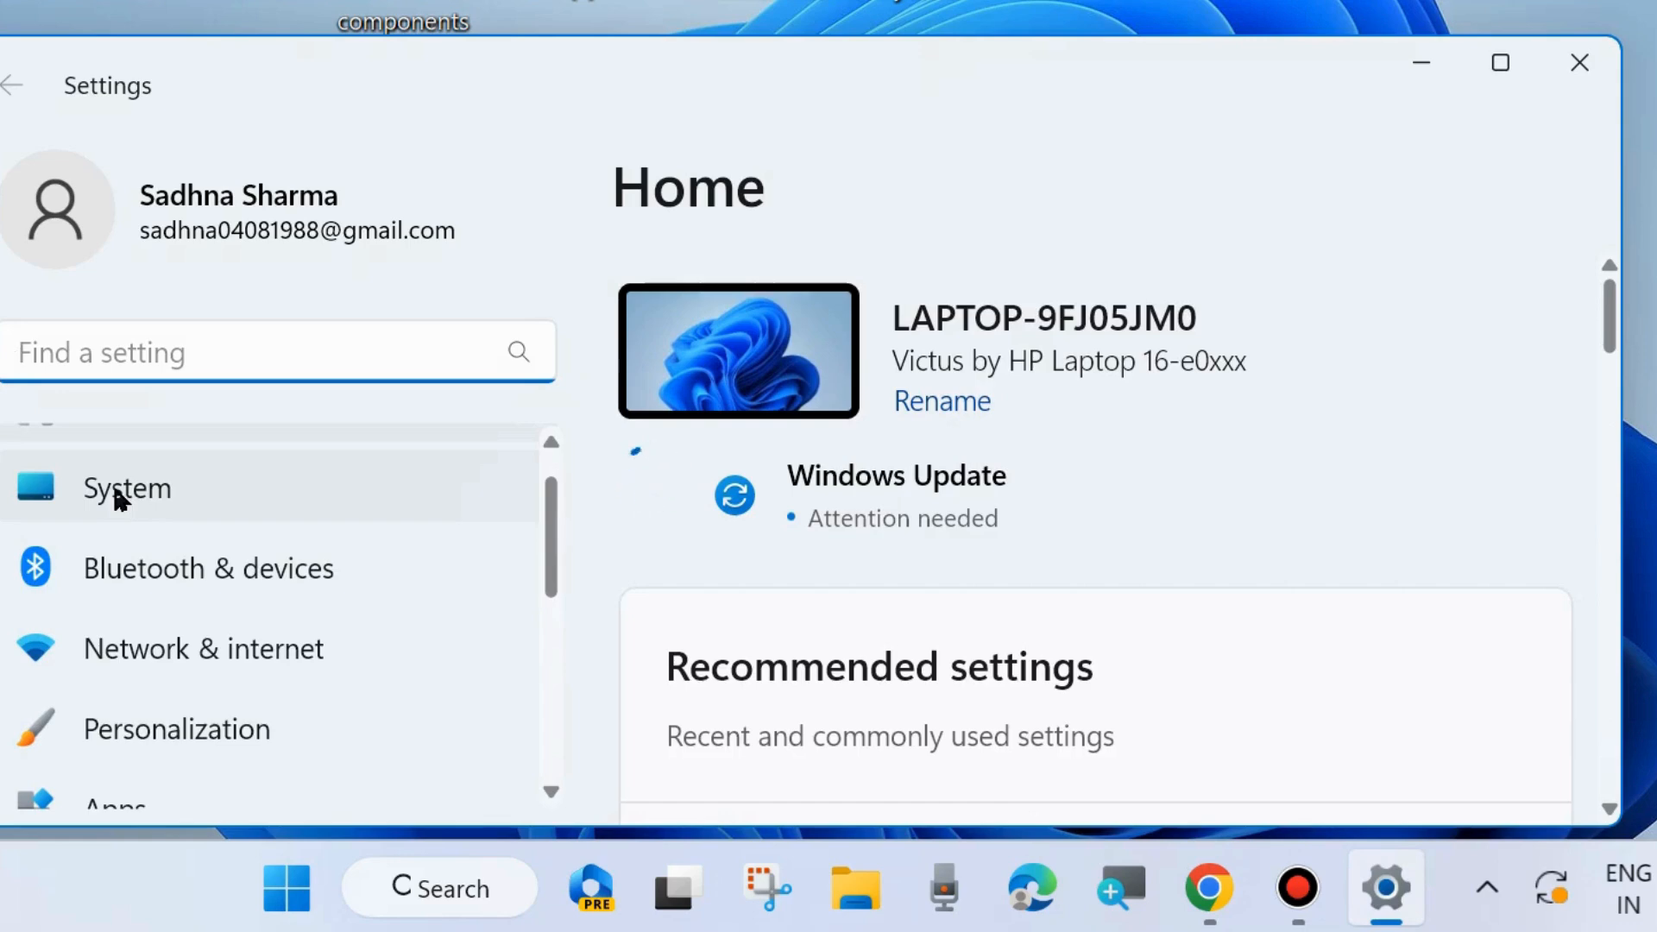
click(126, 486)
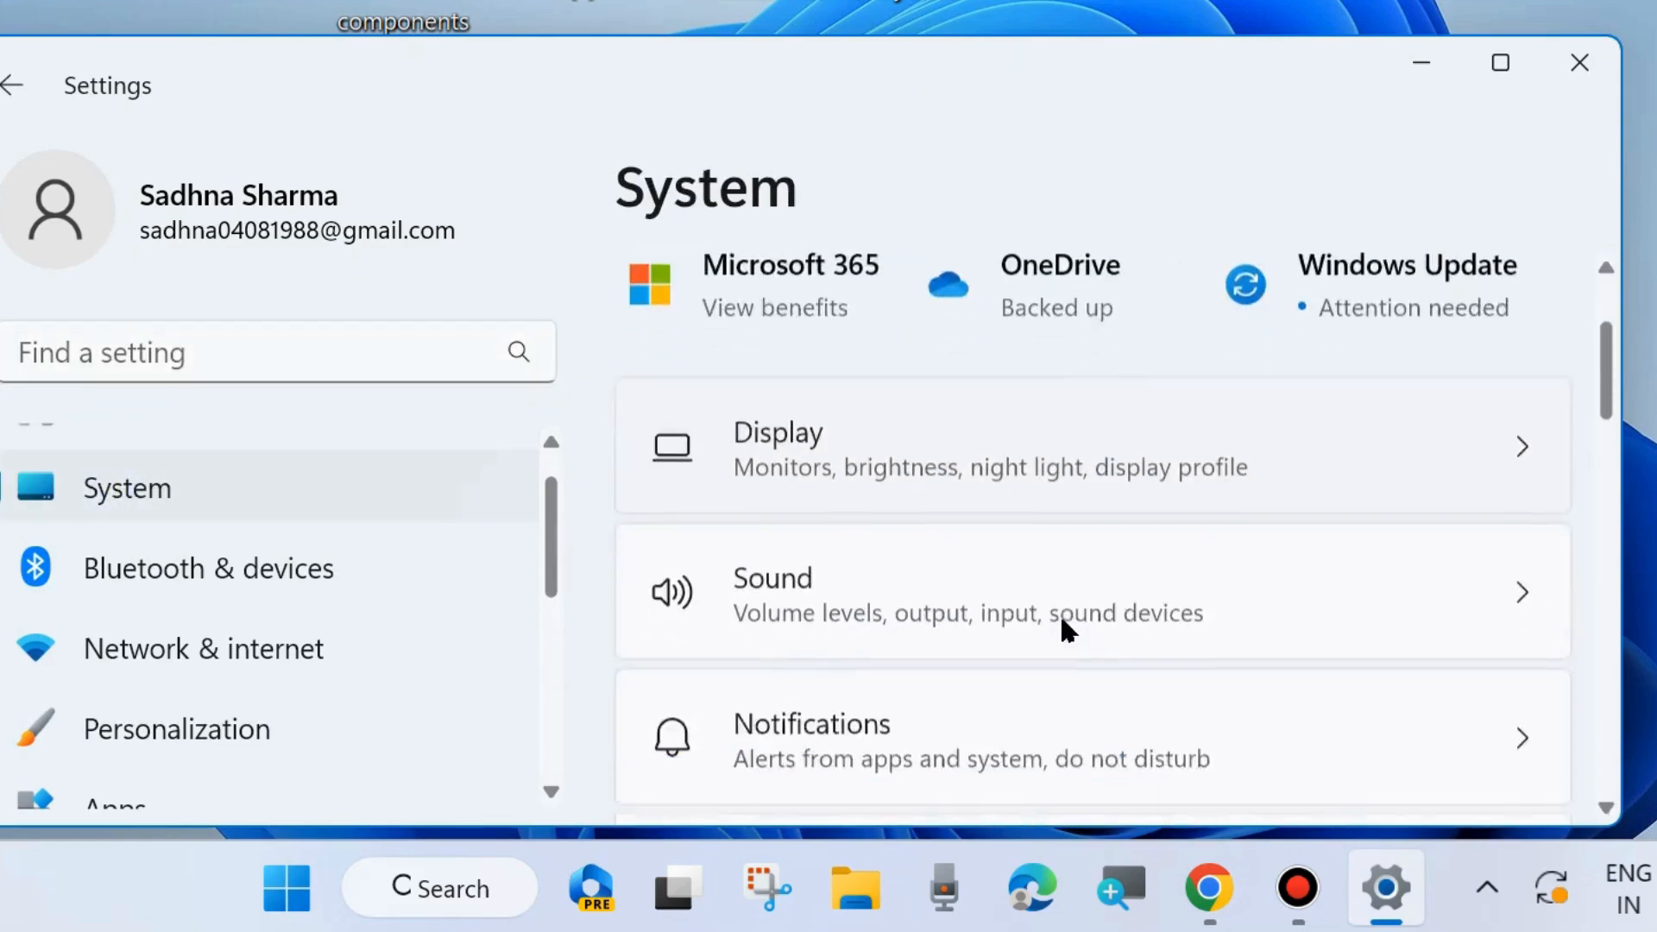
scroll(down, 3)
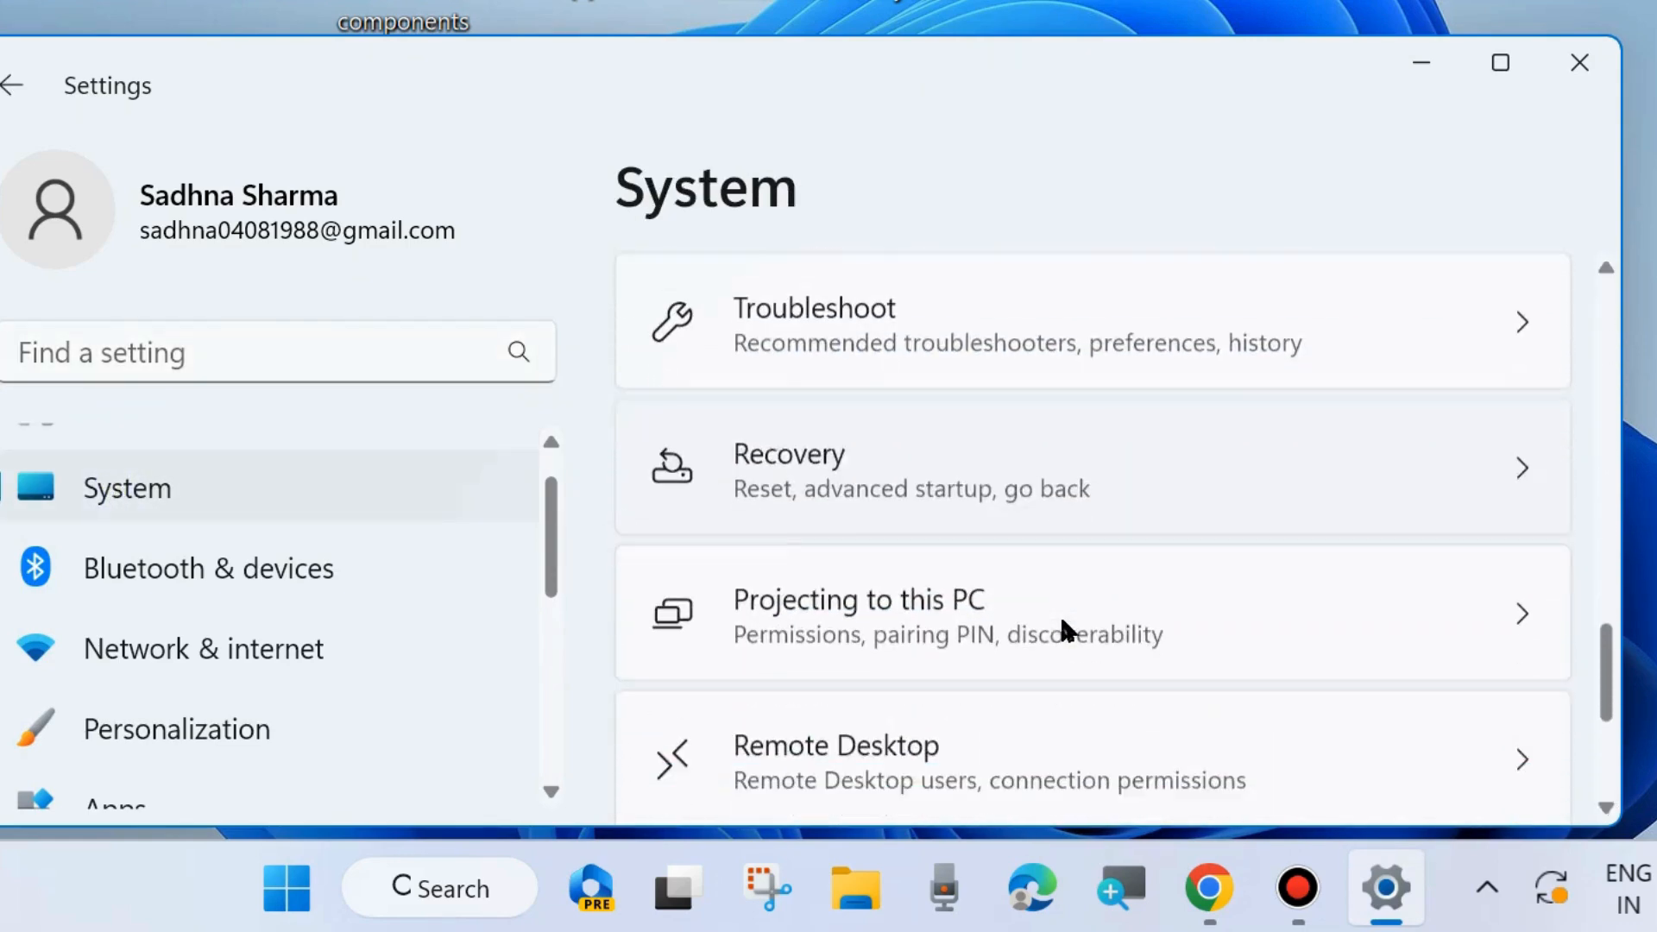
click(813, 324)
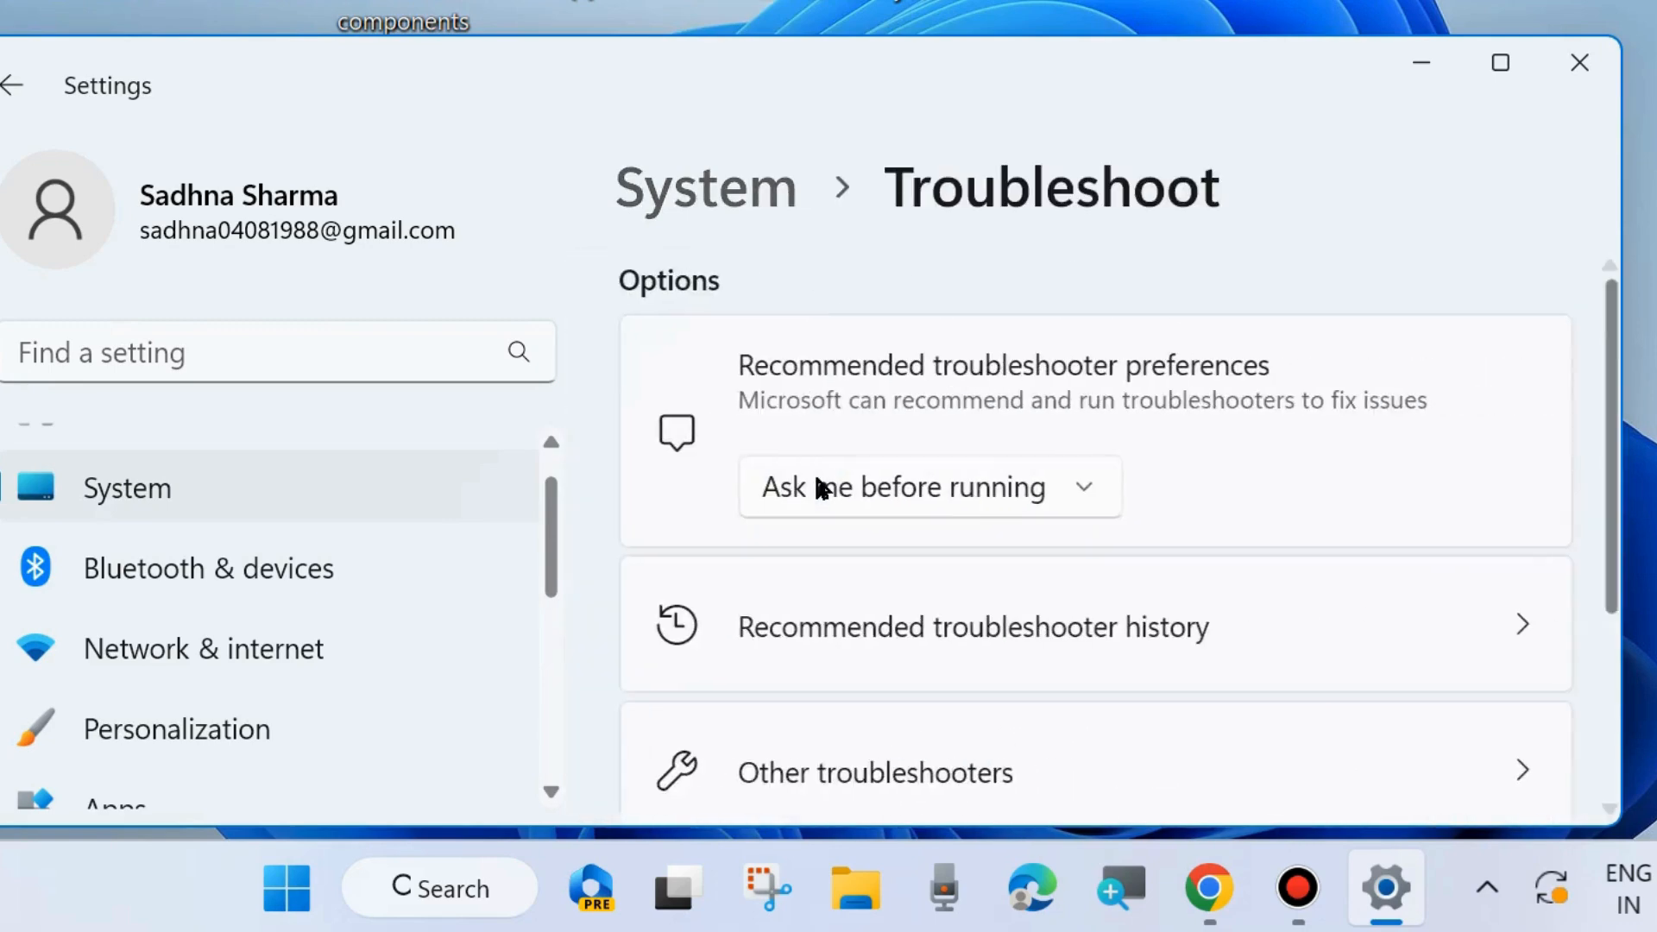
click(873, 774)
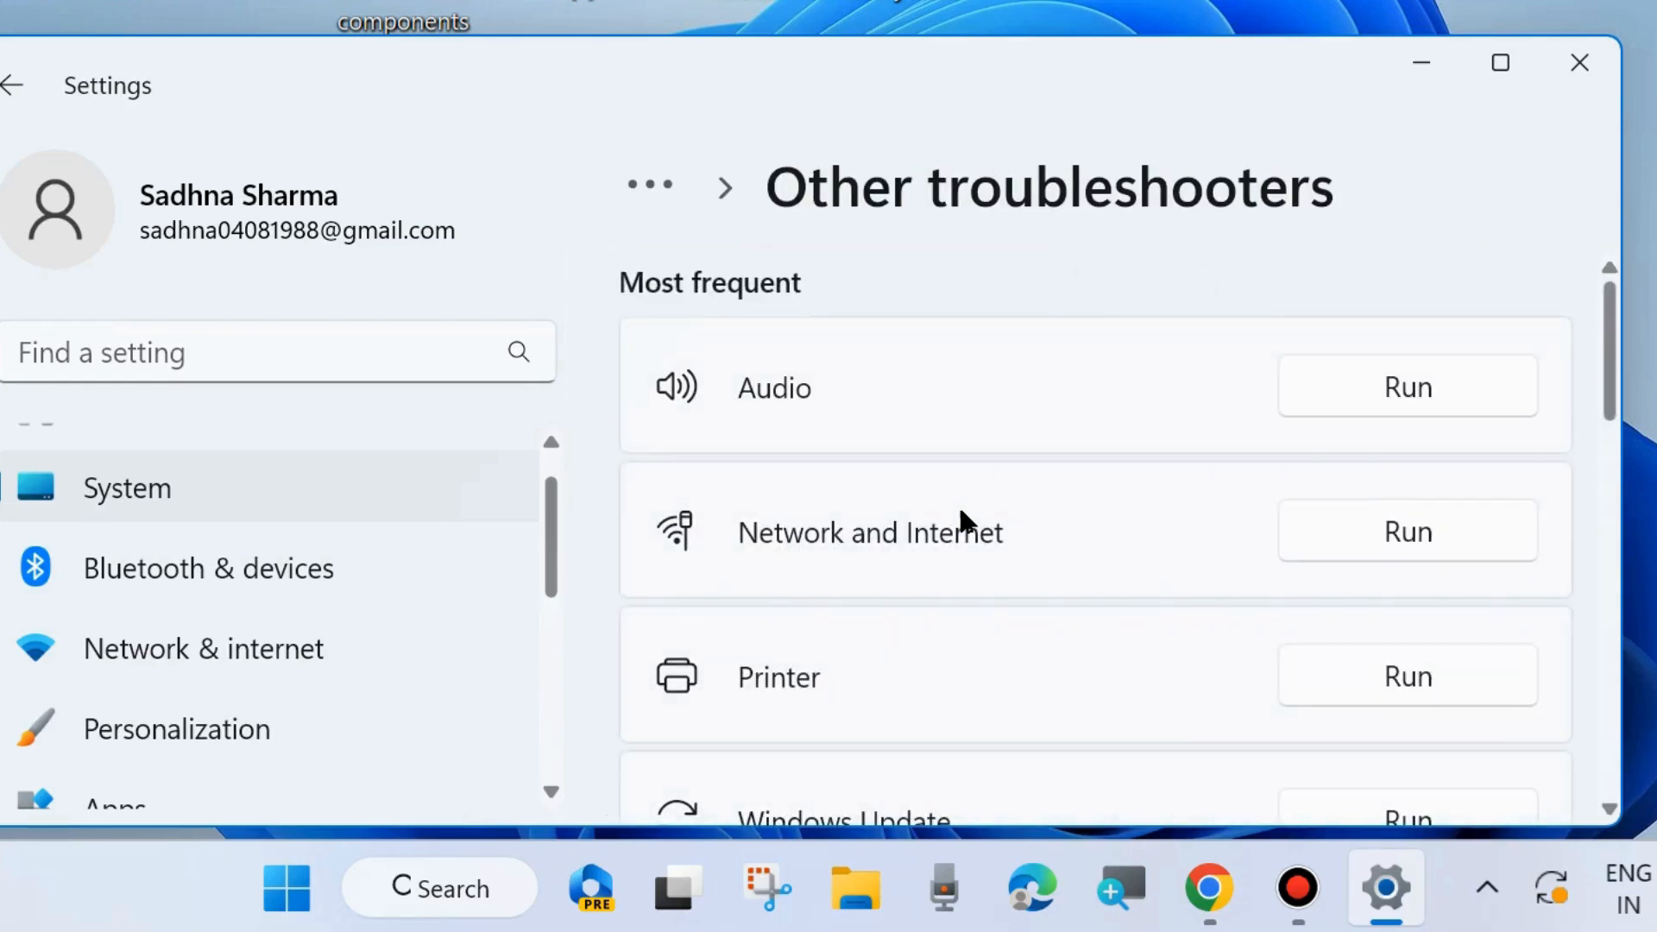
scroll(down, 3)
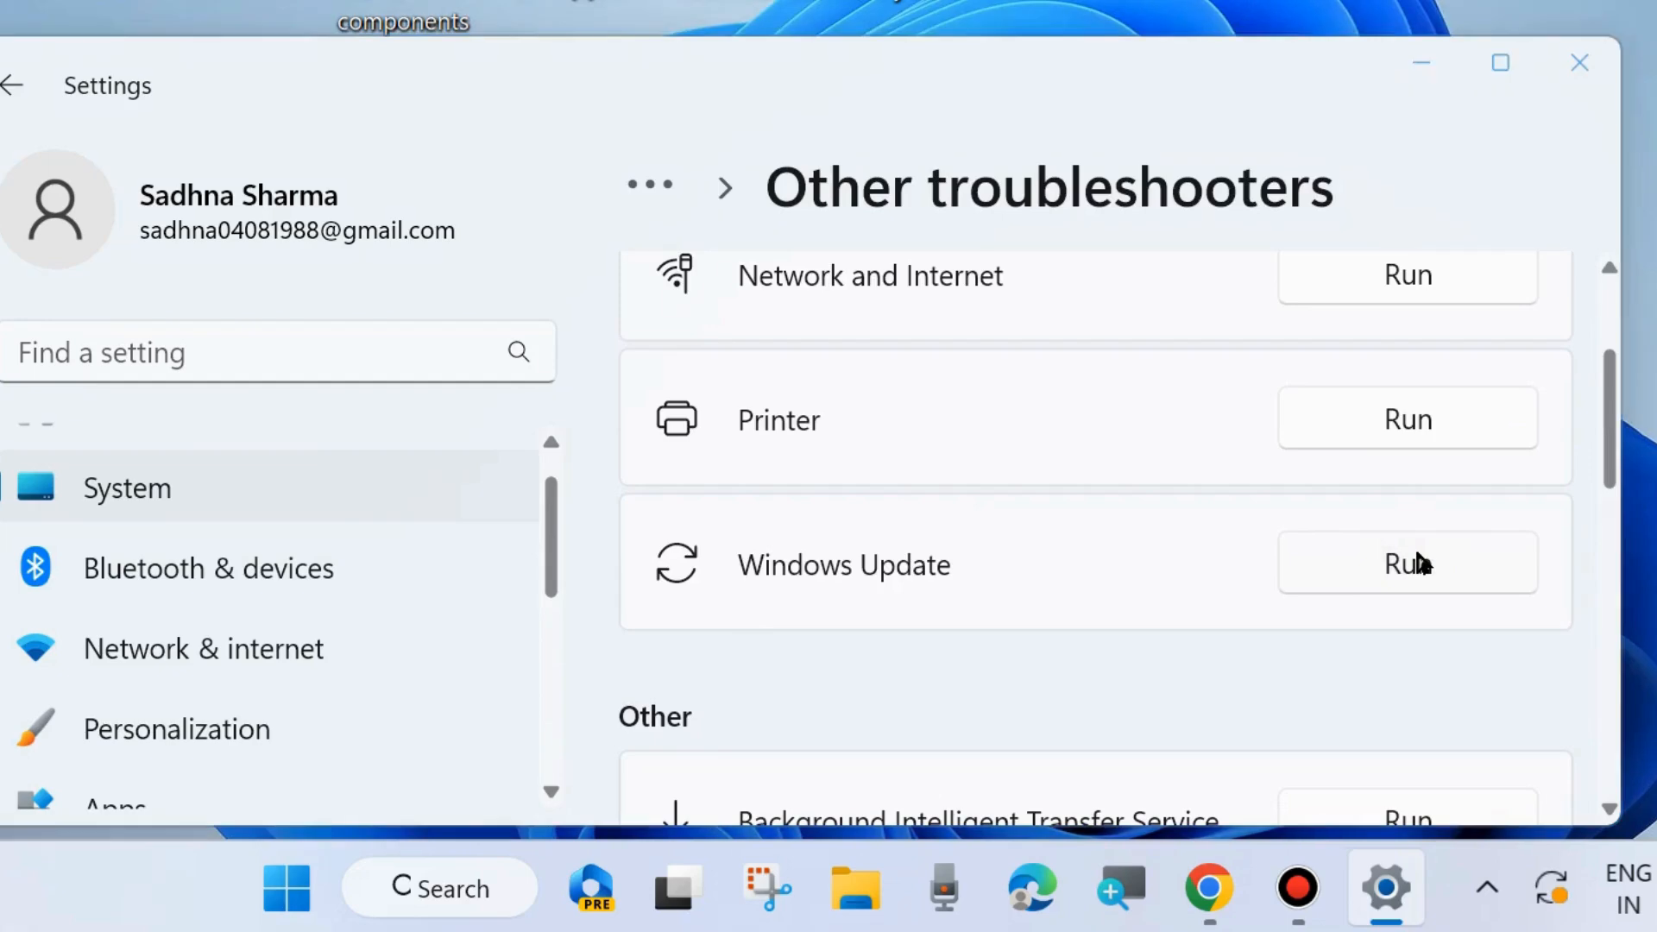
- Run the Windows Update troubleshooter, let it detect problems, then close it
click(1407, 561)
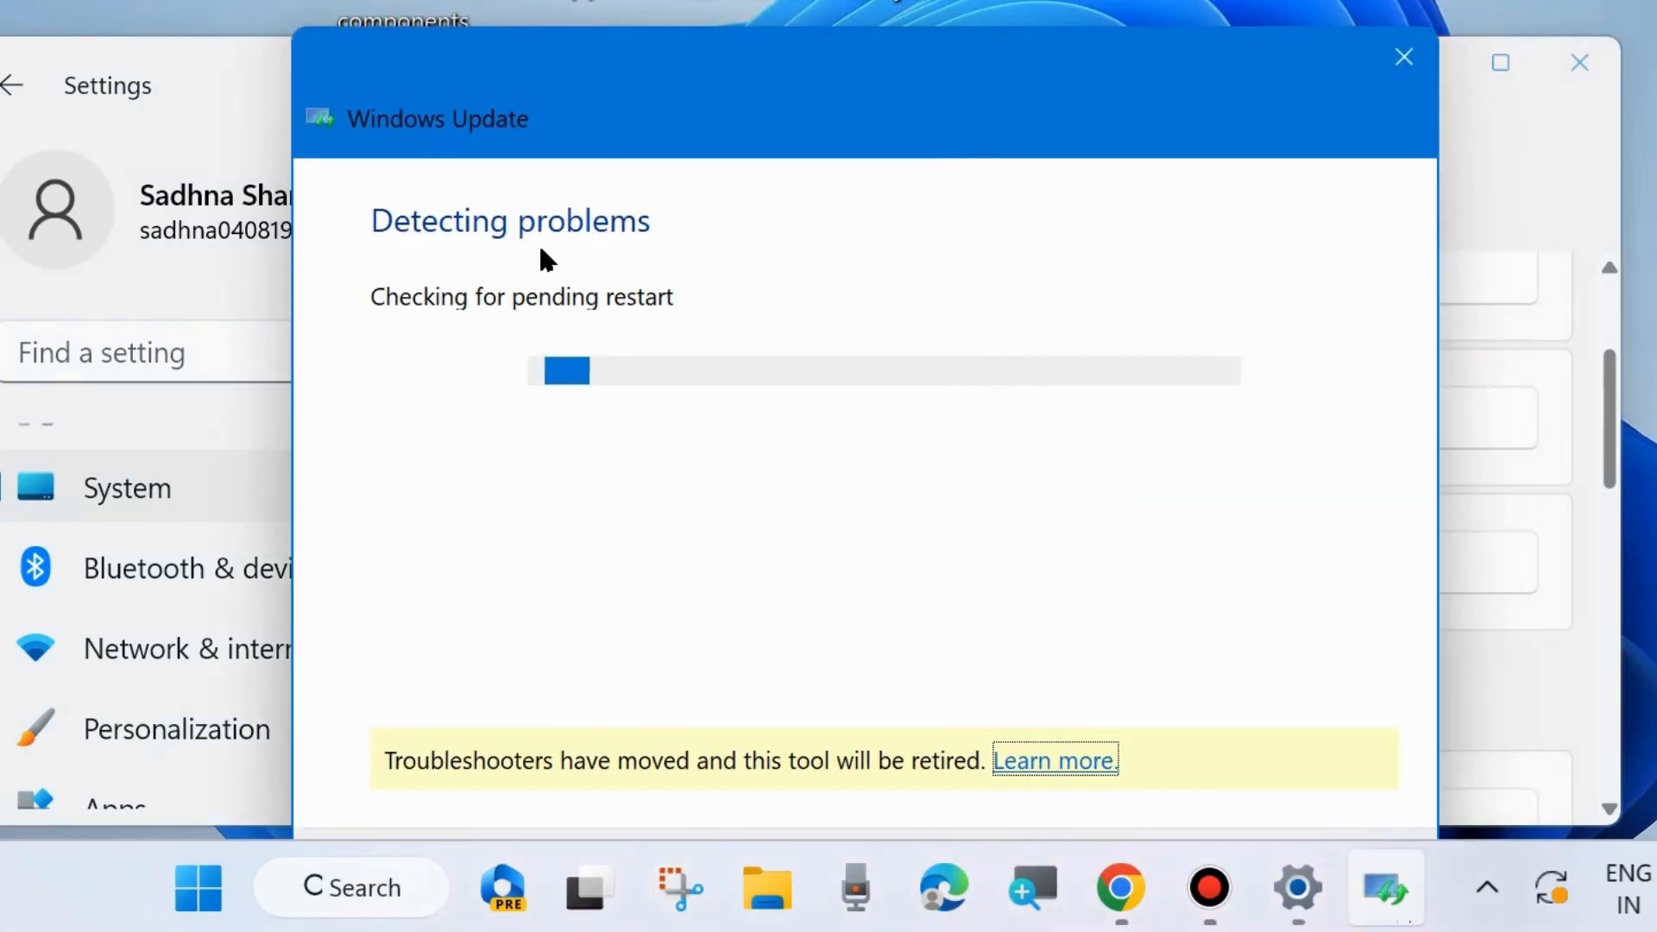
mouse_move(765, 270)
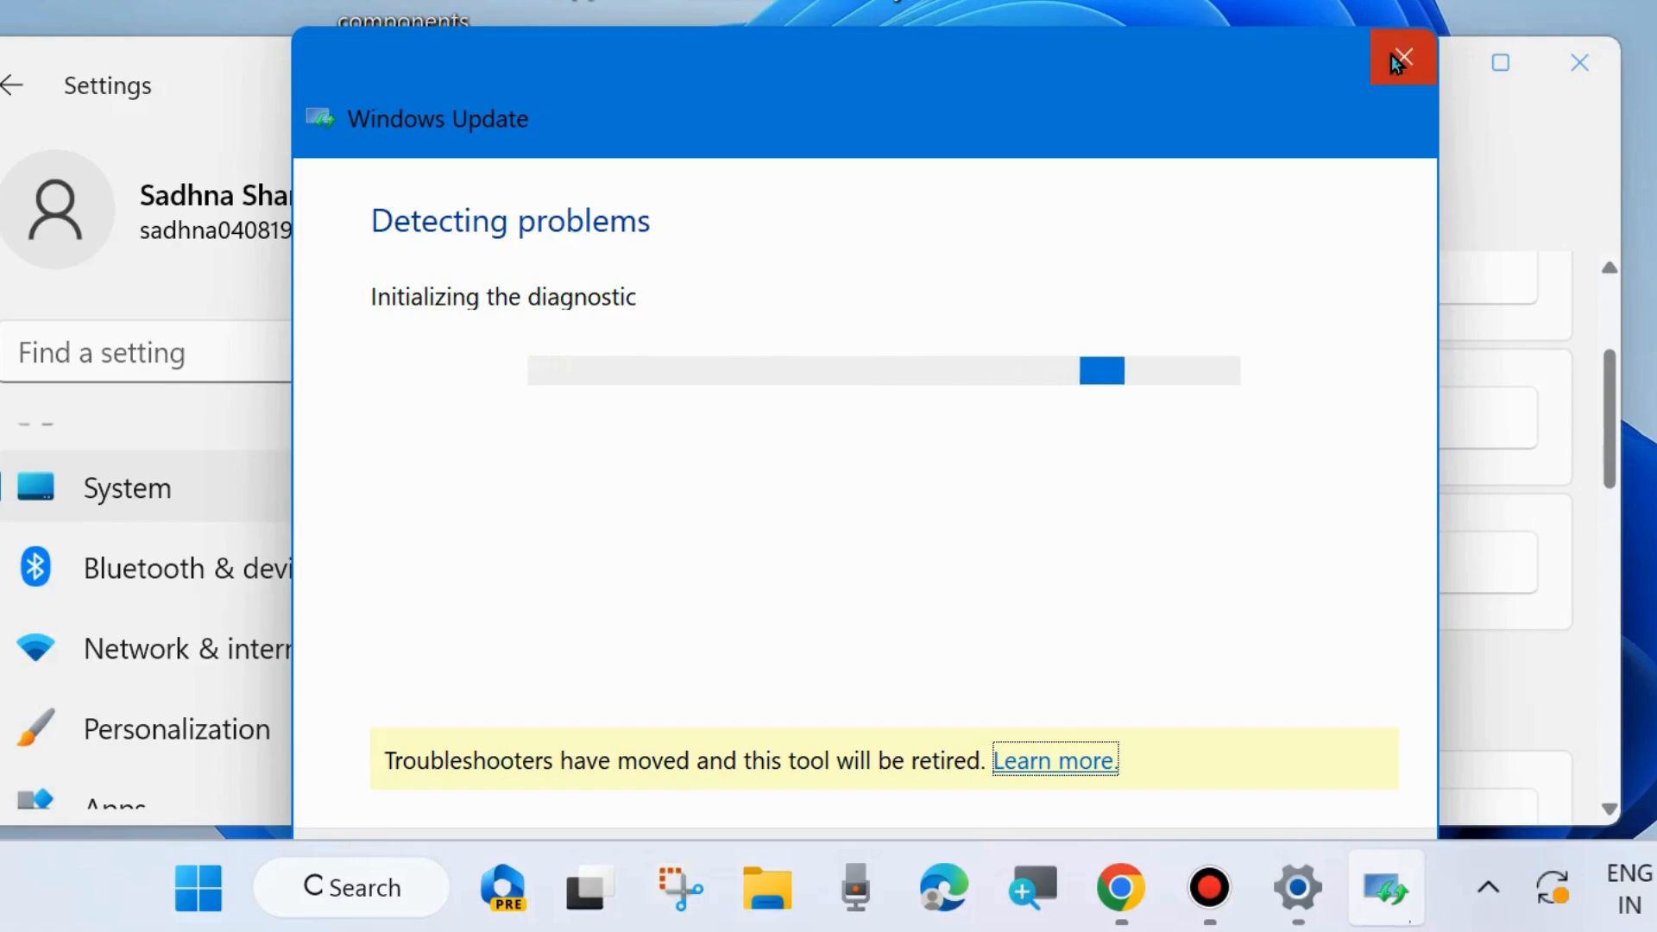
click(1402, 55)
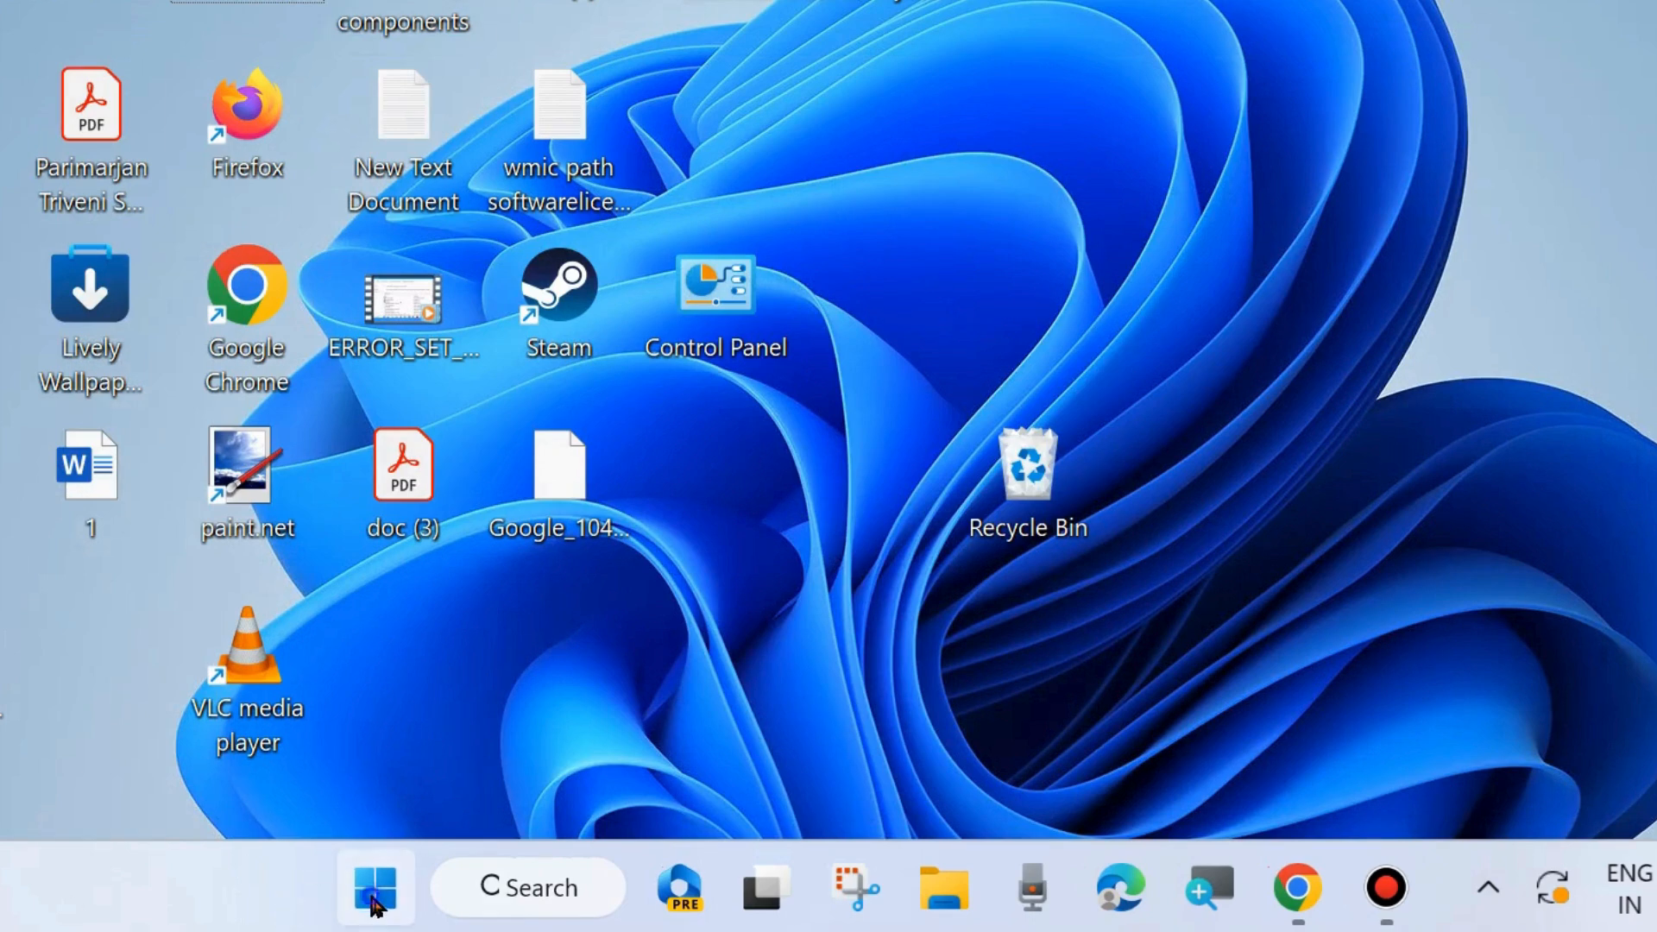
- Launch services.msc from the Run dialog to bring up the Services console
right_click(373, 887)
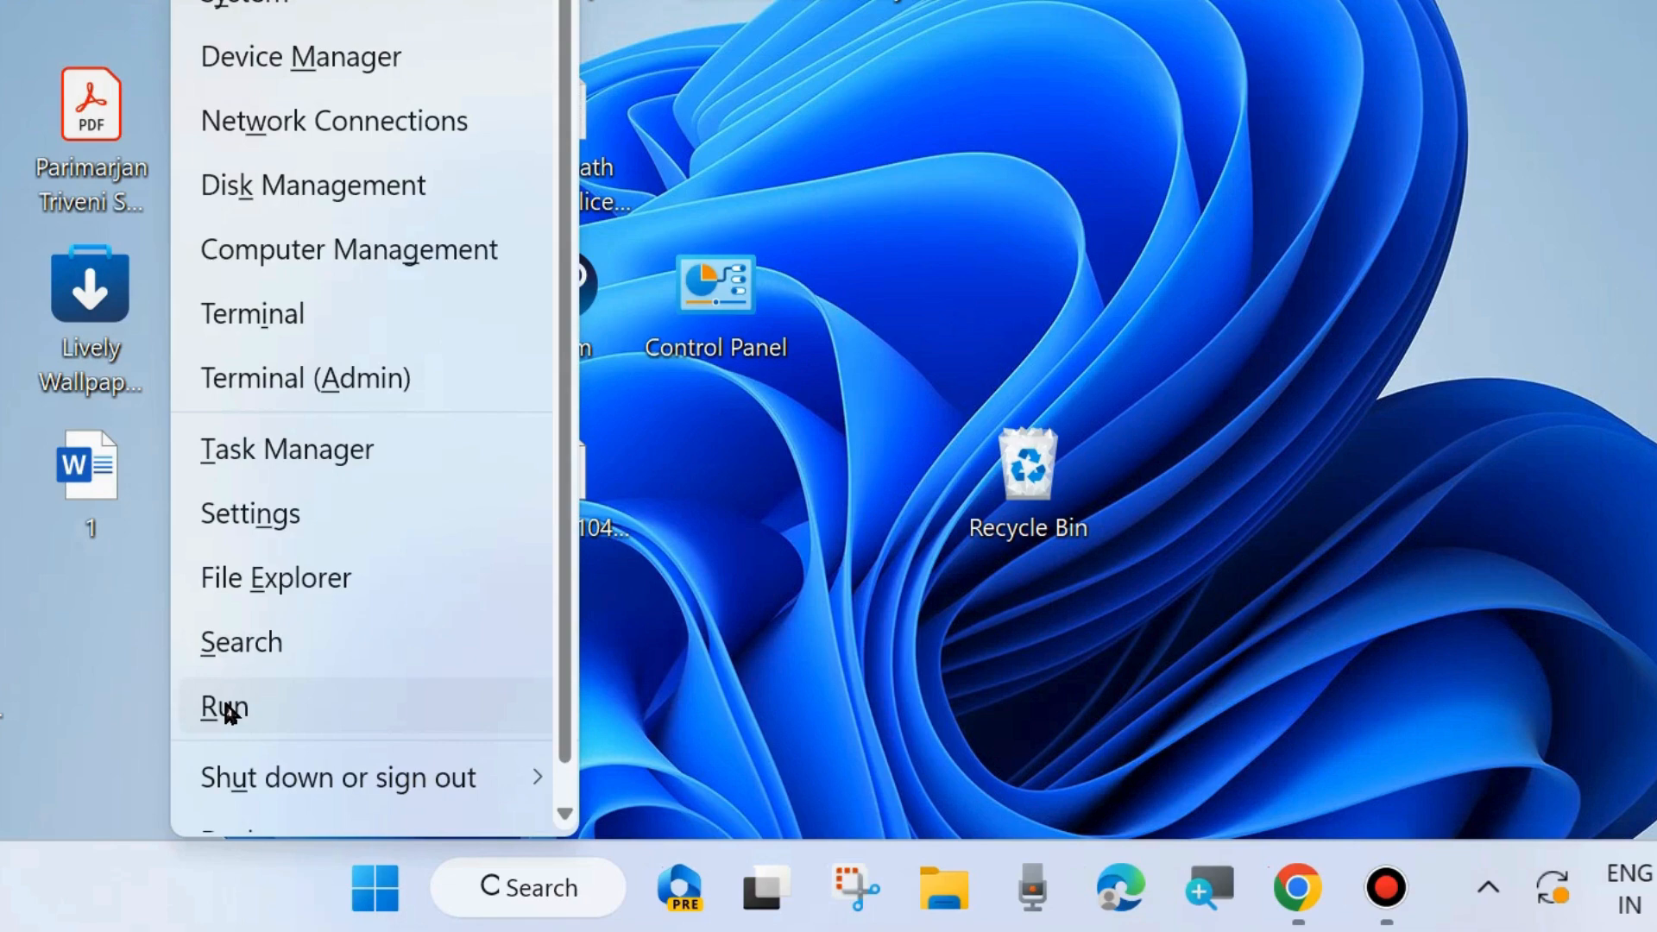
click(223, 706)
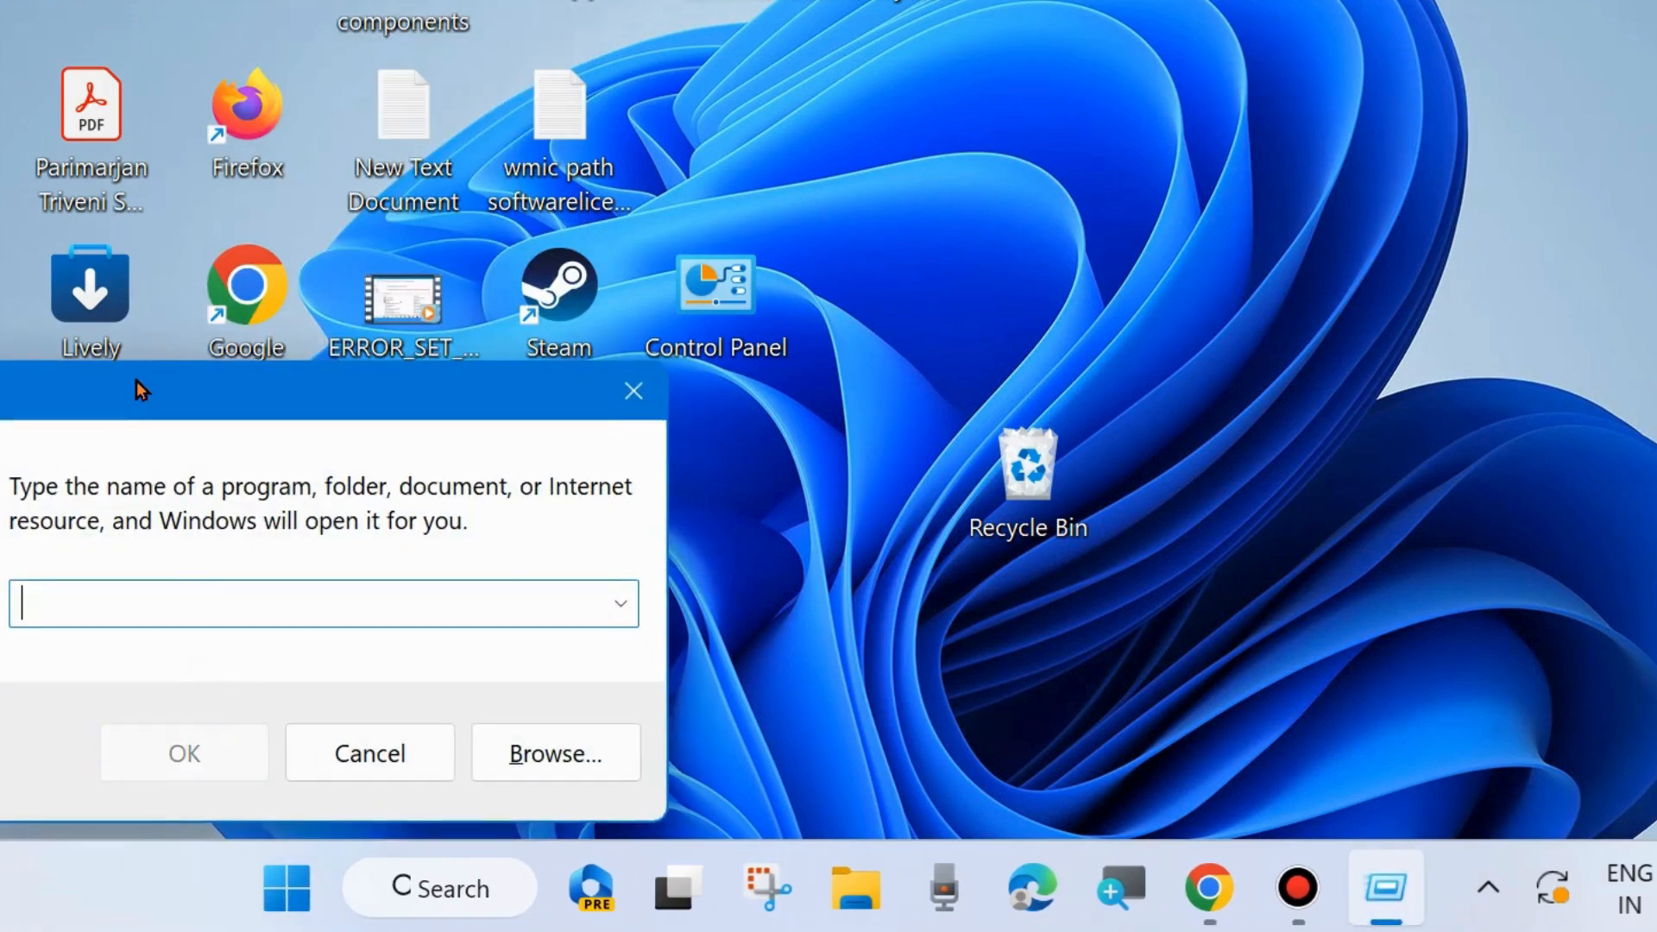
text(s)
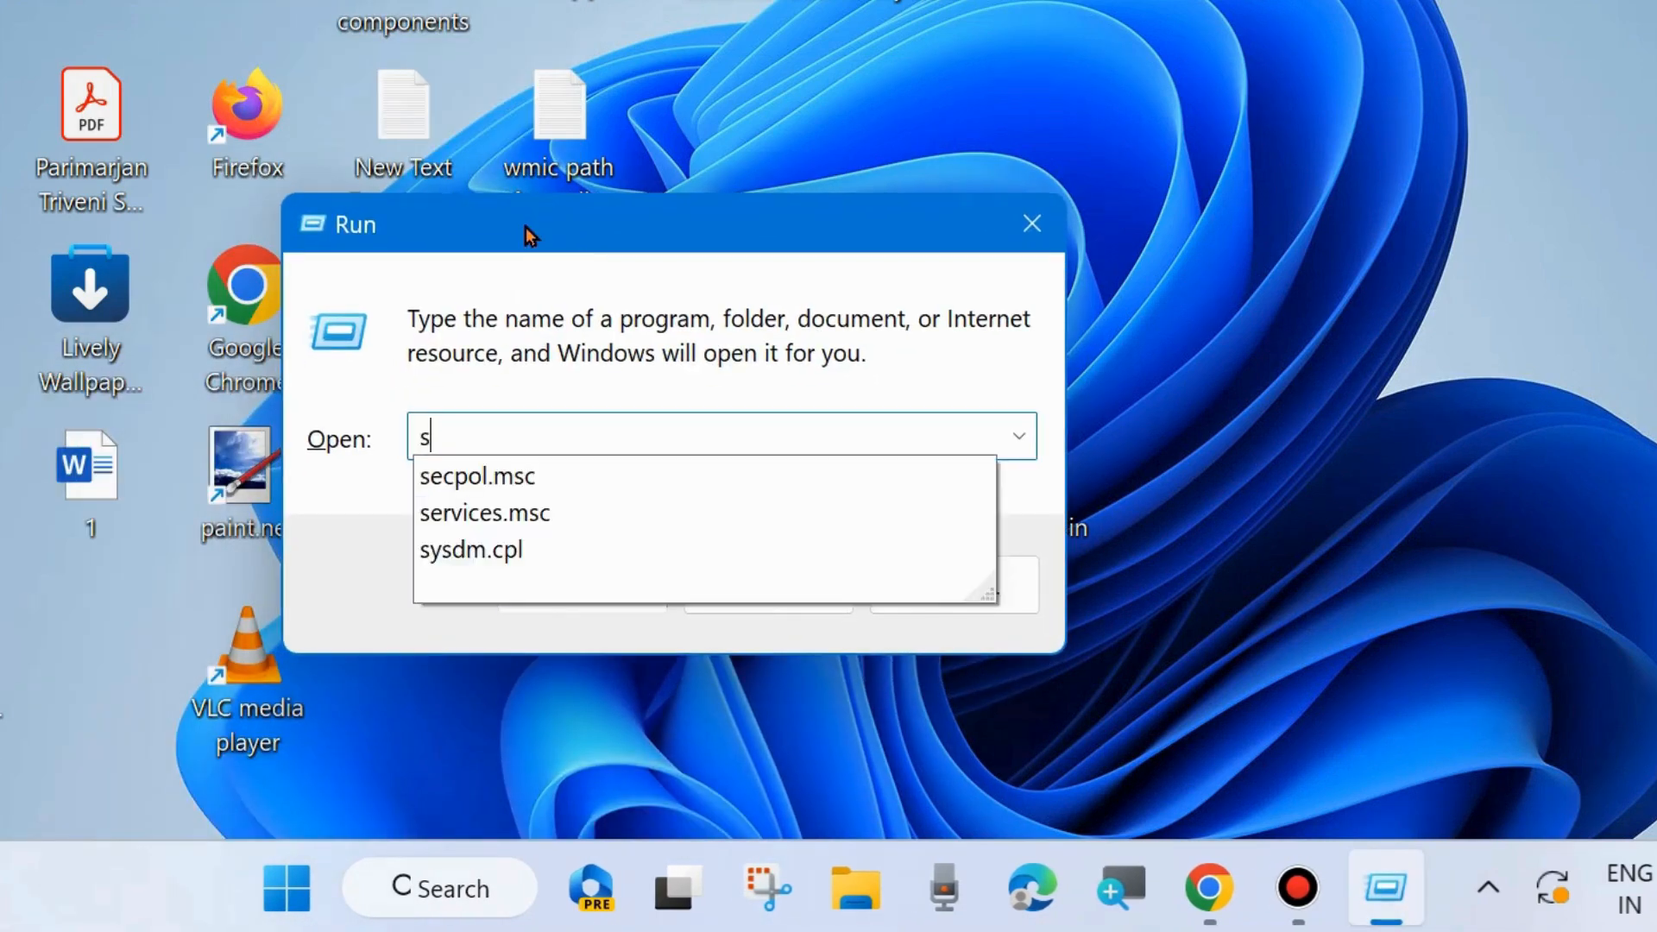
text(ervices.msc)
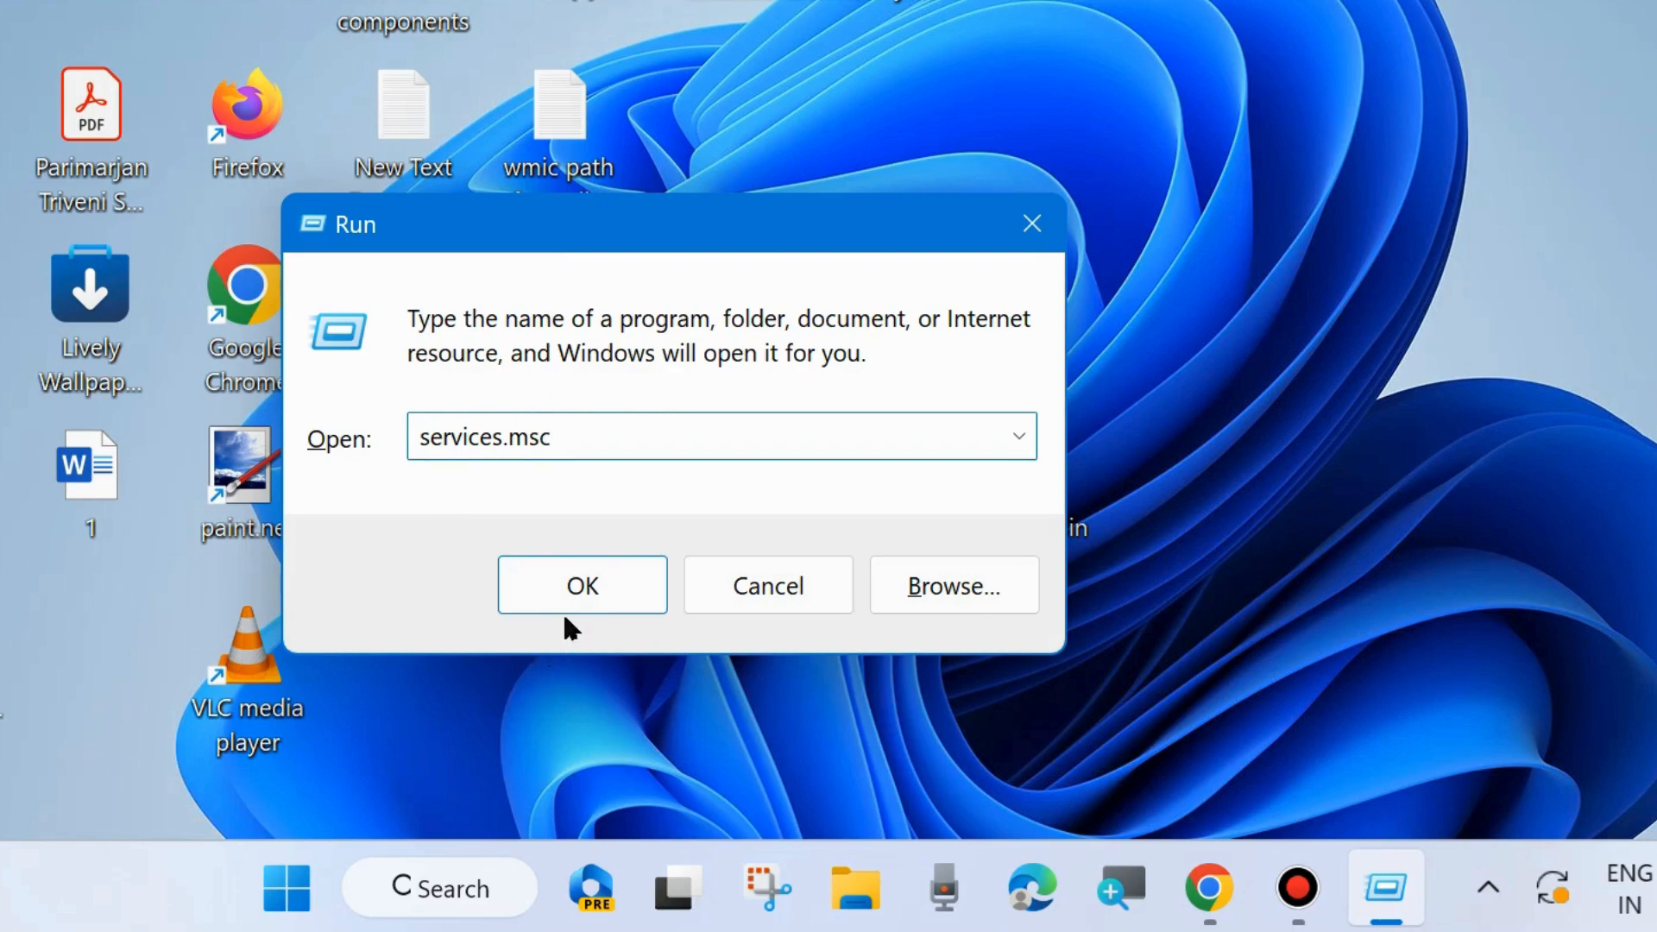
click(582, 585)
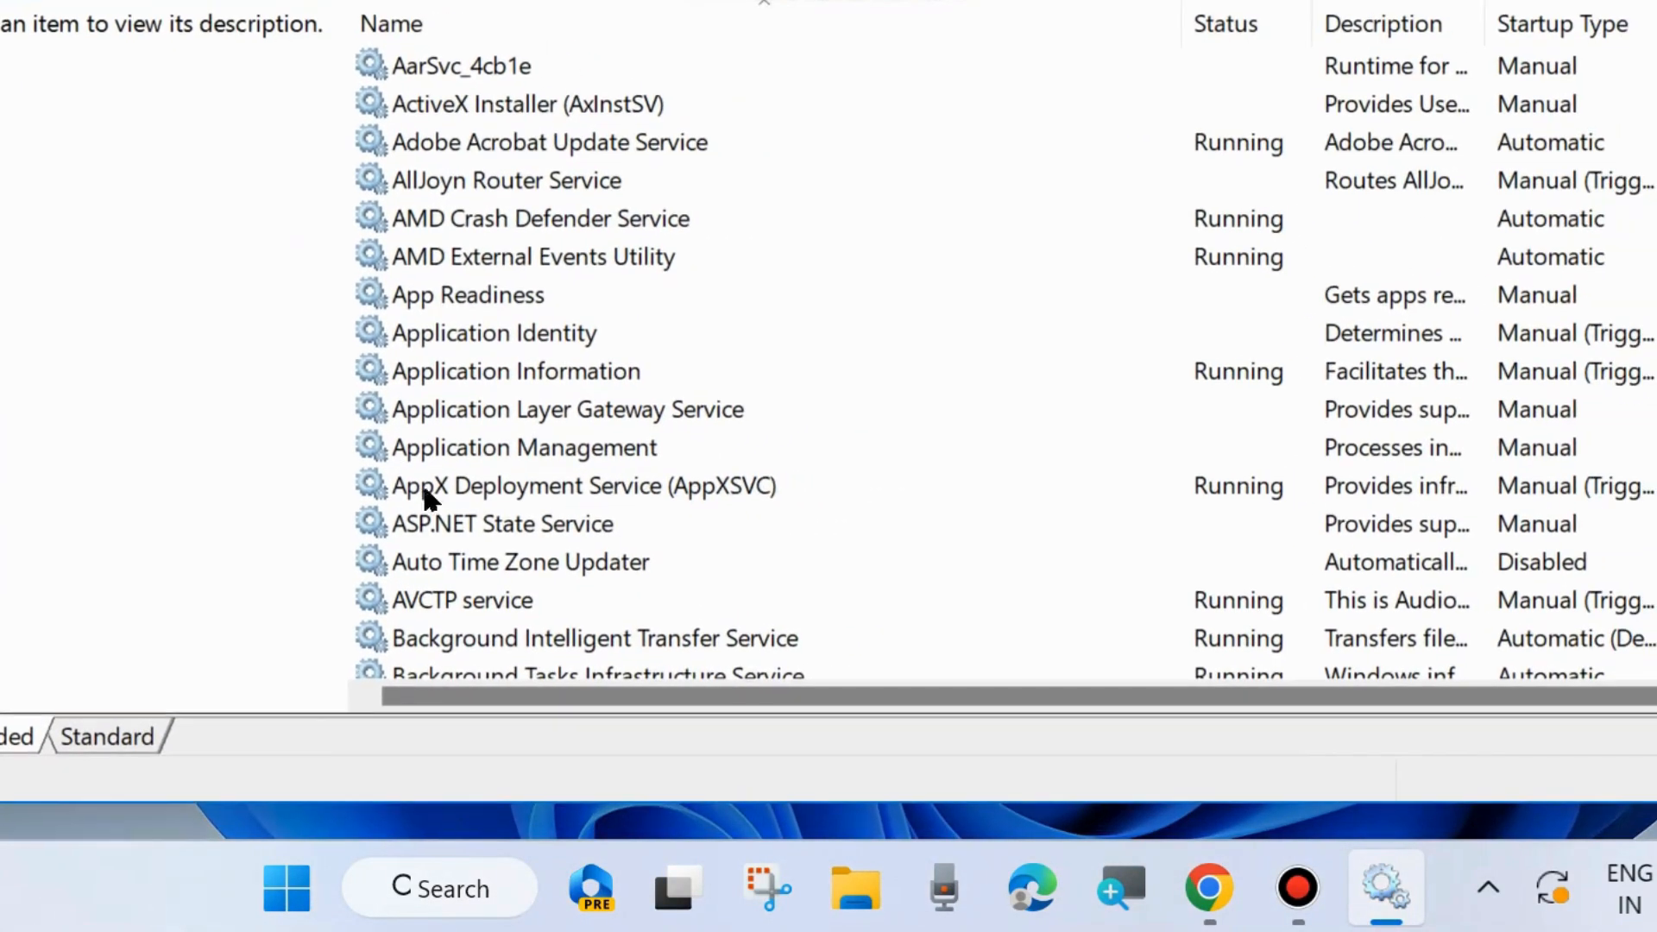
- Restart the Background Intelligent Transfer Service from its context menu
scroll(down, 3)
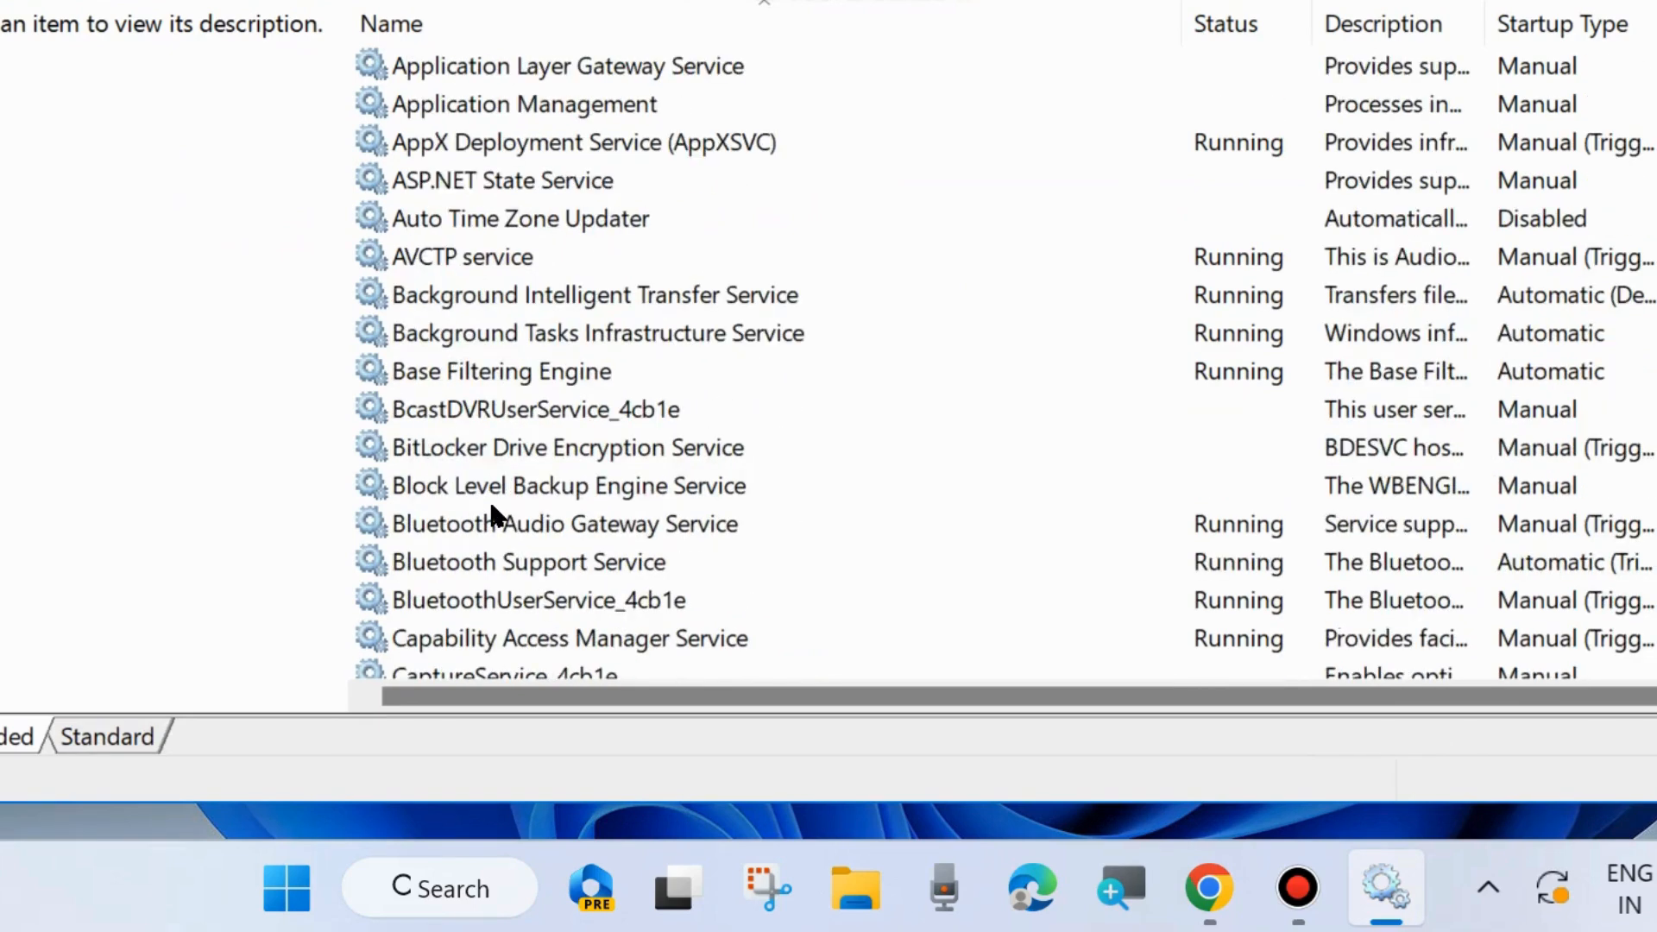
mouse_move(488, 307)
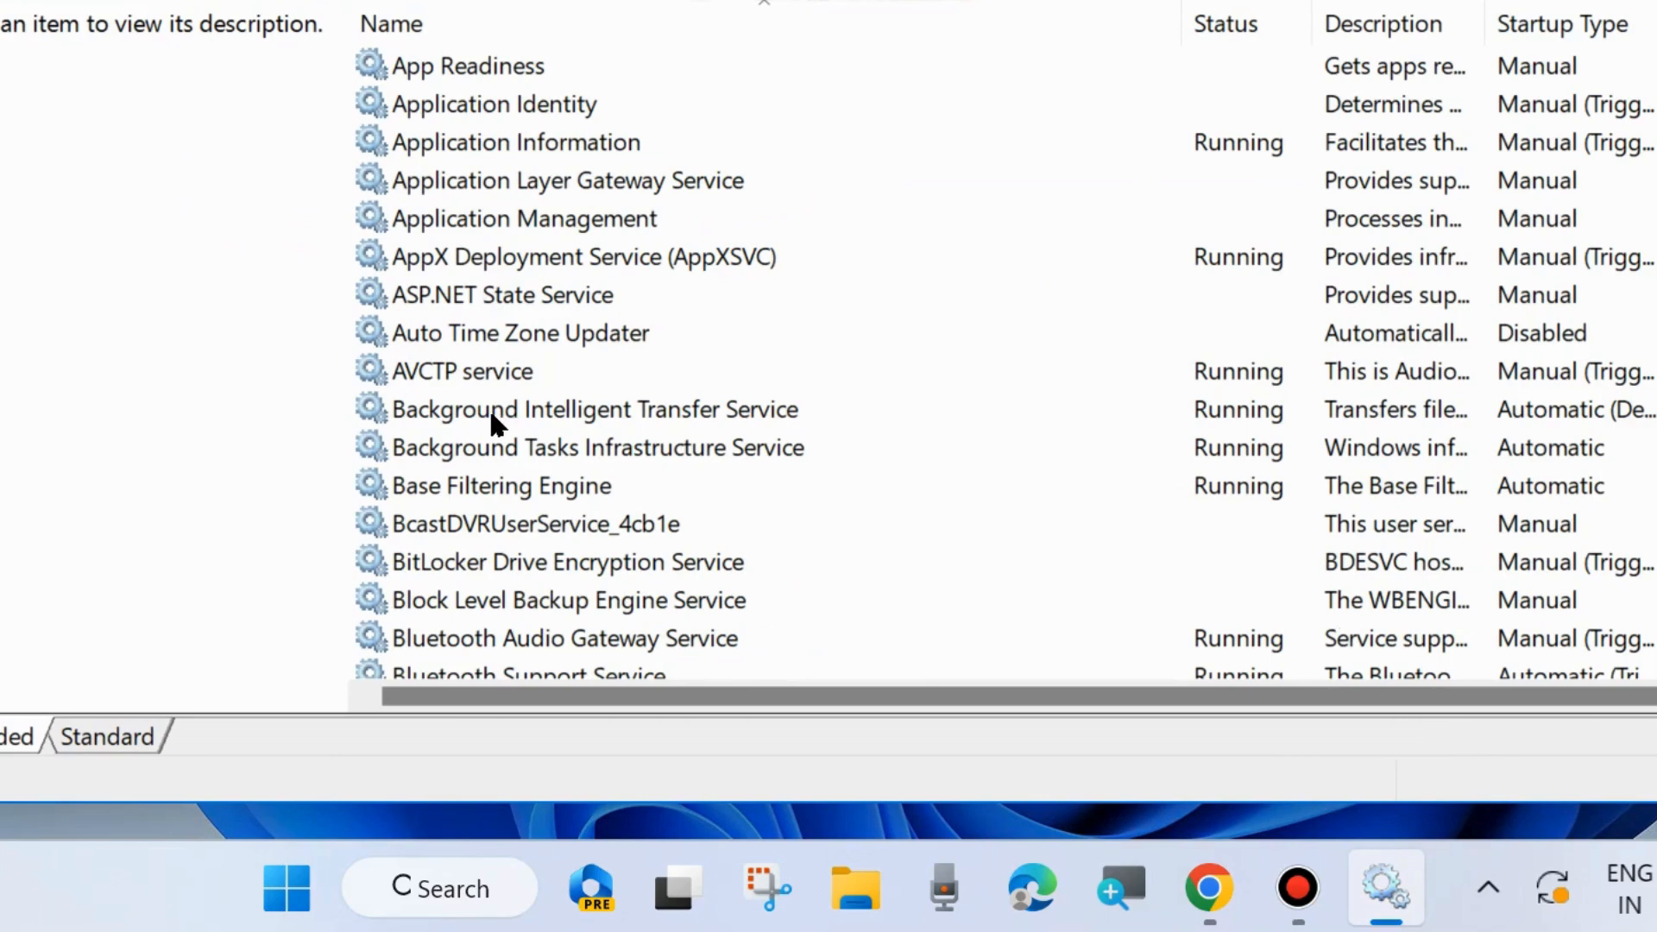
click(594, 411)
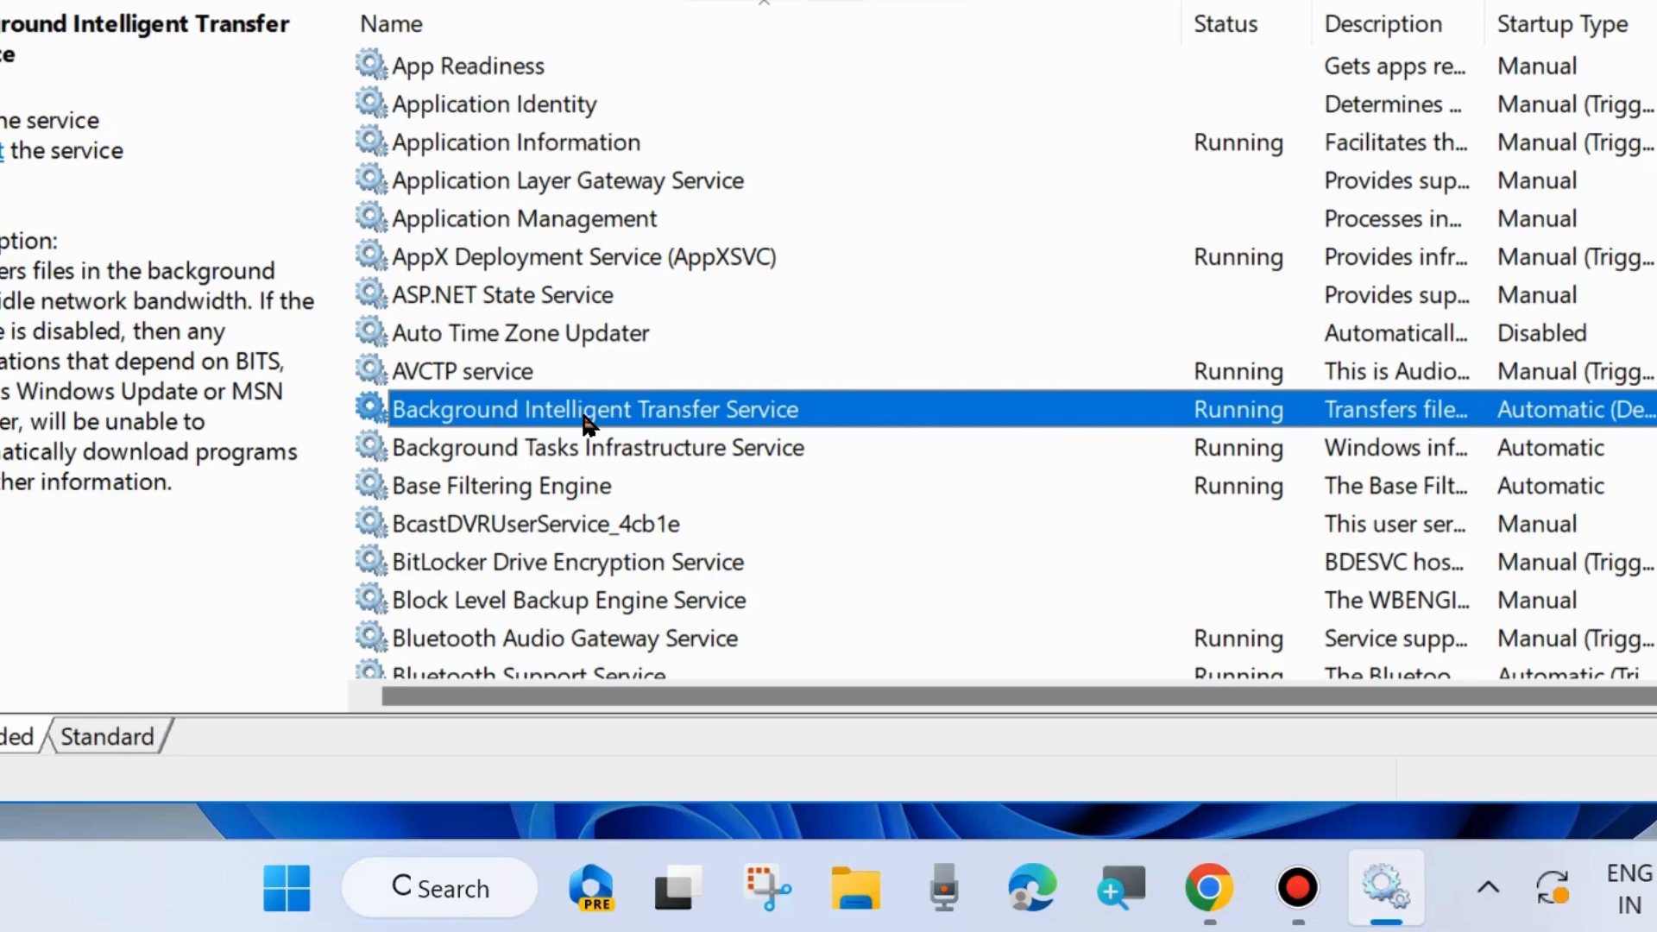
right_click(594, 409)
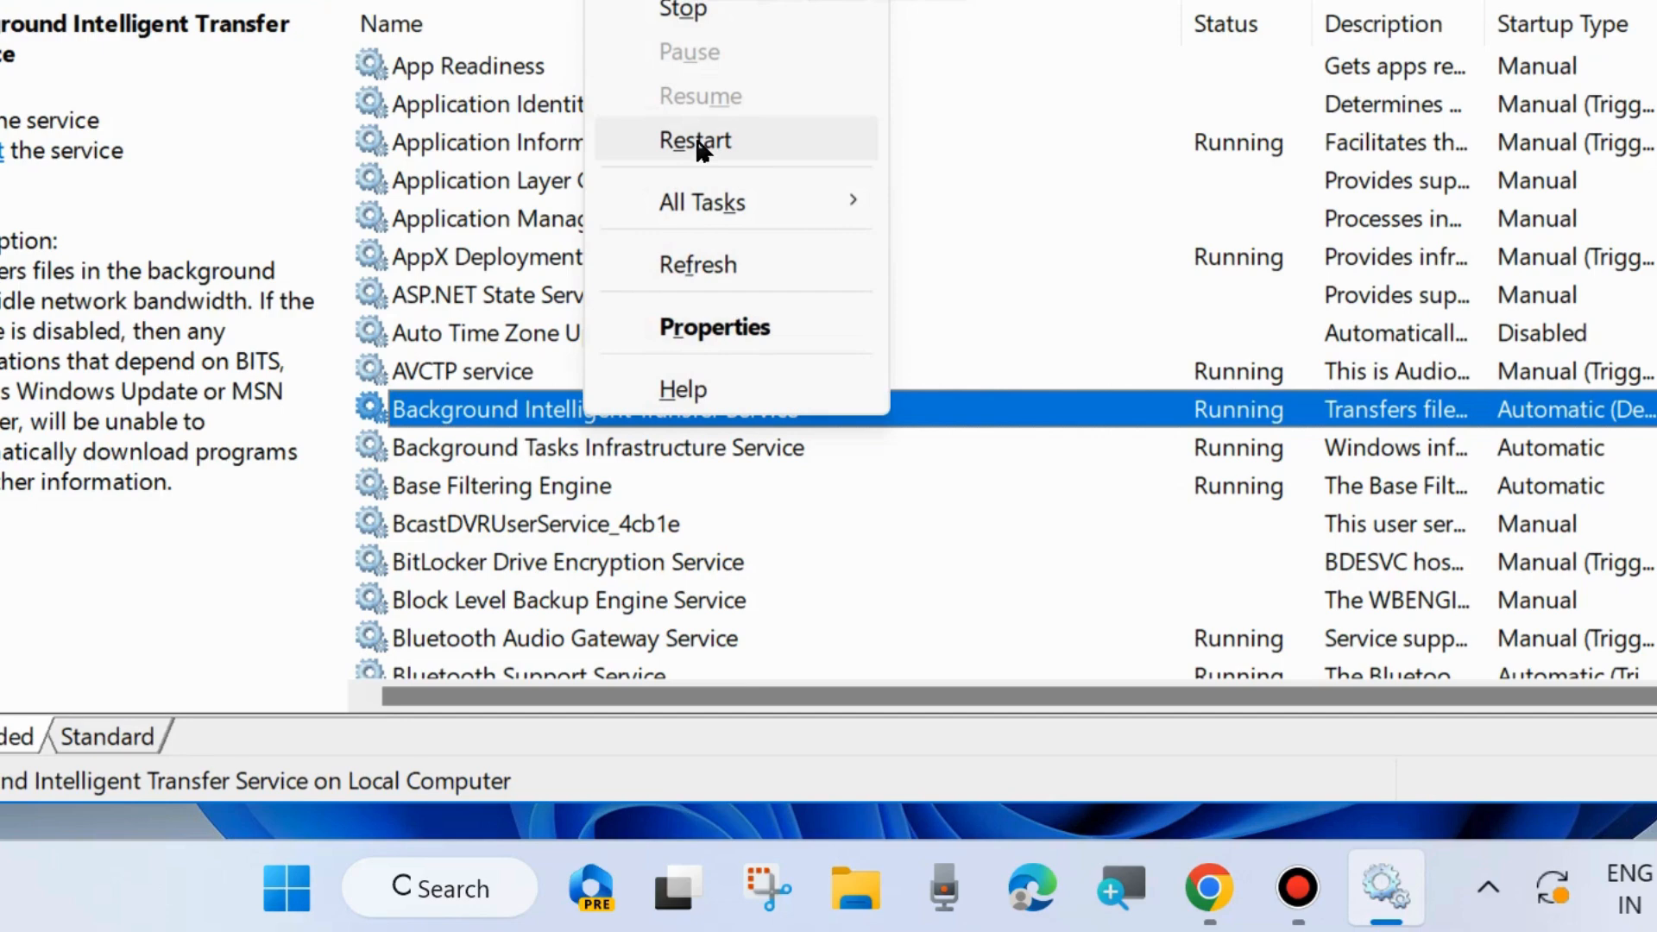
click(695, 140)
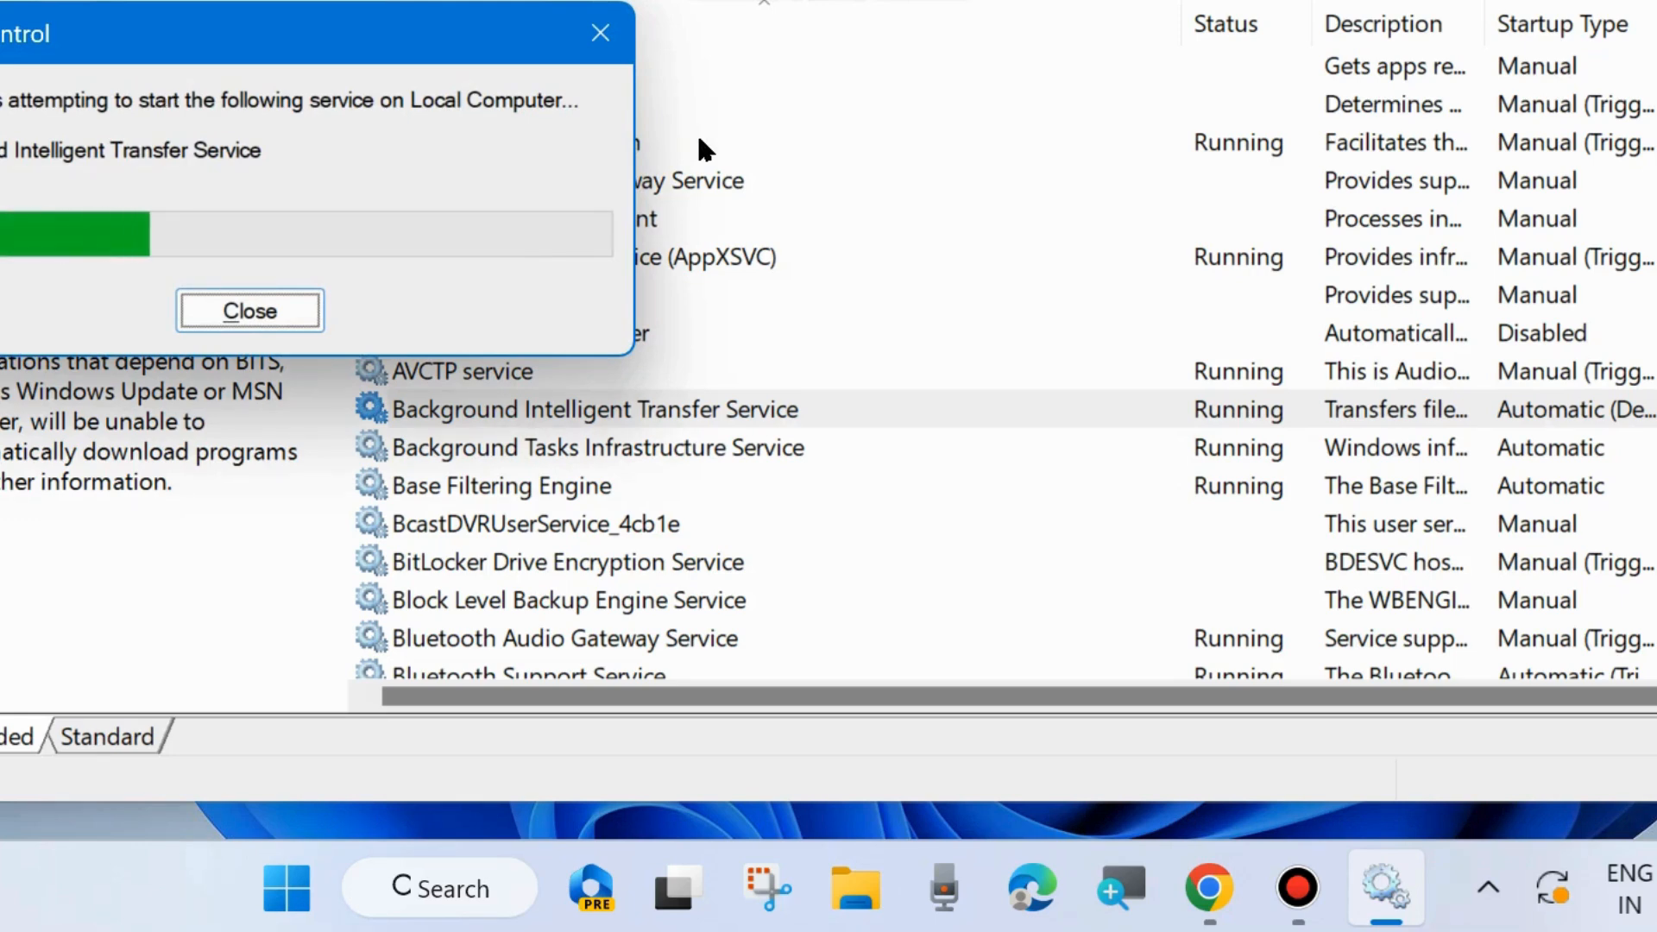
click(249, 309)
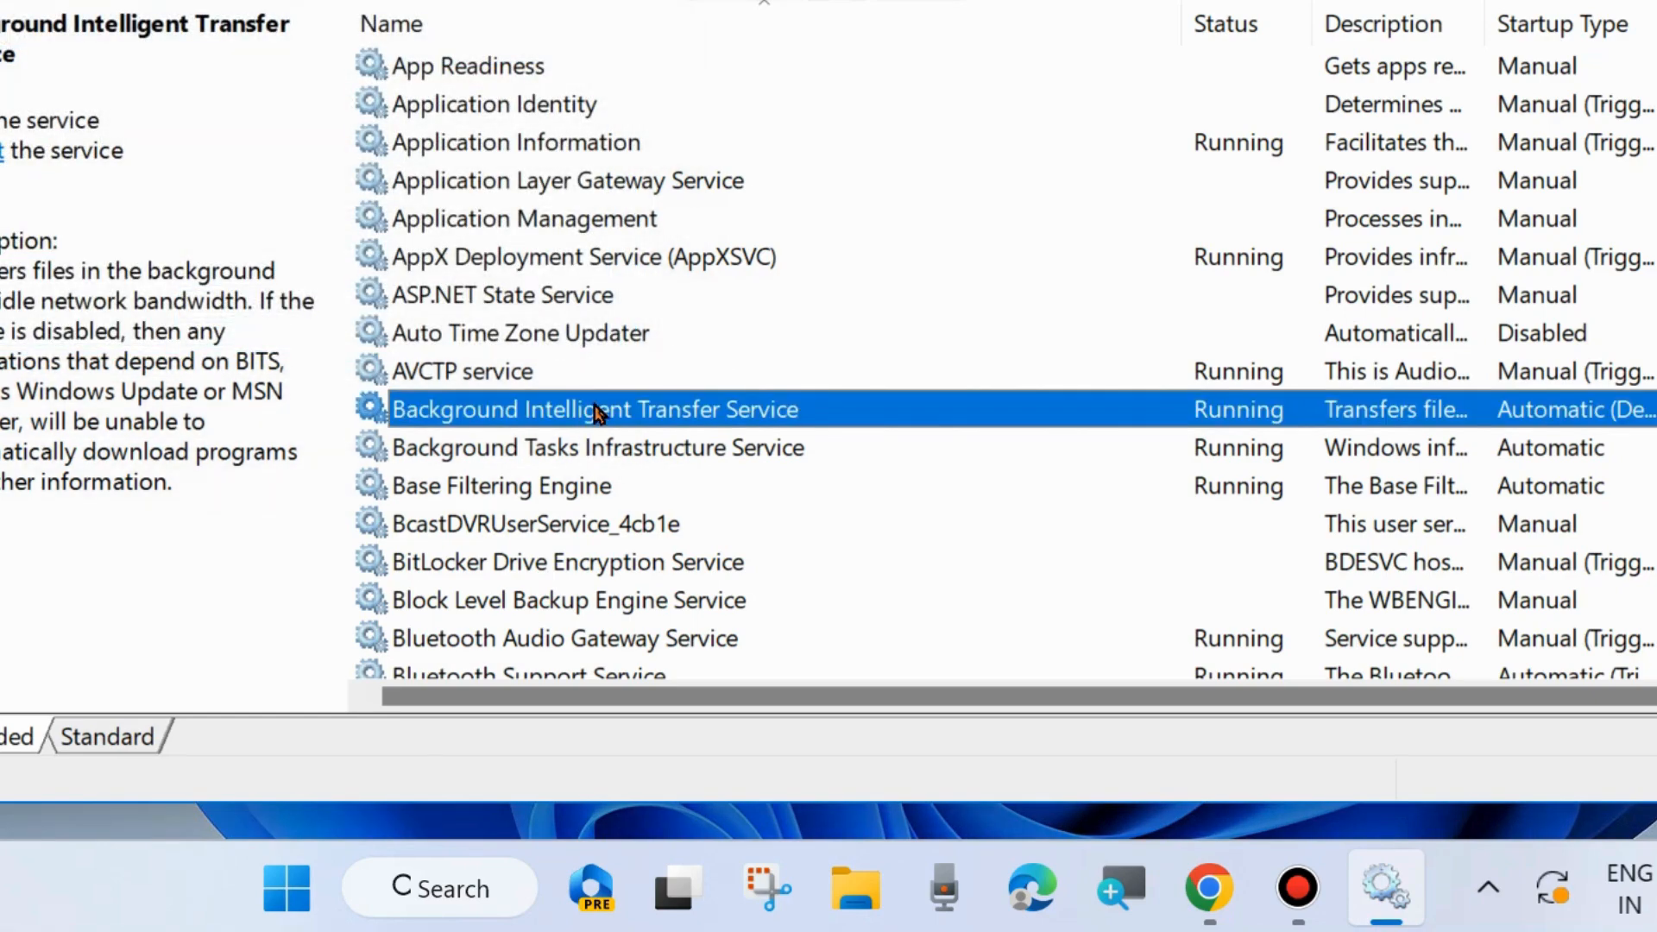
- Set Background Intelligent Transfer Service's startup type to Automatic and apply it
double_click(592, 410)
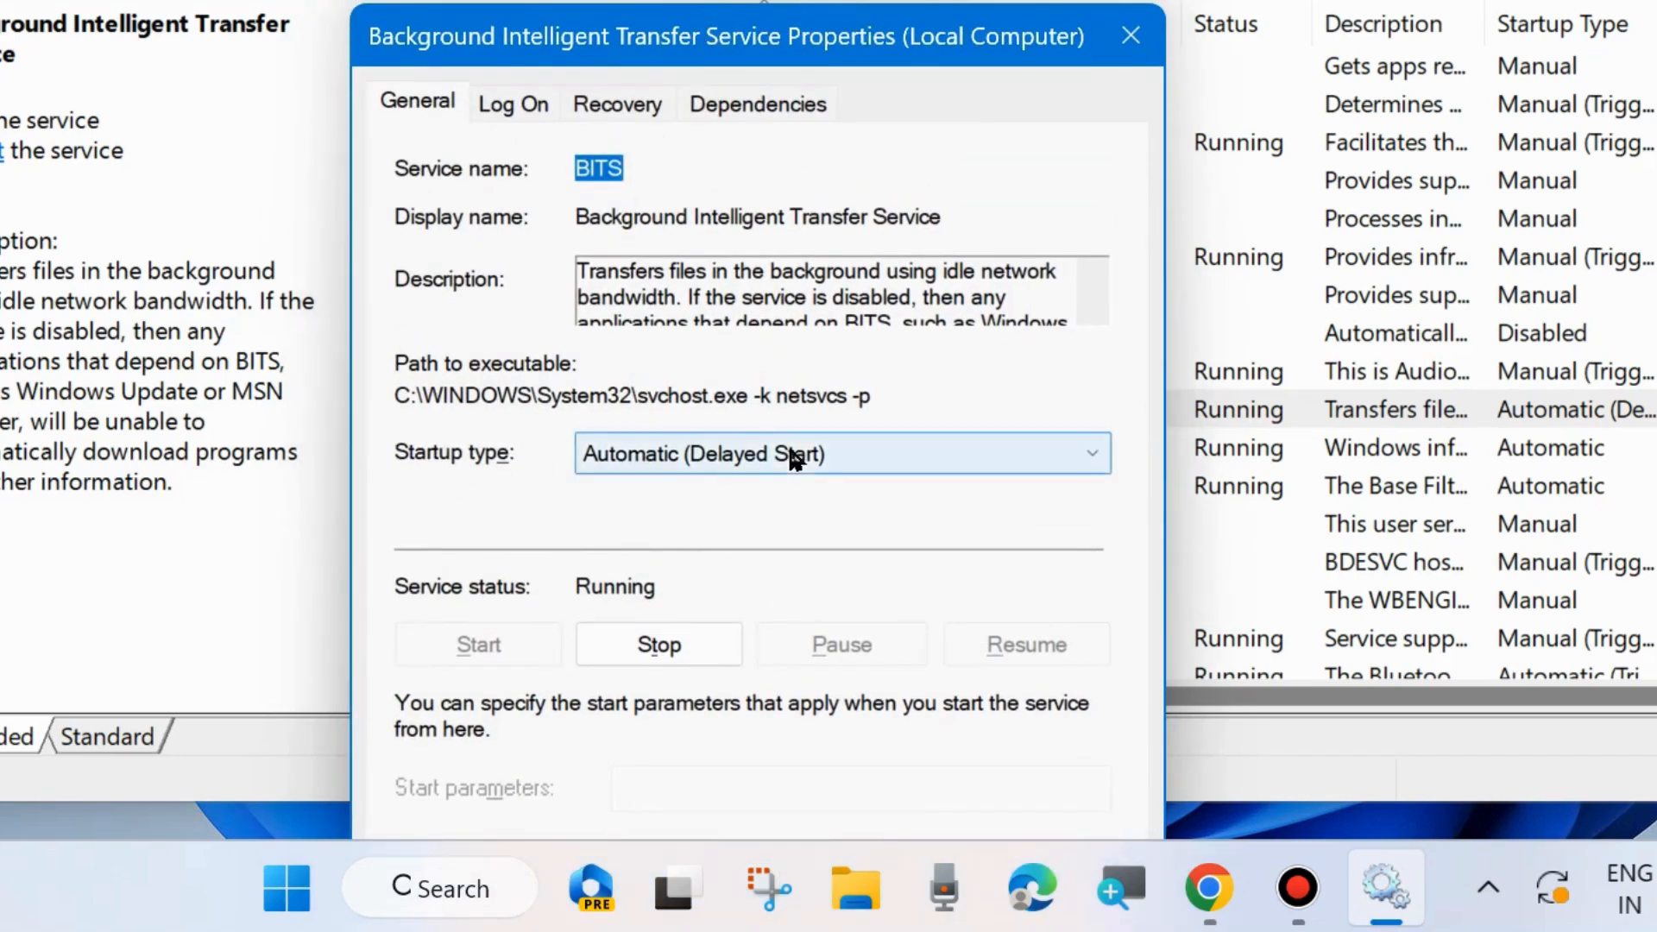
click(840, 454)
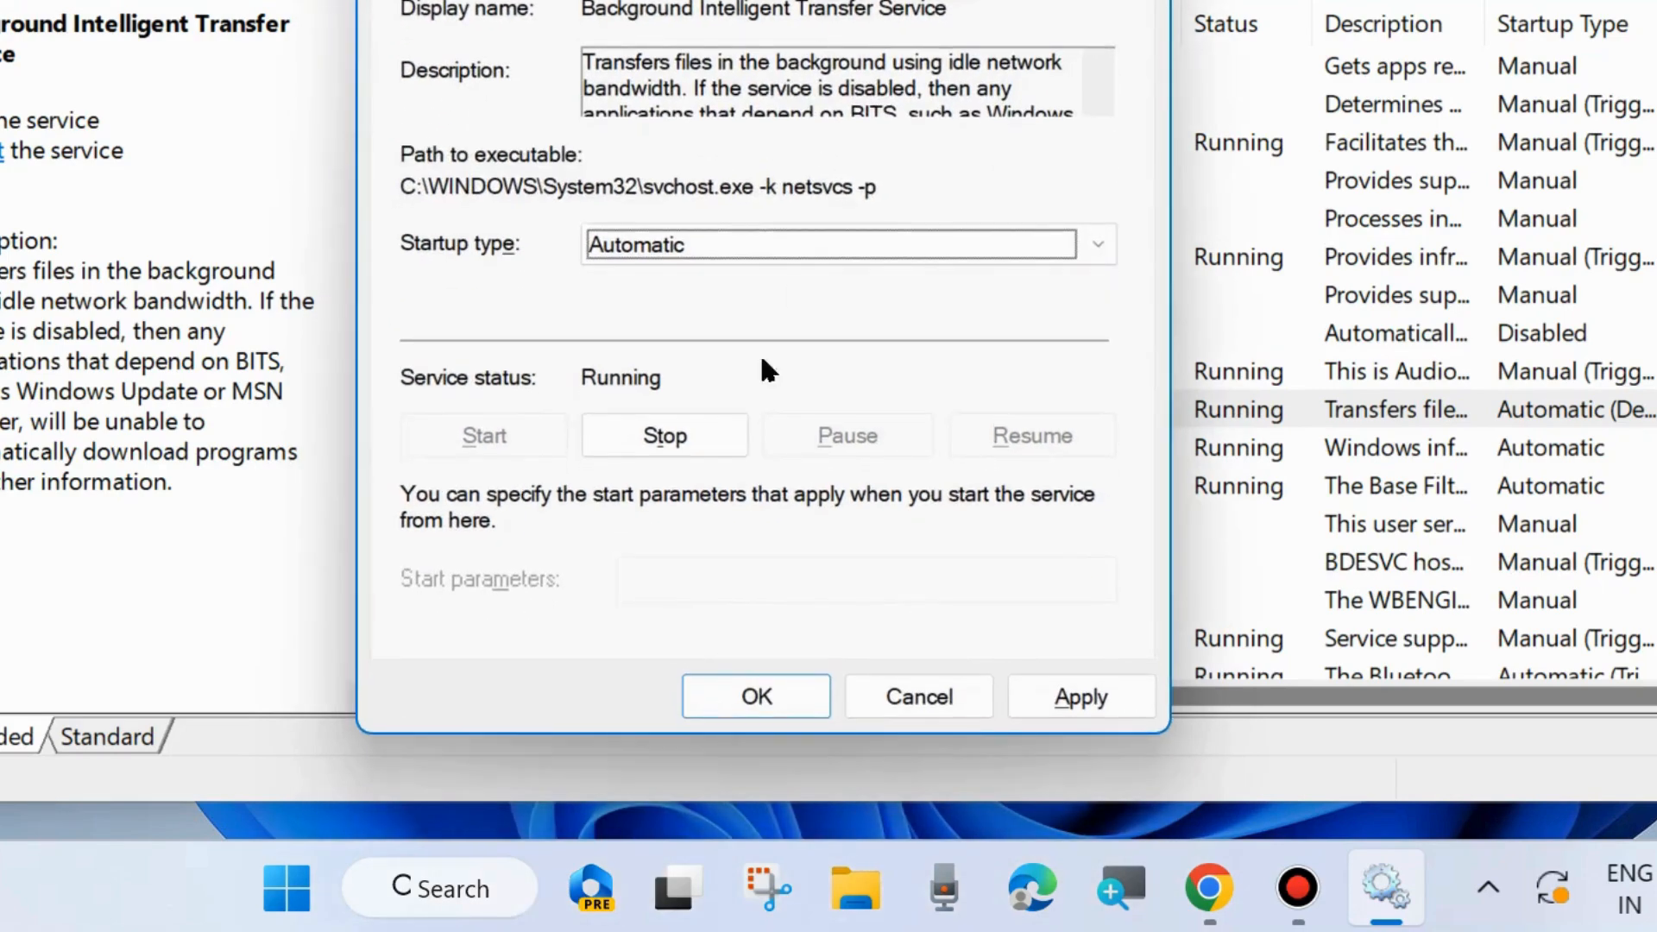
click(1080, 696)
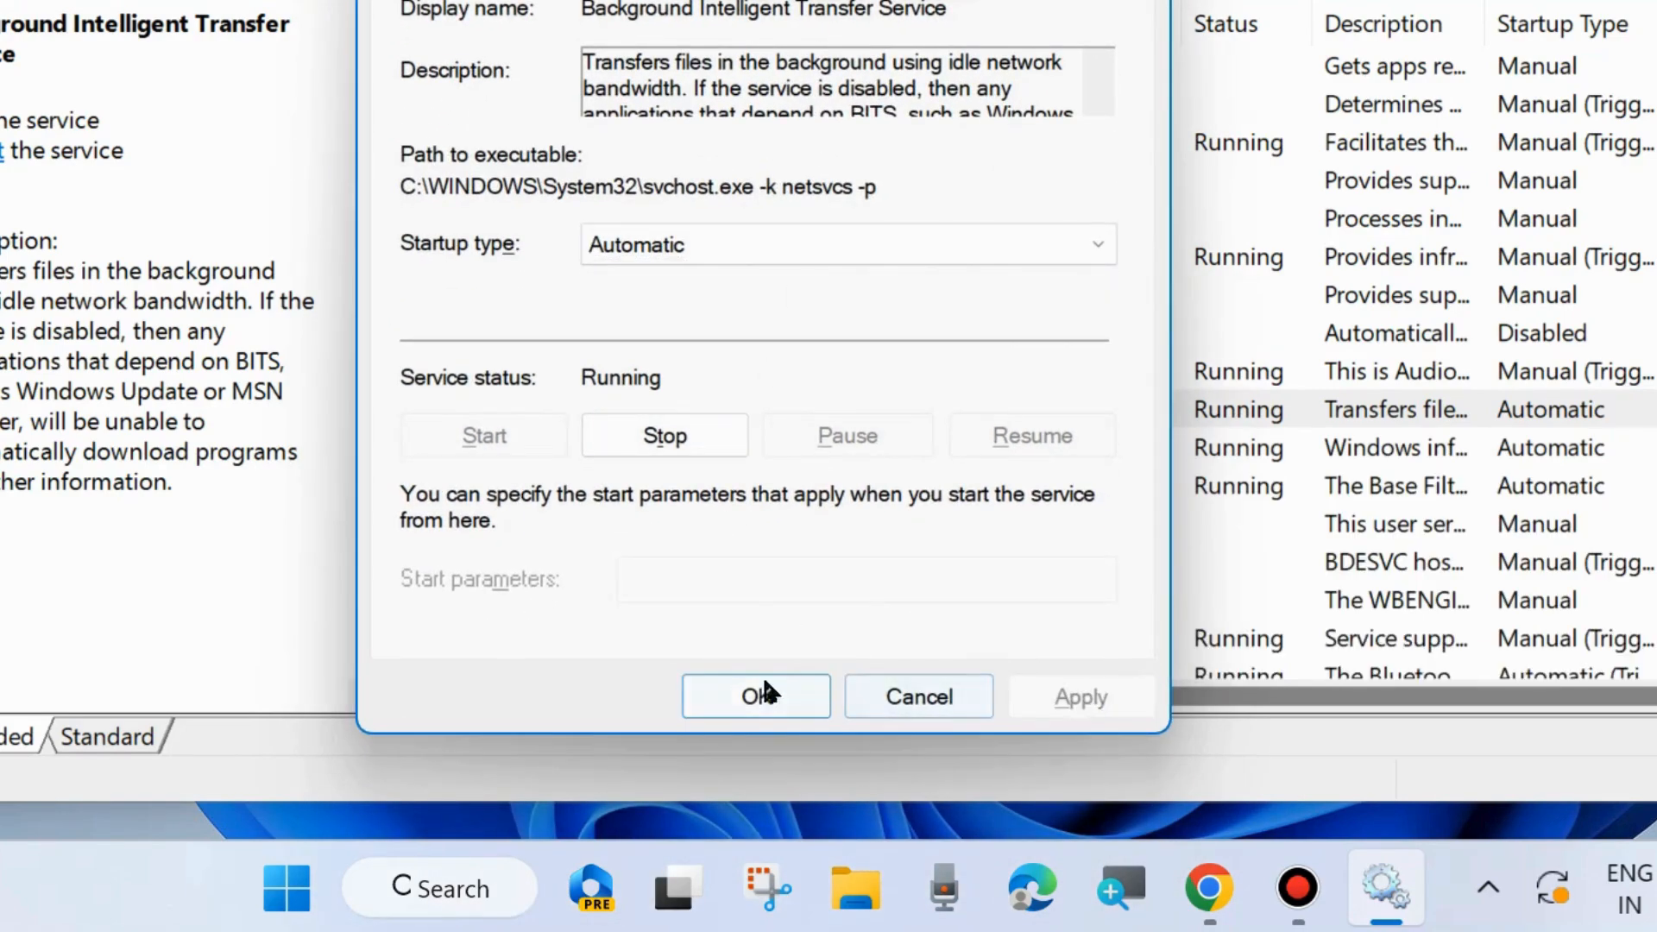
click(756, 696)
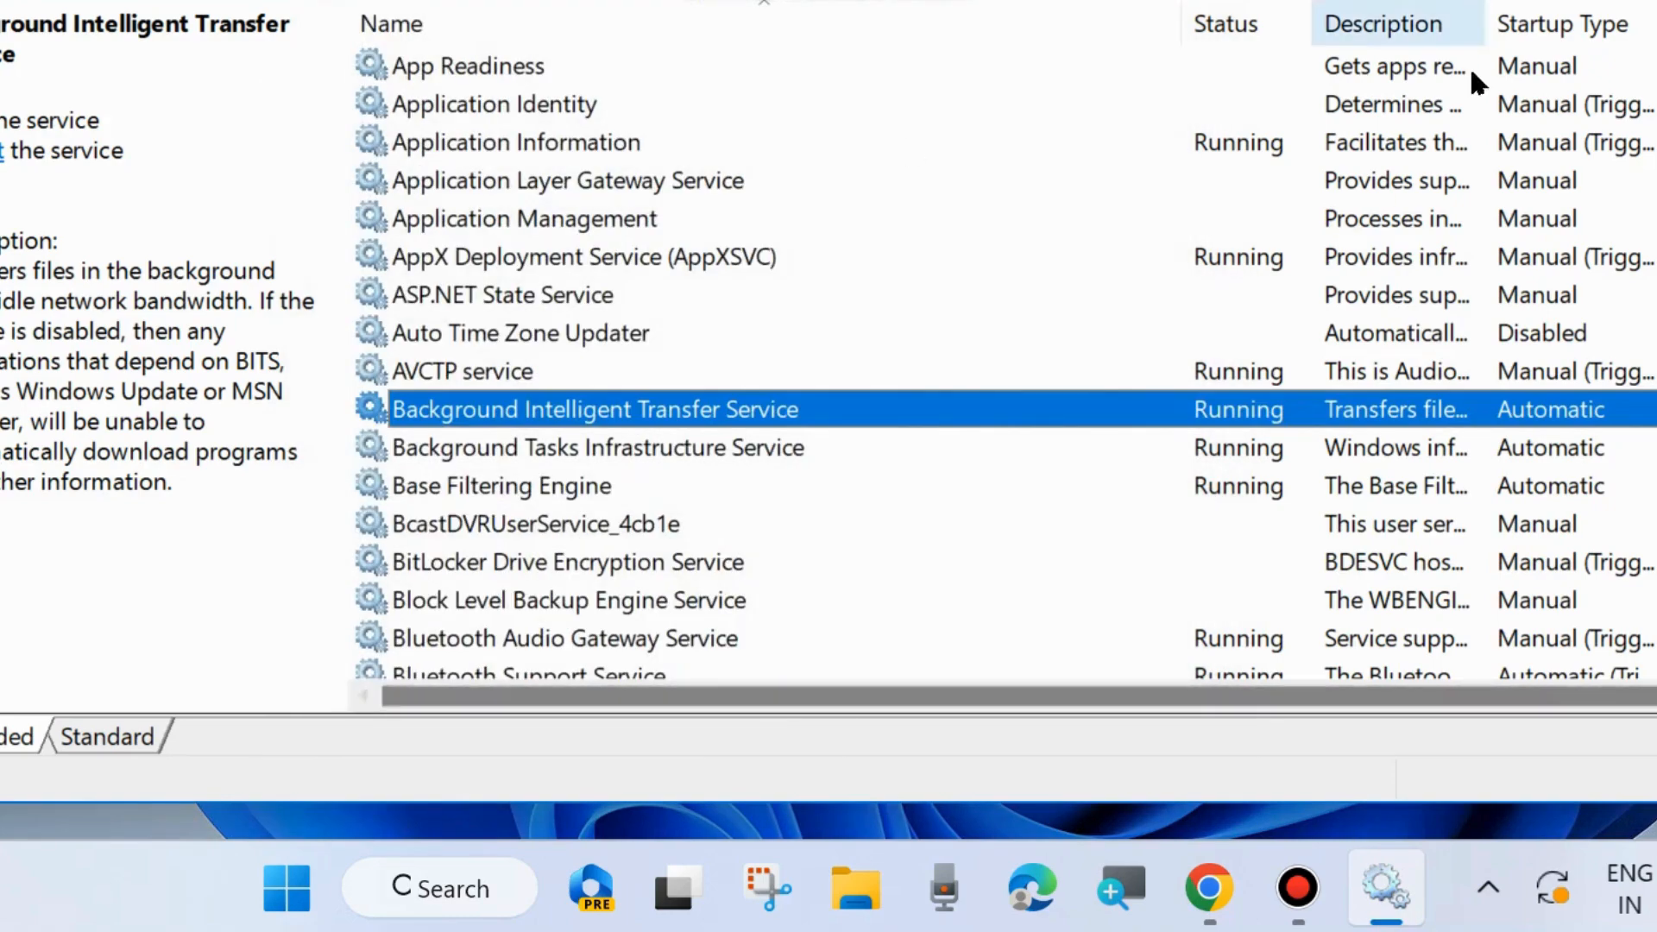
scroll(down, 3)
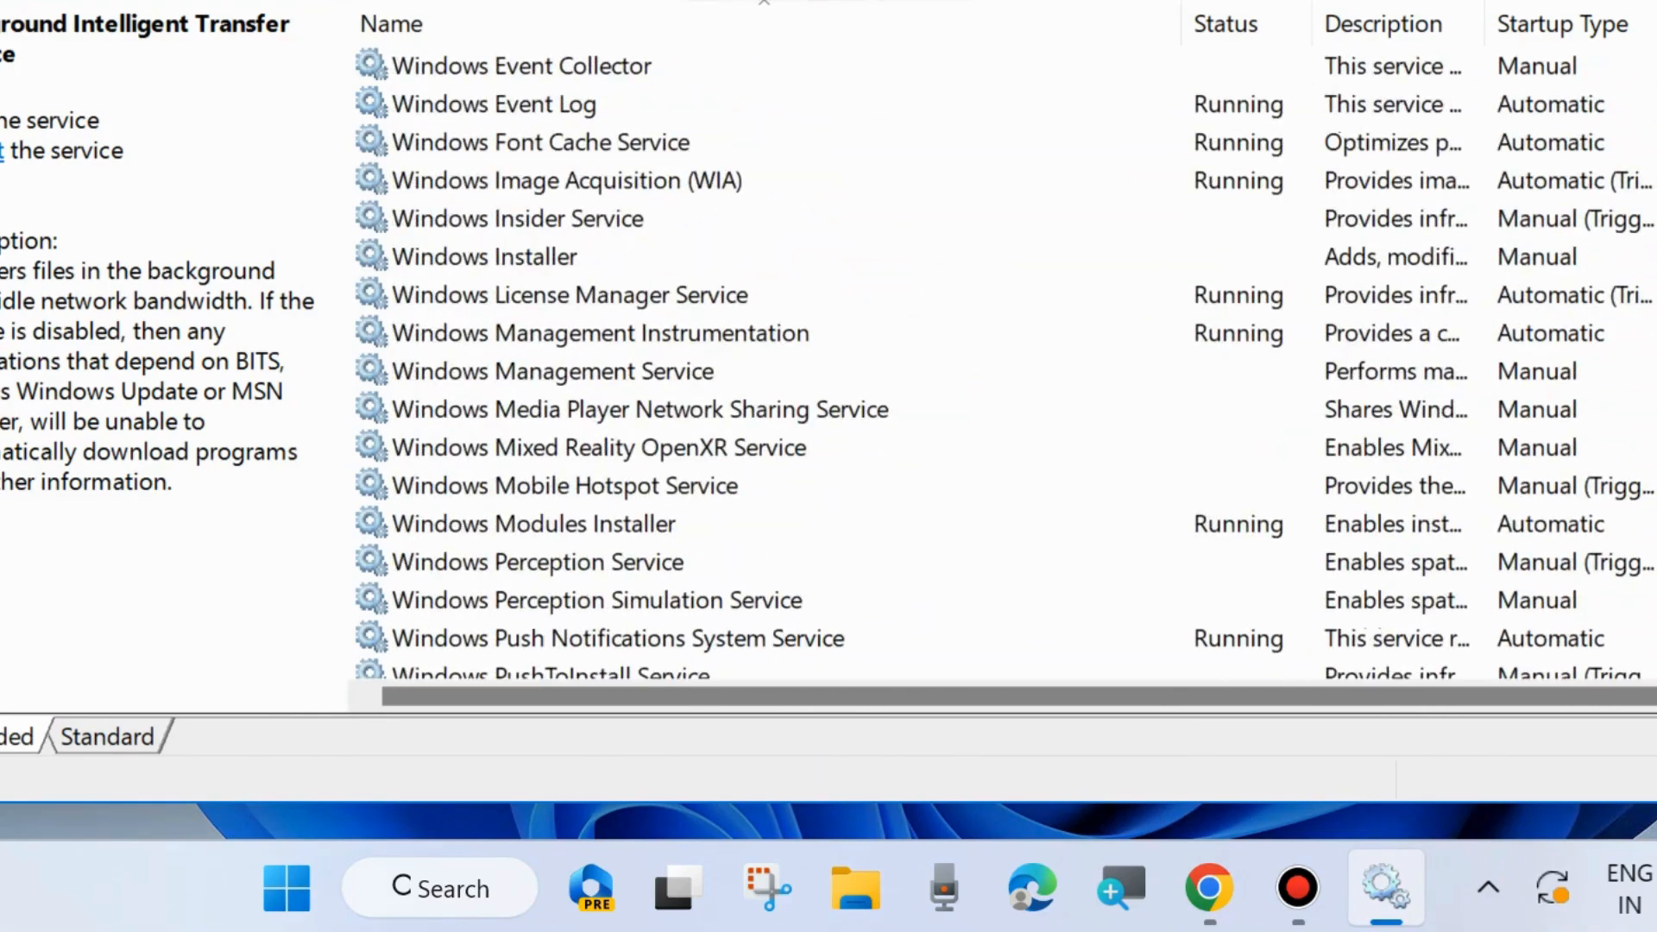
mouse_move(524, 383)
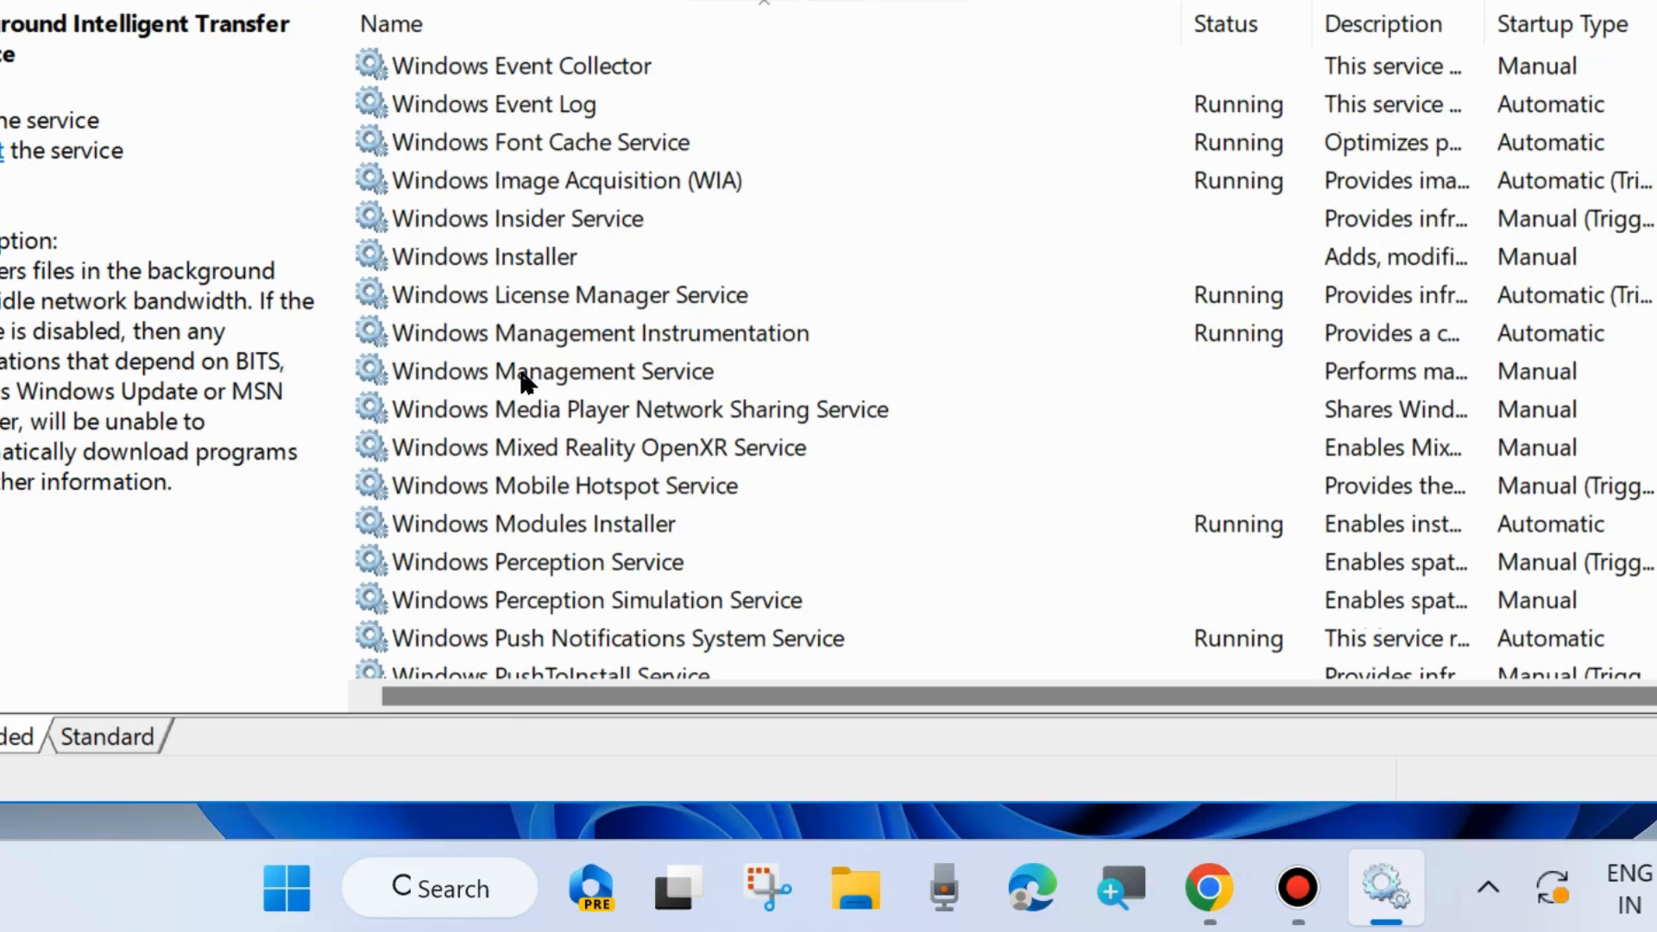
scroll(down, 3)
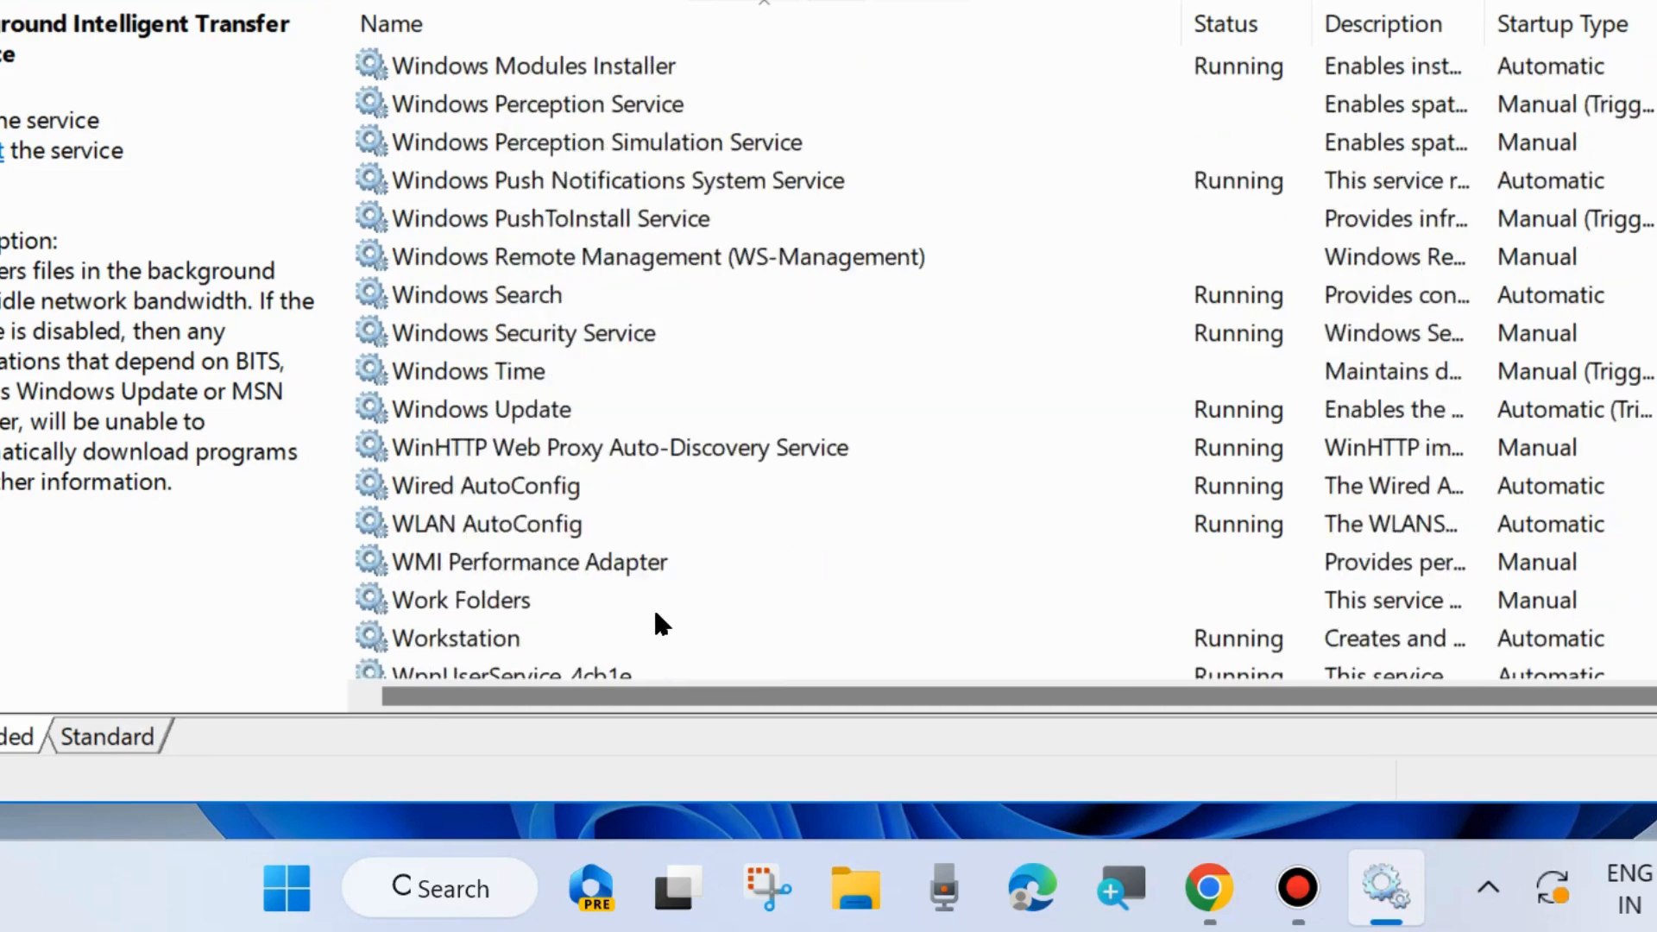
right_click(482, 409)
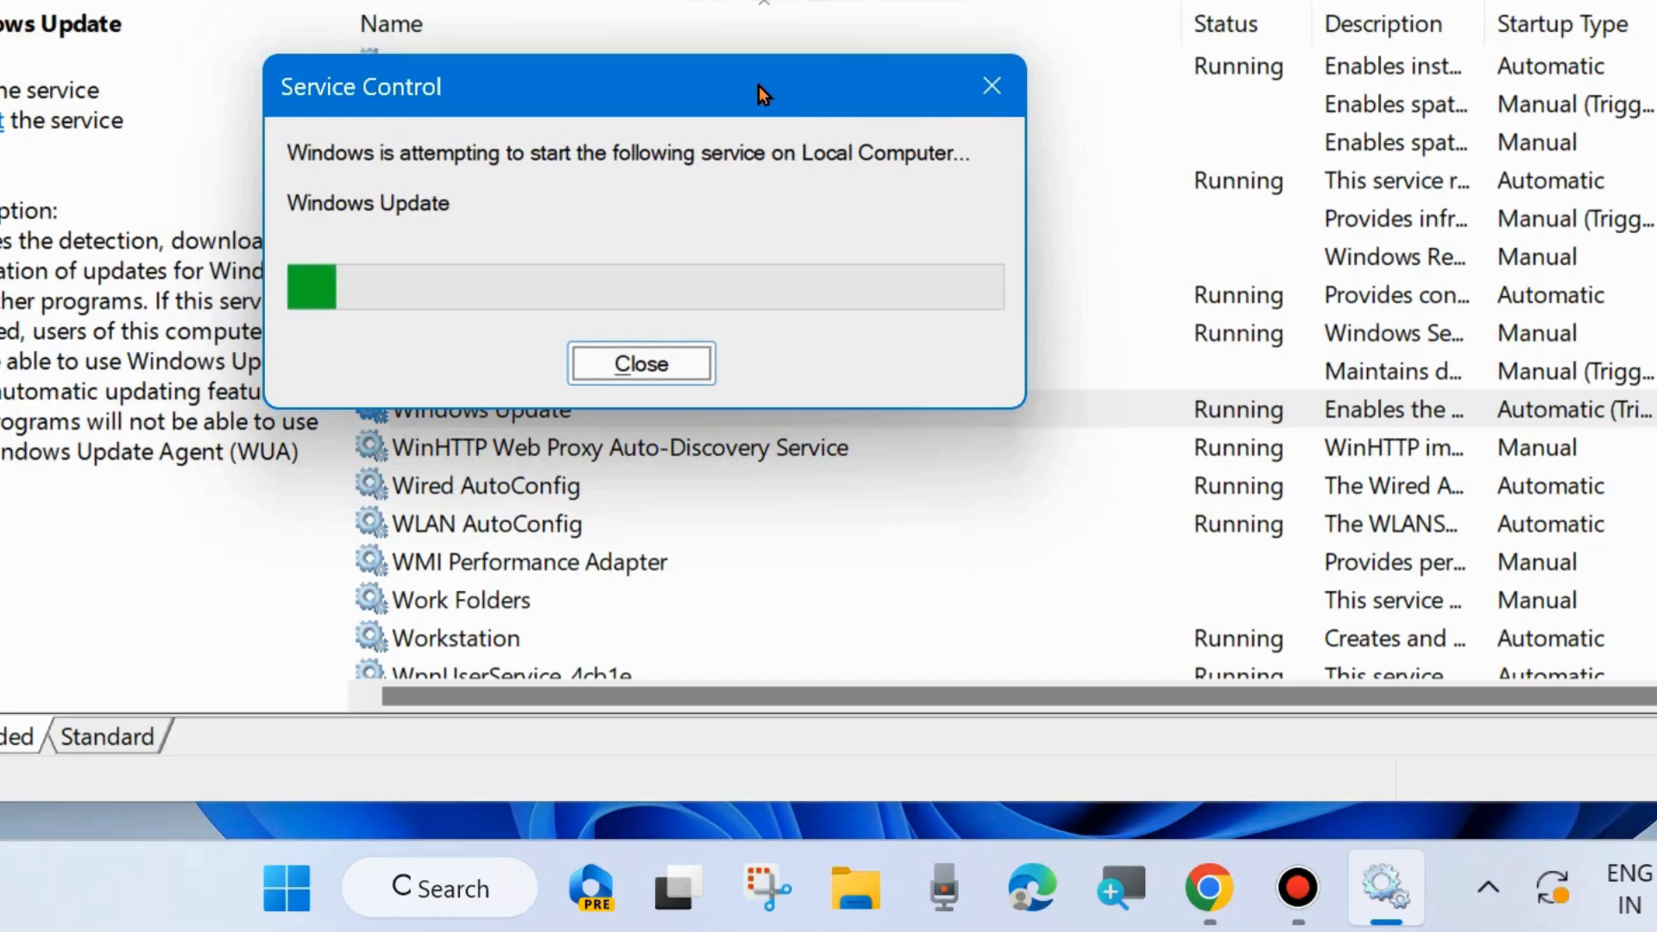
click(640, 364)
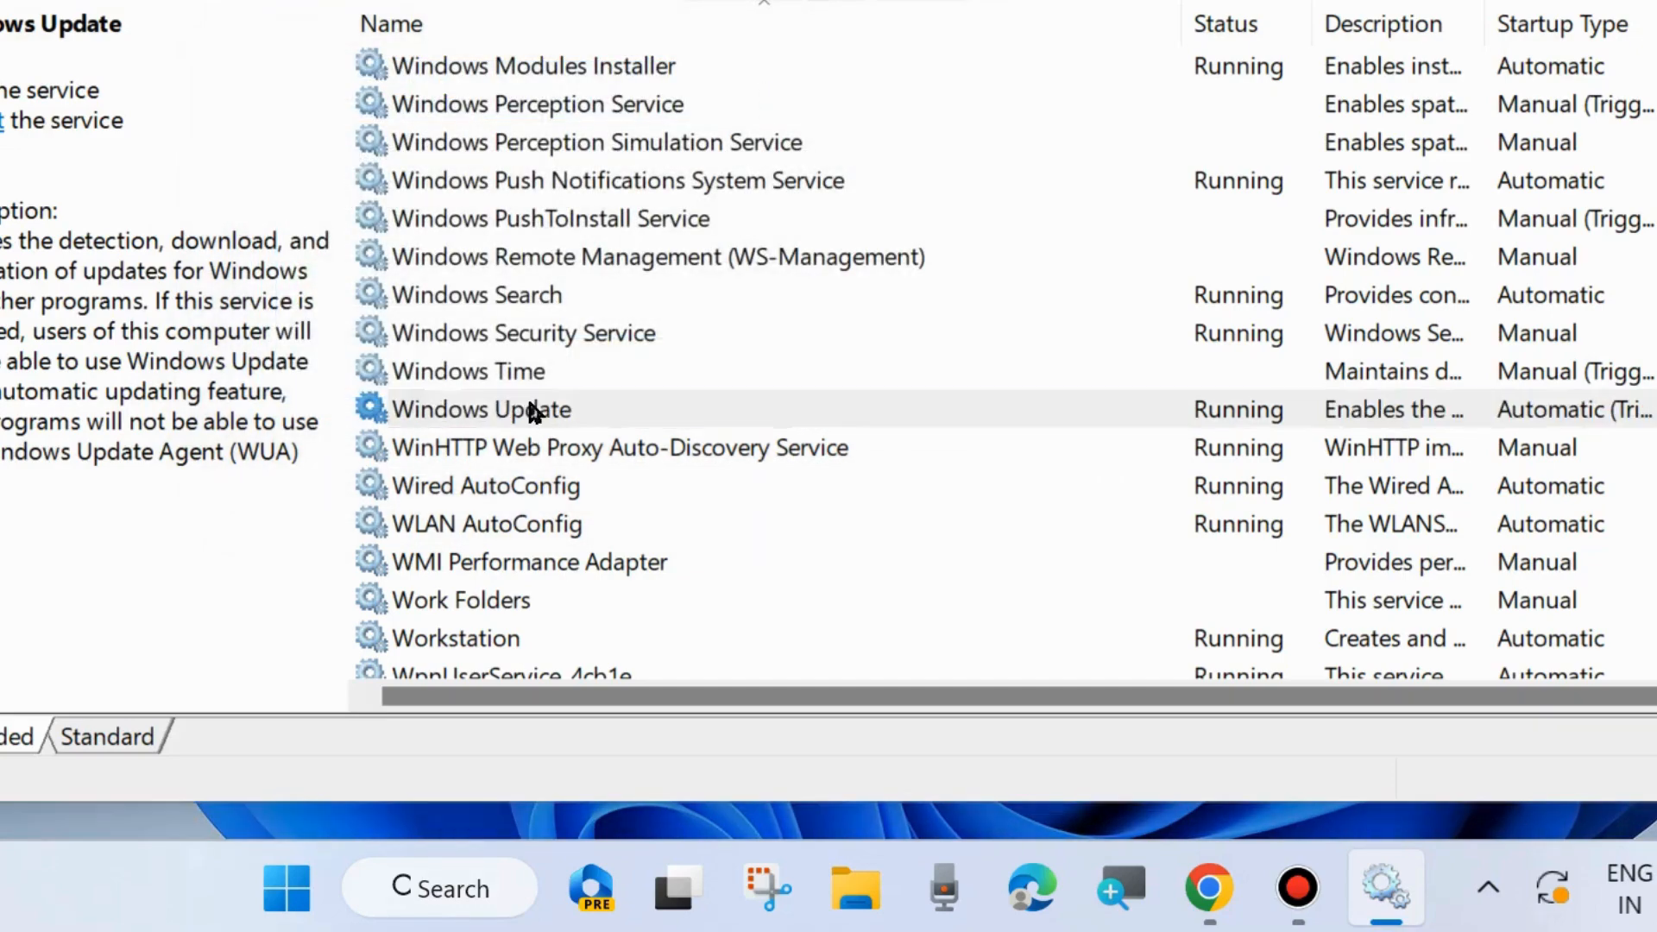
double_click(480, 409)
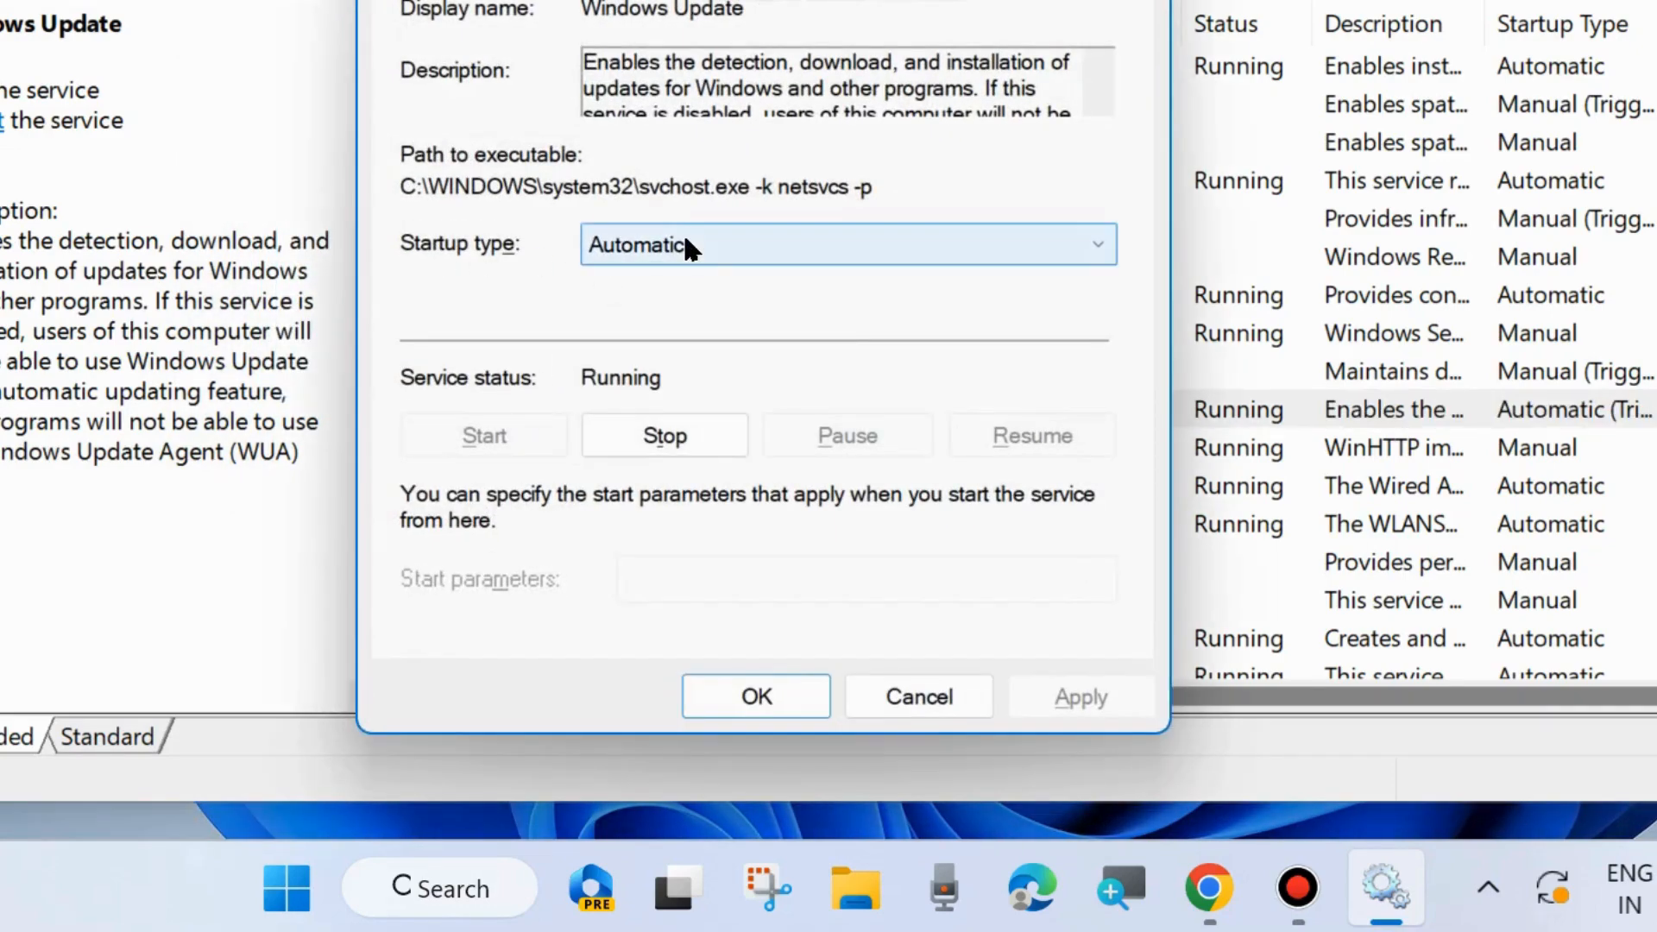
click(754, 695)
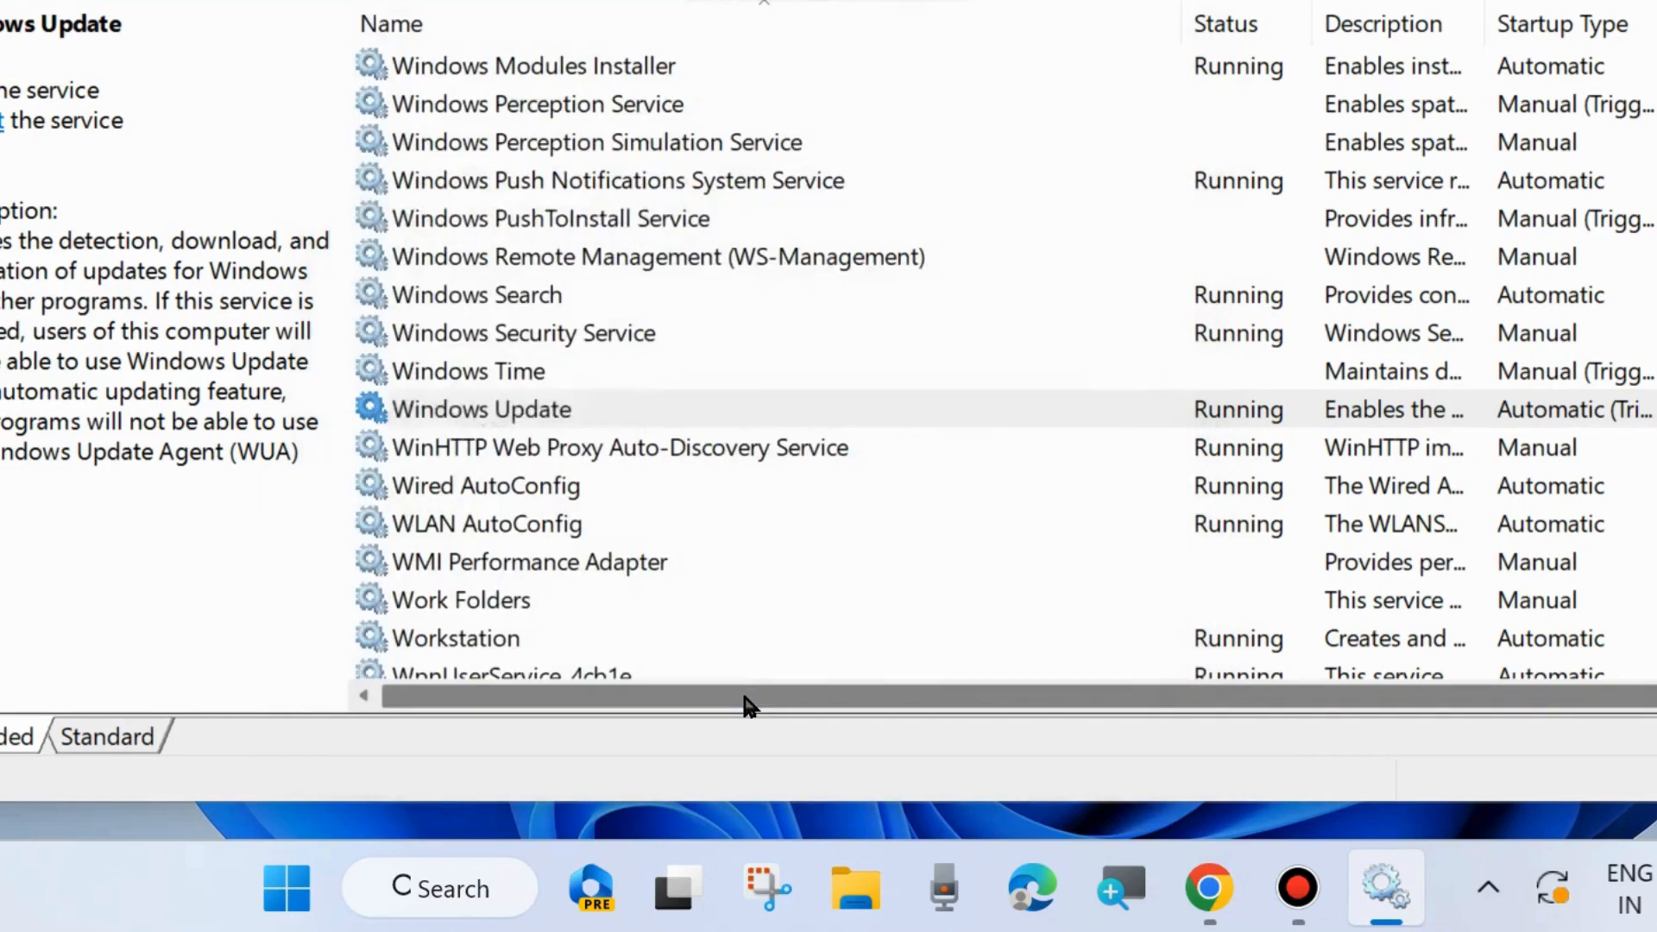
click(481, 409)
text(disc)
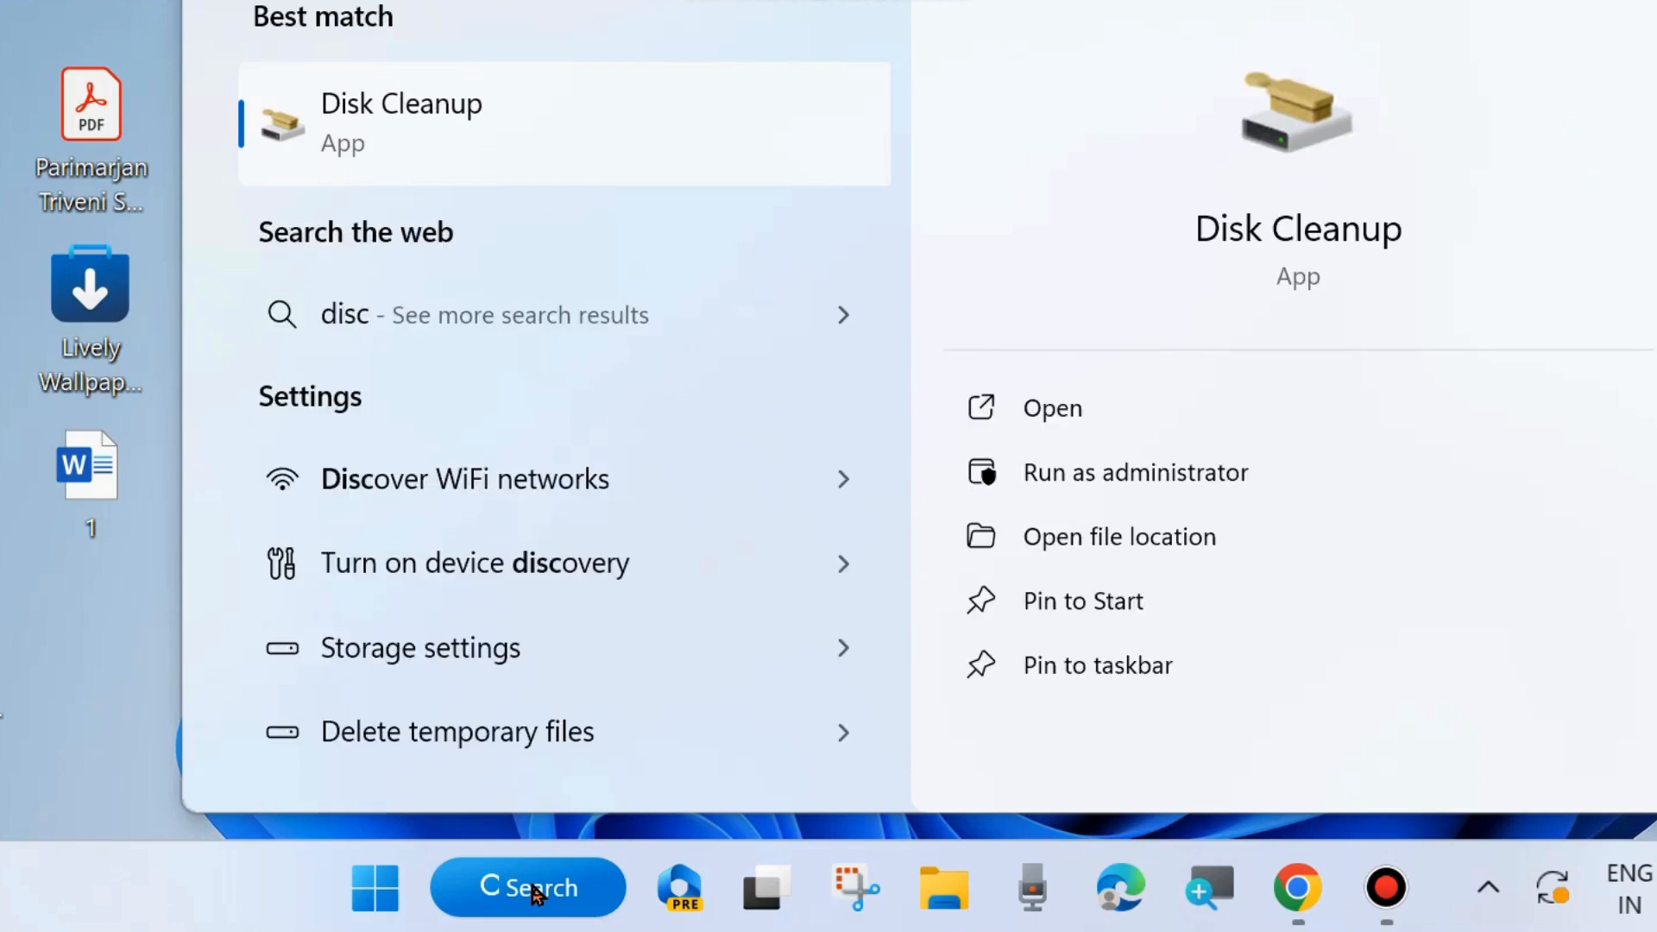
mouse_move(1329, 245)
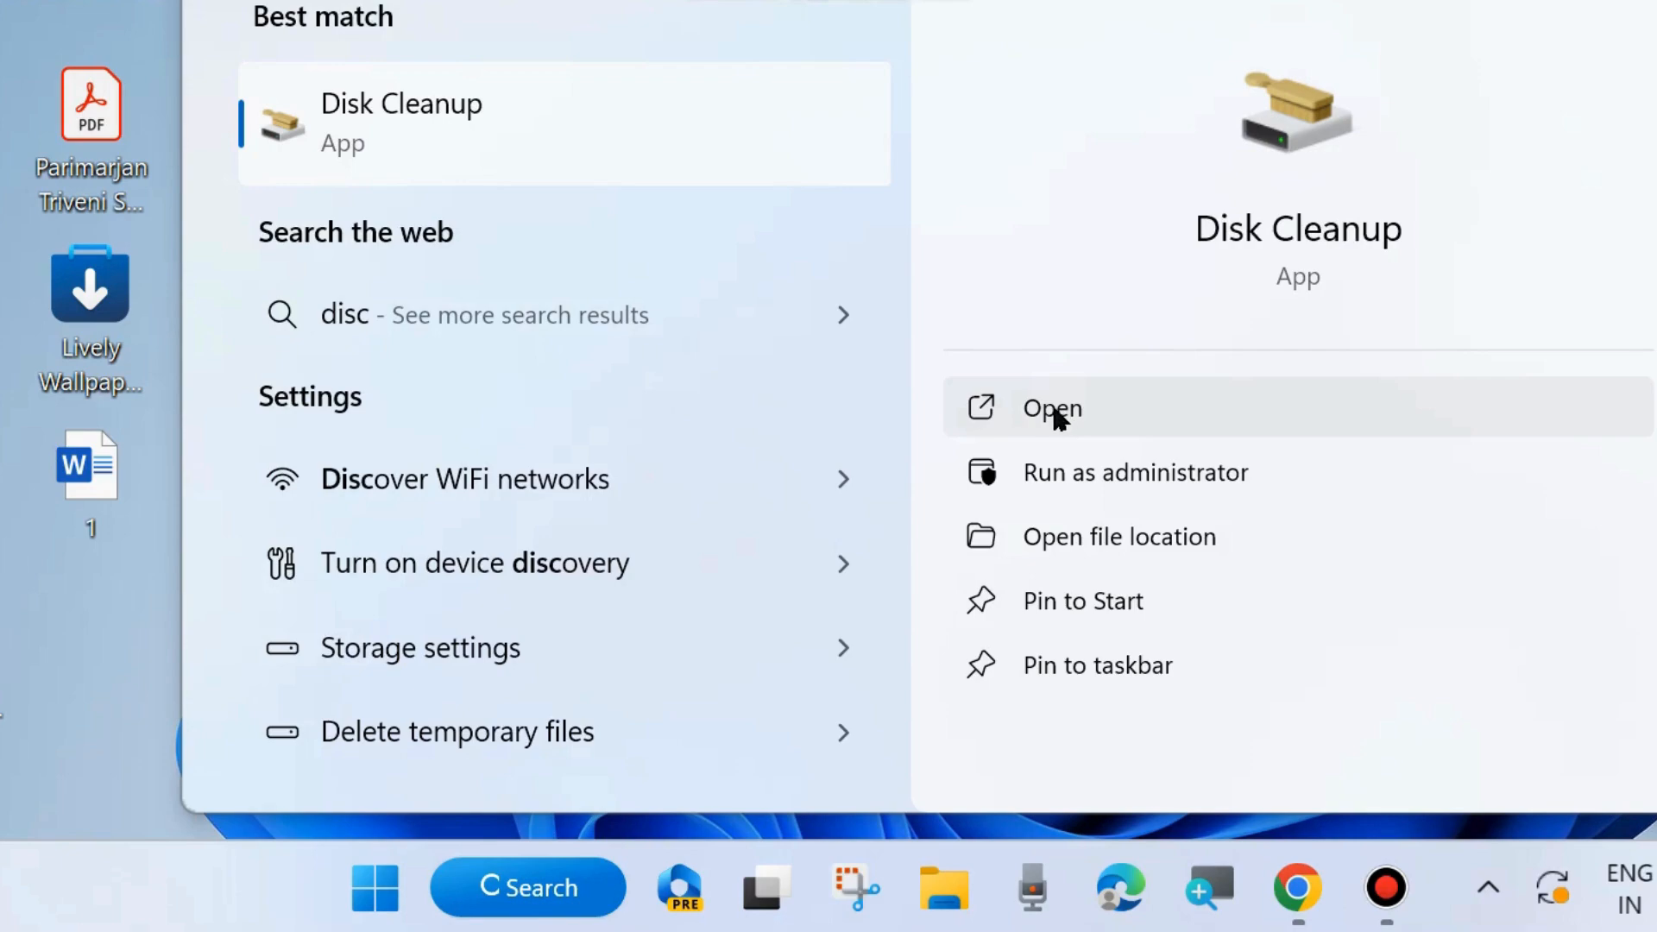
- Launch Disk Cleanup from the search results so it asks which drive to clean
click(1052, 409)
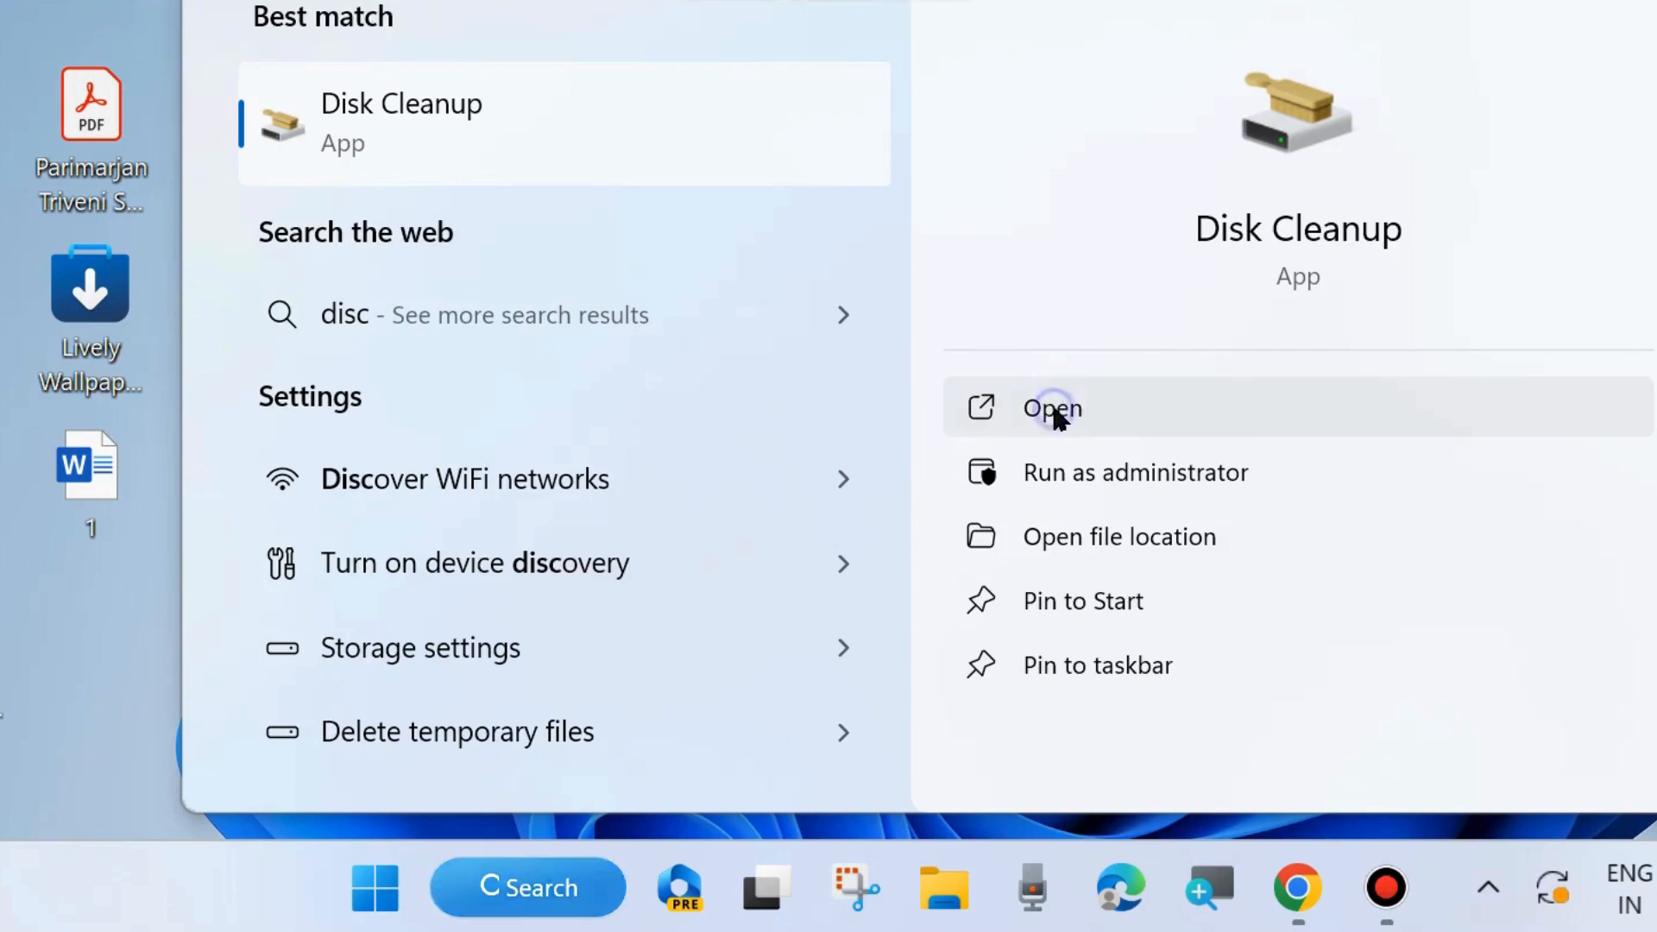
click(1051, 409)
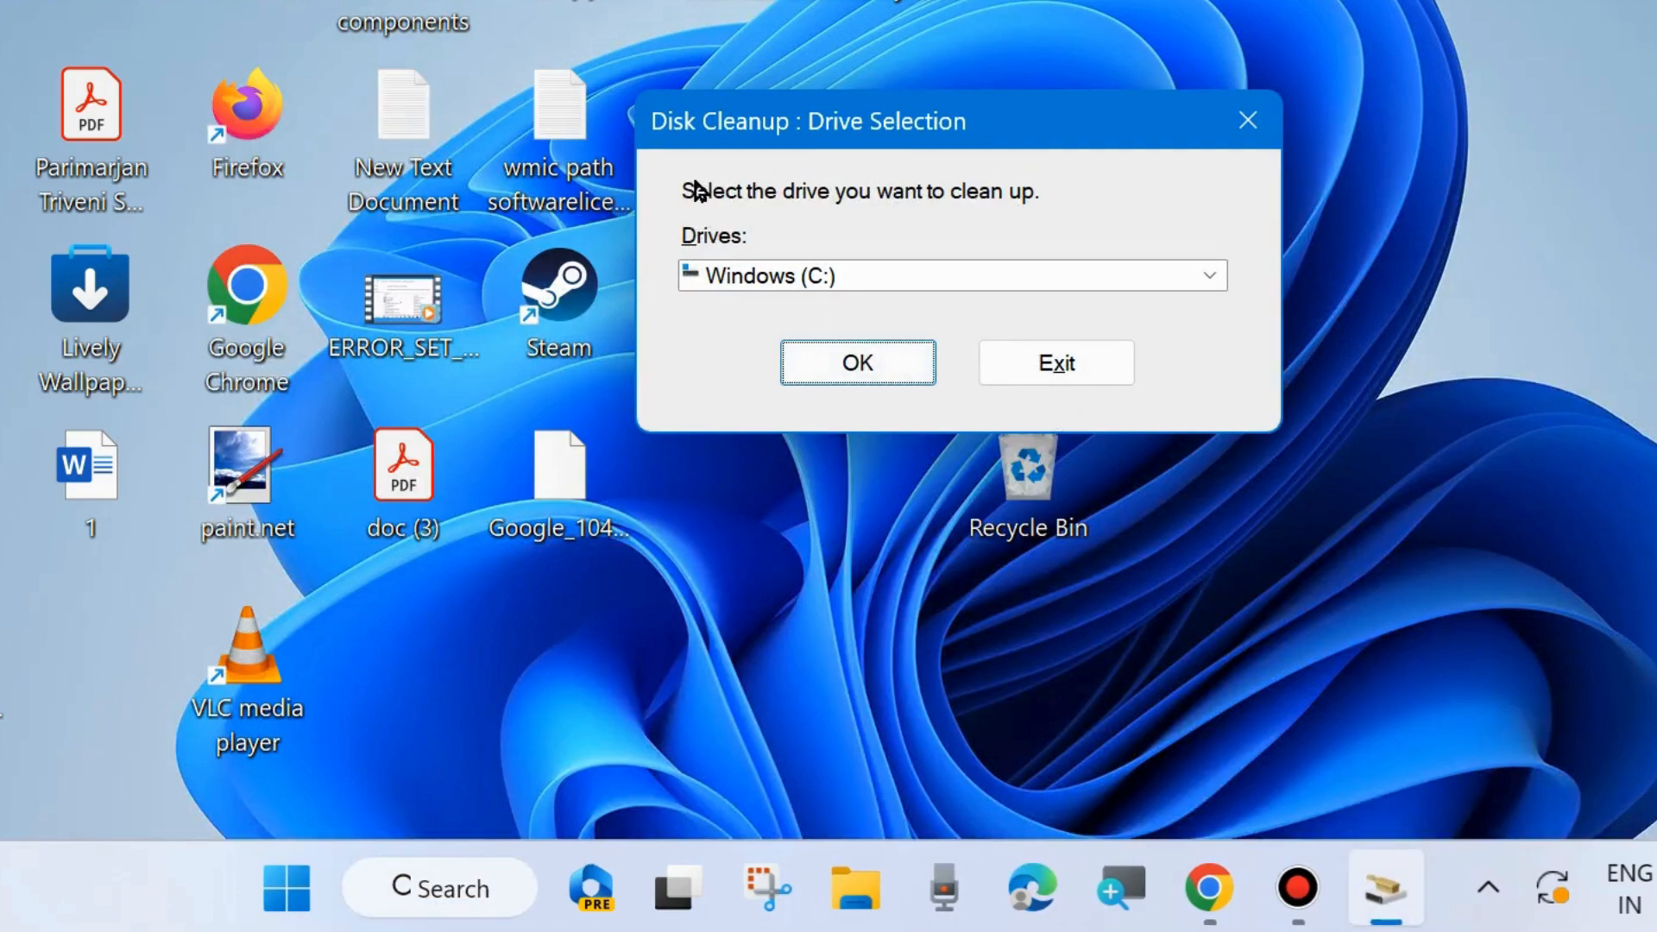
mouse_move(1041, 215)
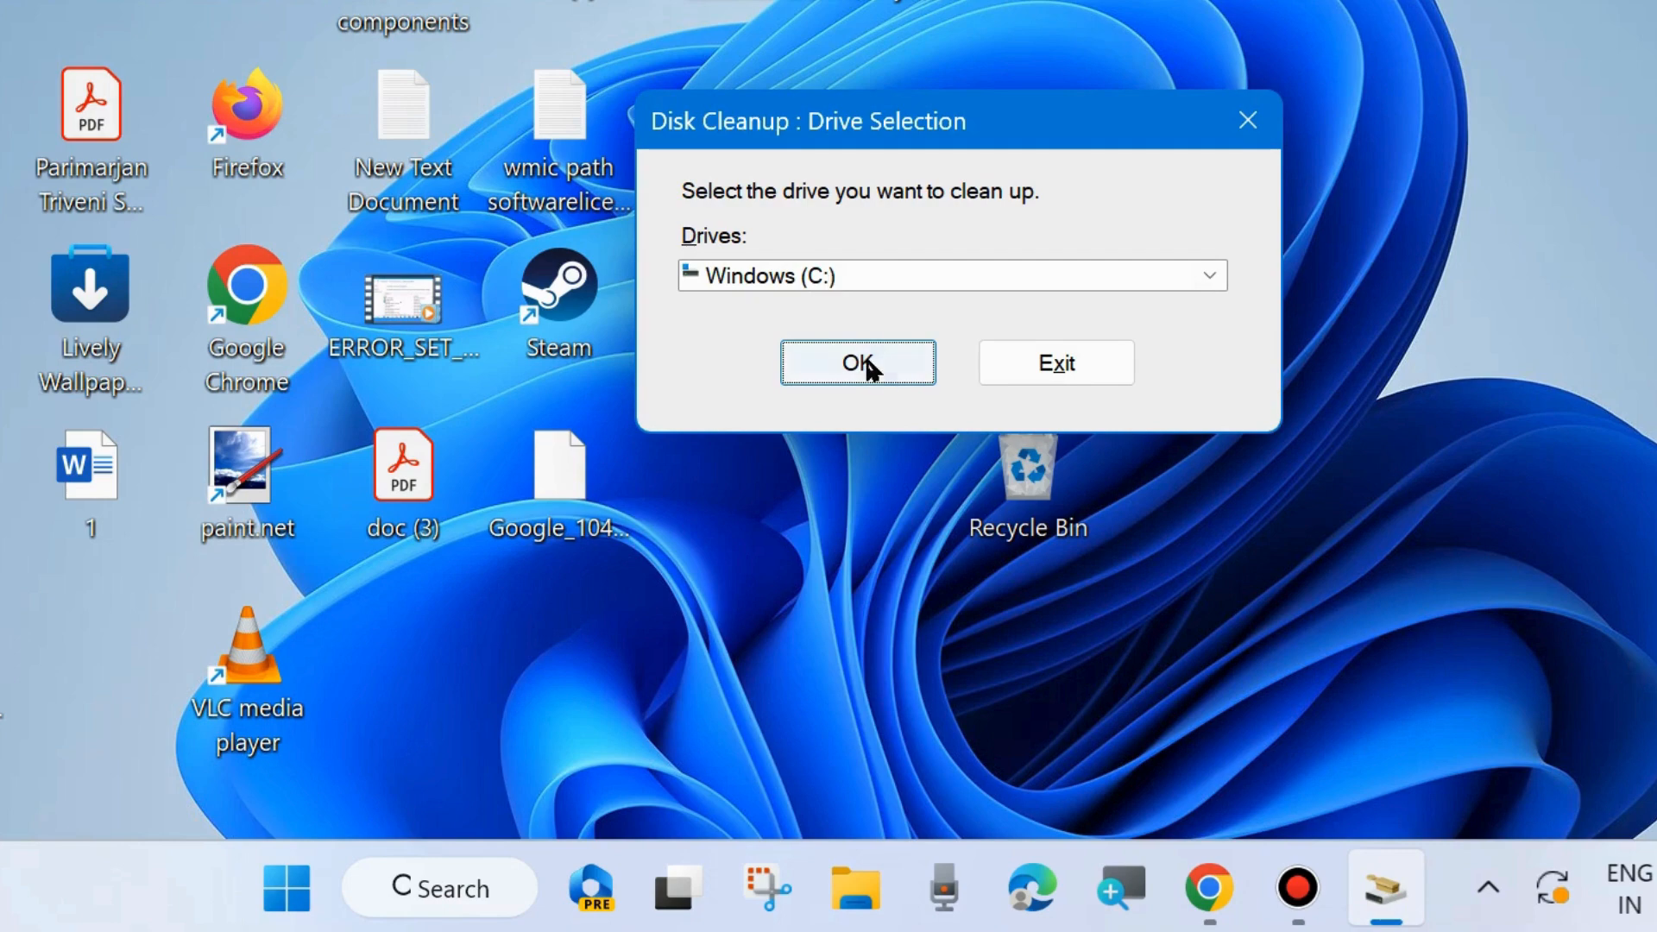
- Clean drive C: with Recycle Bin, Temporary files and Thumbnails checked, confirming permanent deletion
click(858, 363)
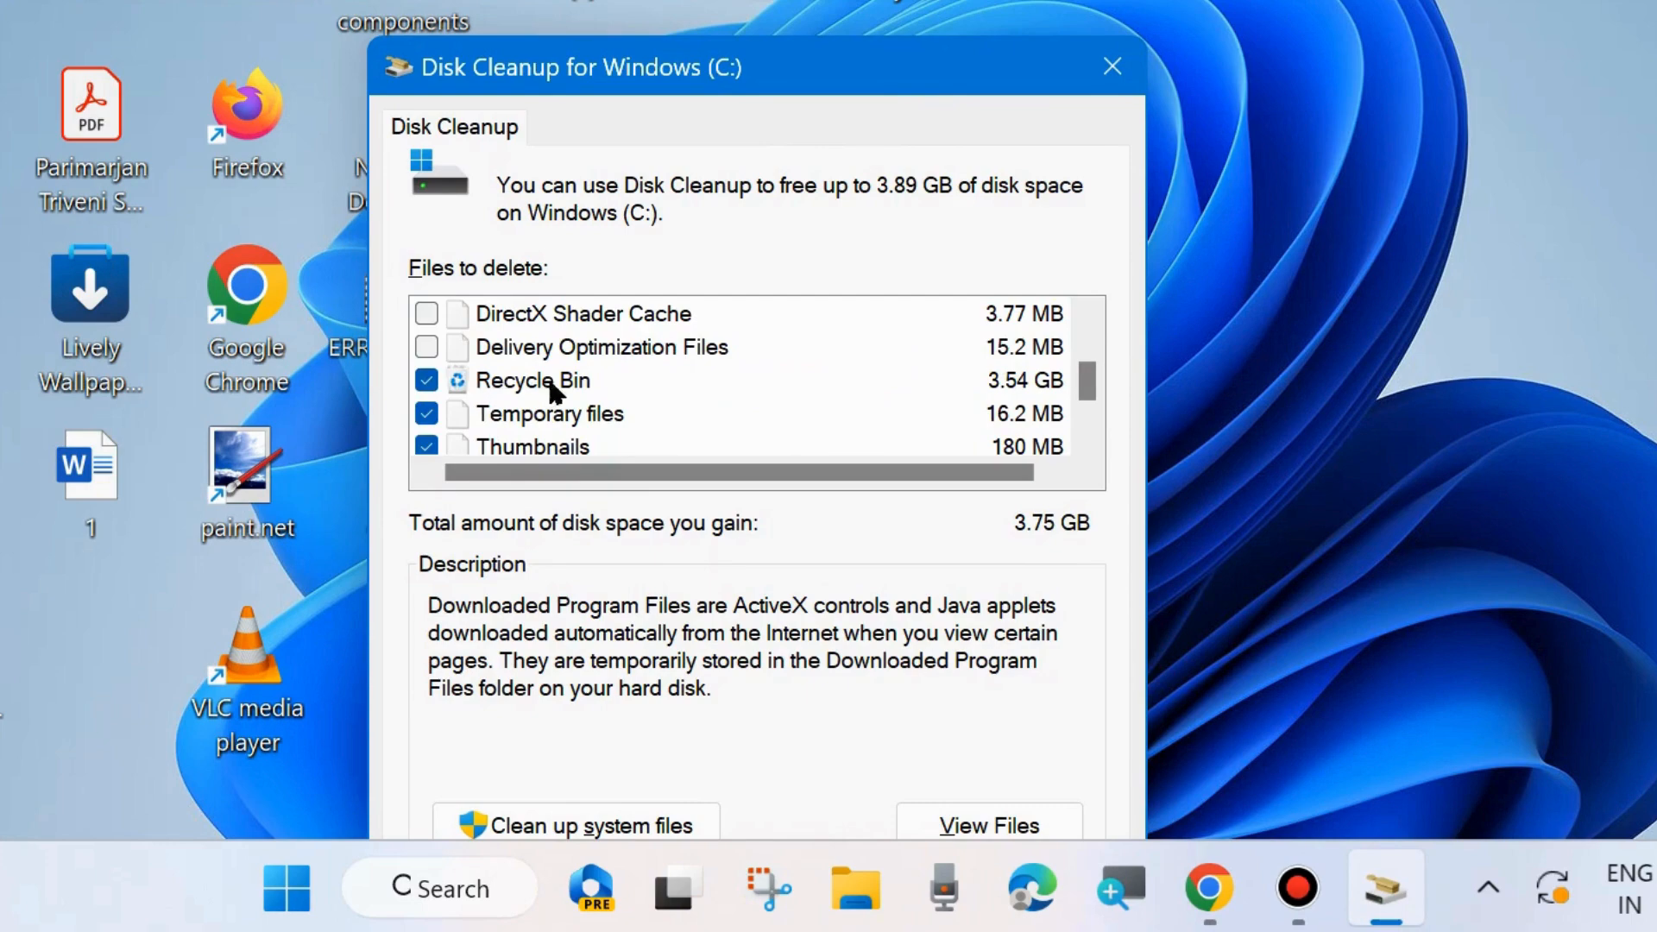
mouse_move(599, 452)
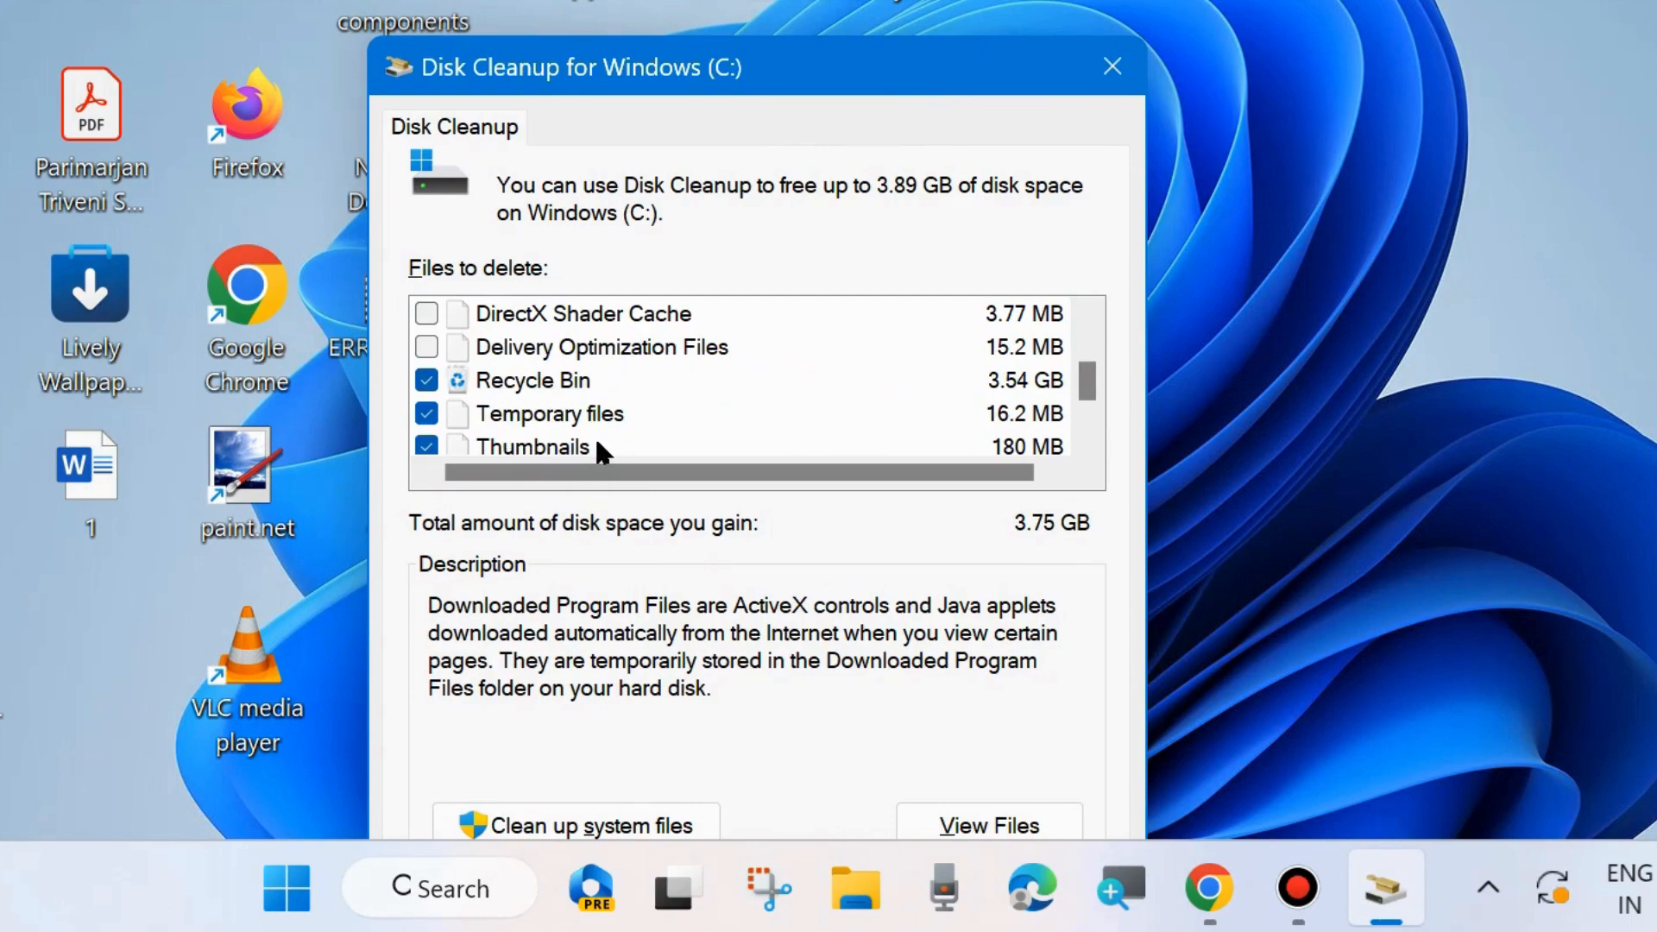
scroll(down, 3)
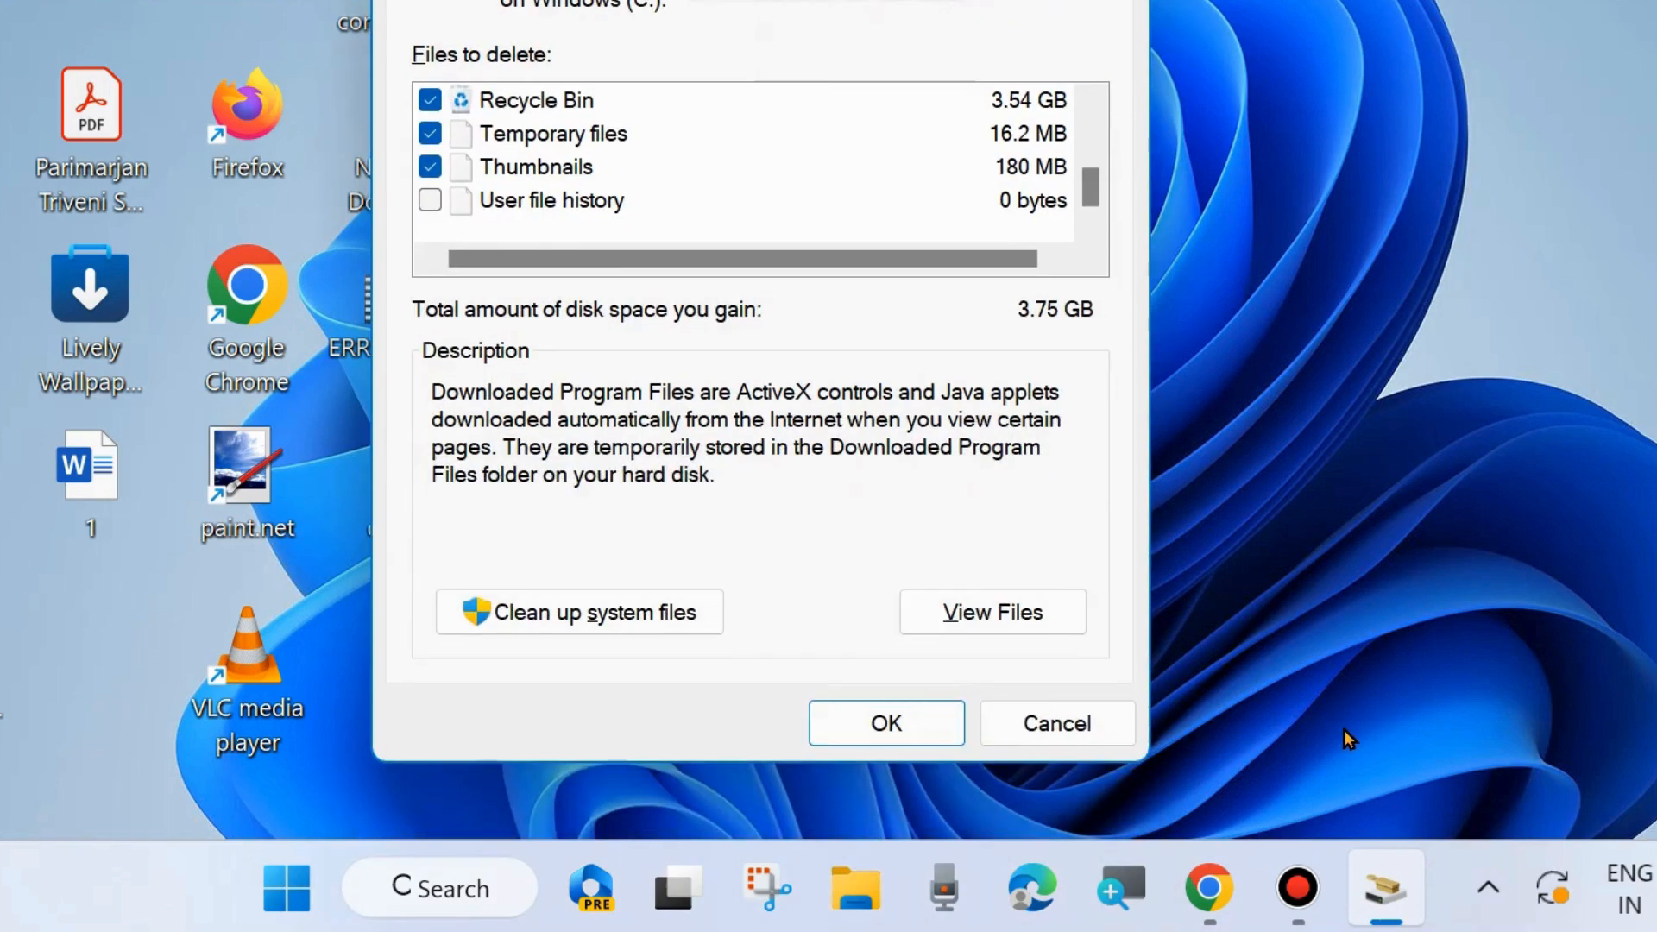
click(886, 723)
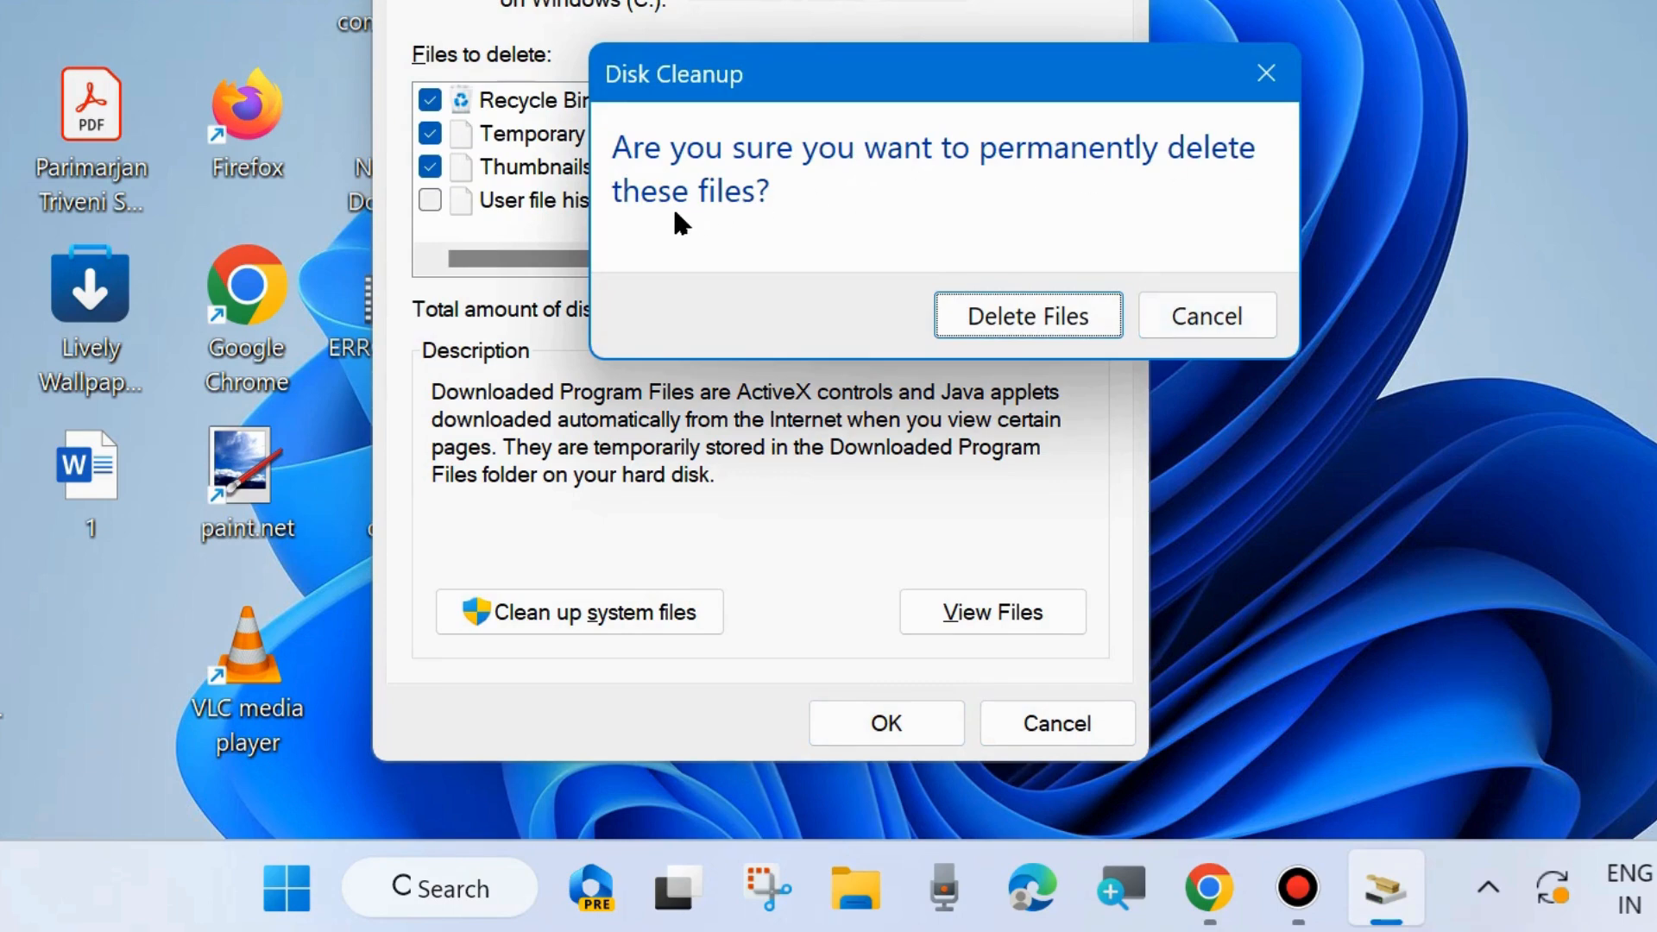
click(1027, 314)
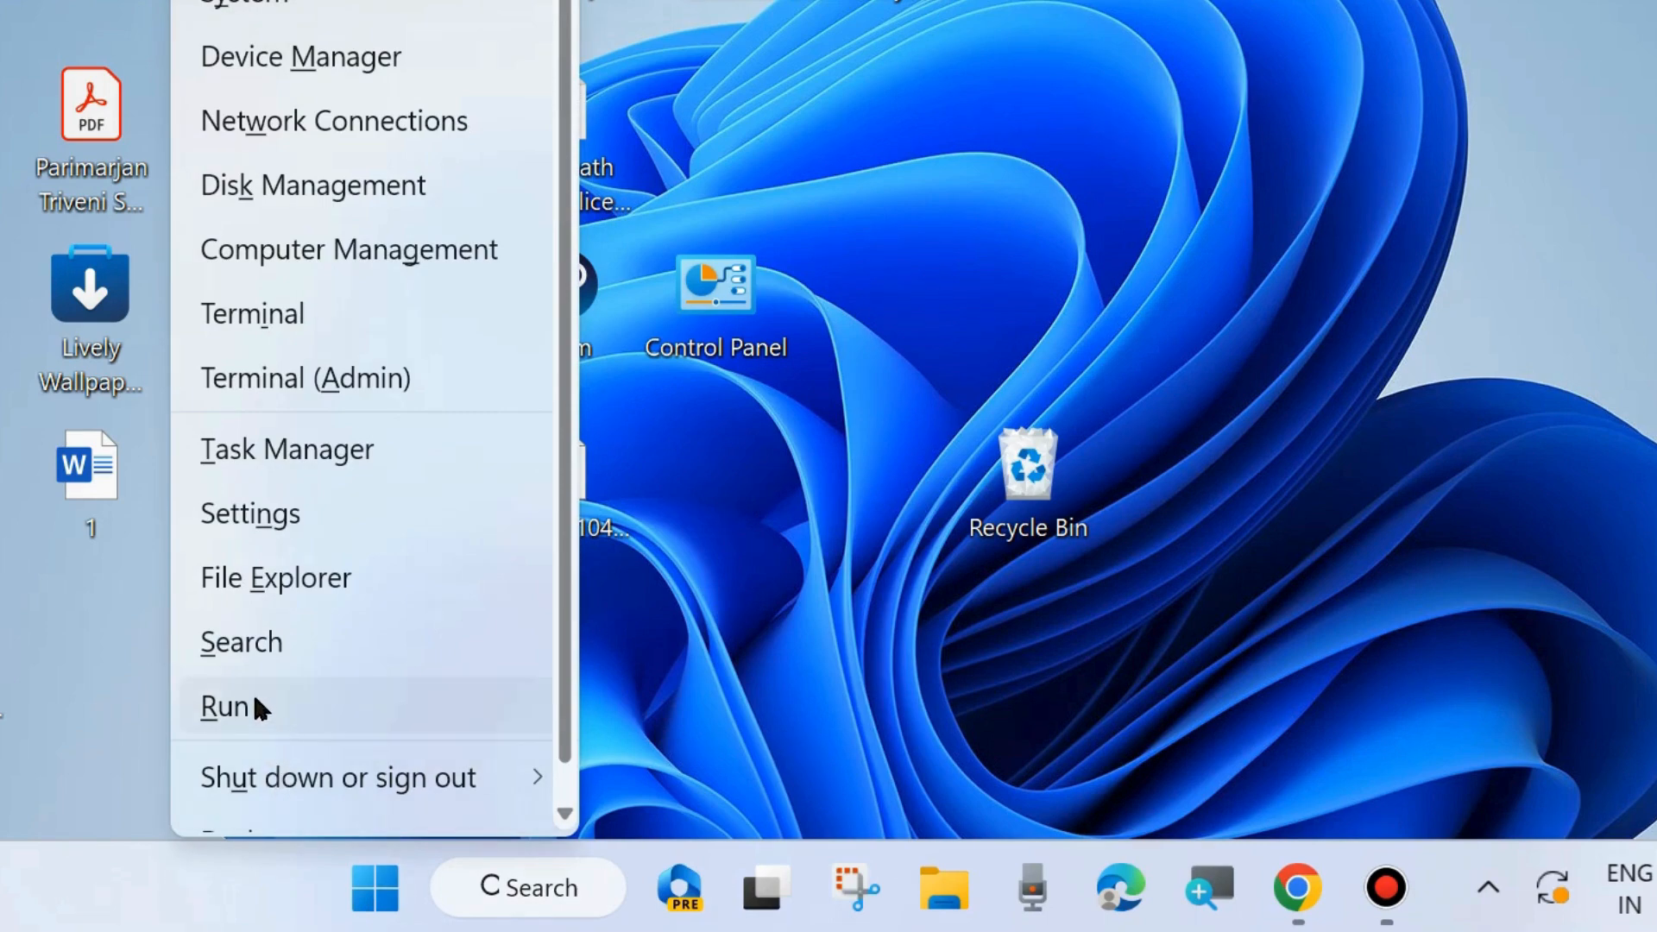
- Launch msconfig from the Run dialog to bring up System Configuration
click(223, 706)
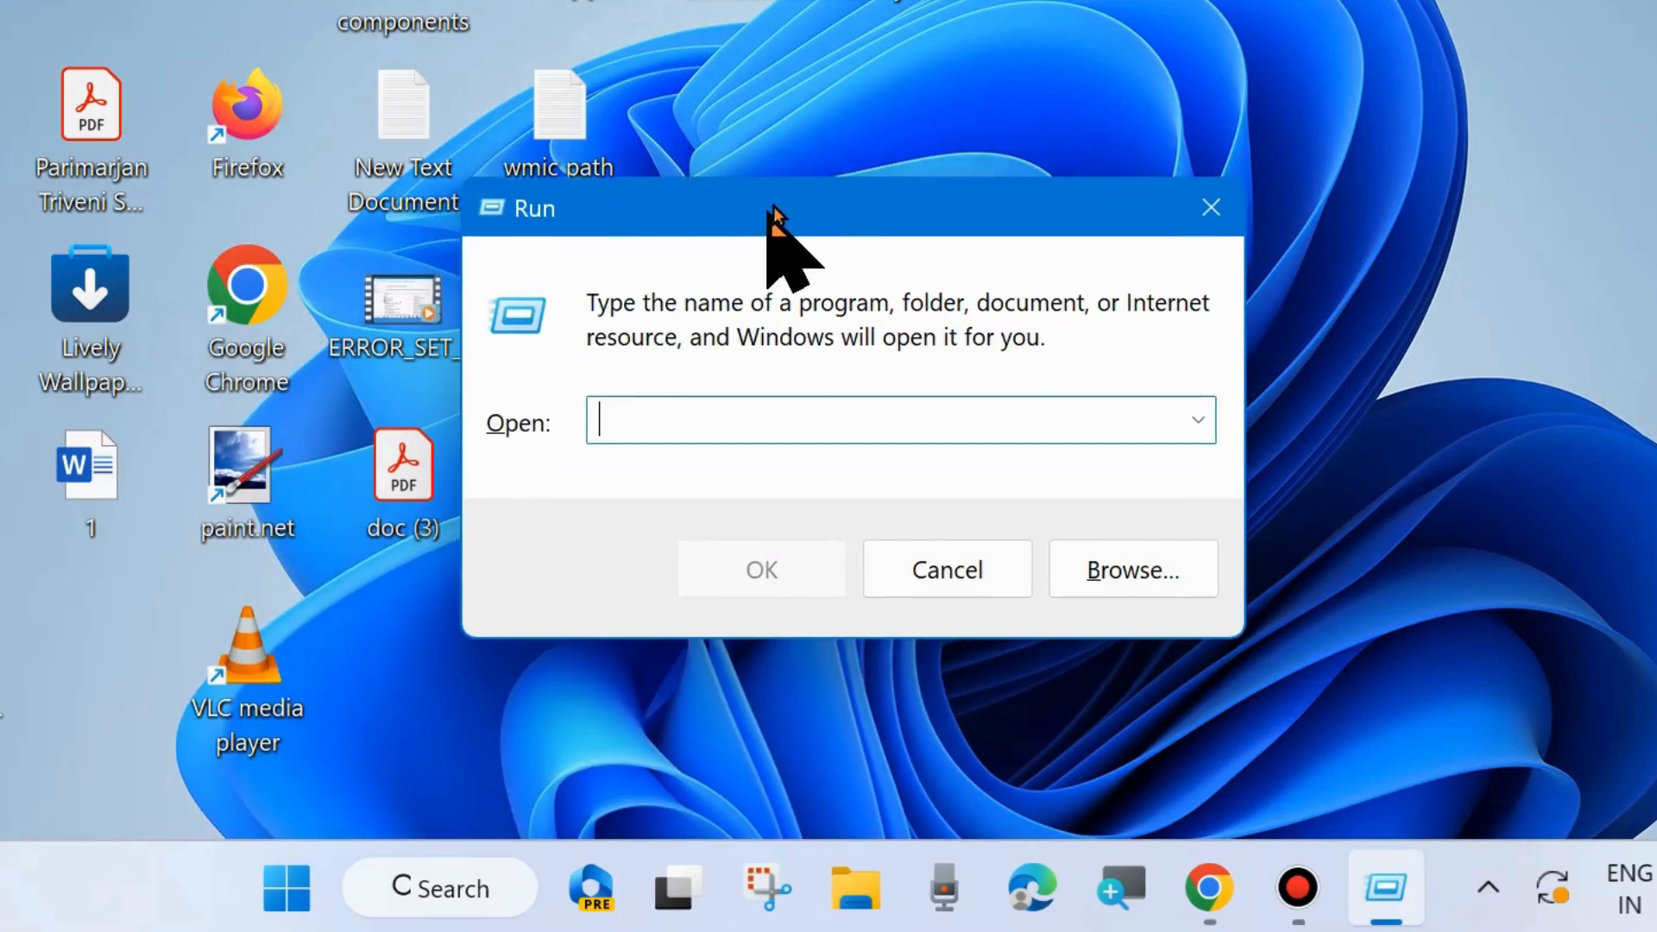
text(ms)
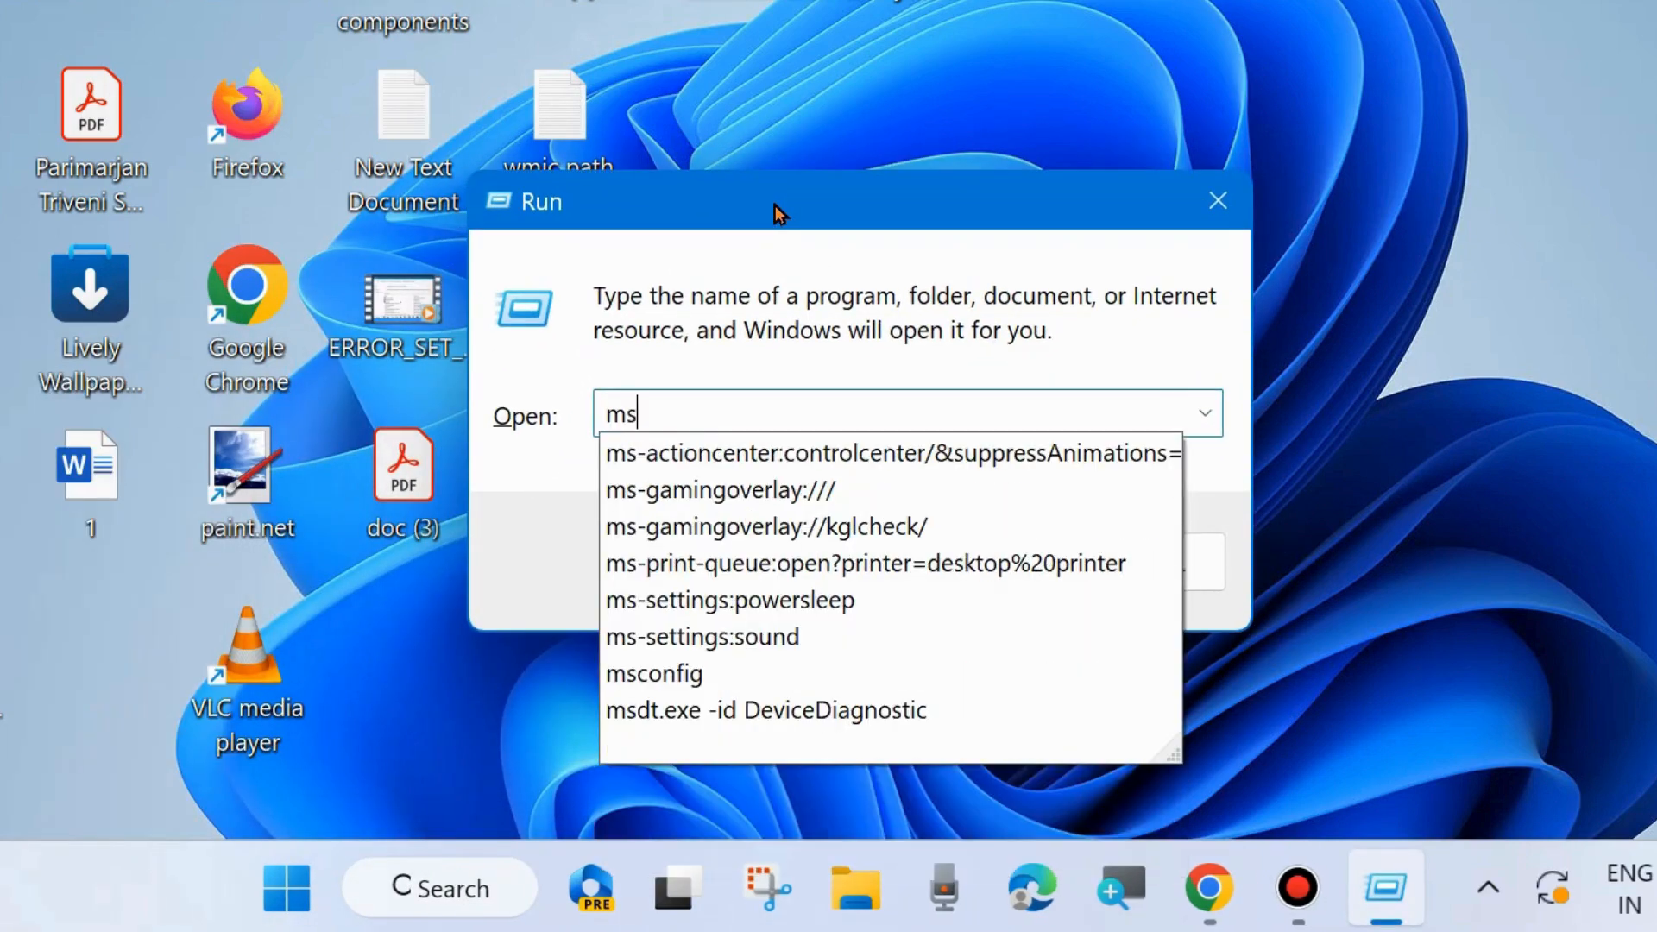
text(c)
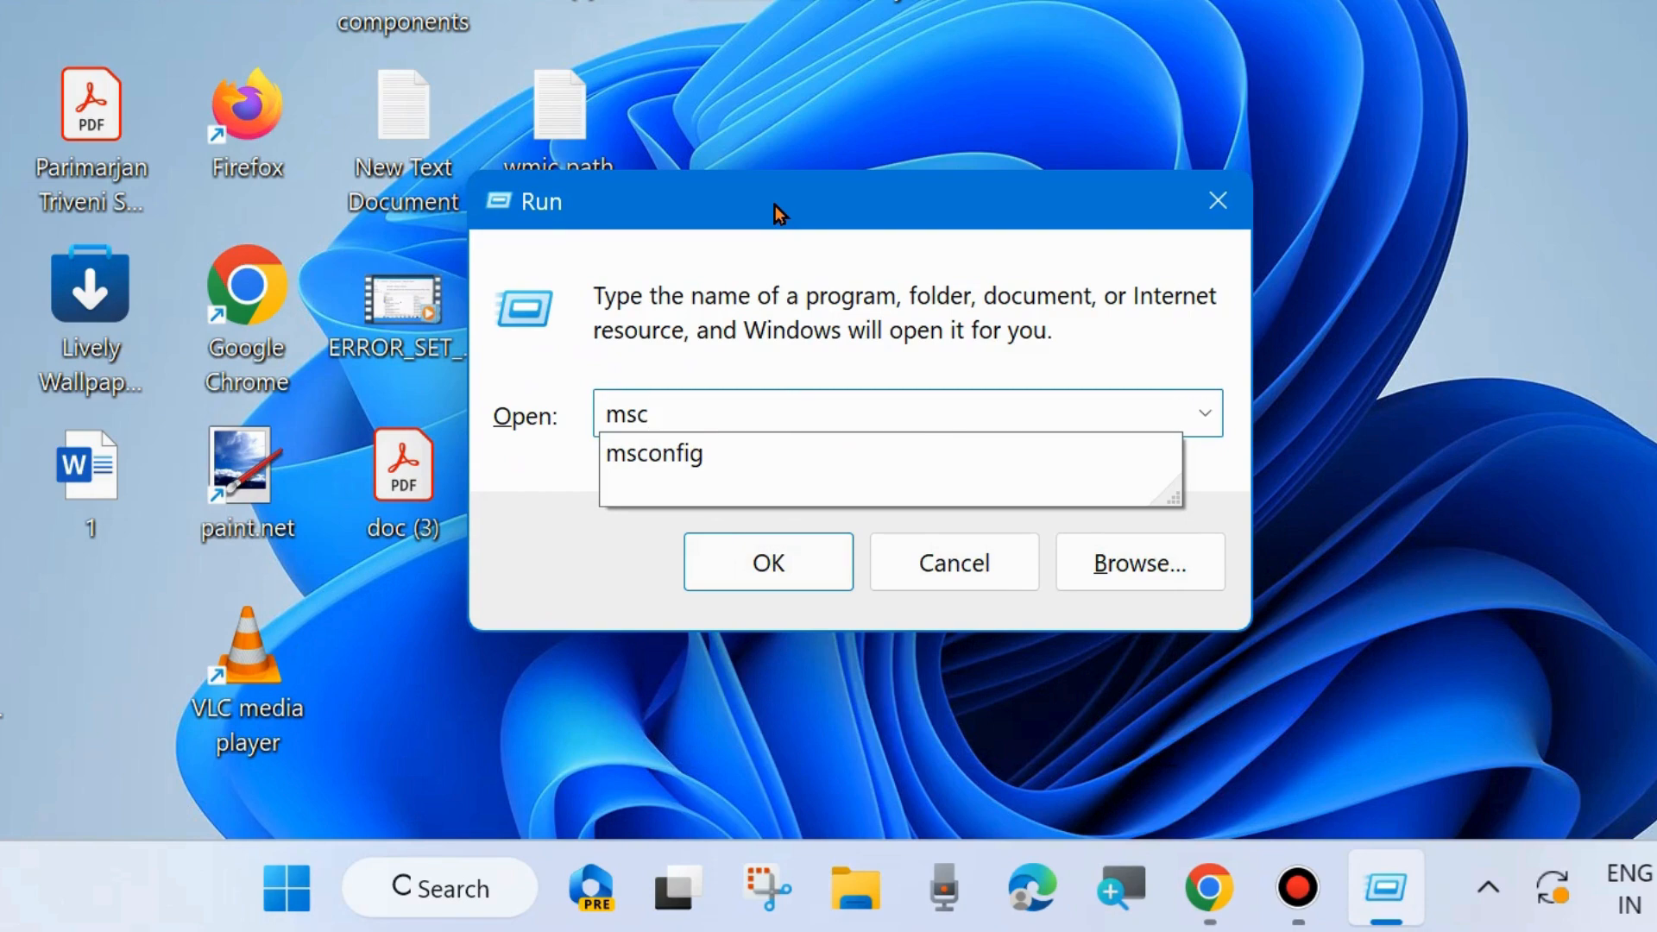
click(653, 452)
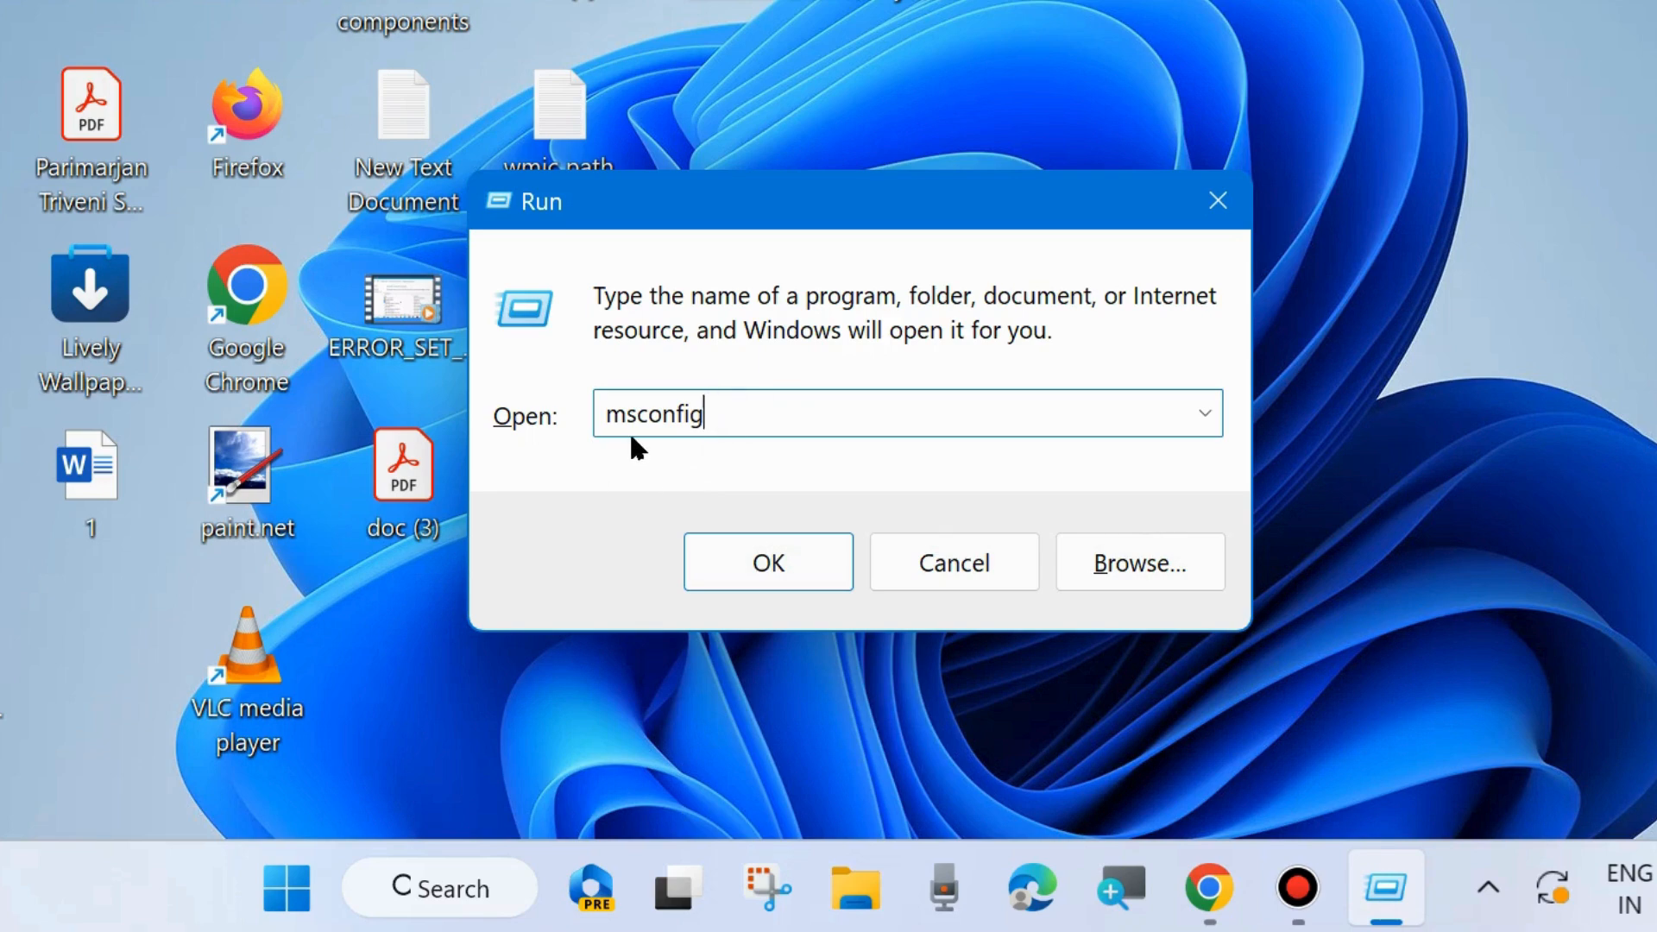
click(767, 563)
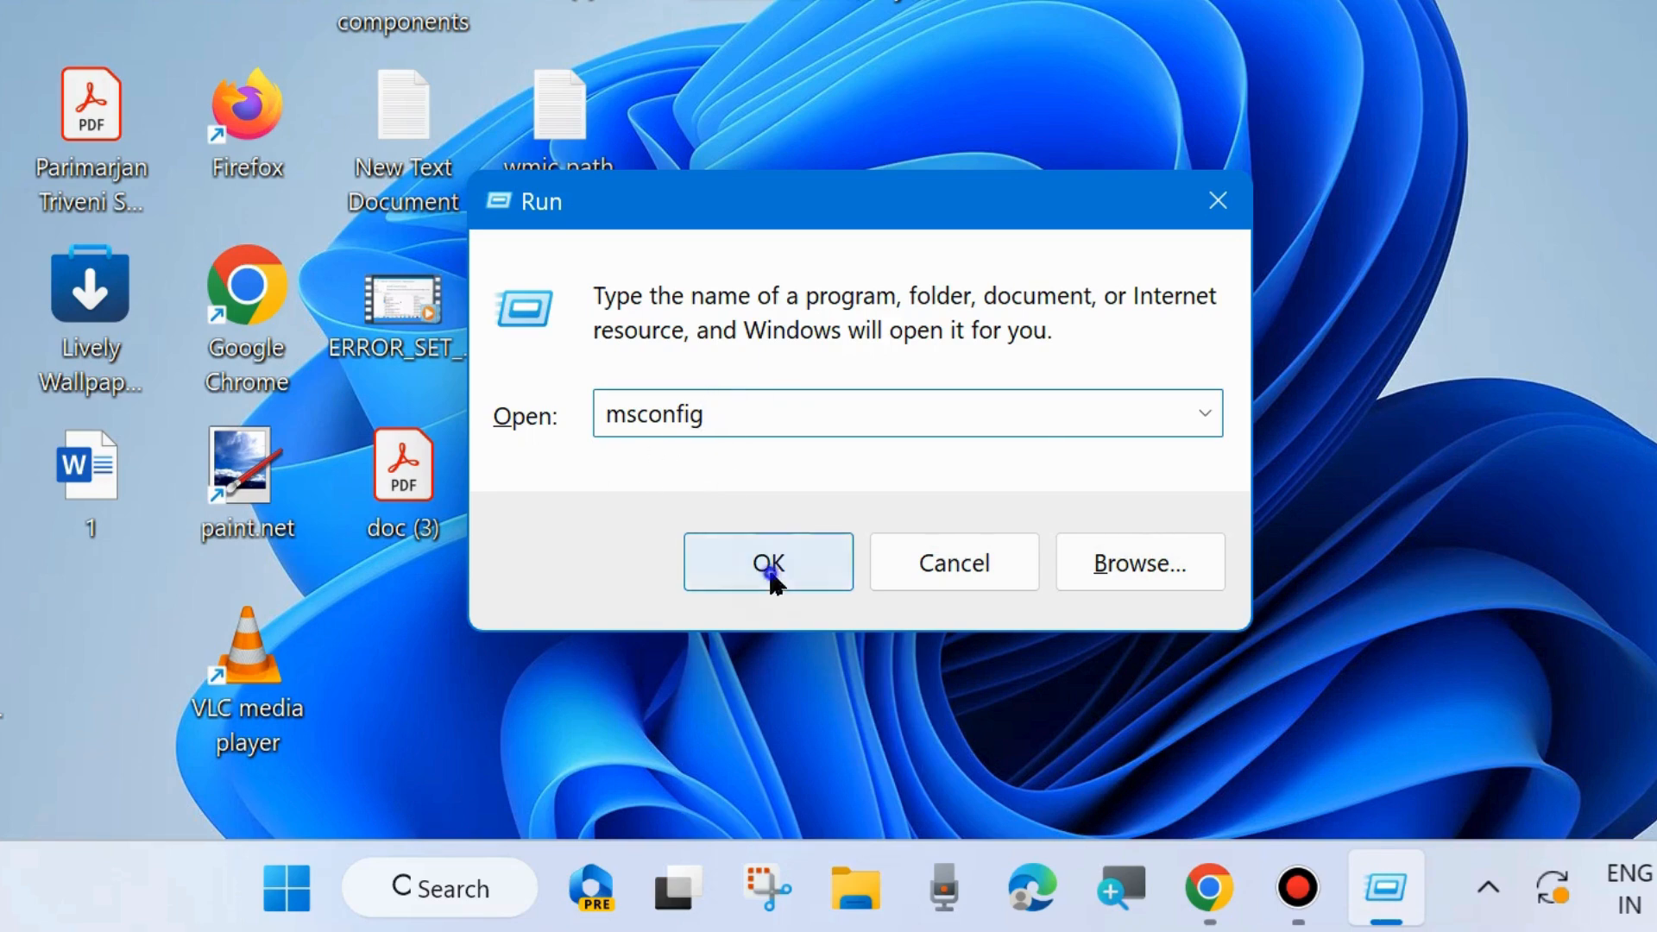
click(767, 563)
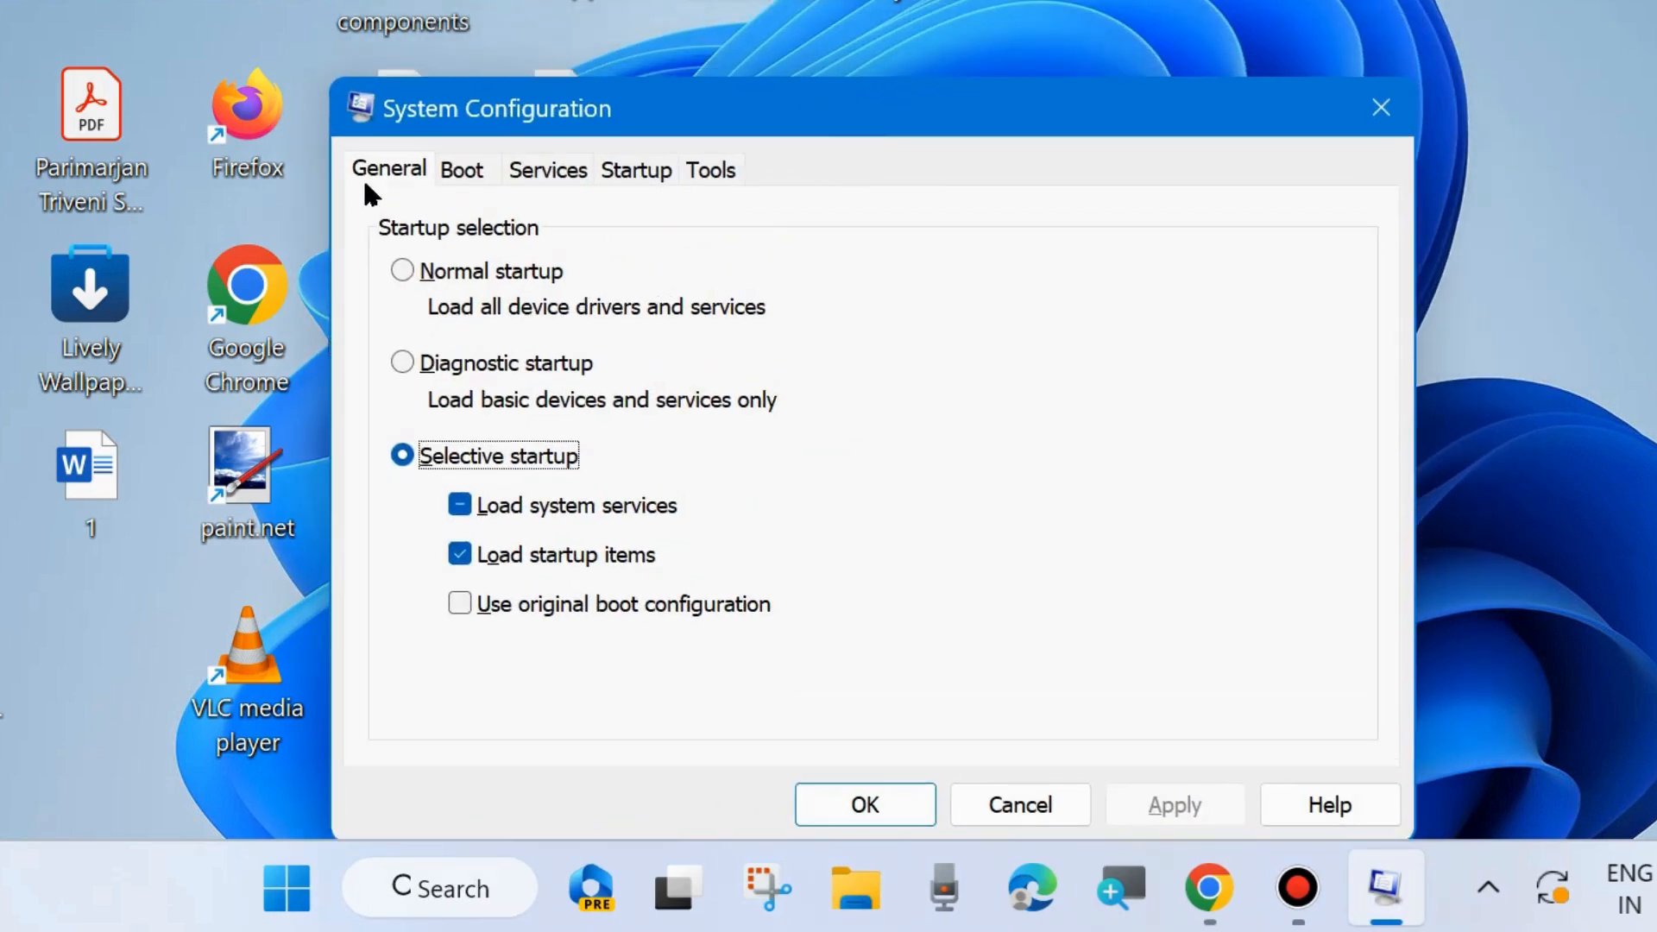
mouse_move(547, 181)
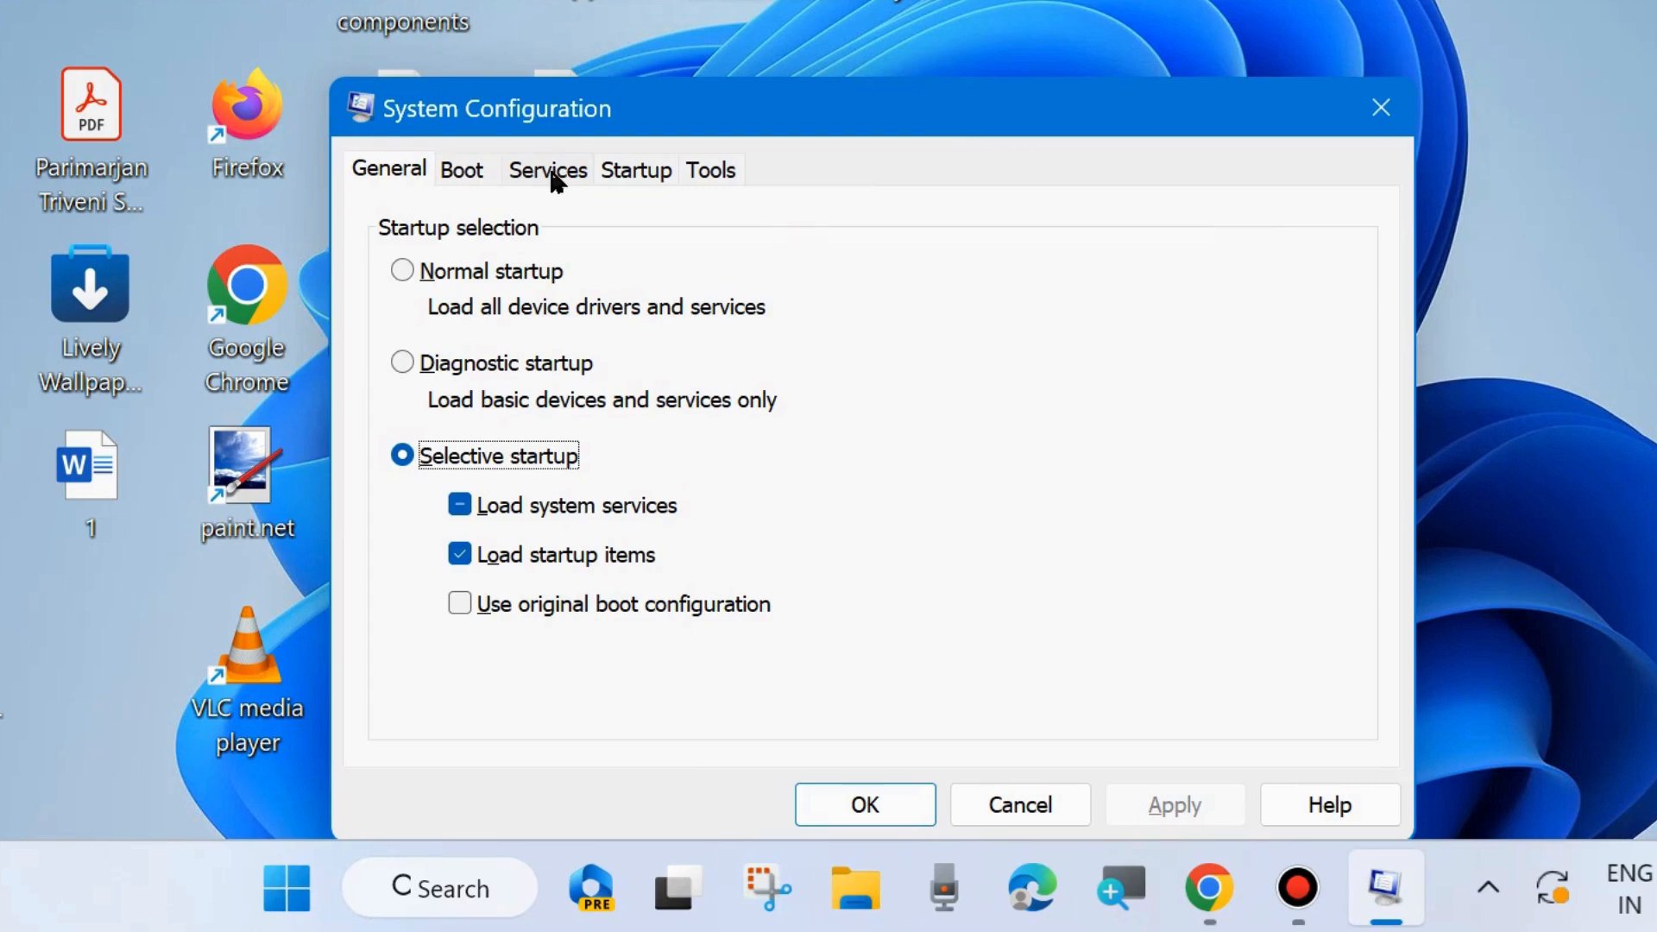
- Hide all Microsoft services in the Services list, then move to the Startup section
click(547, 169)
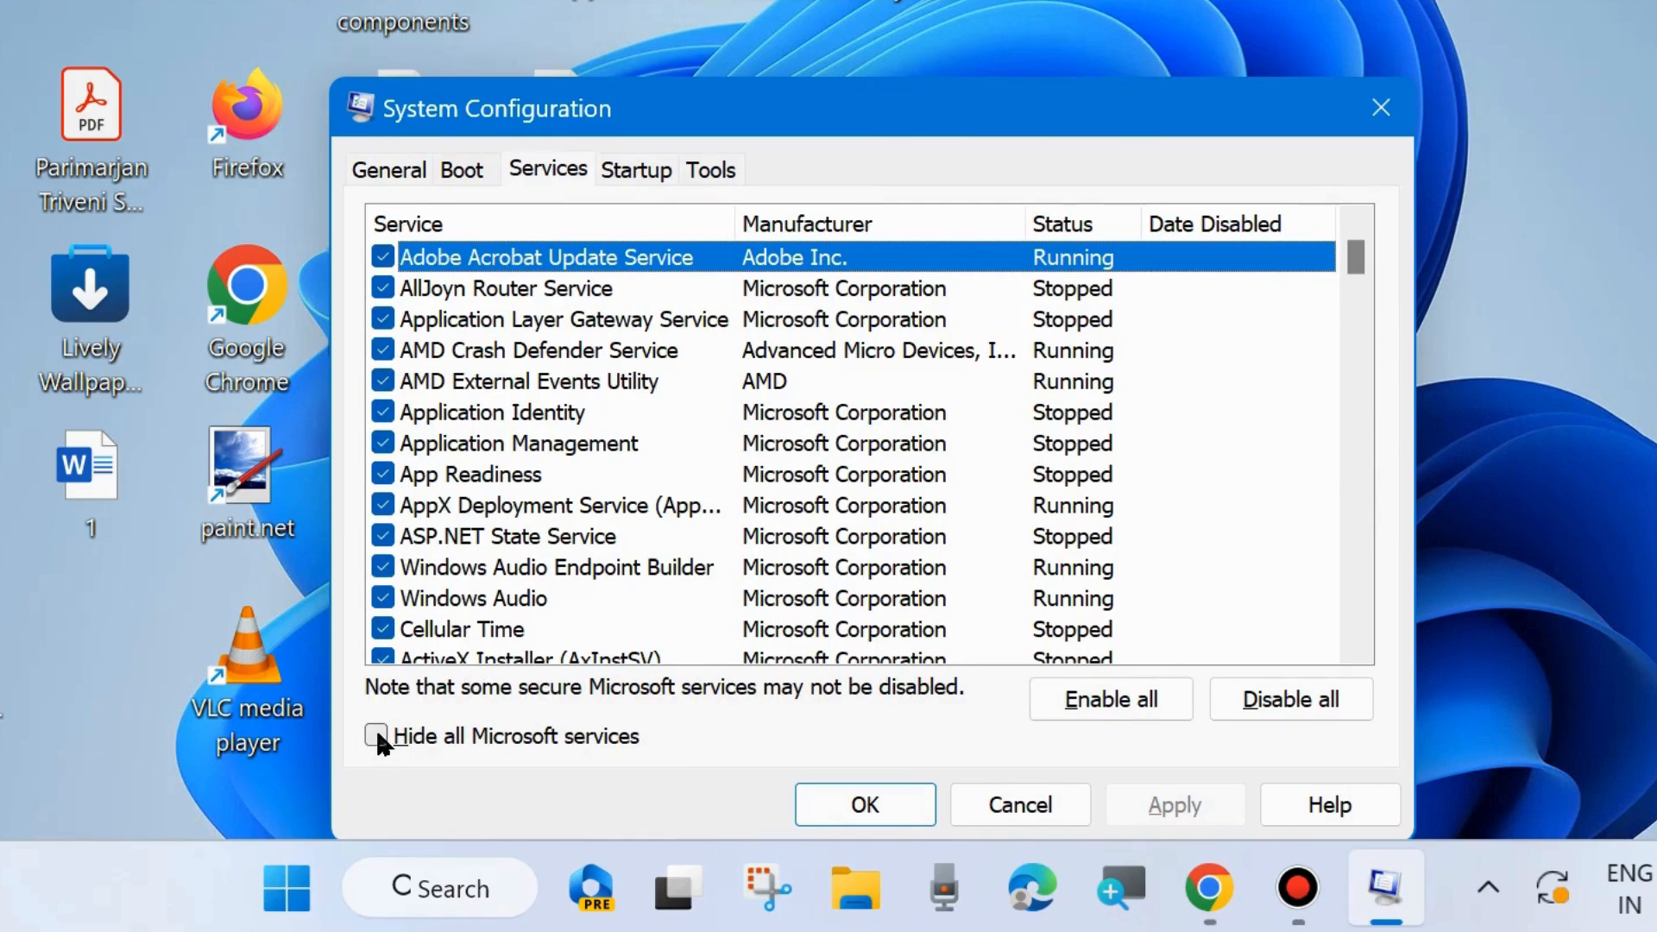
click(378, 736)
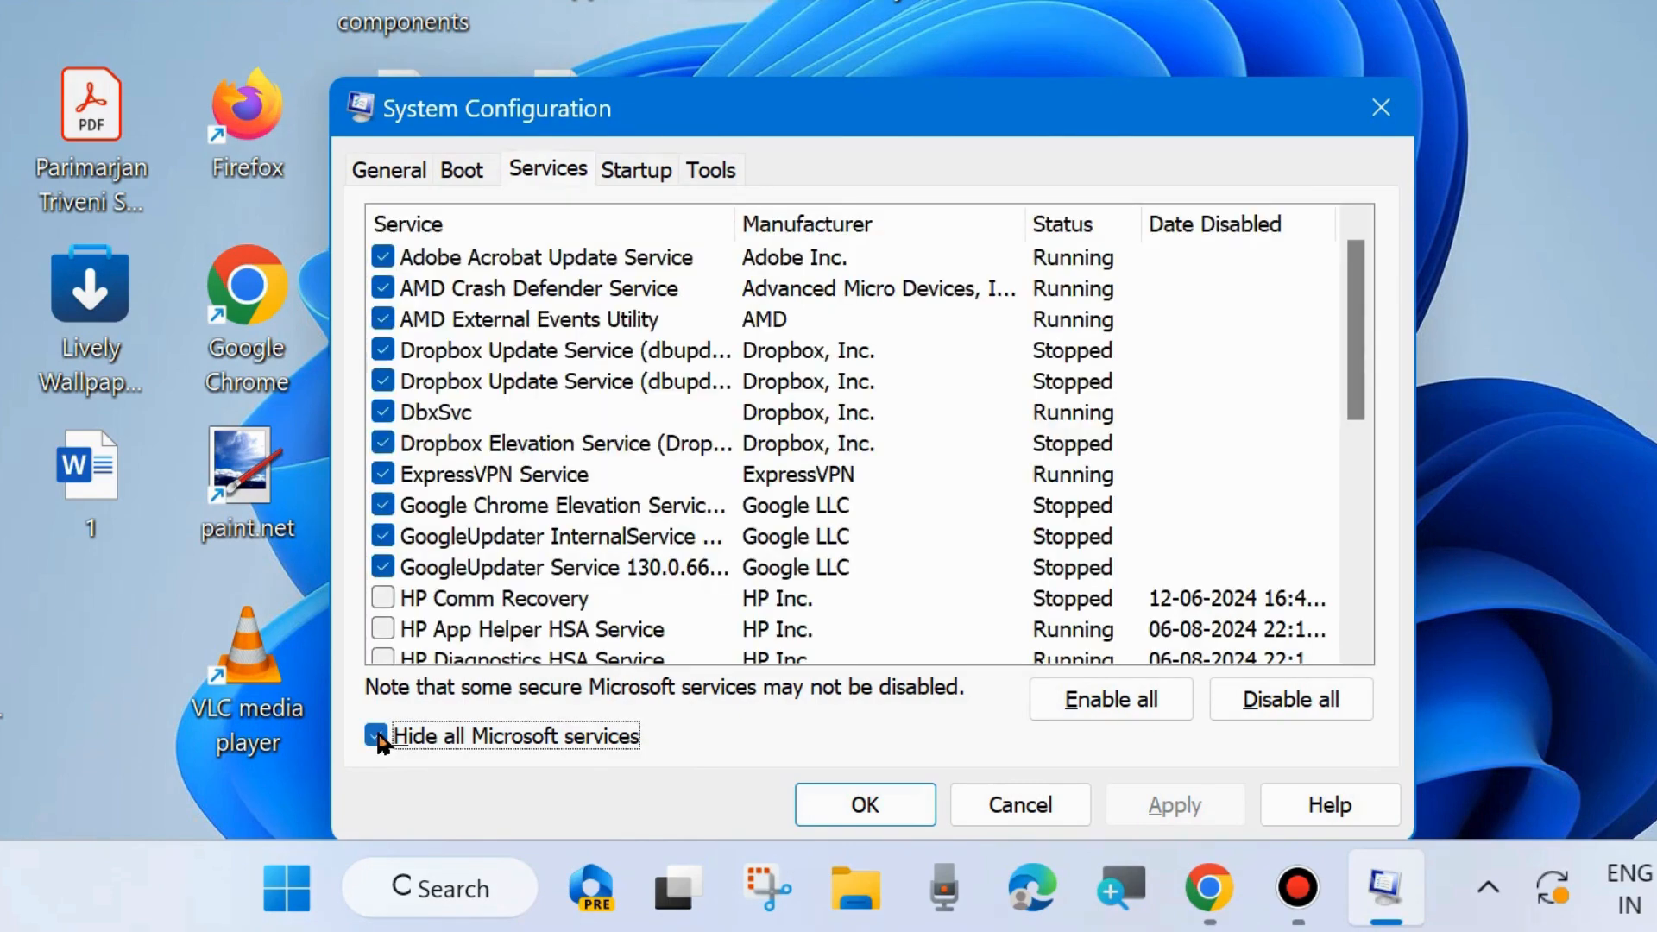
click(378, 735)
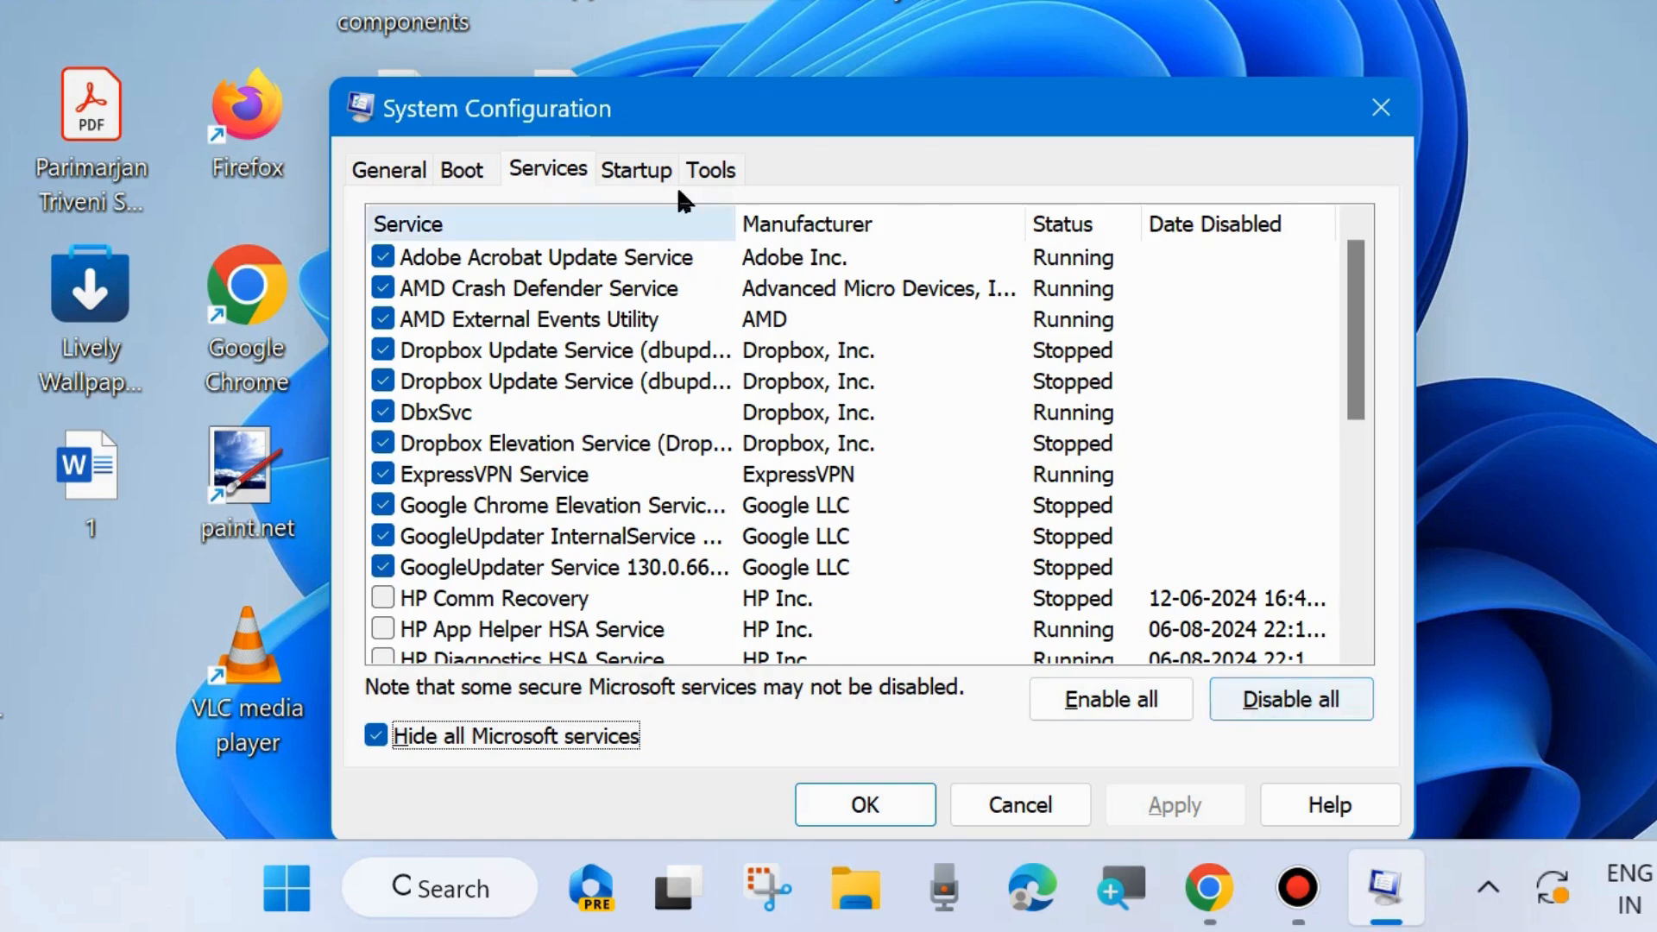
click(635, 170)
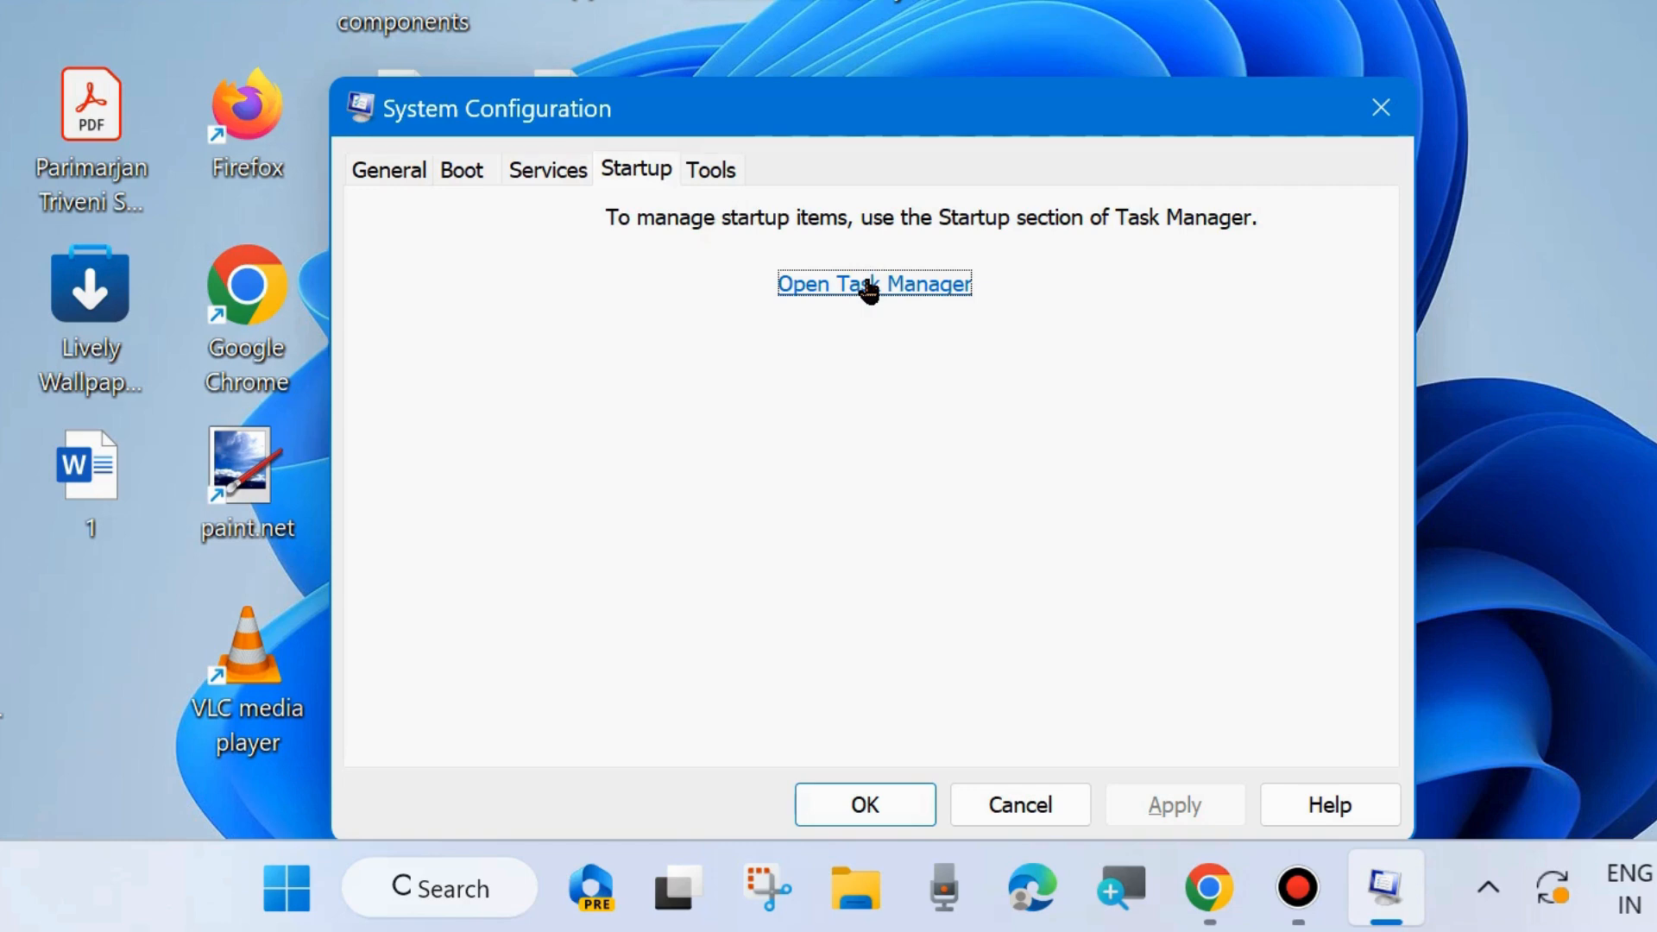
- Bring up startup apps in Task Manager and disable the steam entry
click(873, 283)
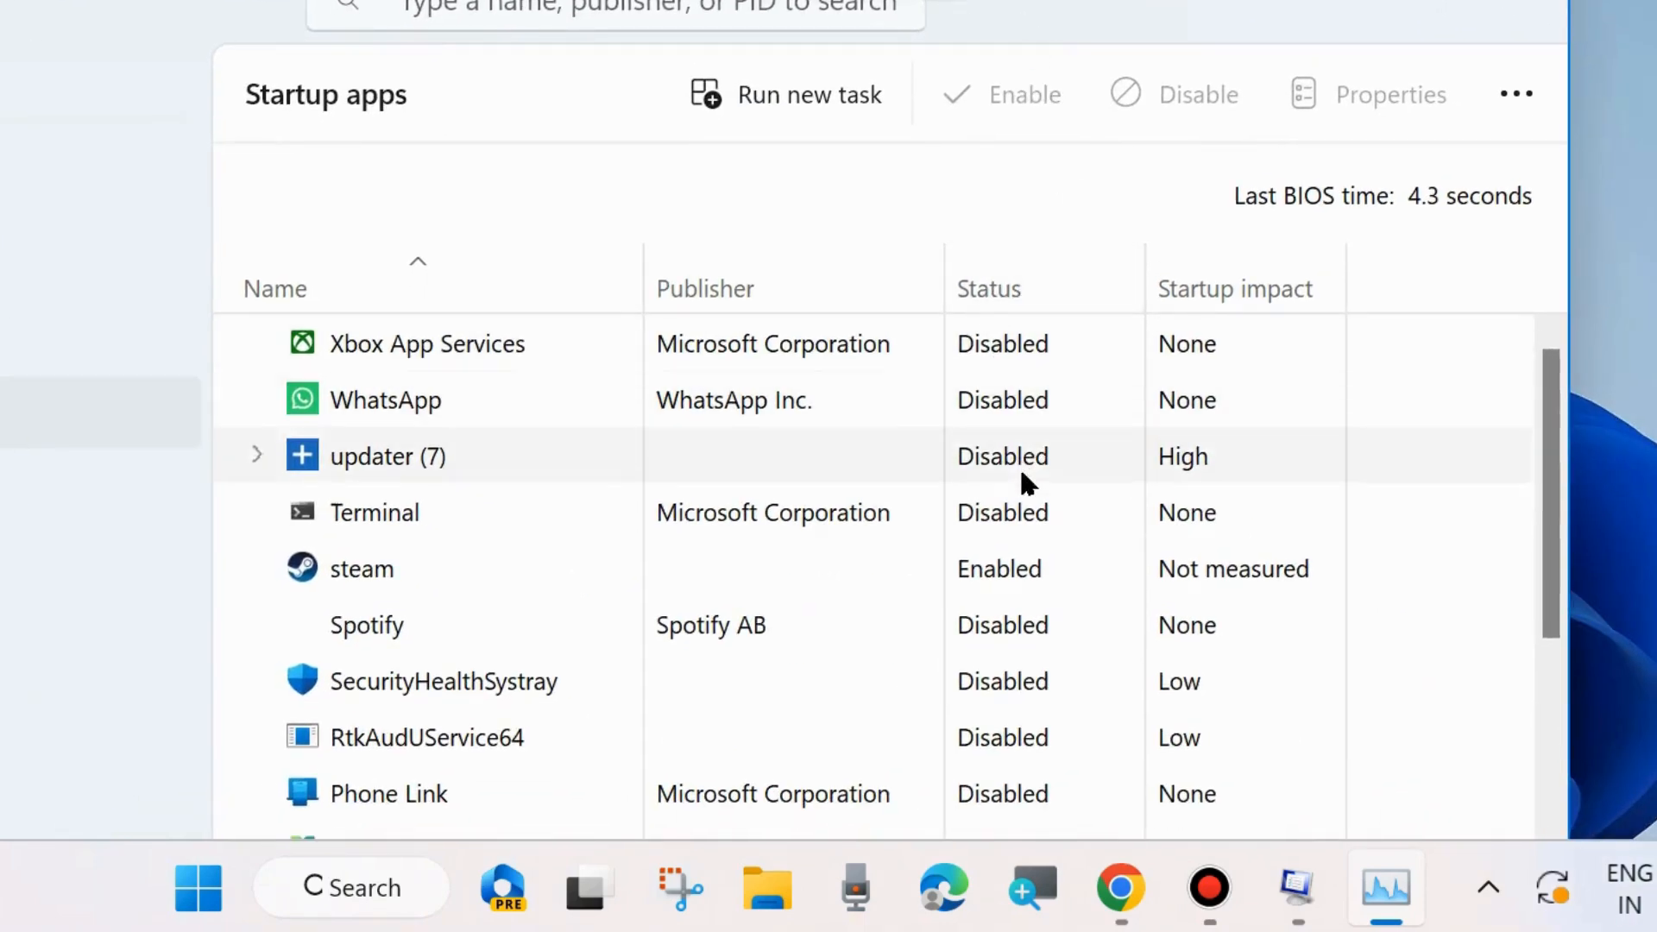
click(361, 567)
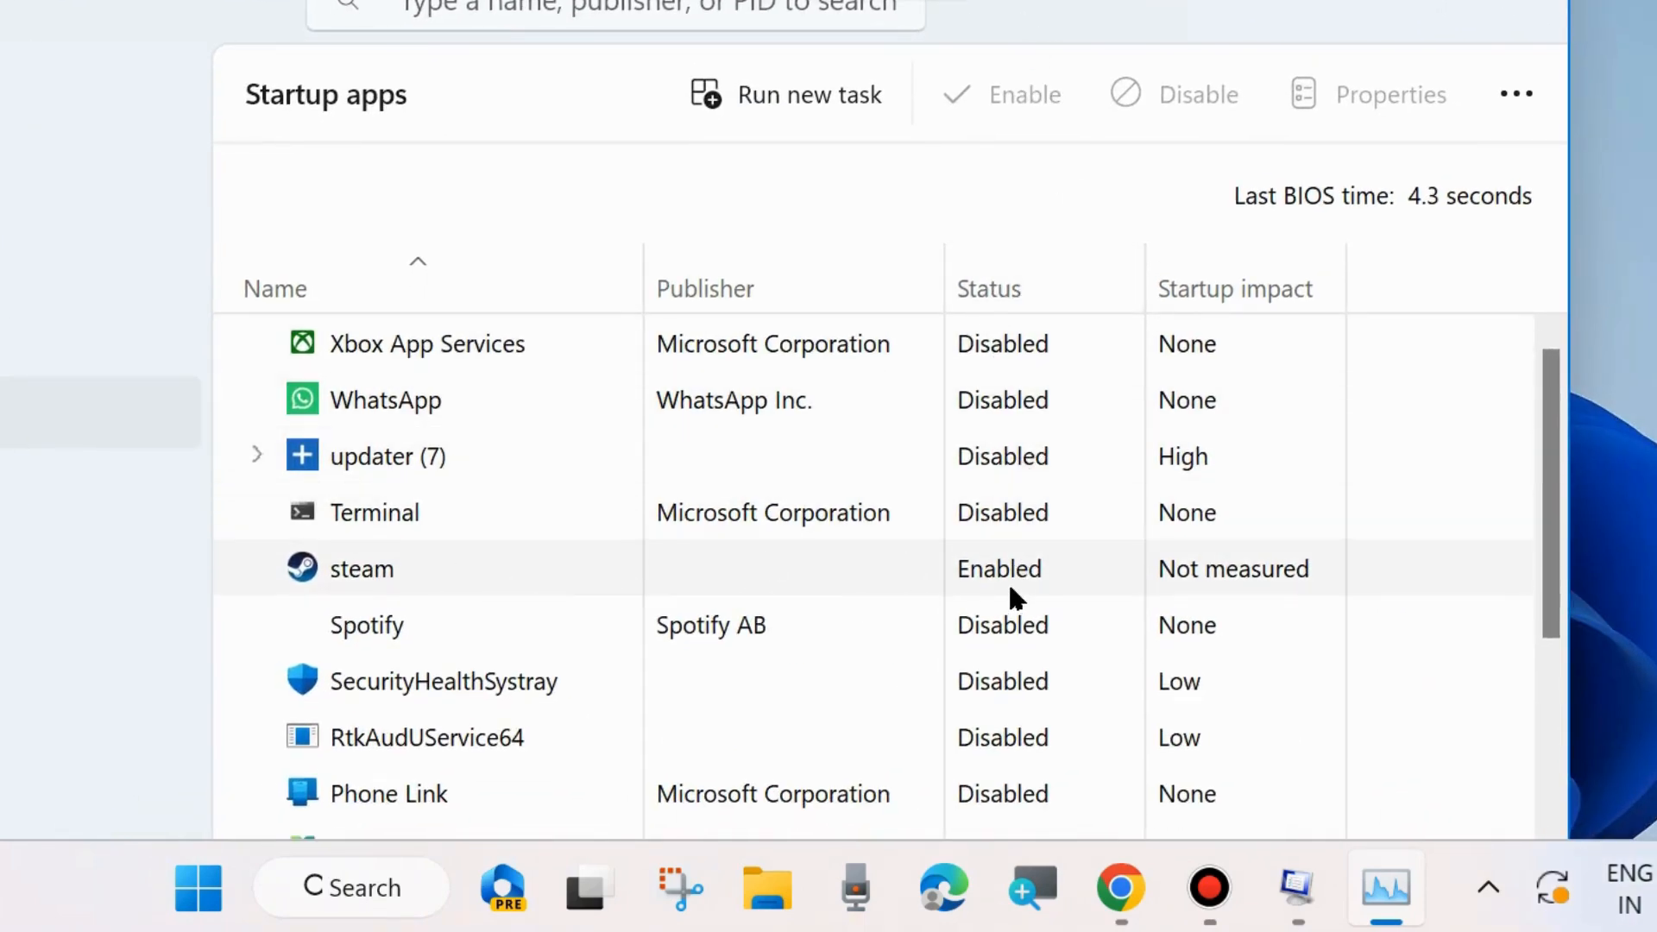
right_click(361, 568)
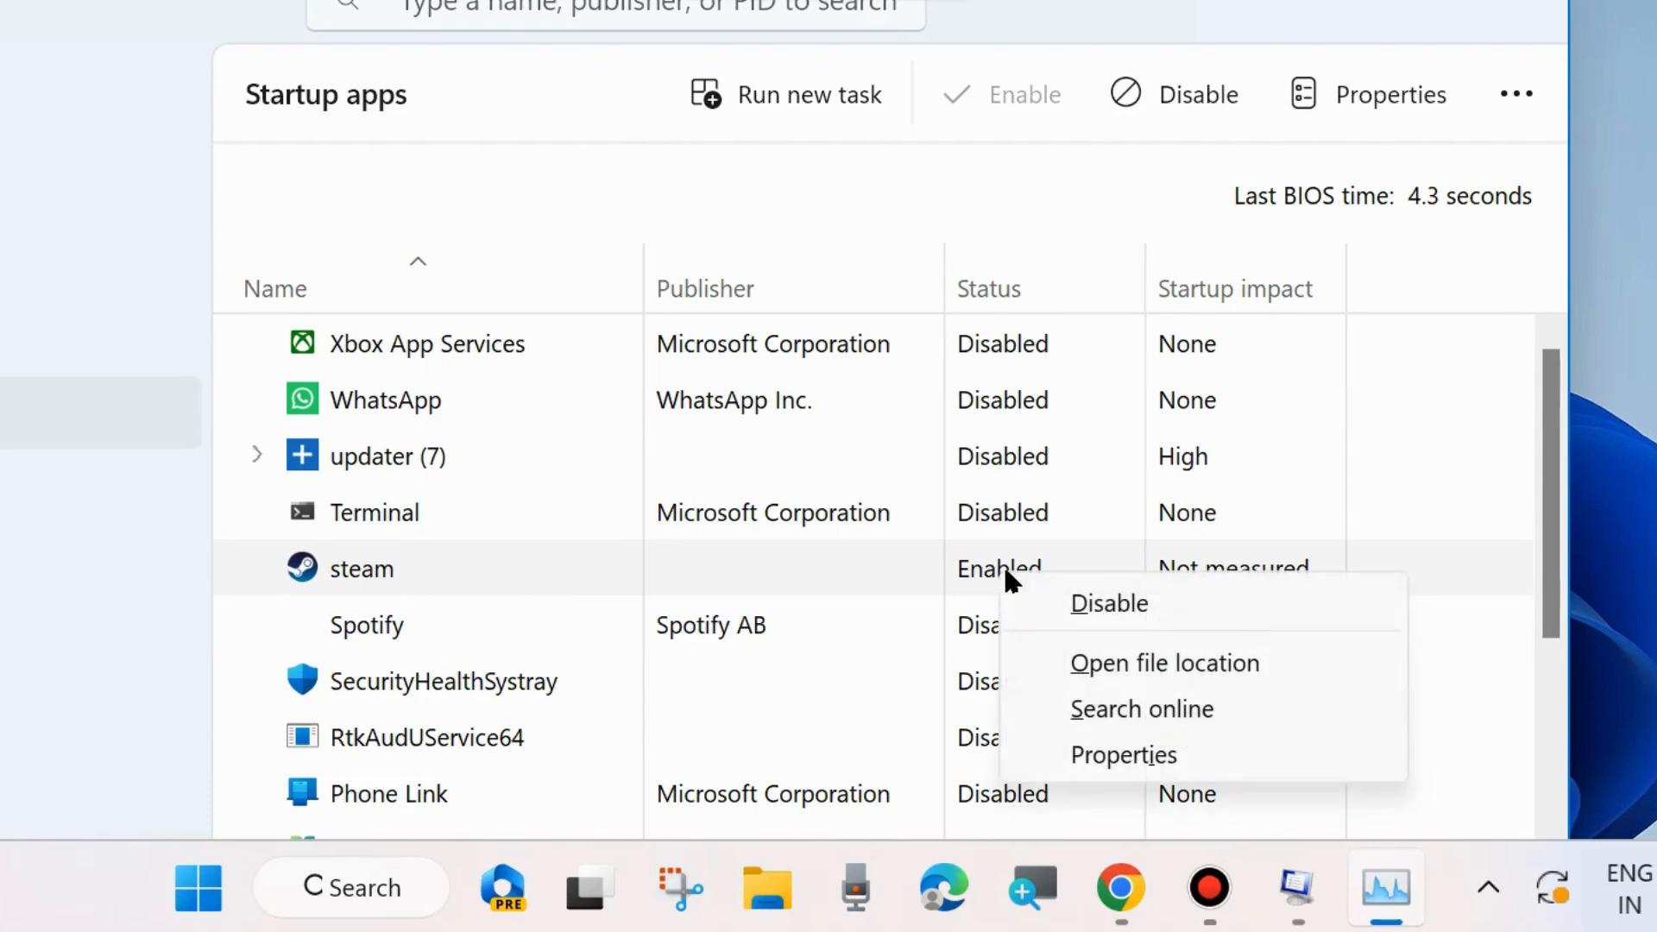
click(1110, 603)
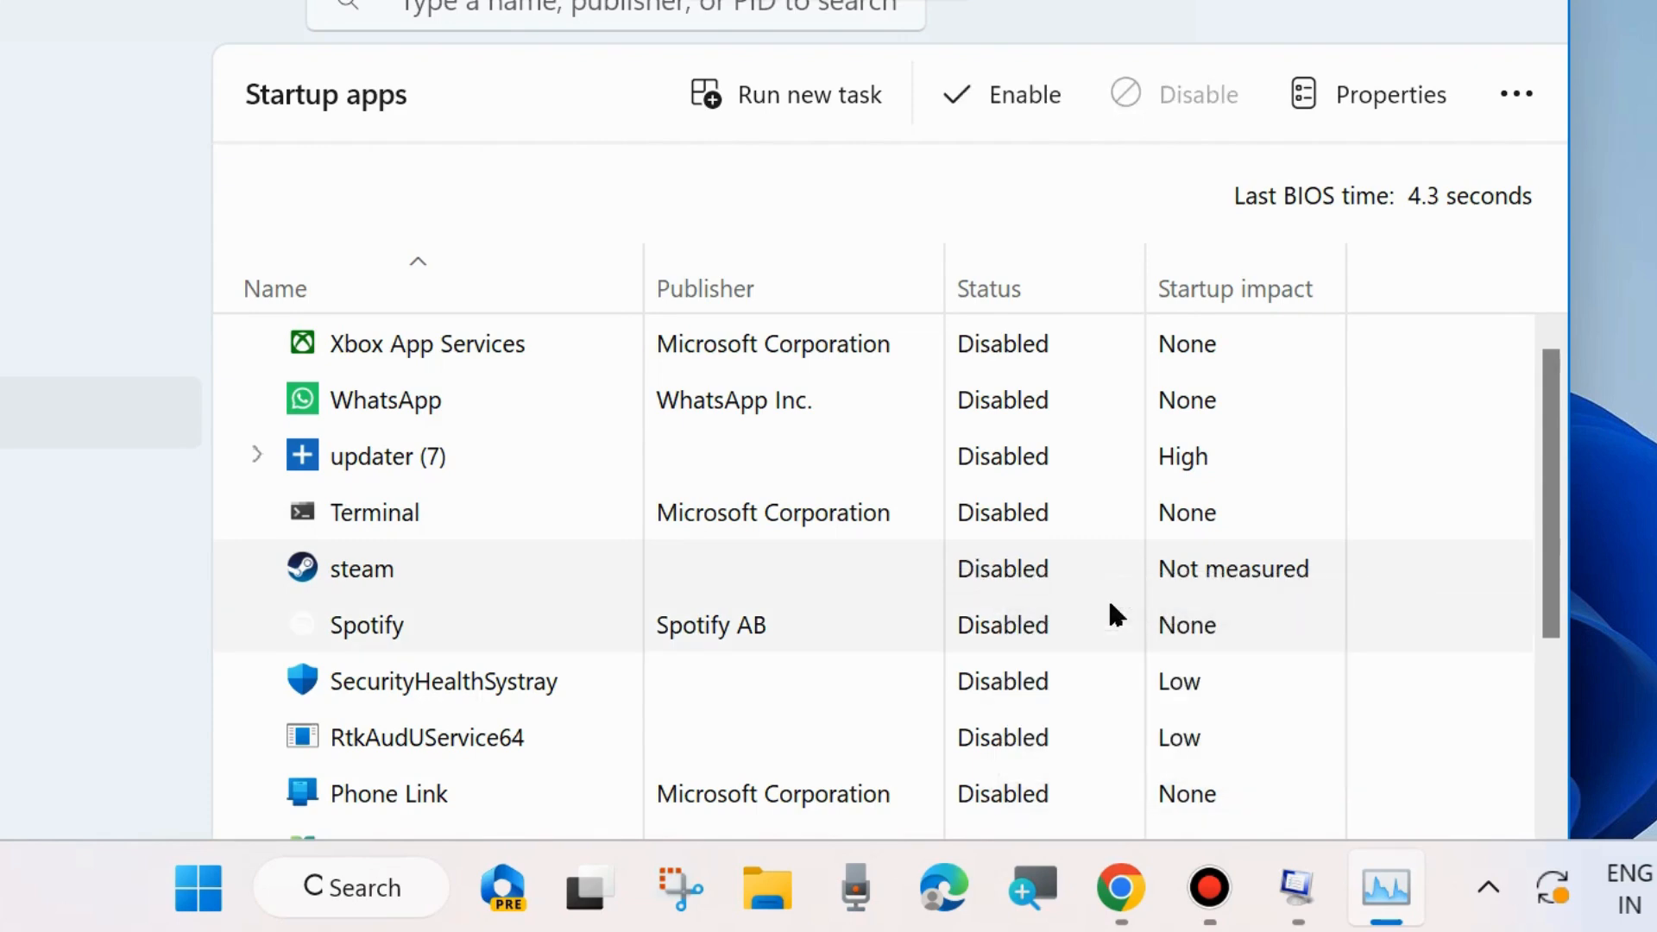
- Scroll through the remaining startup entries, checking options for Canva
scroll(down, 3)
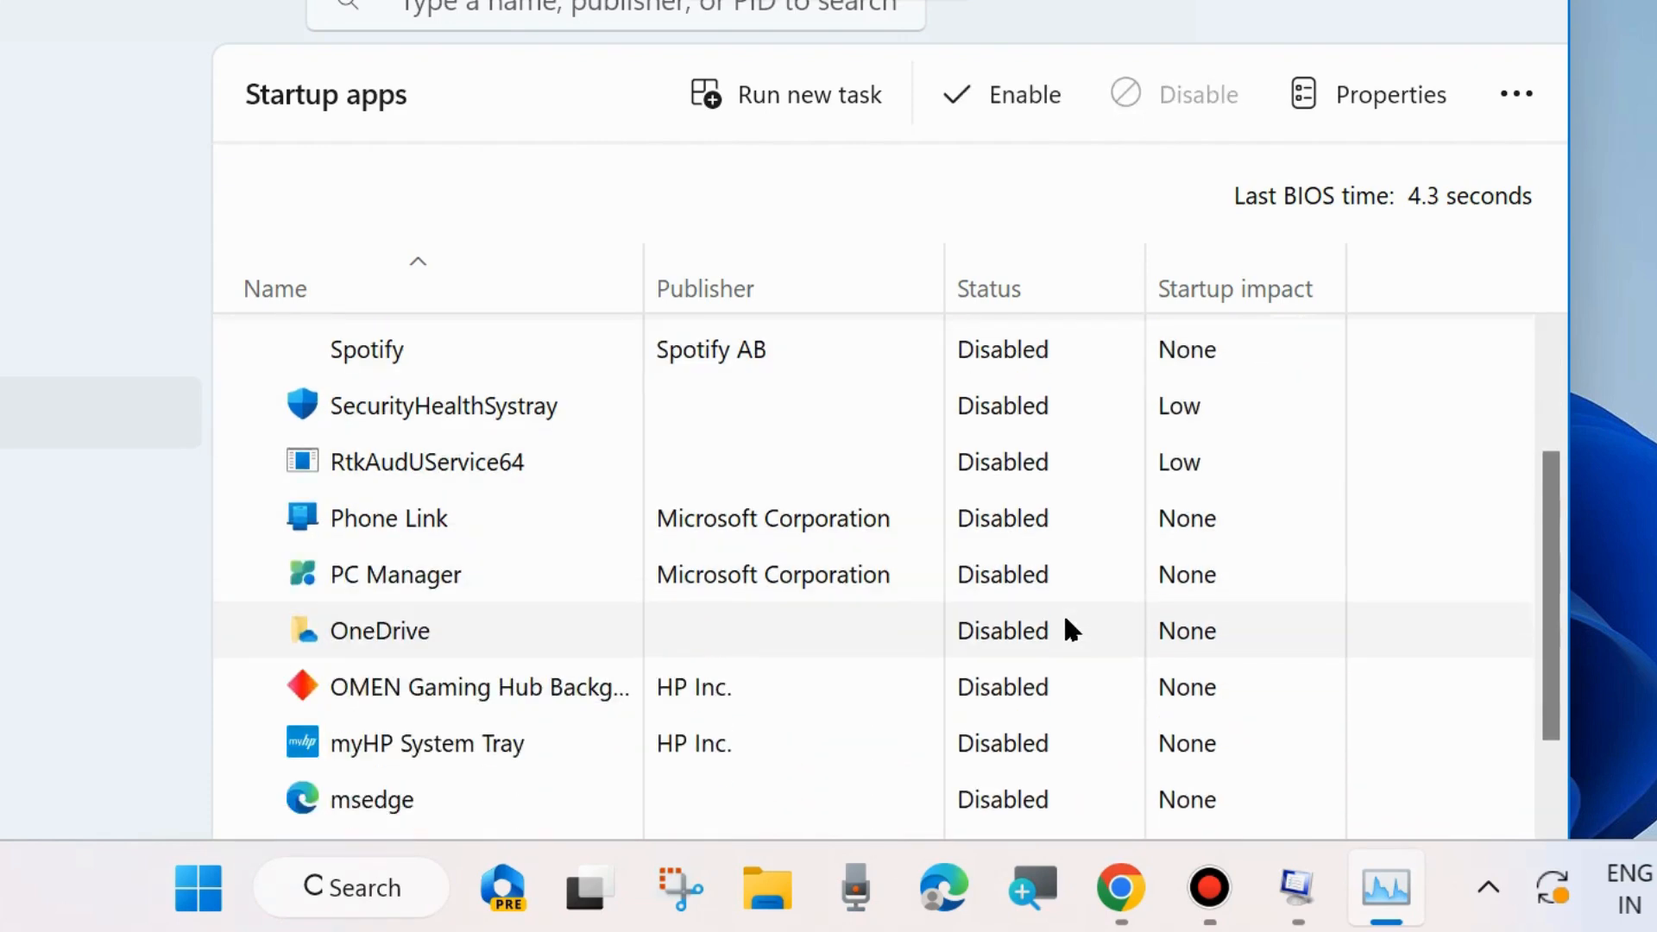
scroll(down, 3)
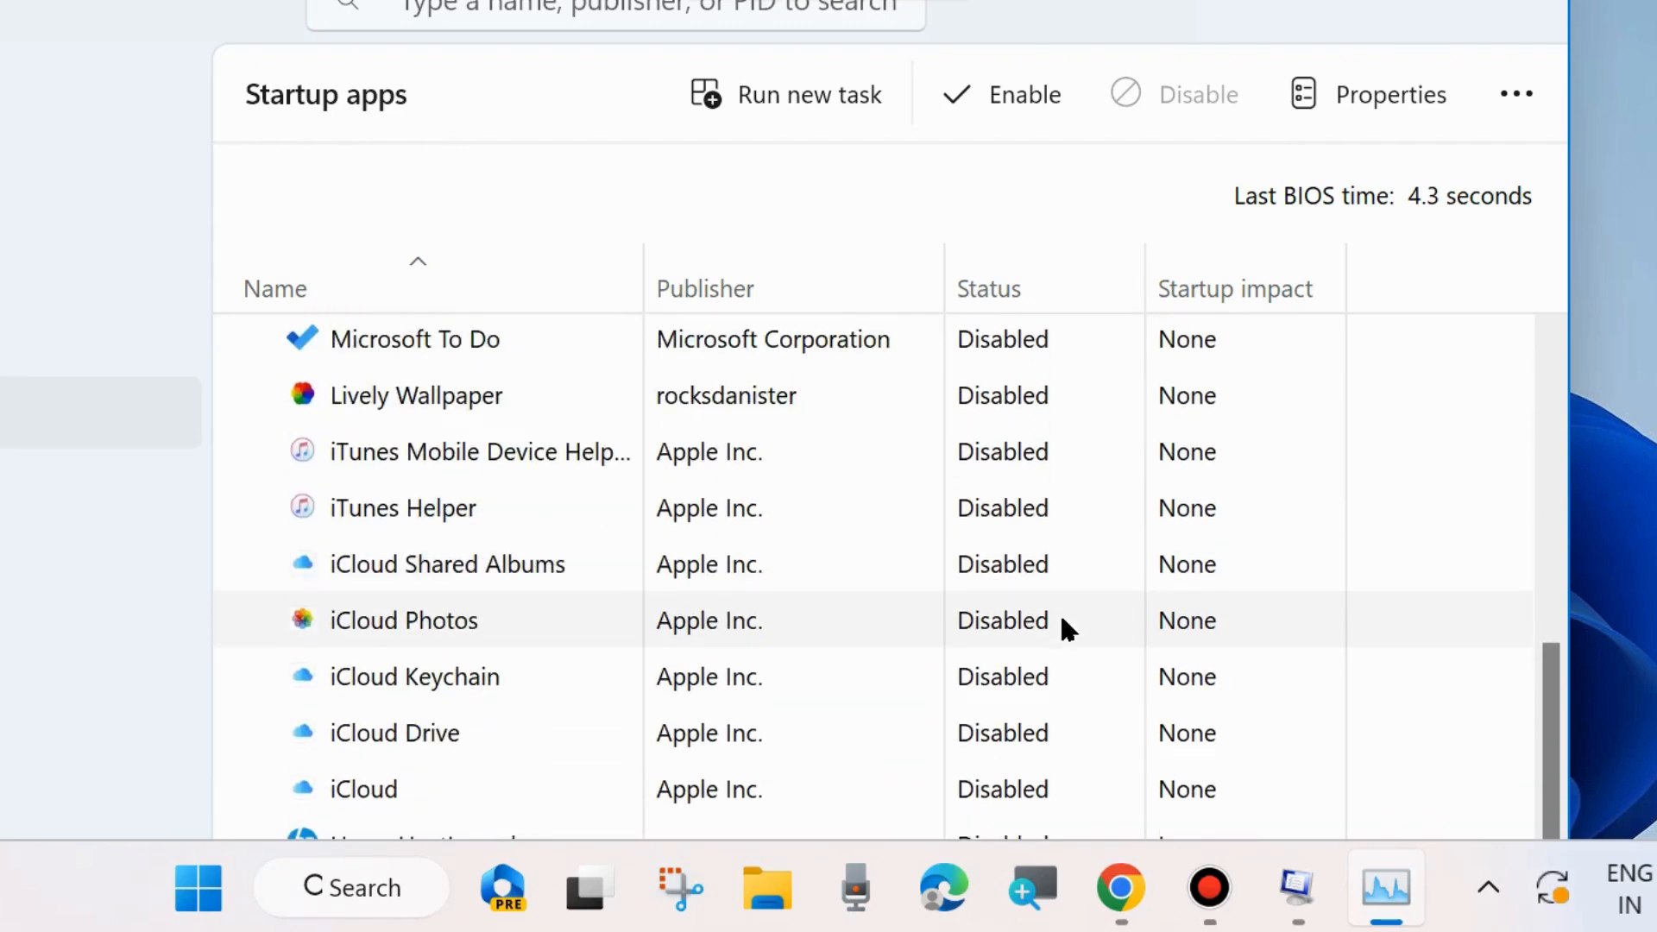
scroll(down, 3)
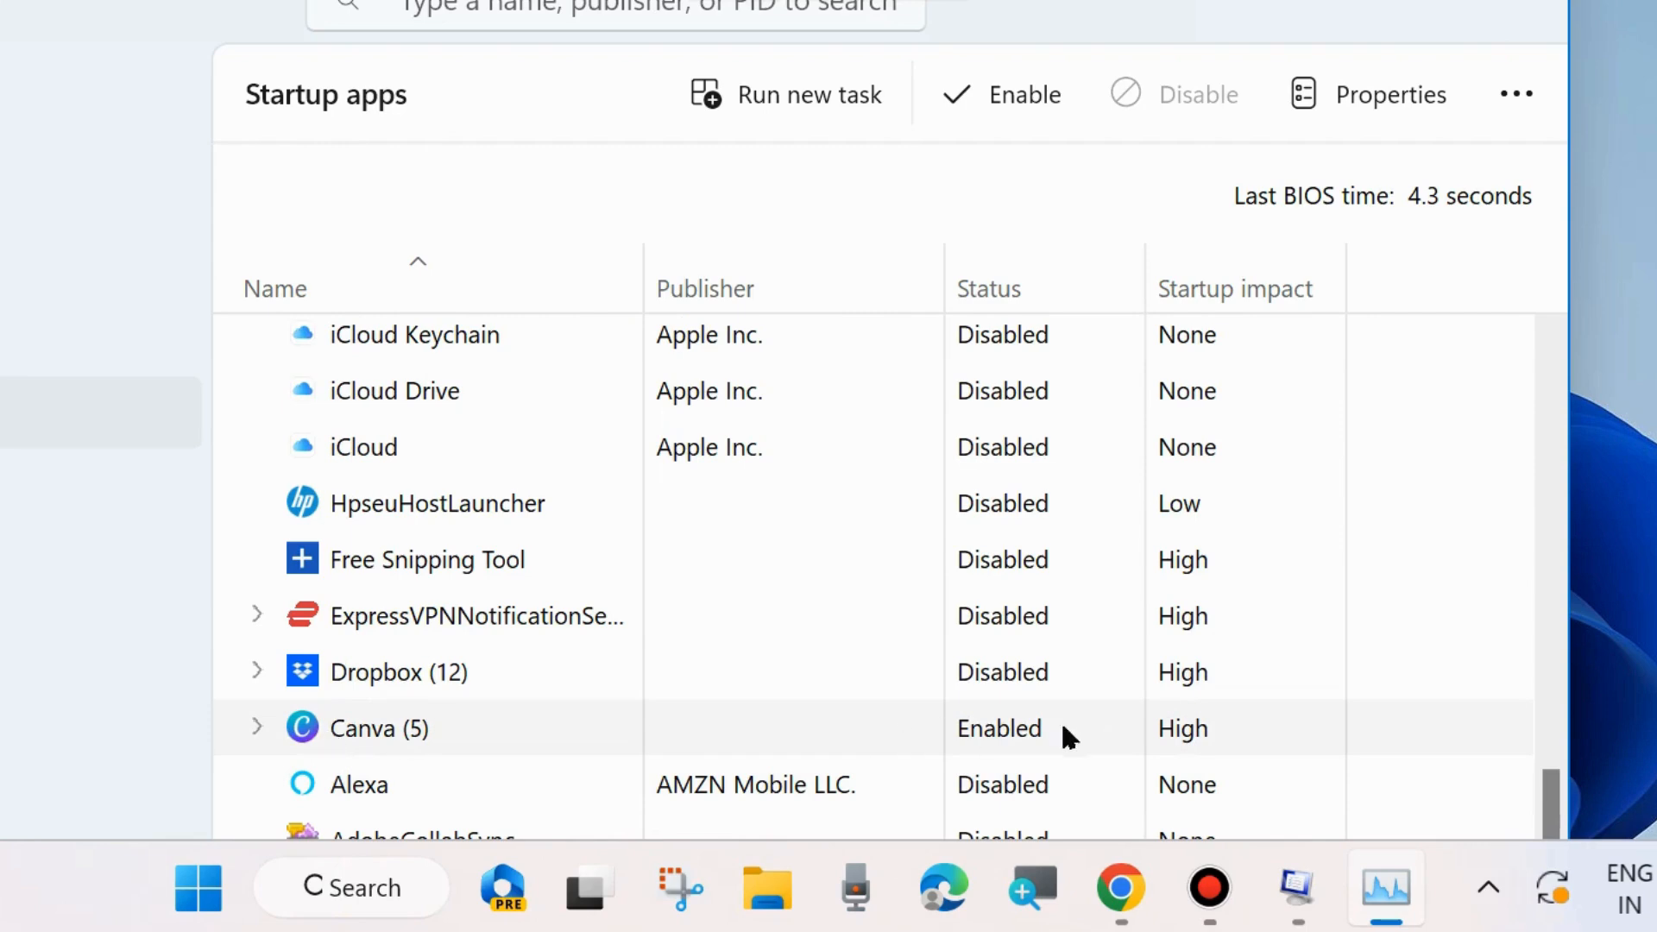
right_click(1000, 728)
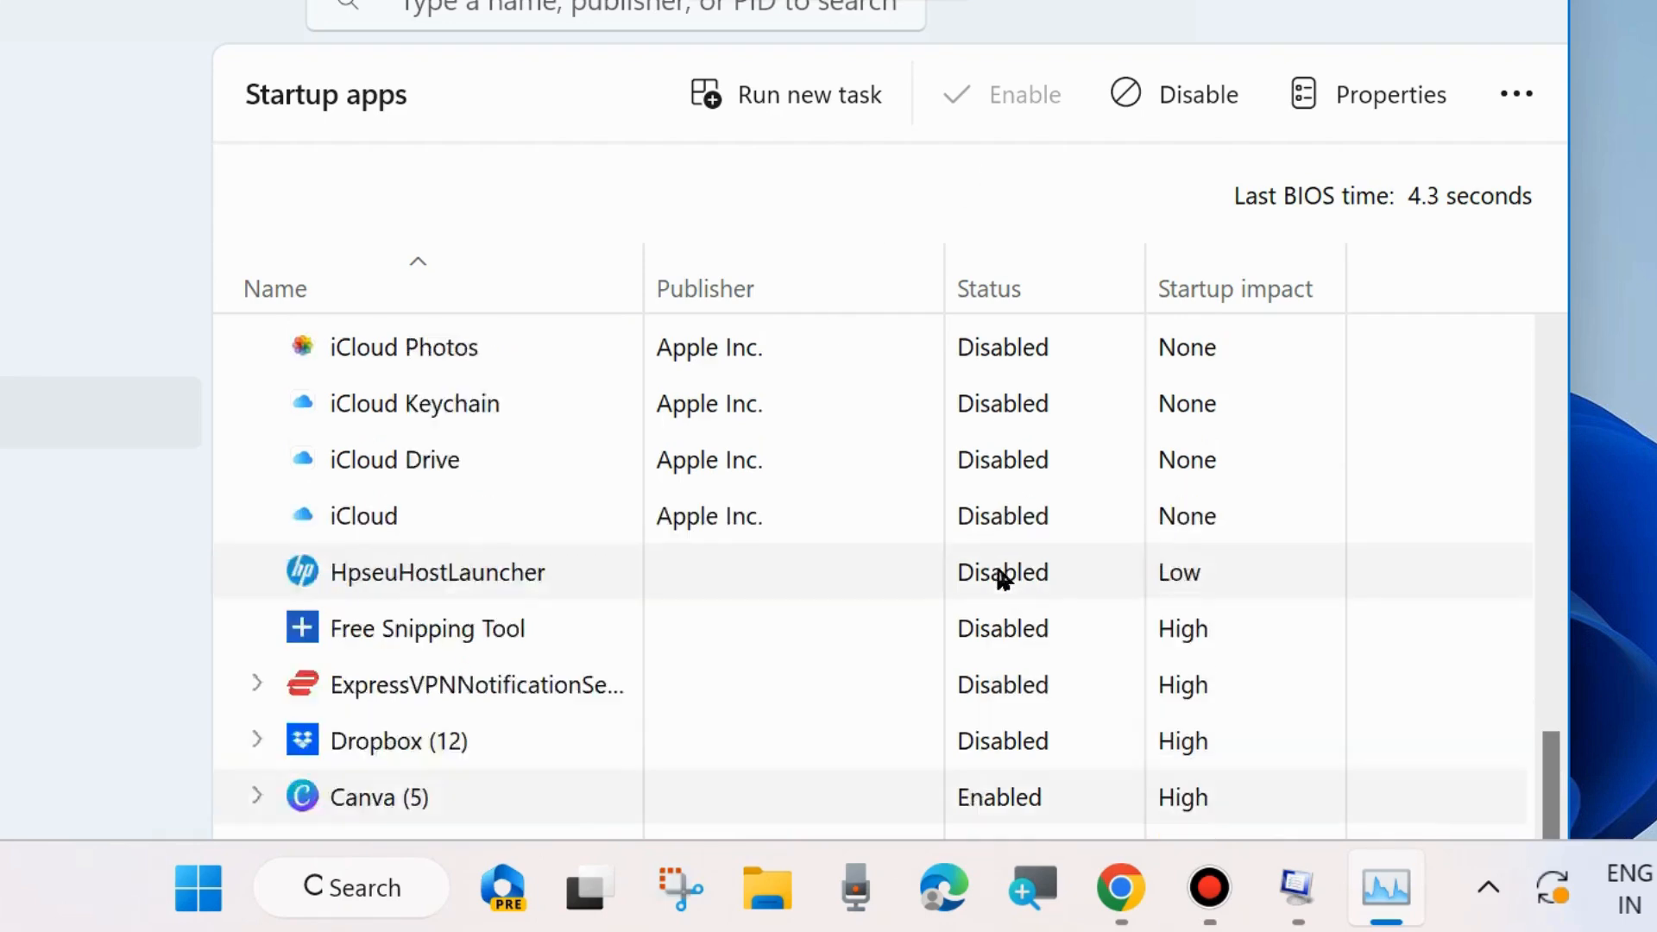
scroll(down, 3)
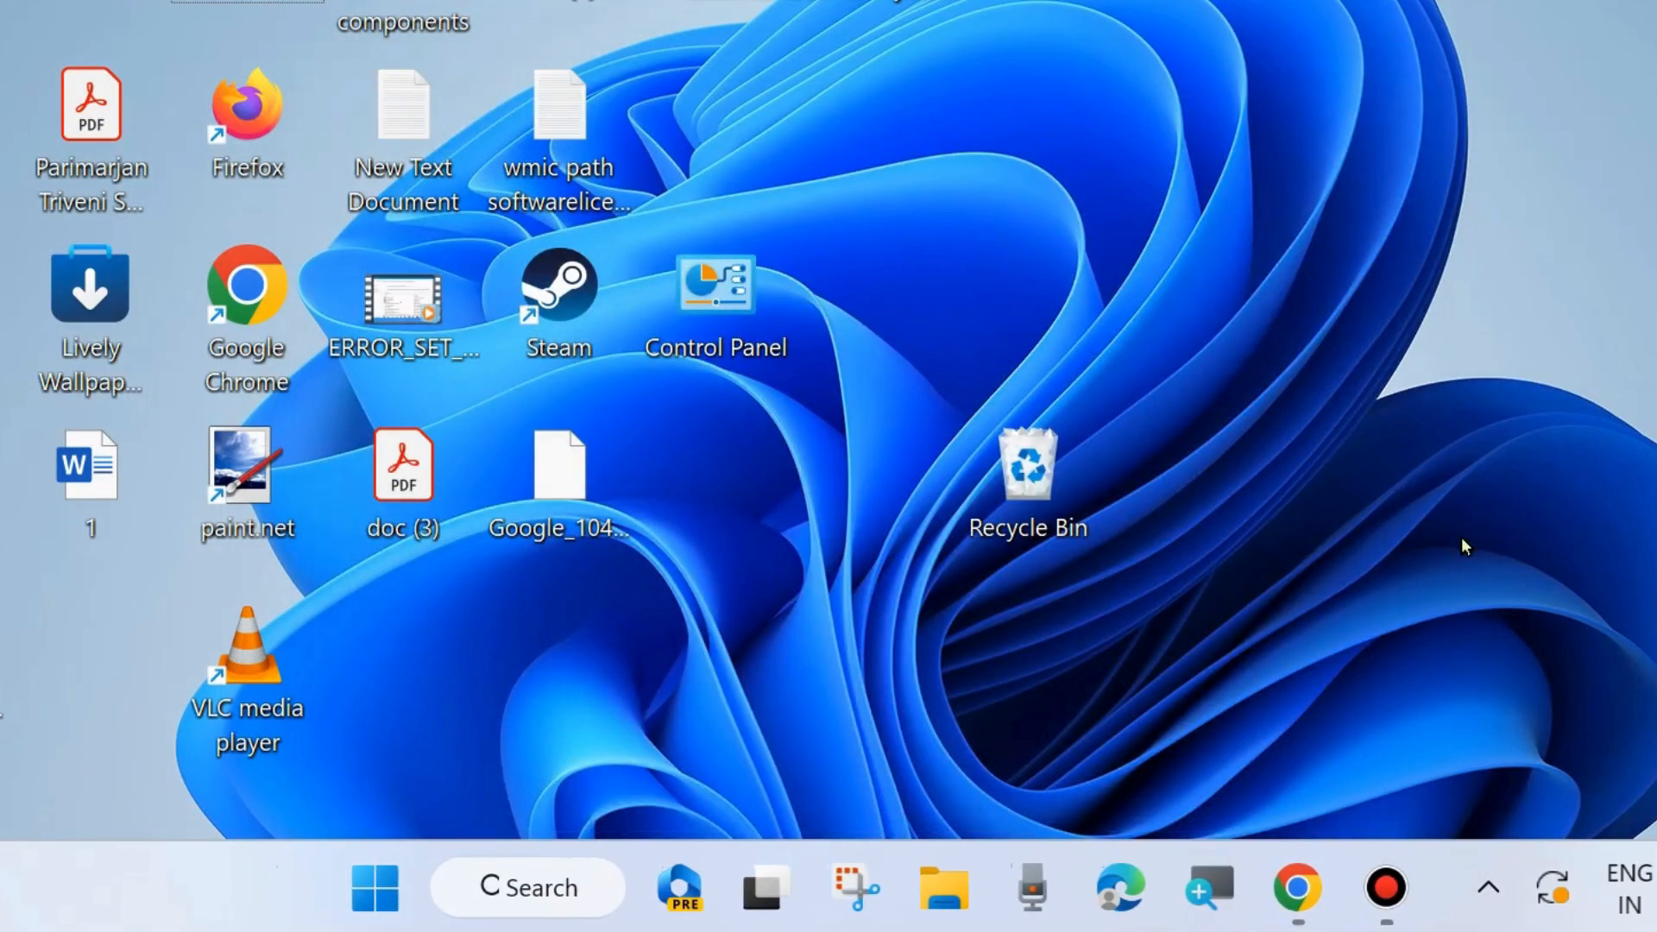
mouse_move(1387, 362)
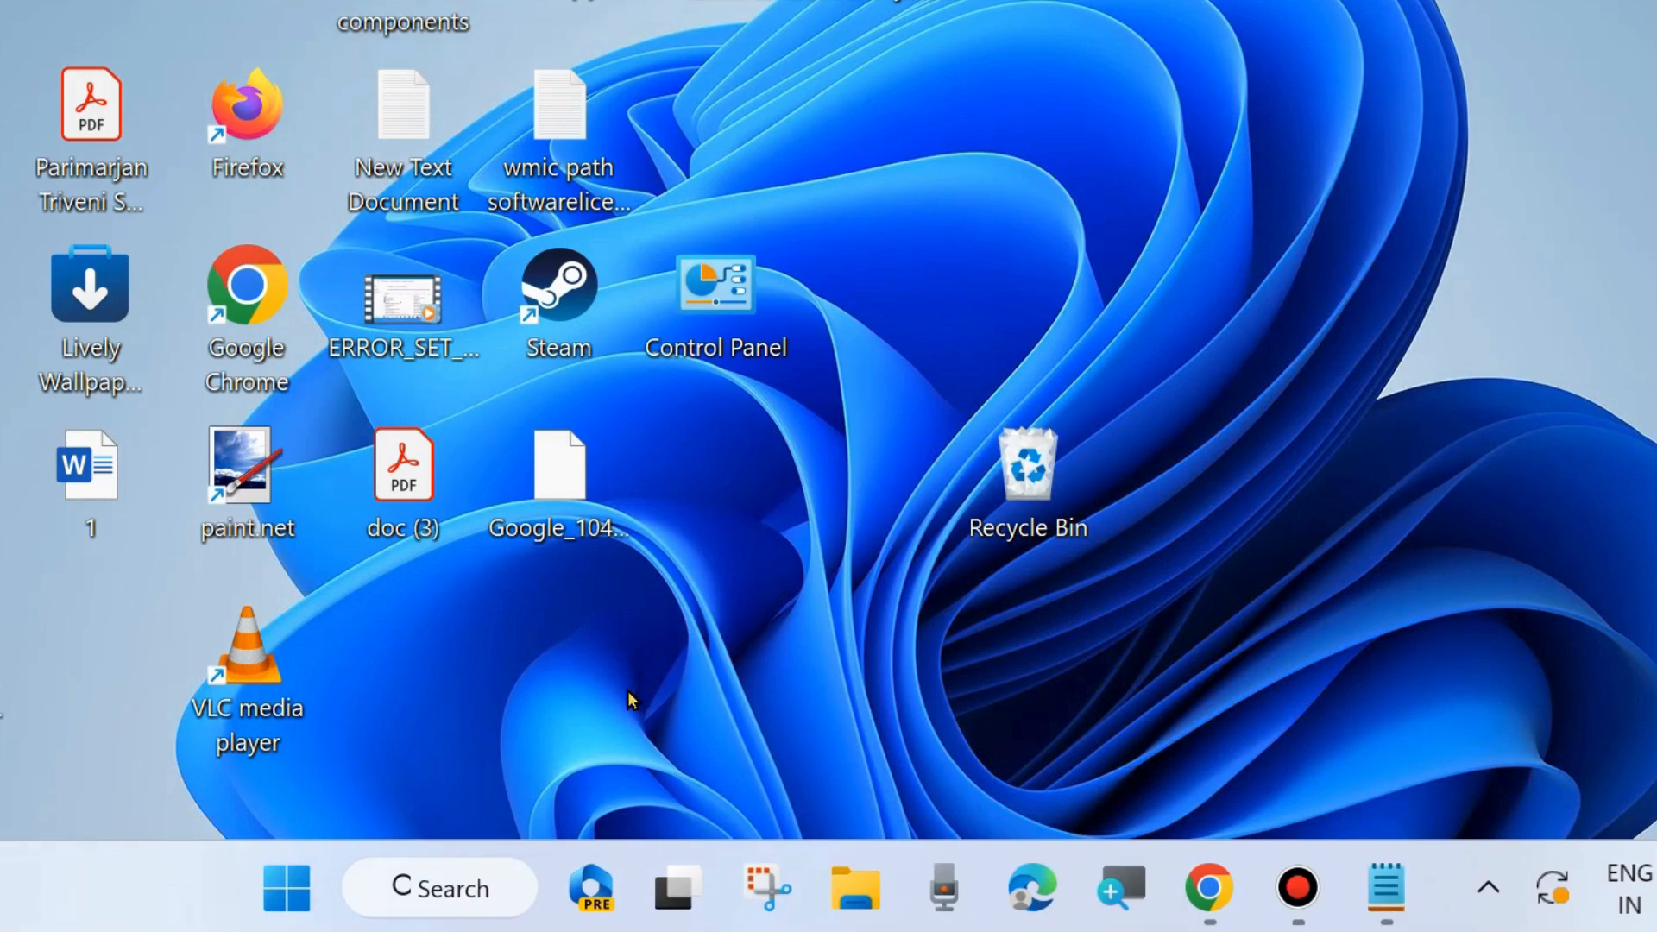
mouse_move(856, 677)
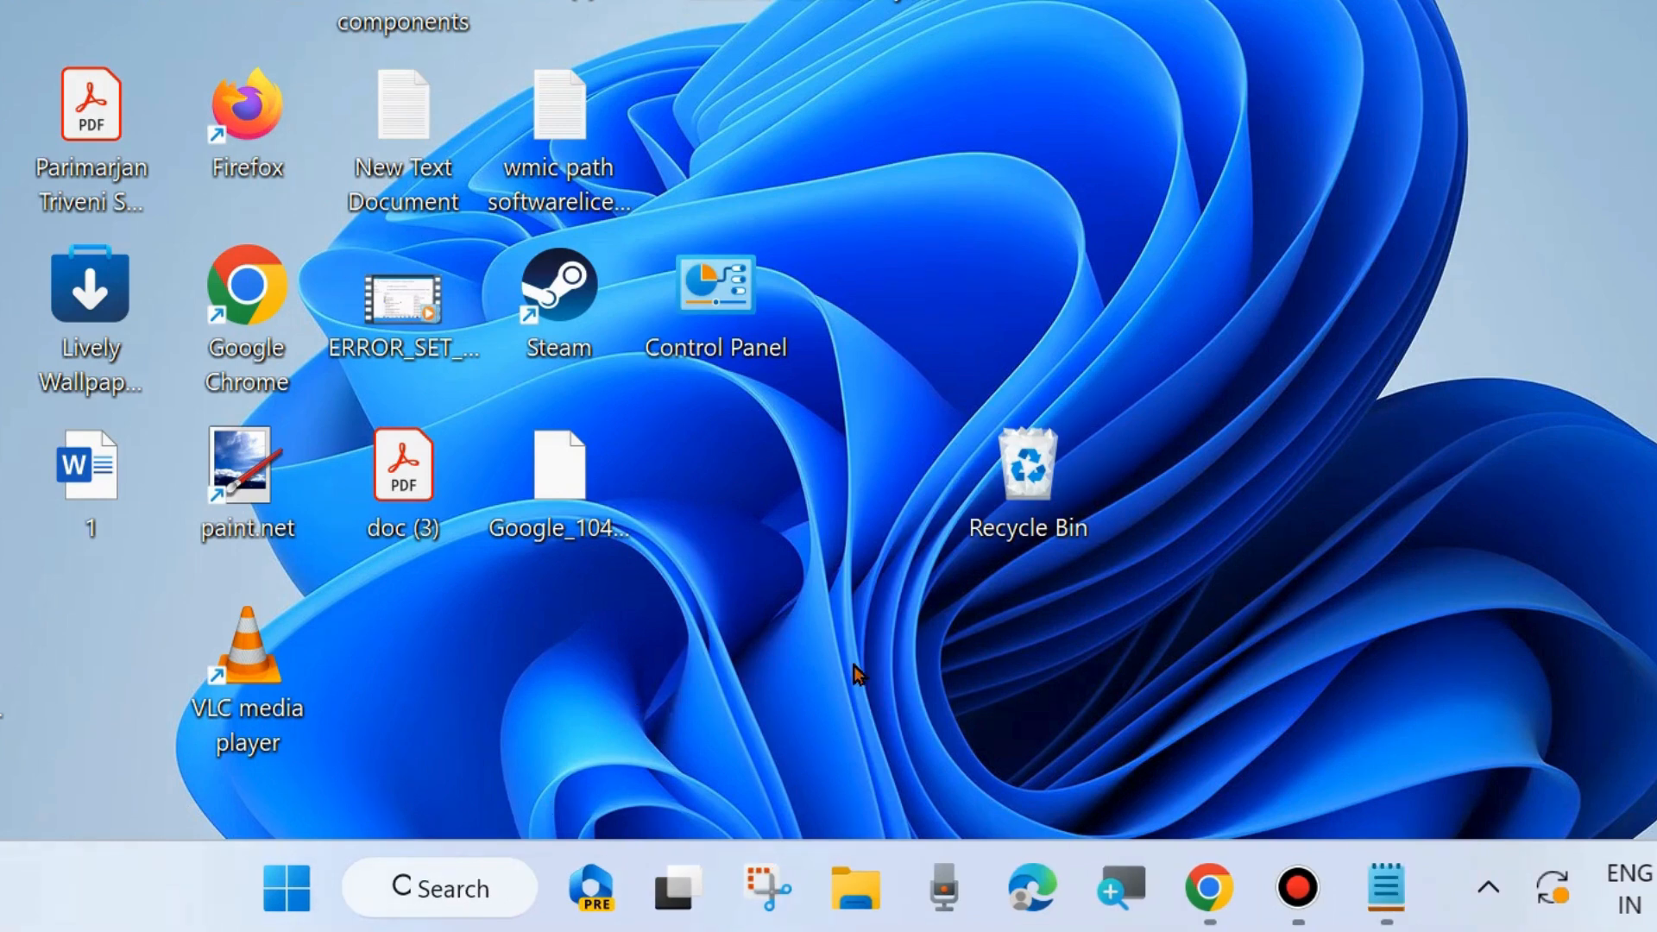
mouse_move(492, 840)
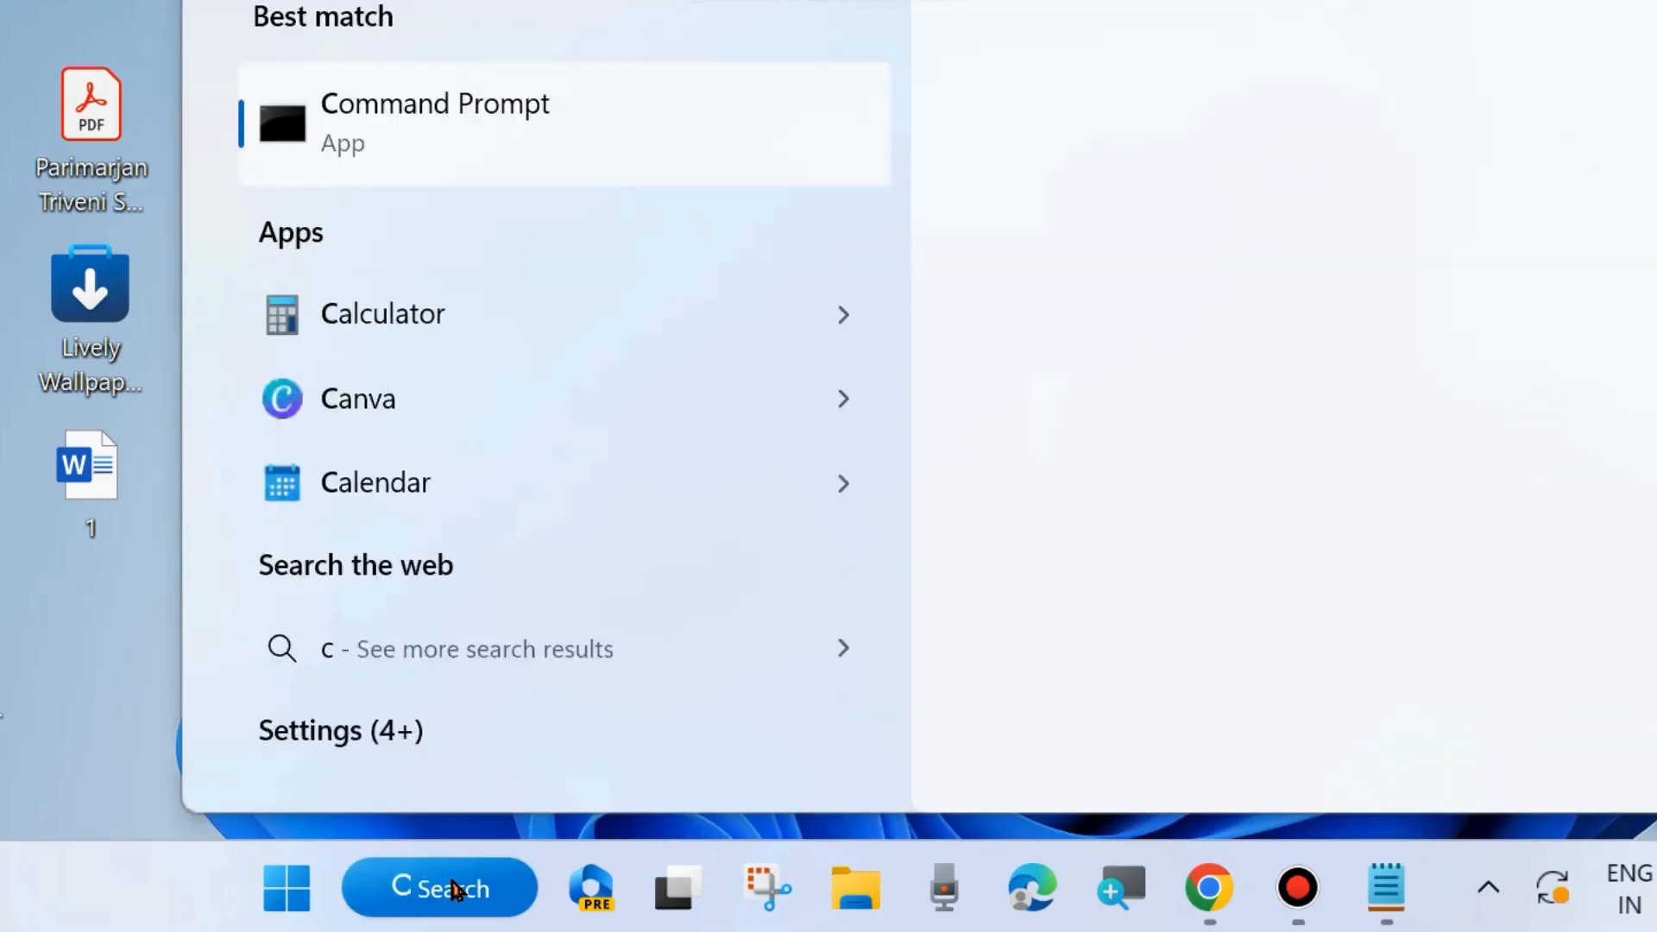
- Search for cmd and run Command Prompt as administrator
text(md)
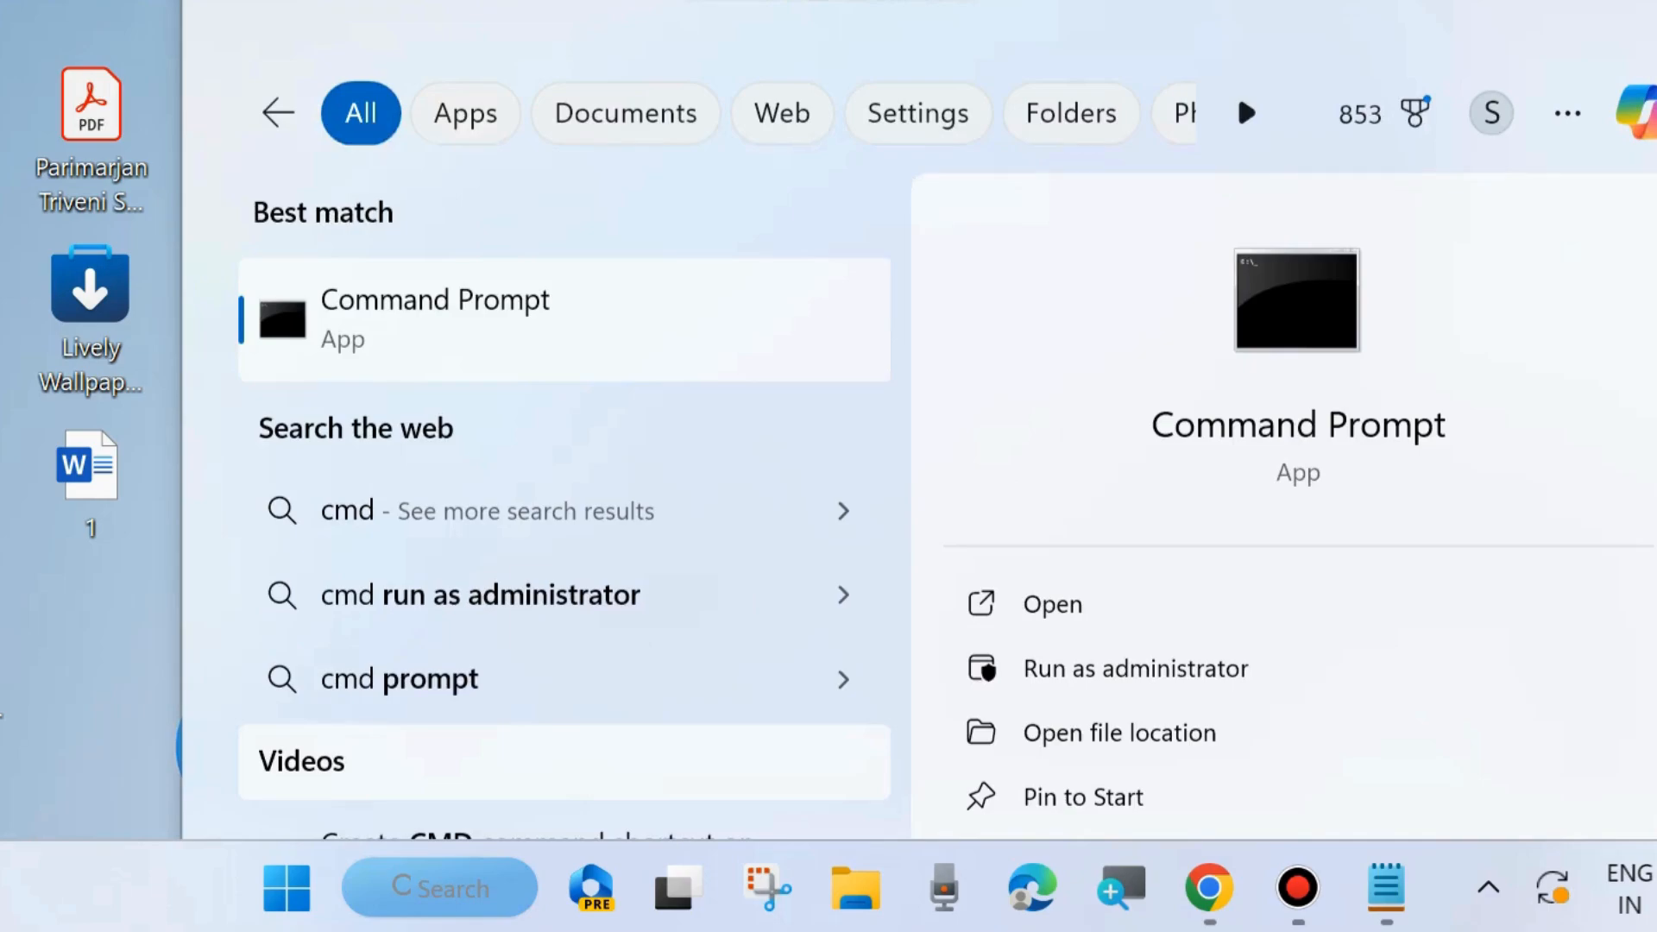
click(1136, 668)
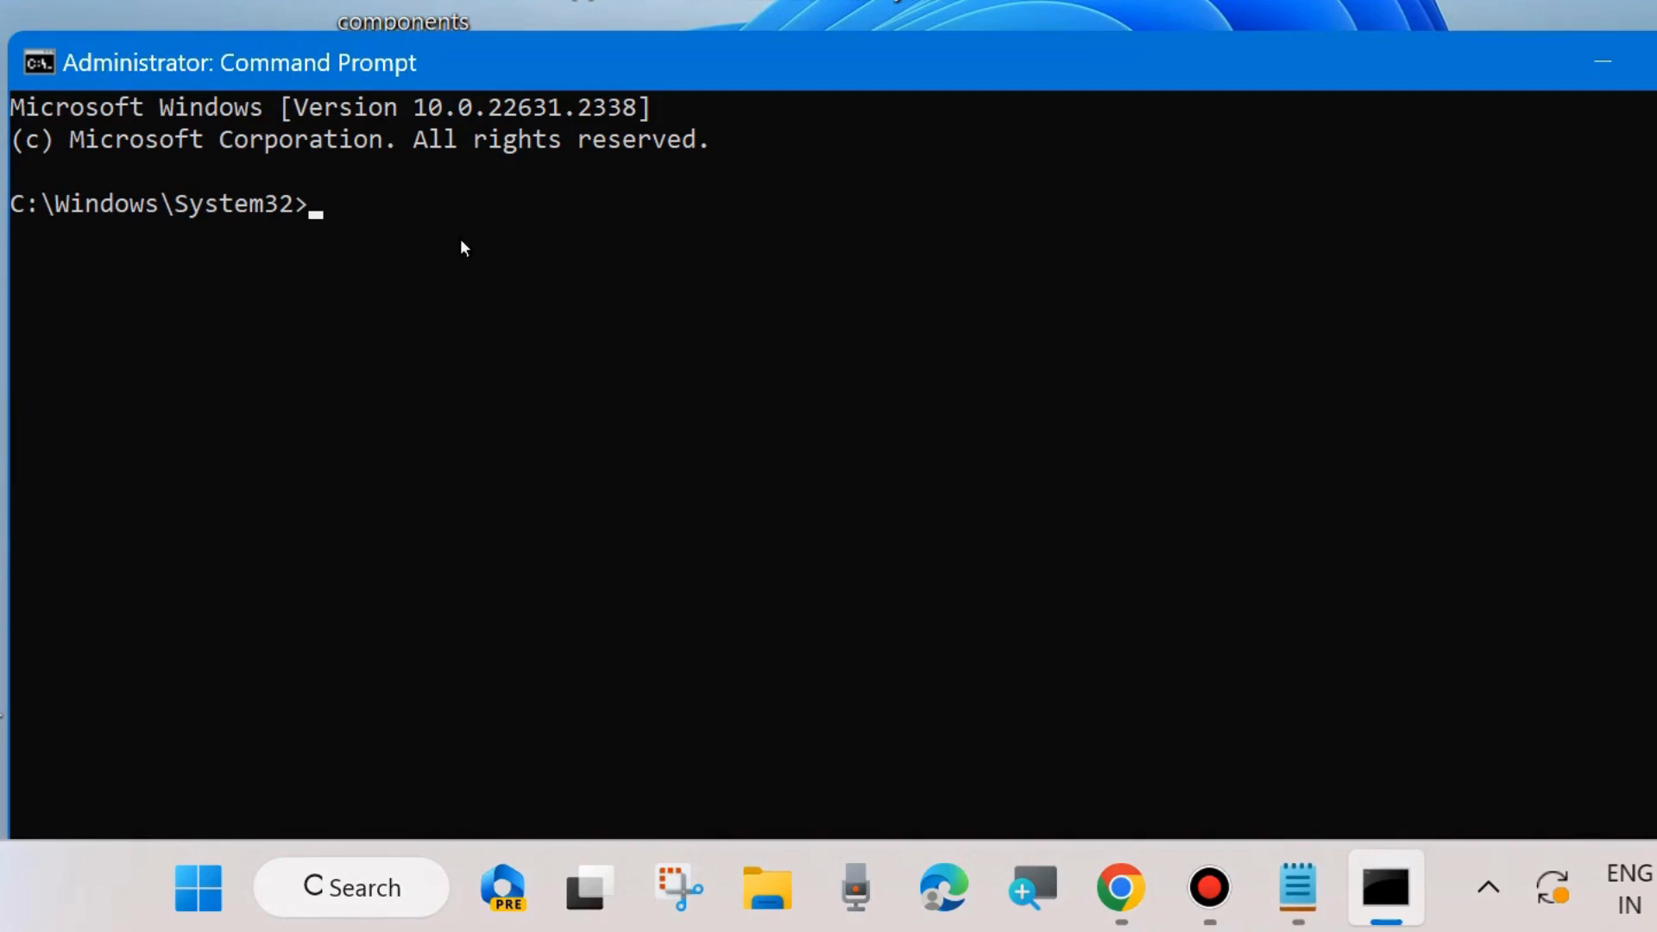
- Enter sfc /scannow at the administrator prompt without running it yet
text(sfc /)
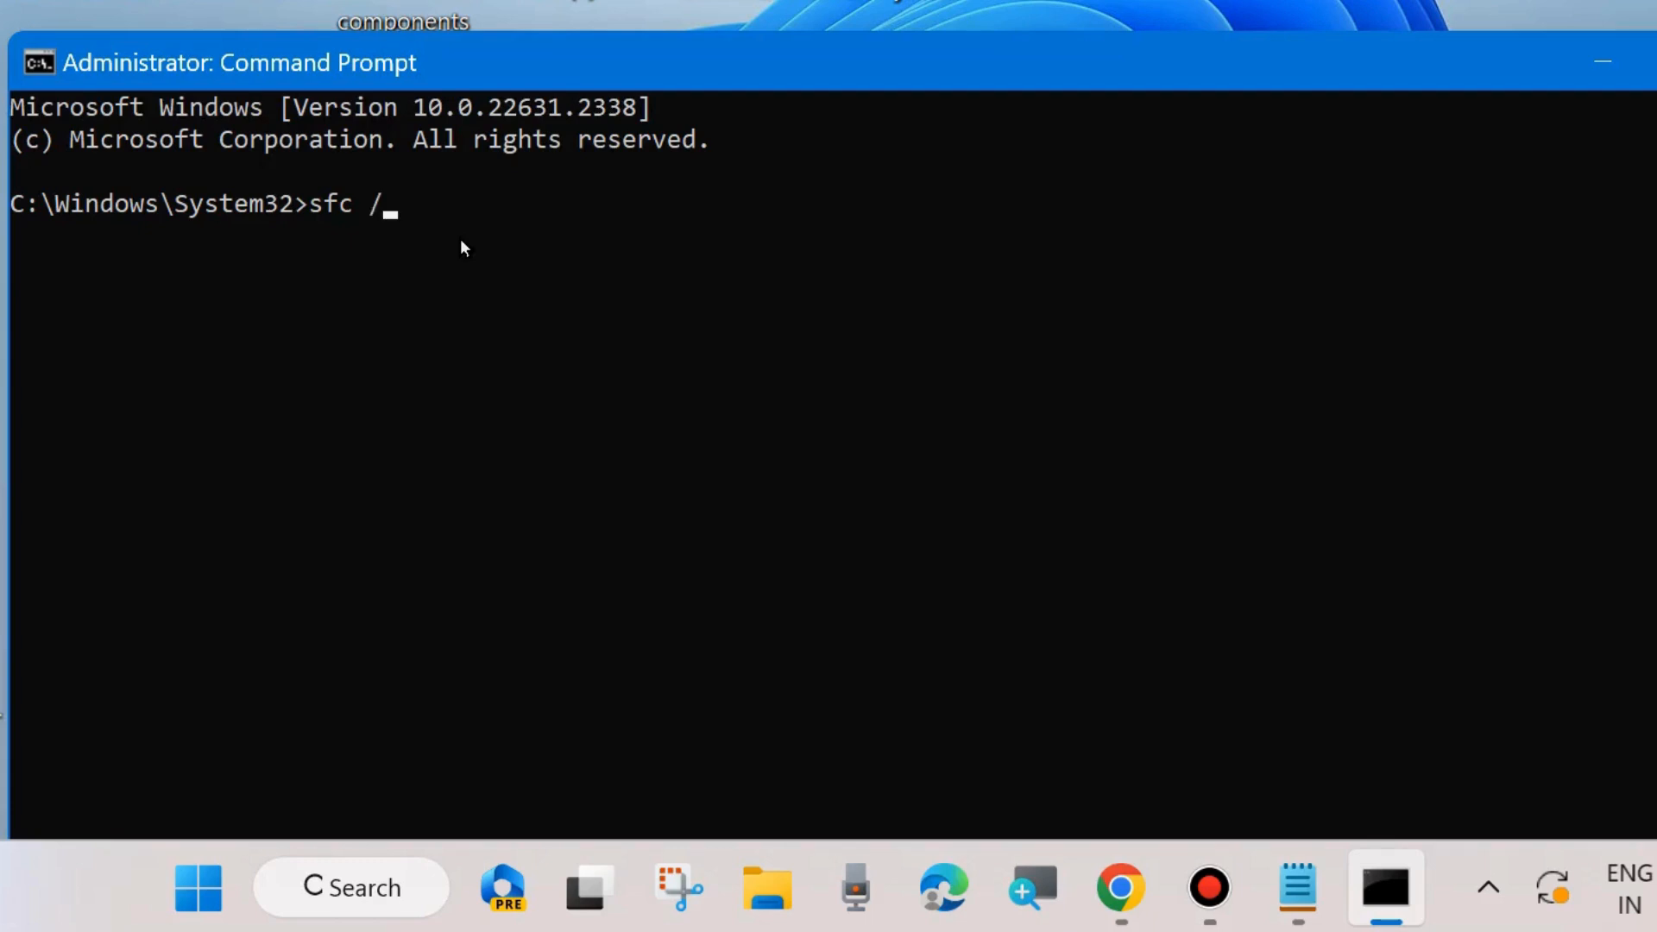
text(scann)
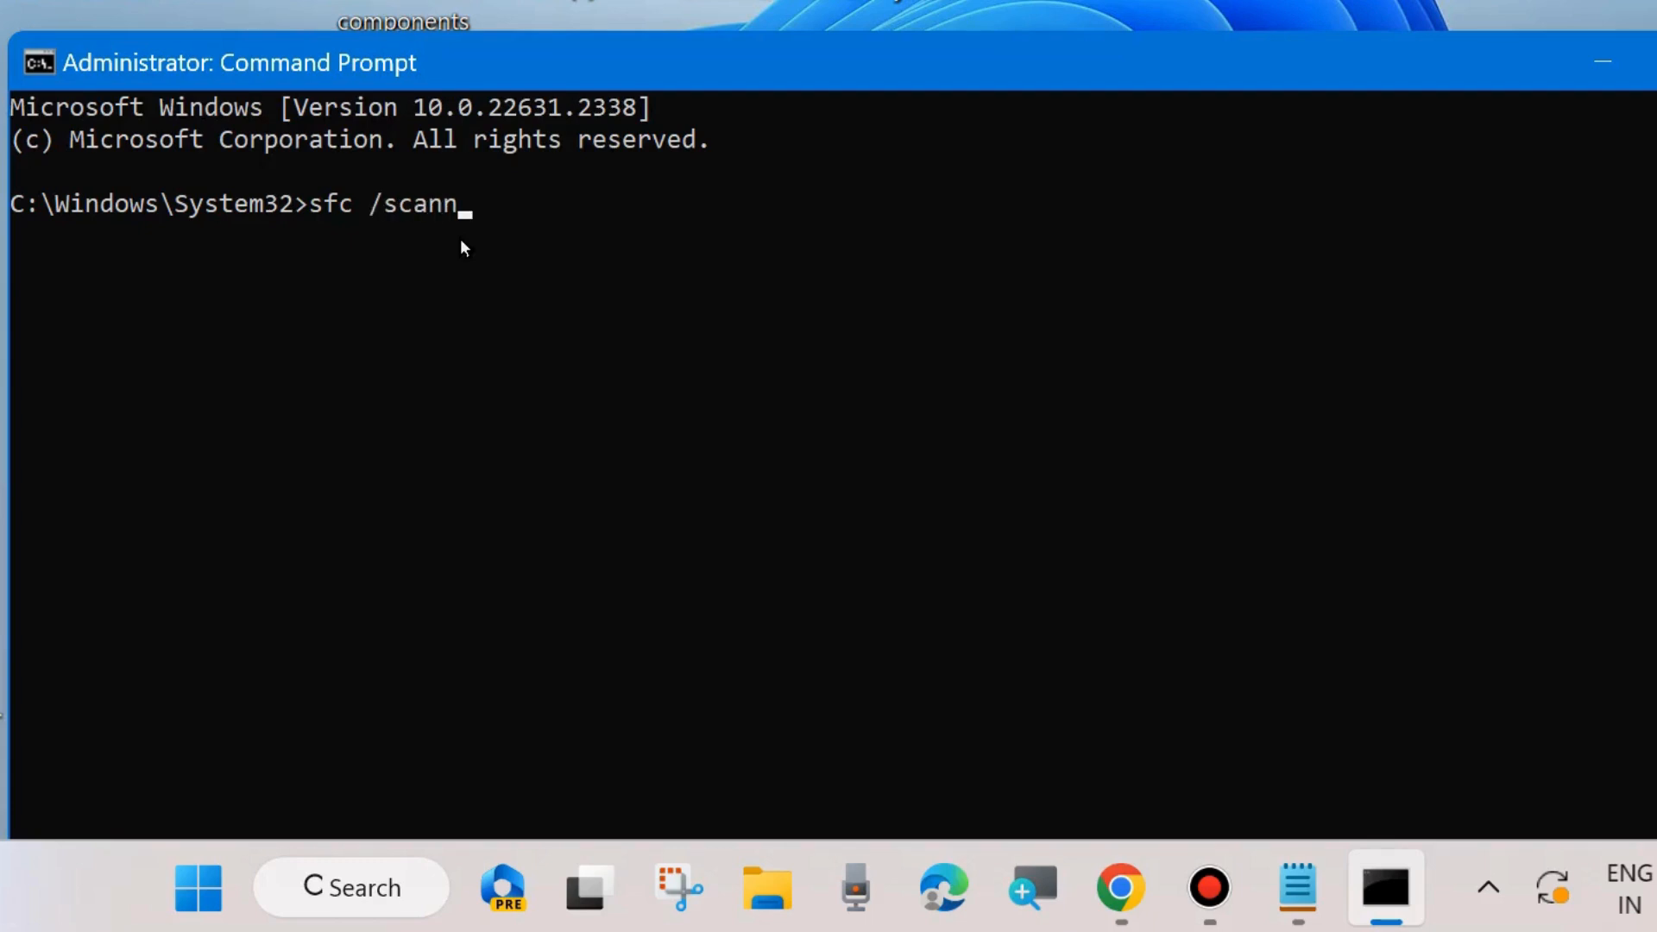
text(ow)
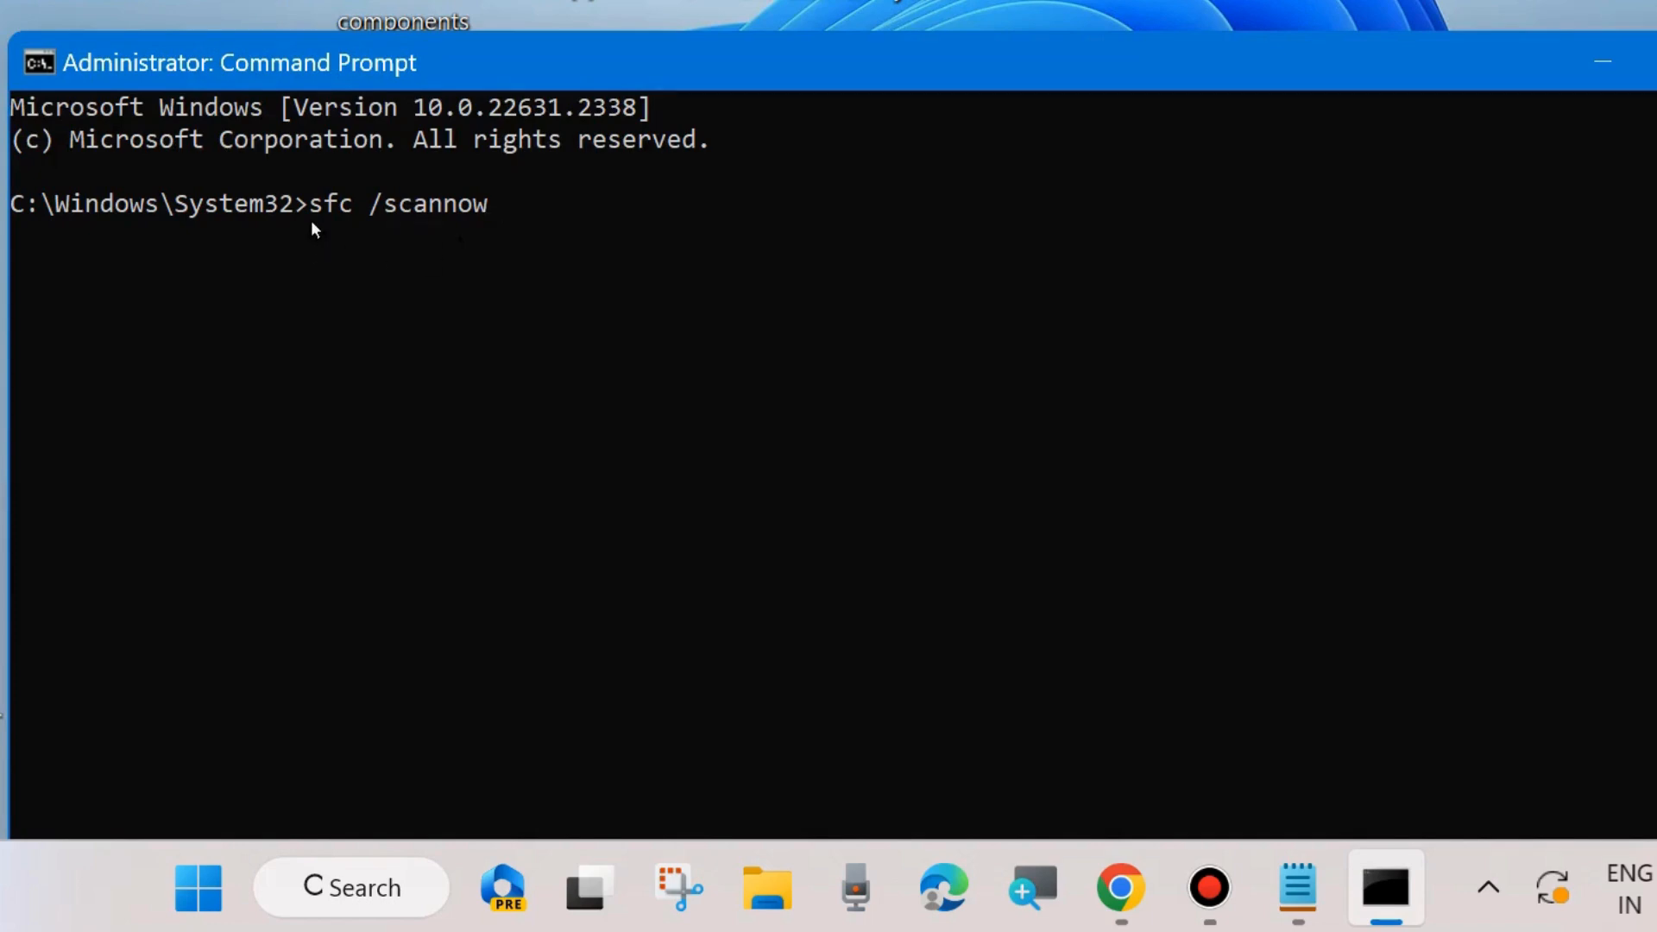
mouse_move(471, 240)
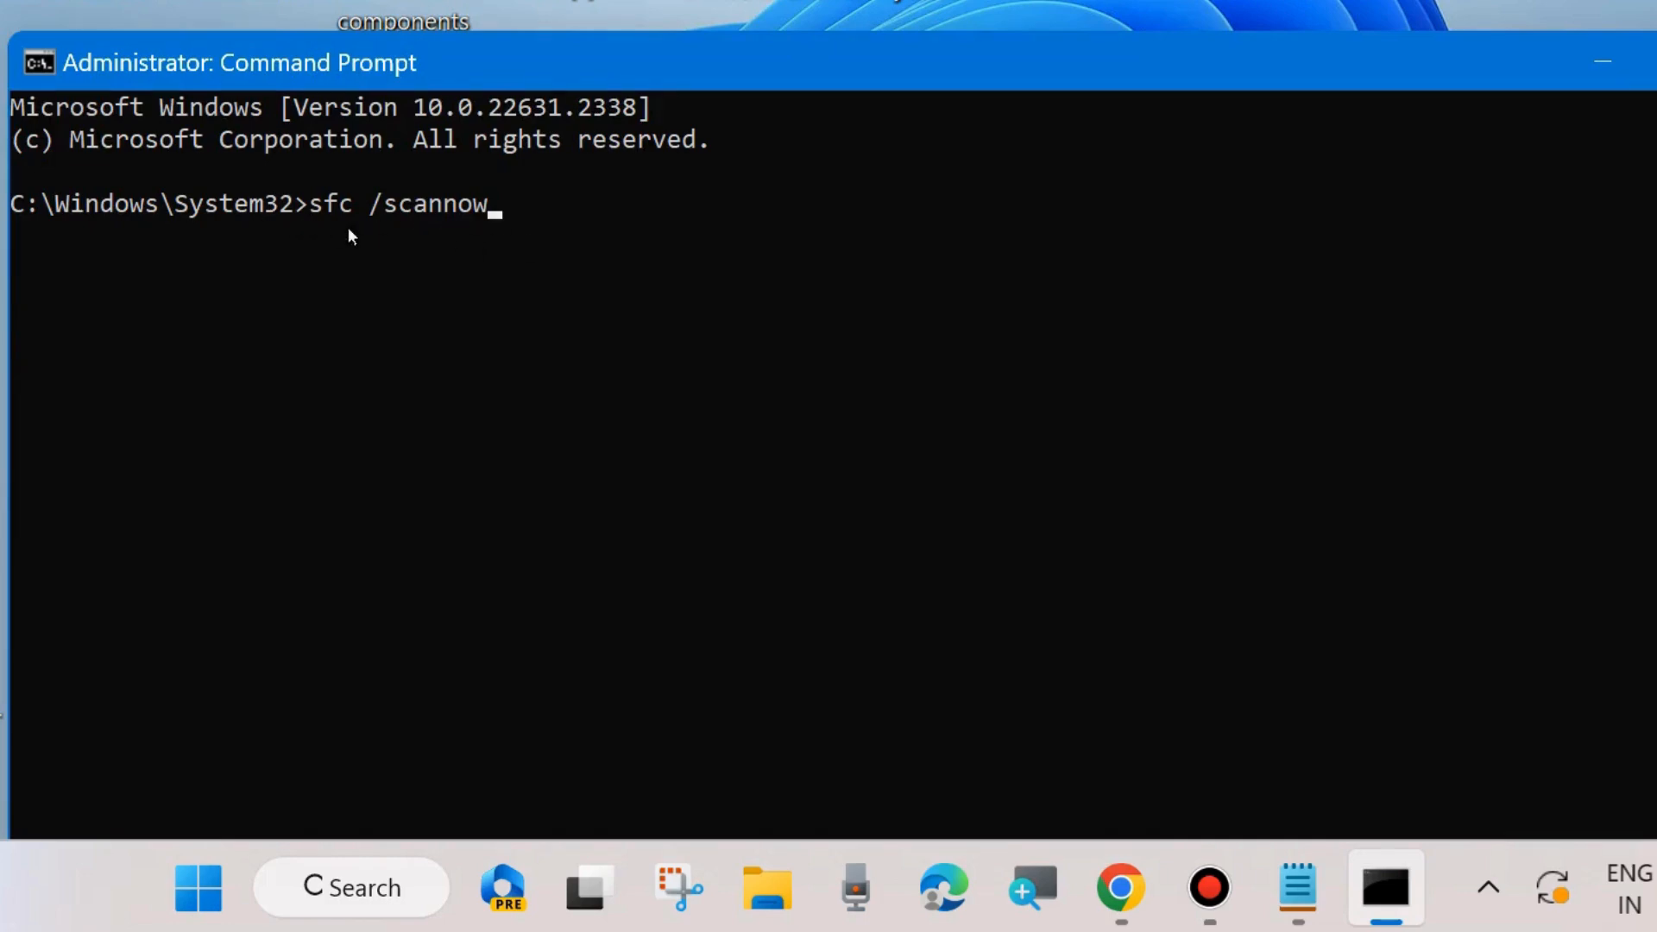
mouse_move(295, 220)
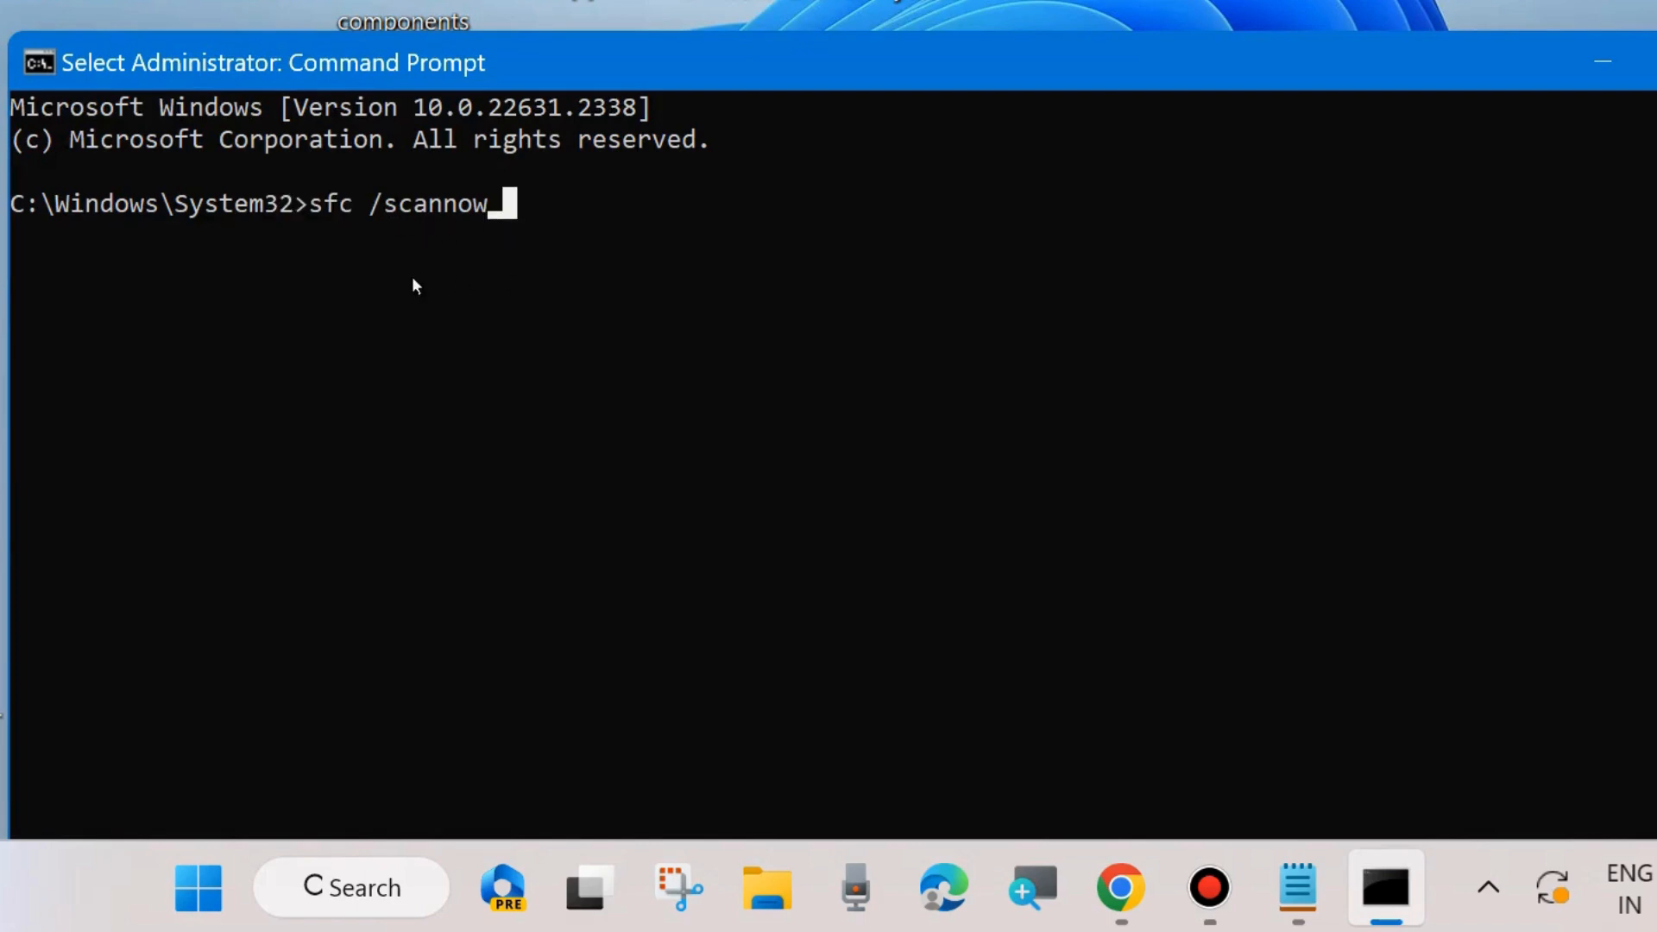
mouse_move(489, 281)
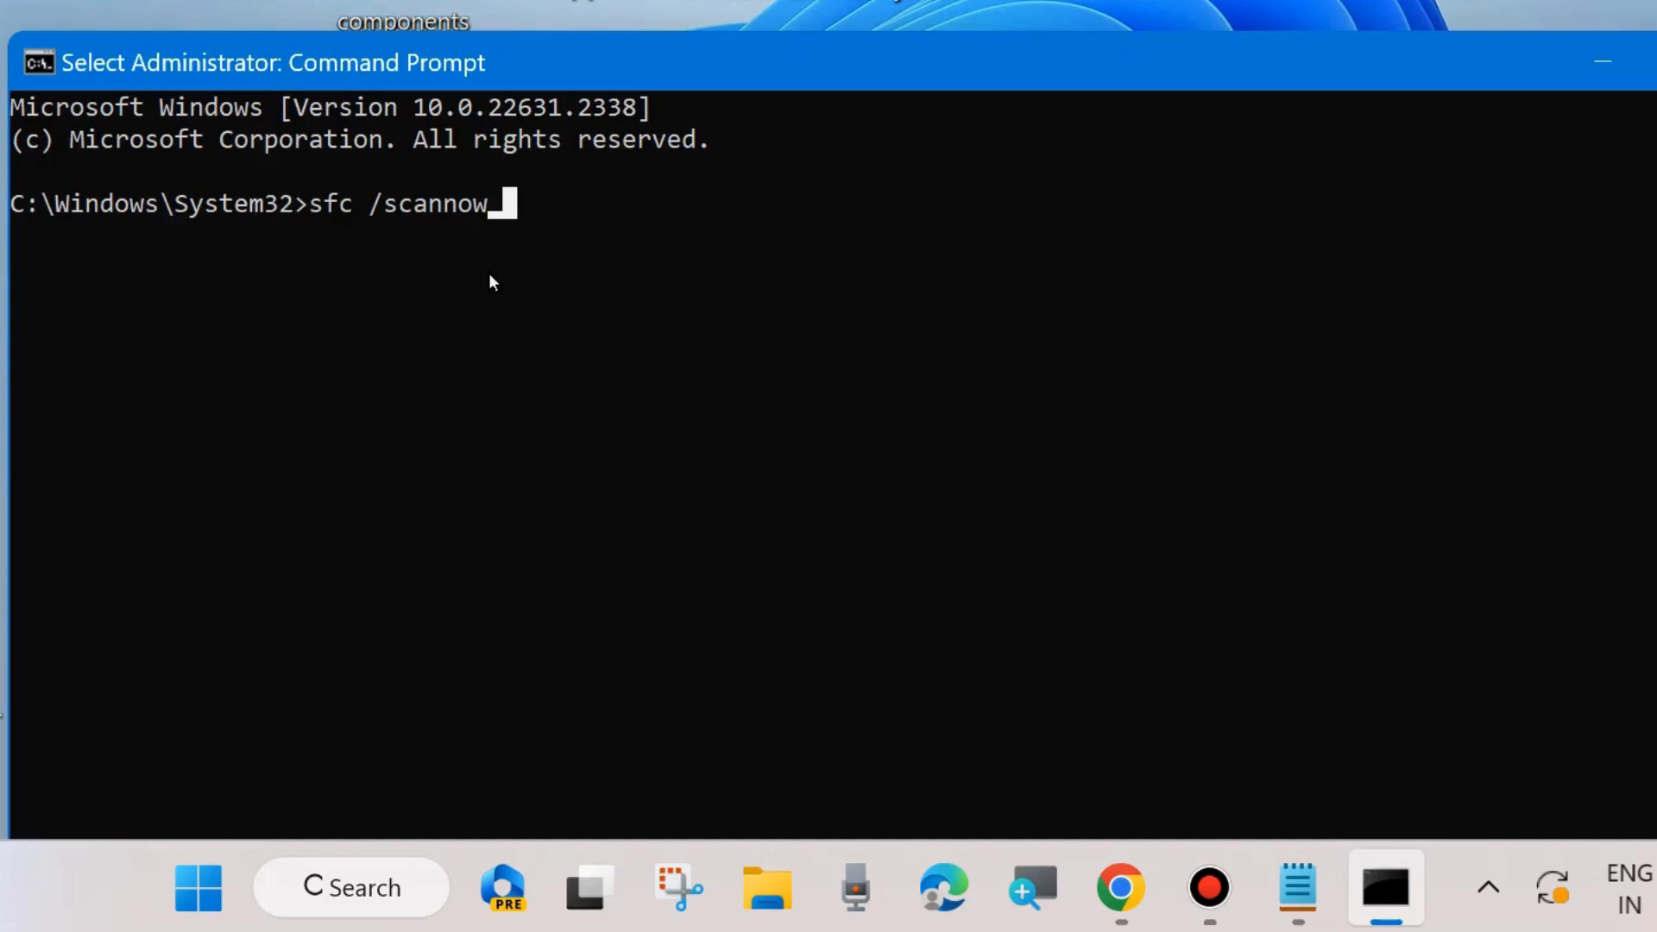
mouse_move(1602, 63)
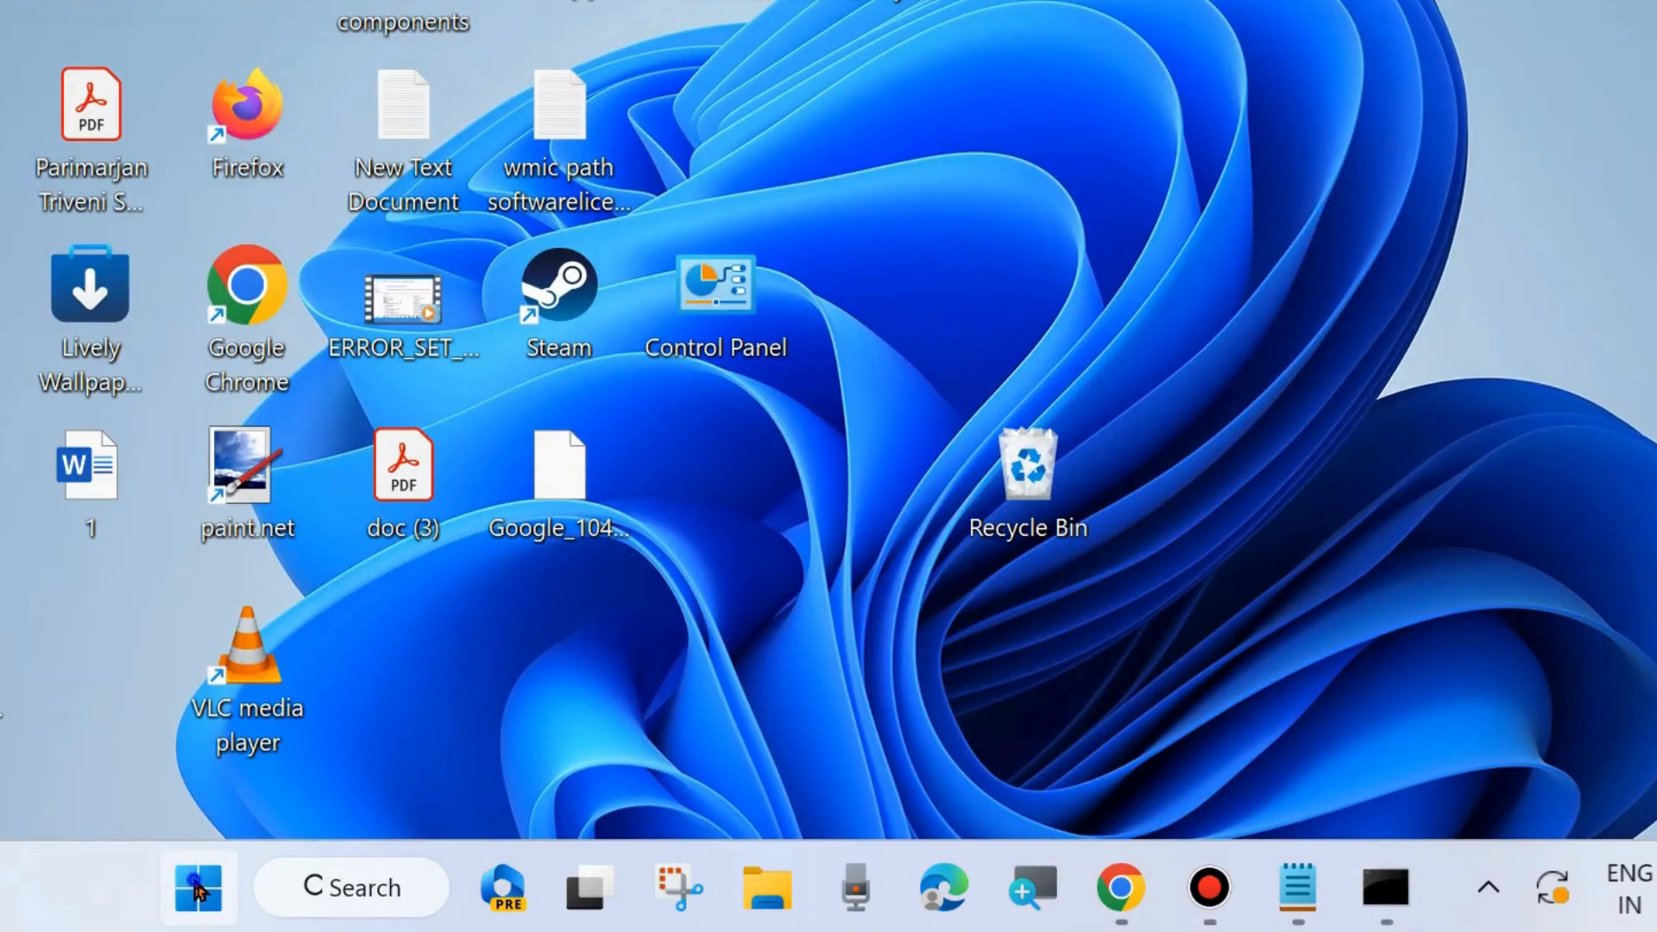
- Restart the computer from the Start quick links so the SFC scan can complete
click(161, 776)
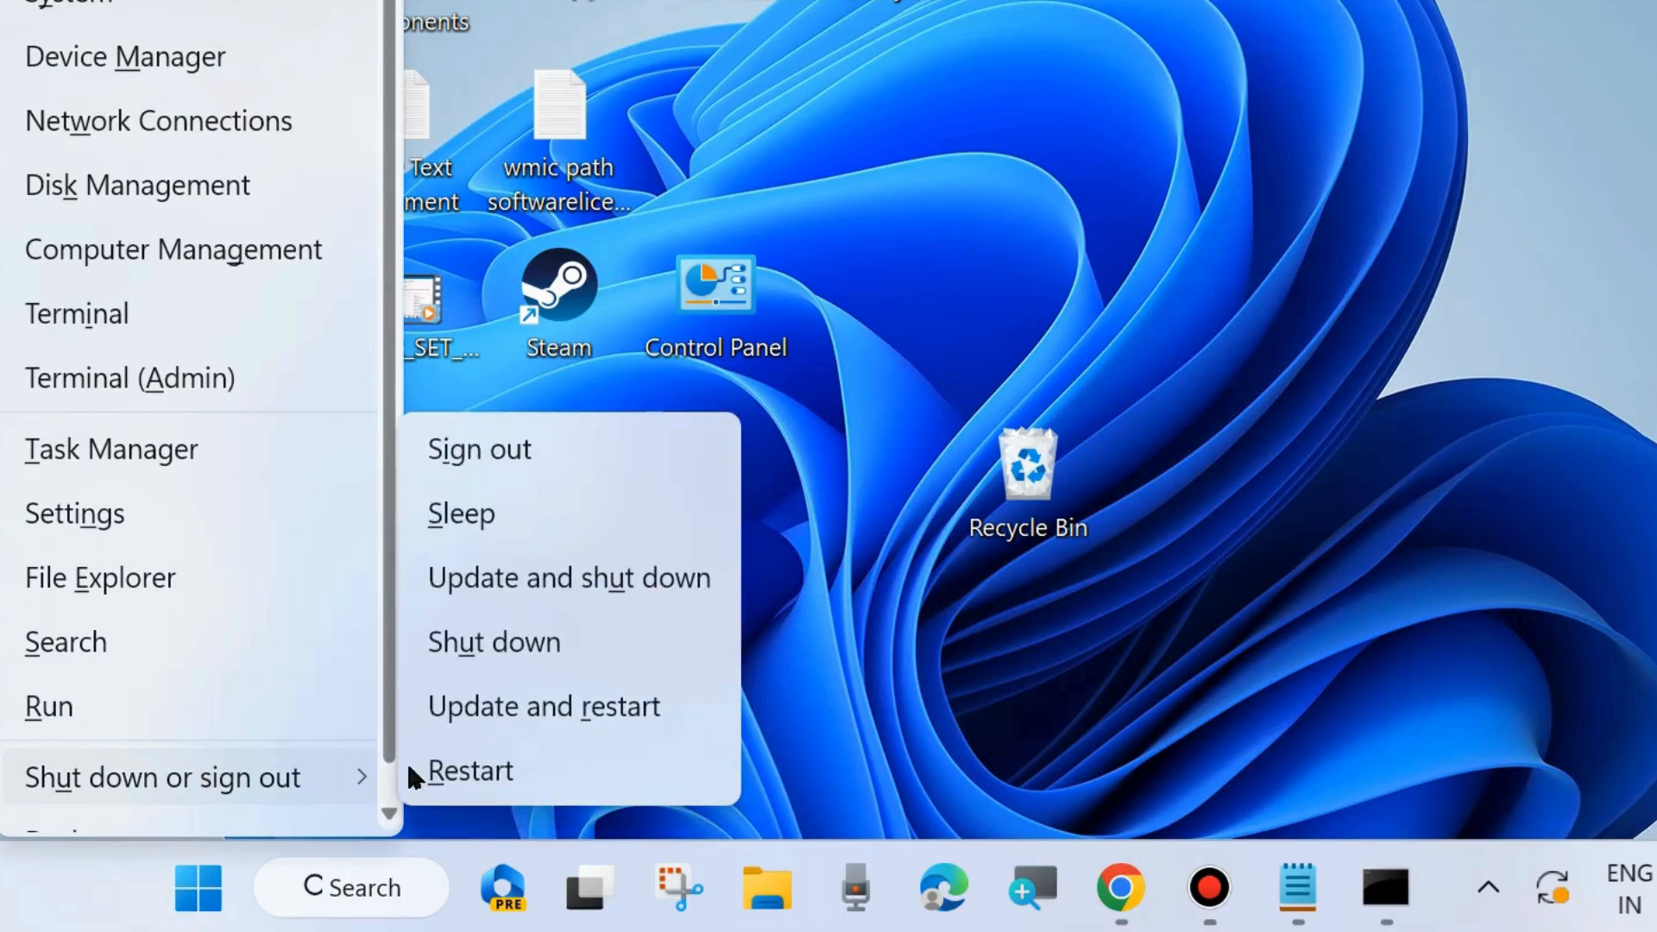
mouse_move(469, 770)
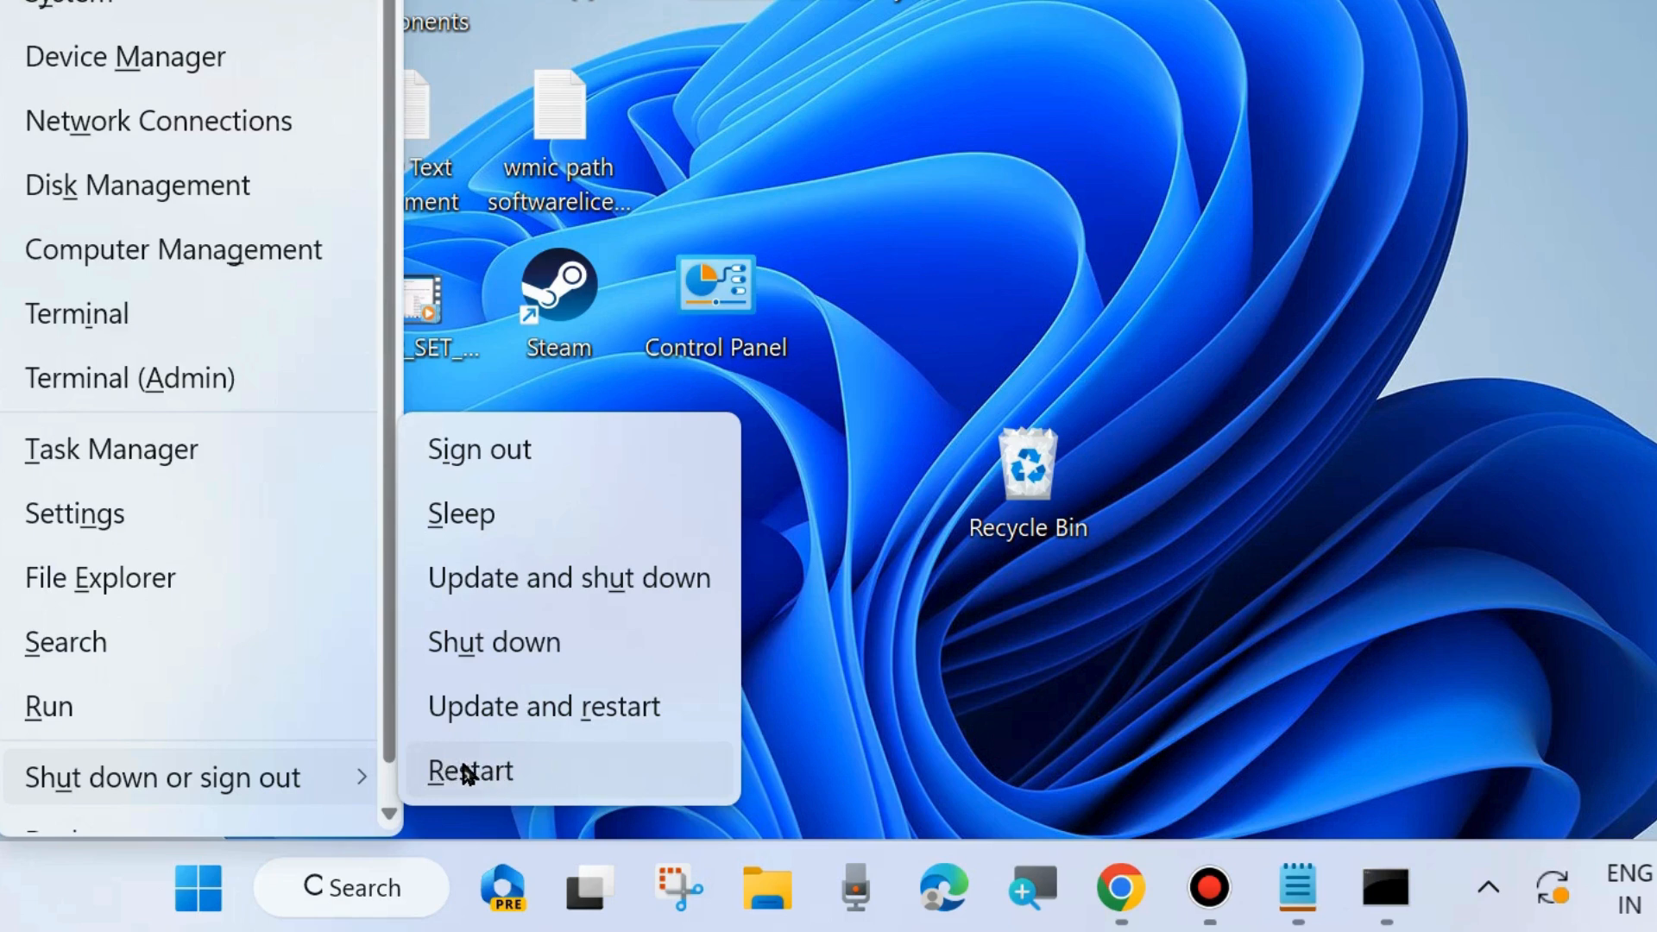
click(1145, 176)
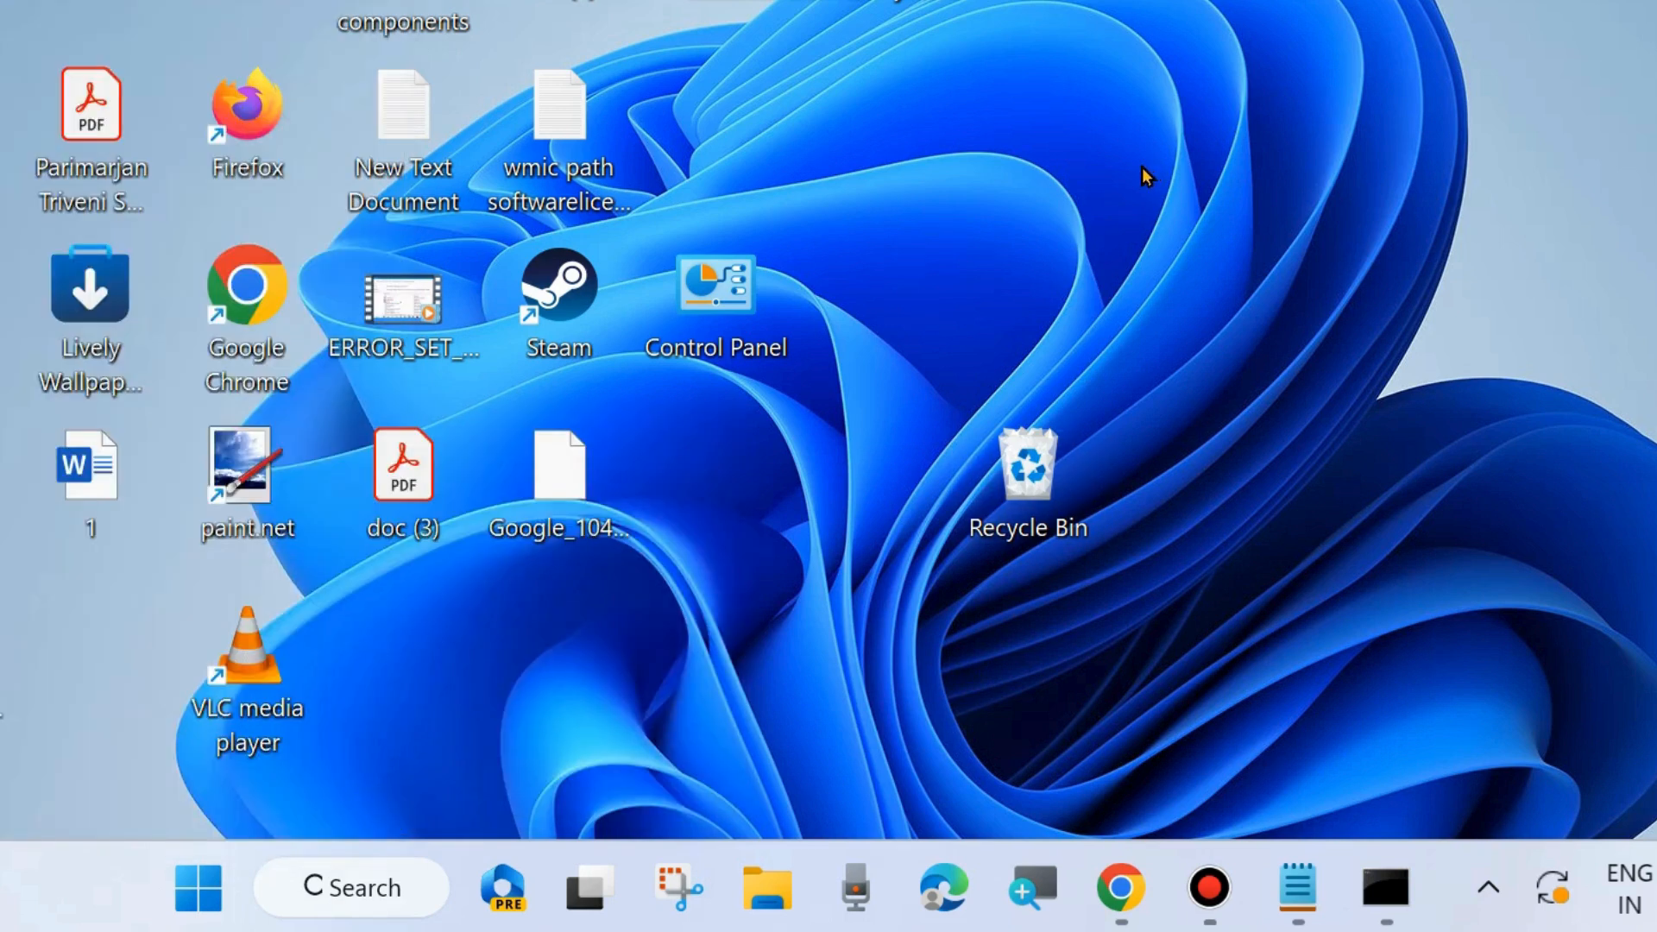
mouse_move(333, 794)
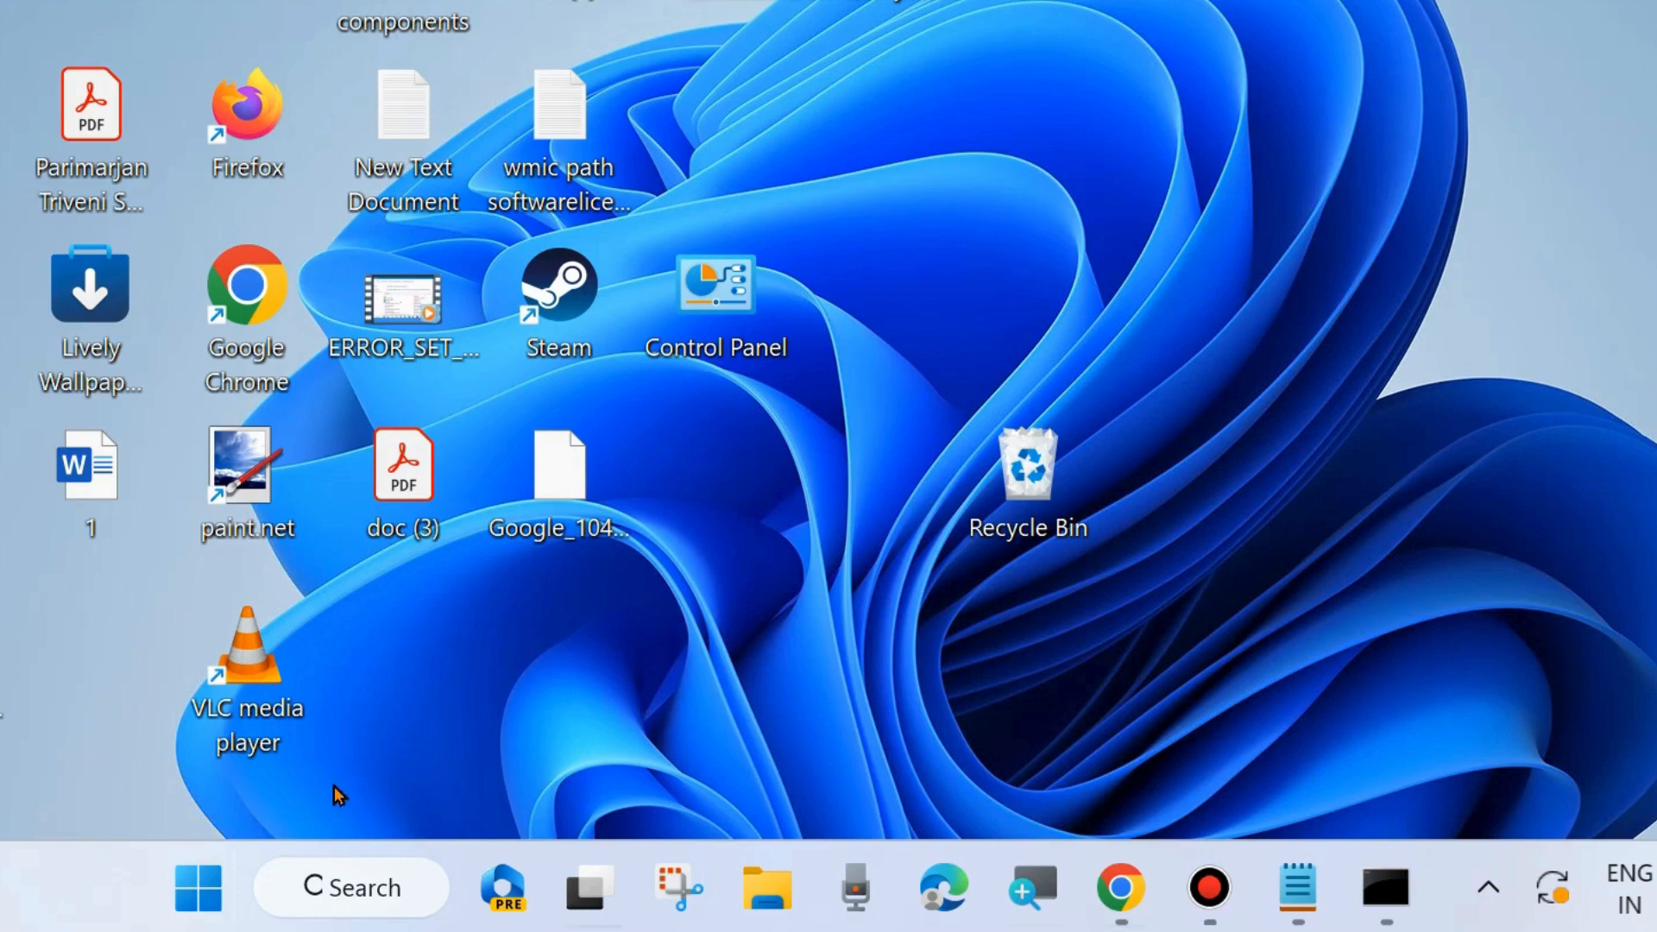
click(350, 887)
text(cmd)
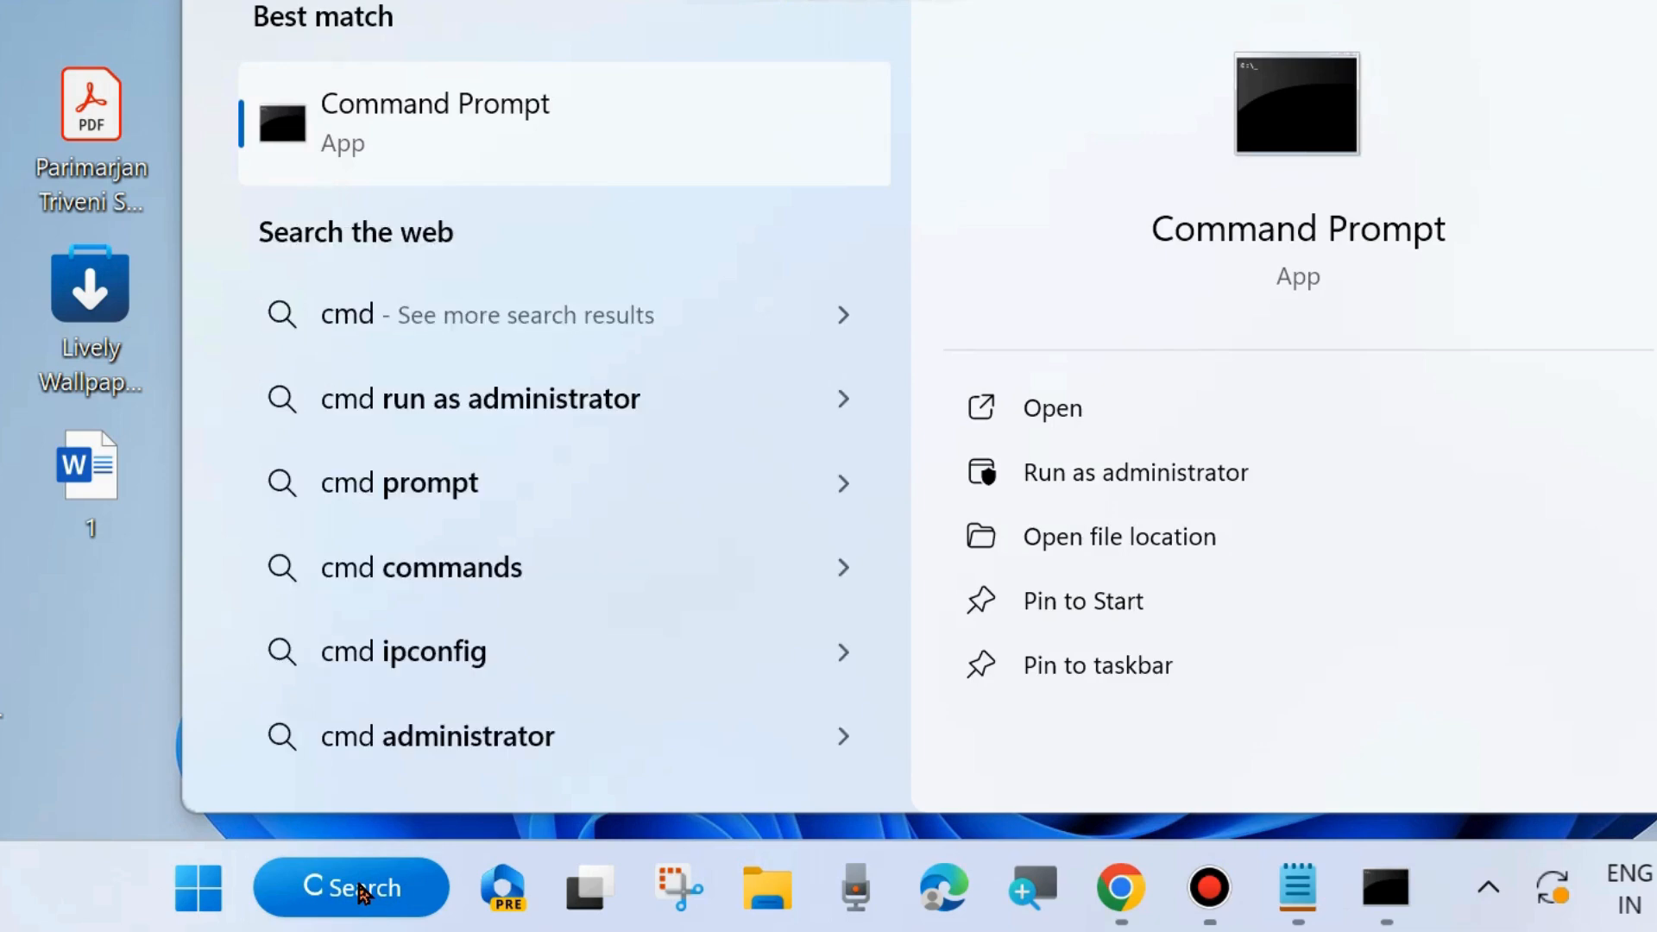
mouse_move(1329, 240)
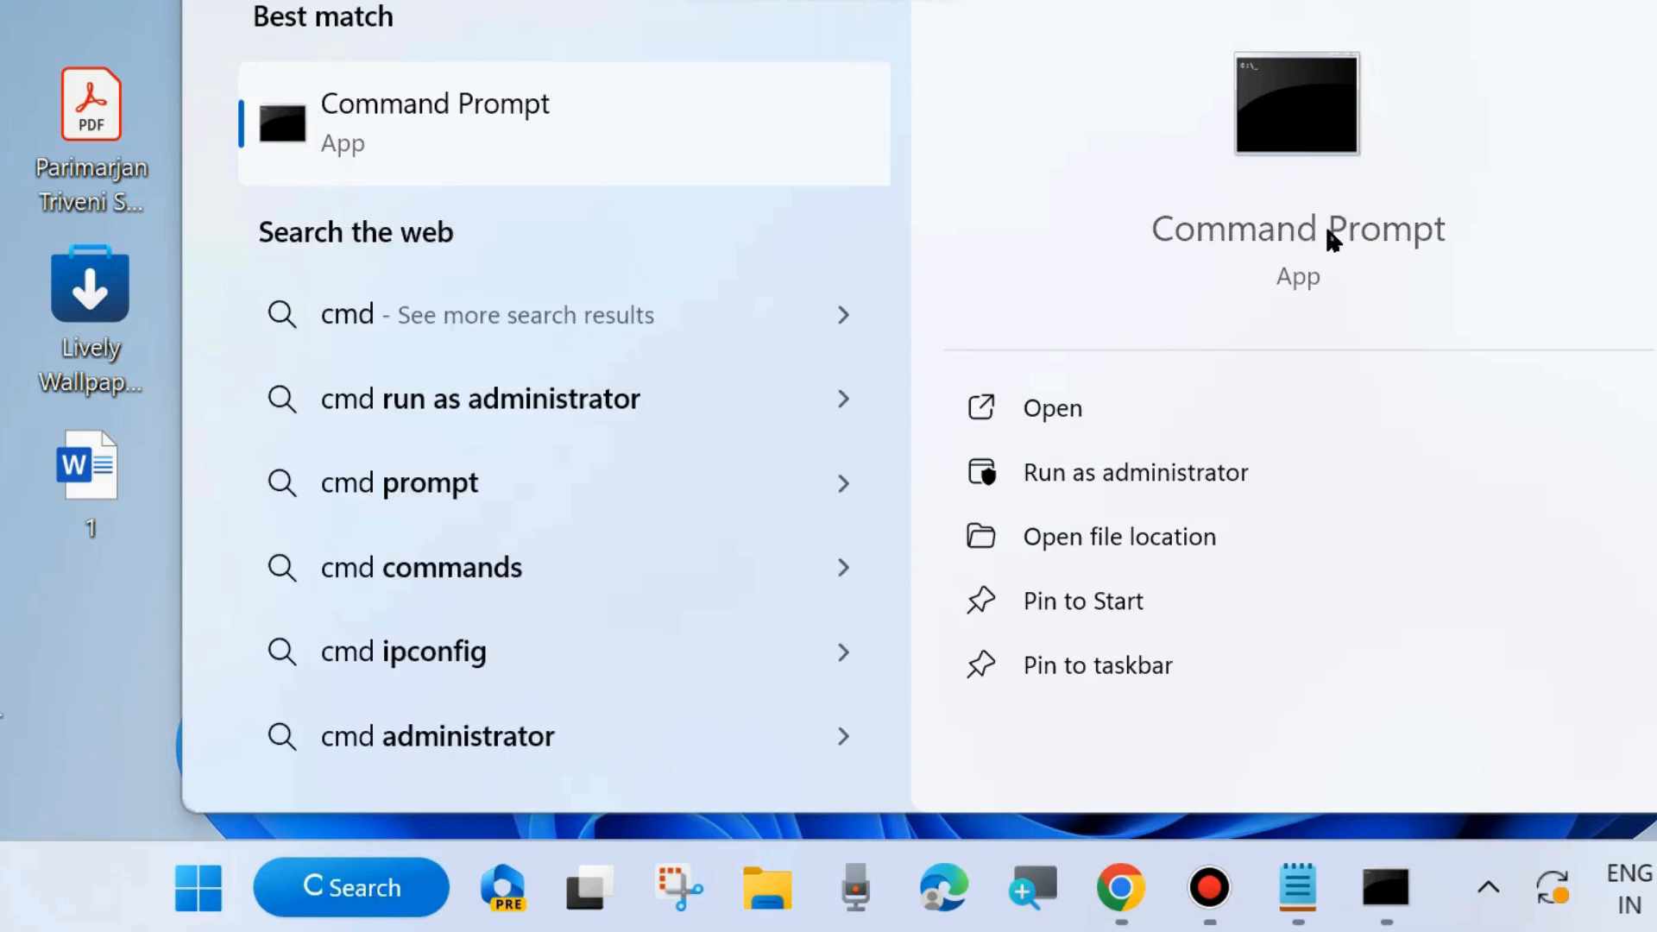
mouse_move(1119, 473)
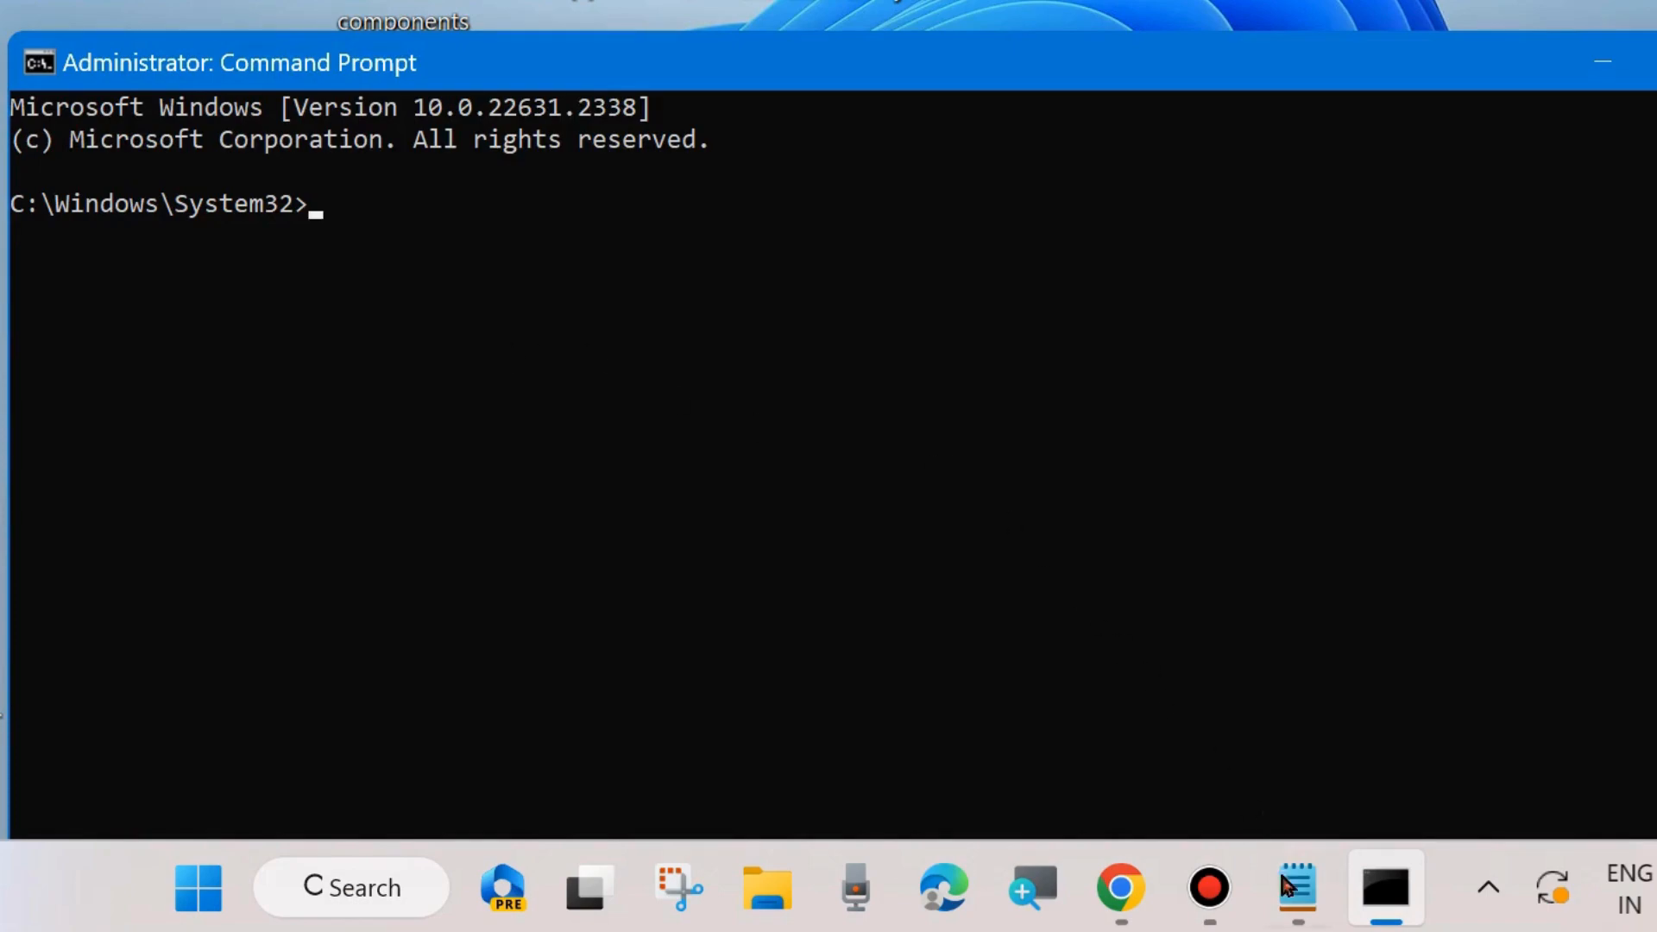
- Review the net stop service commands and the SoftwareDistribution rename command in the Notepad notes
click(1296, 887)
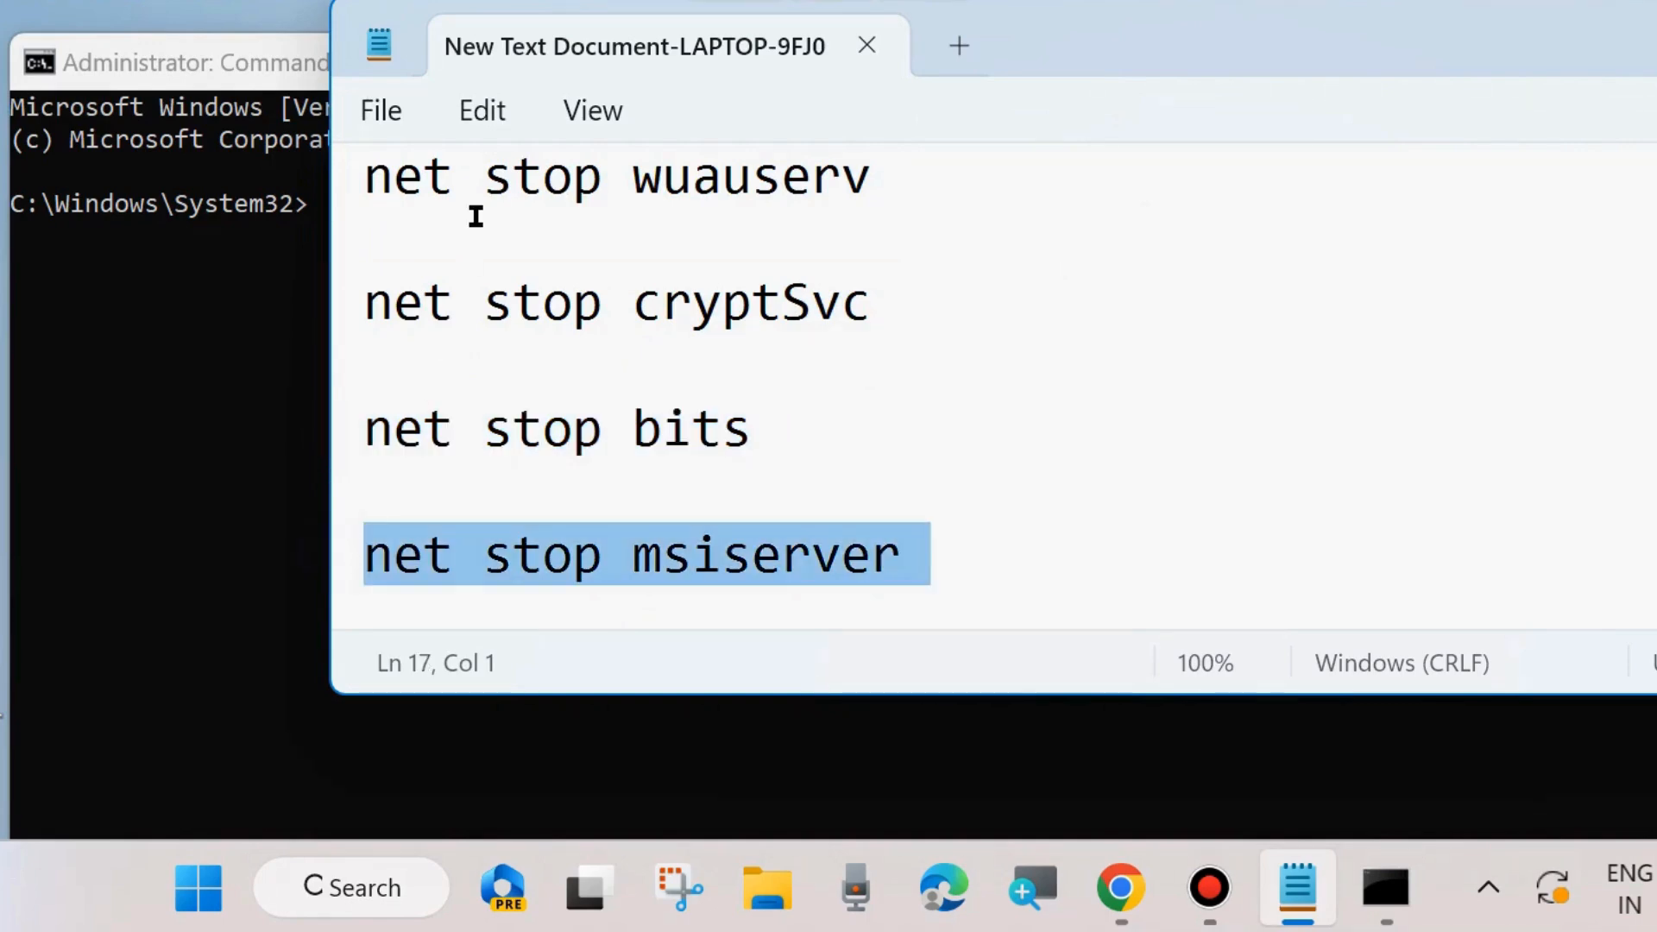
mouse_move(707, 502)
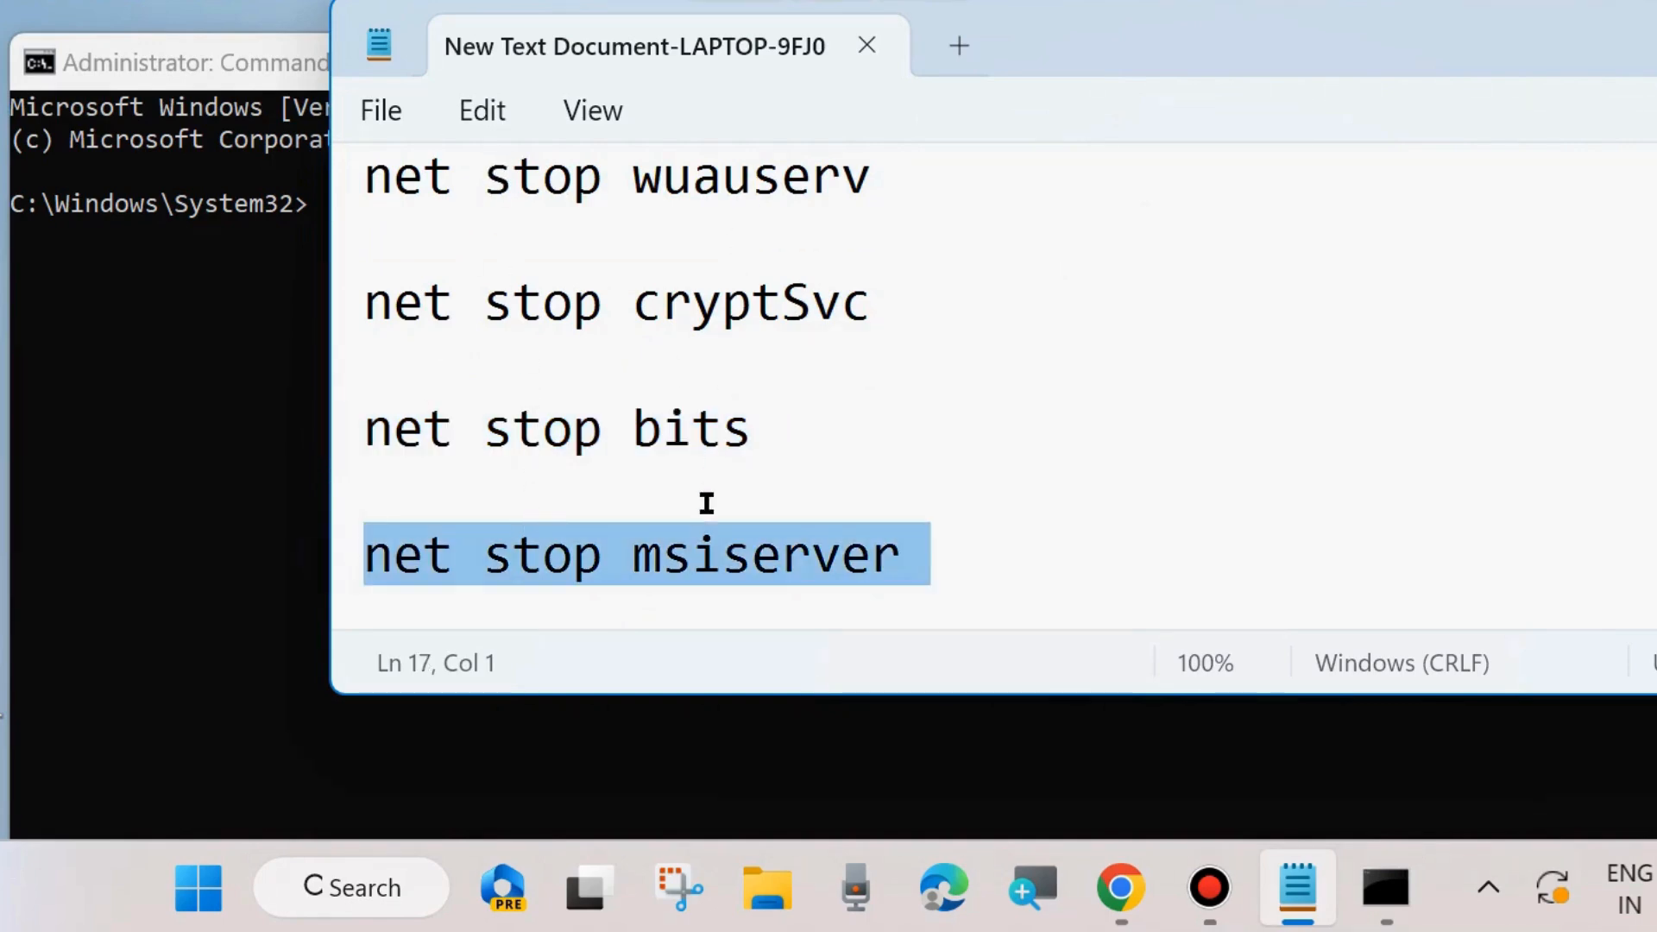
drag(634, 45, 994, 53)
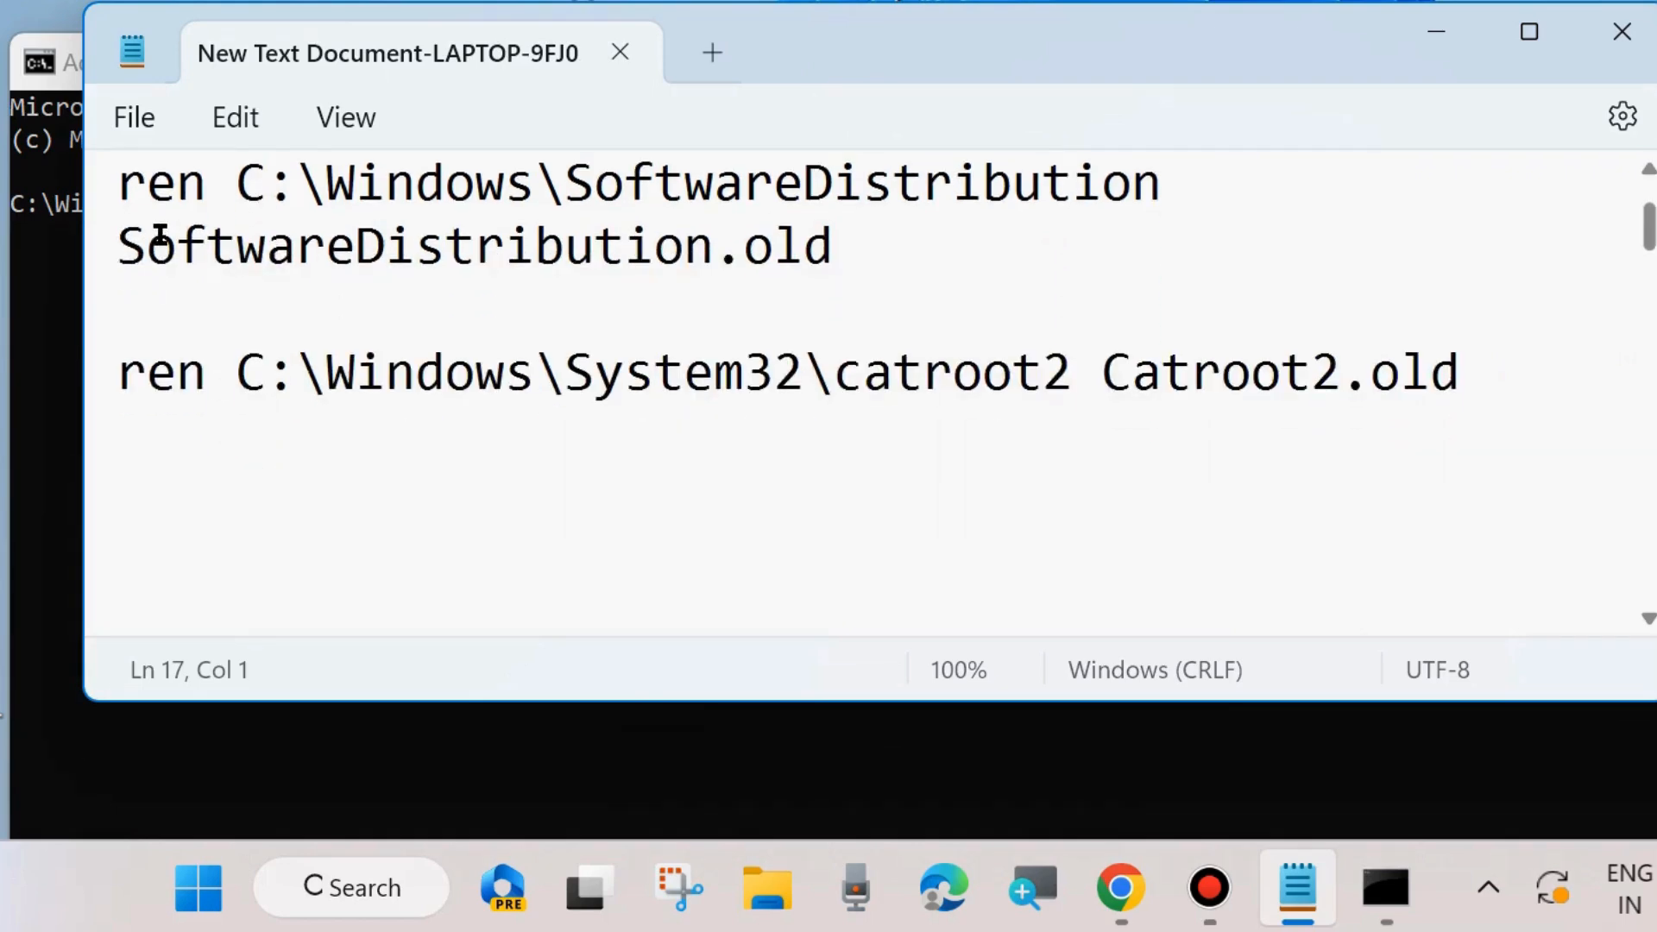
drag(120, 183, 831, 246)
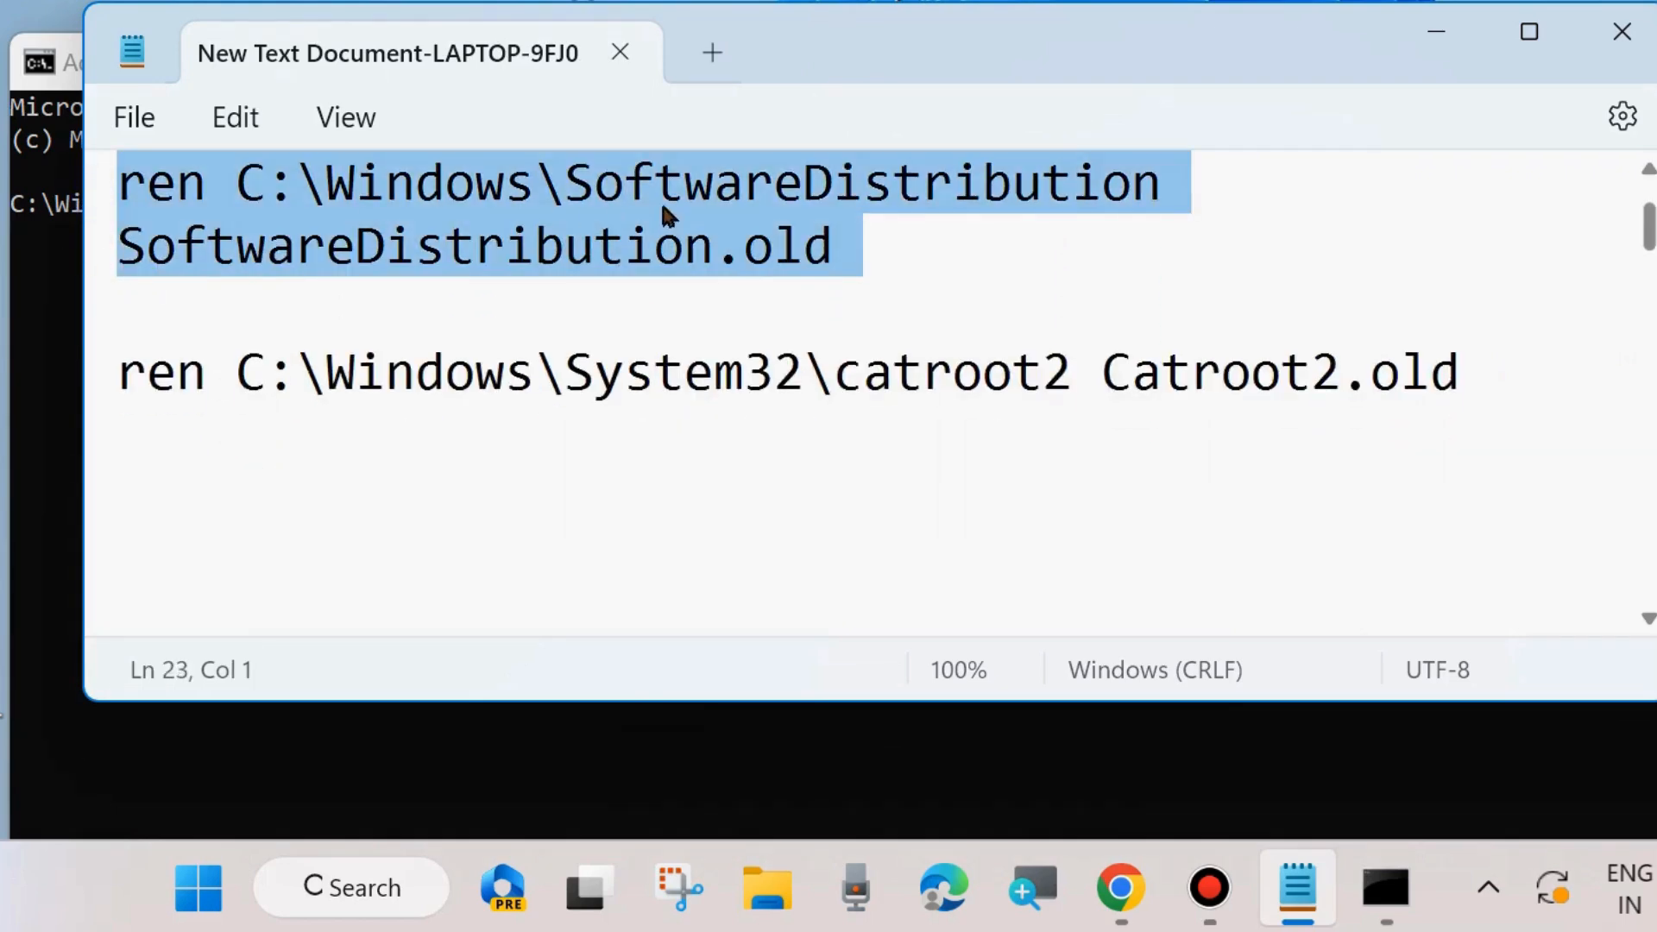
click(718, 247)
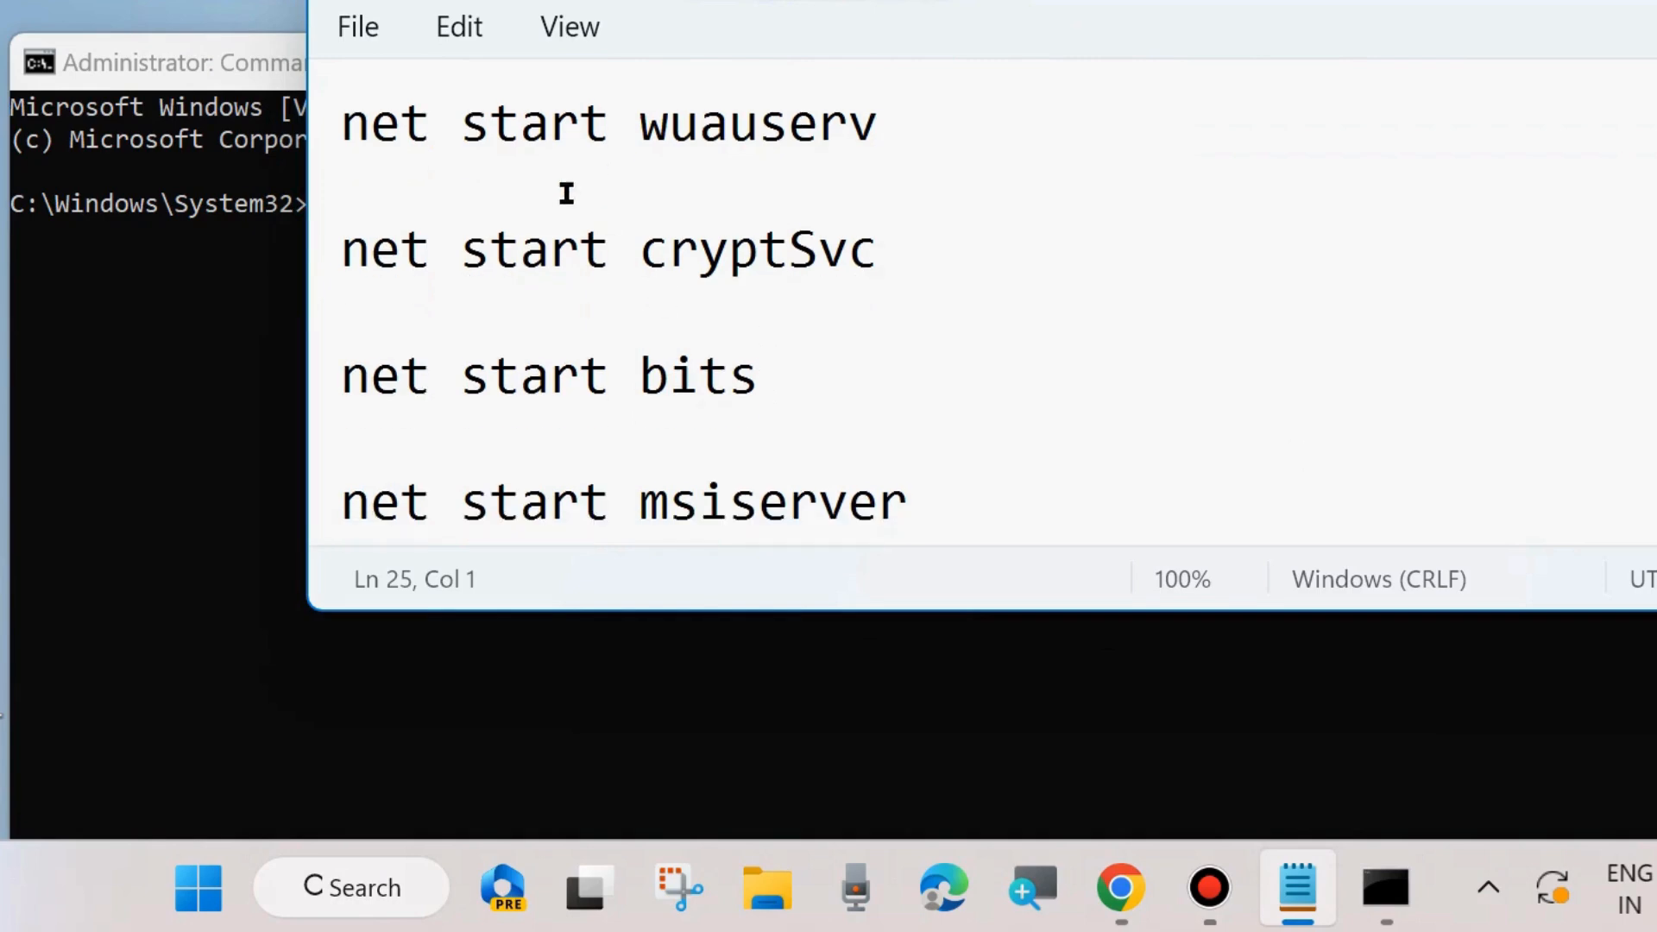
- Review the net start command line and position the notes beside the Command Prompt
triple_click(613, 248)
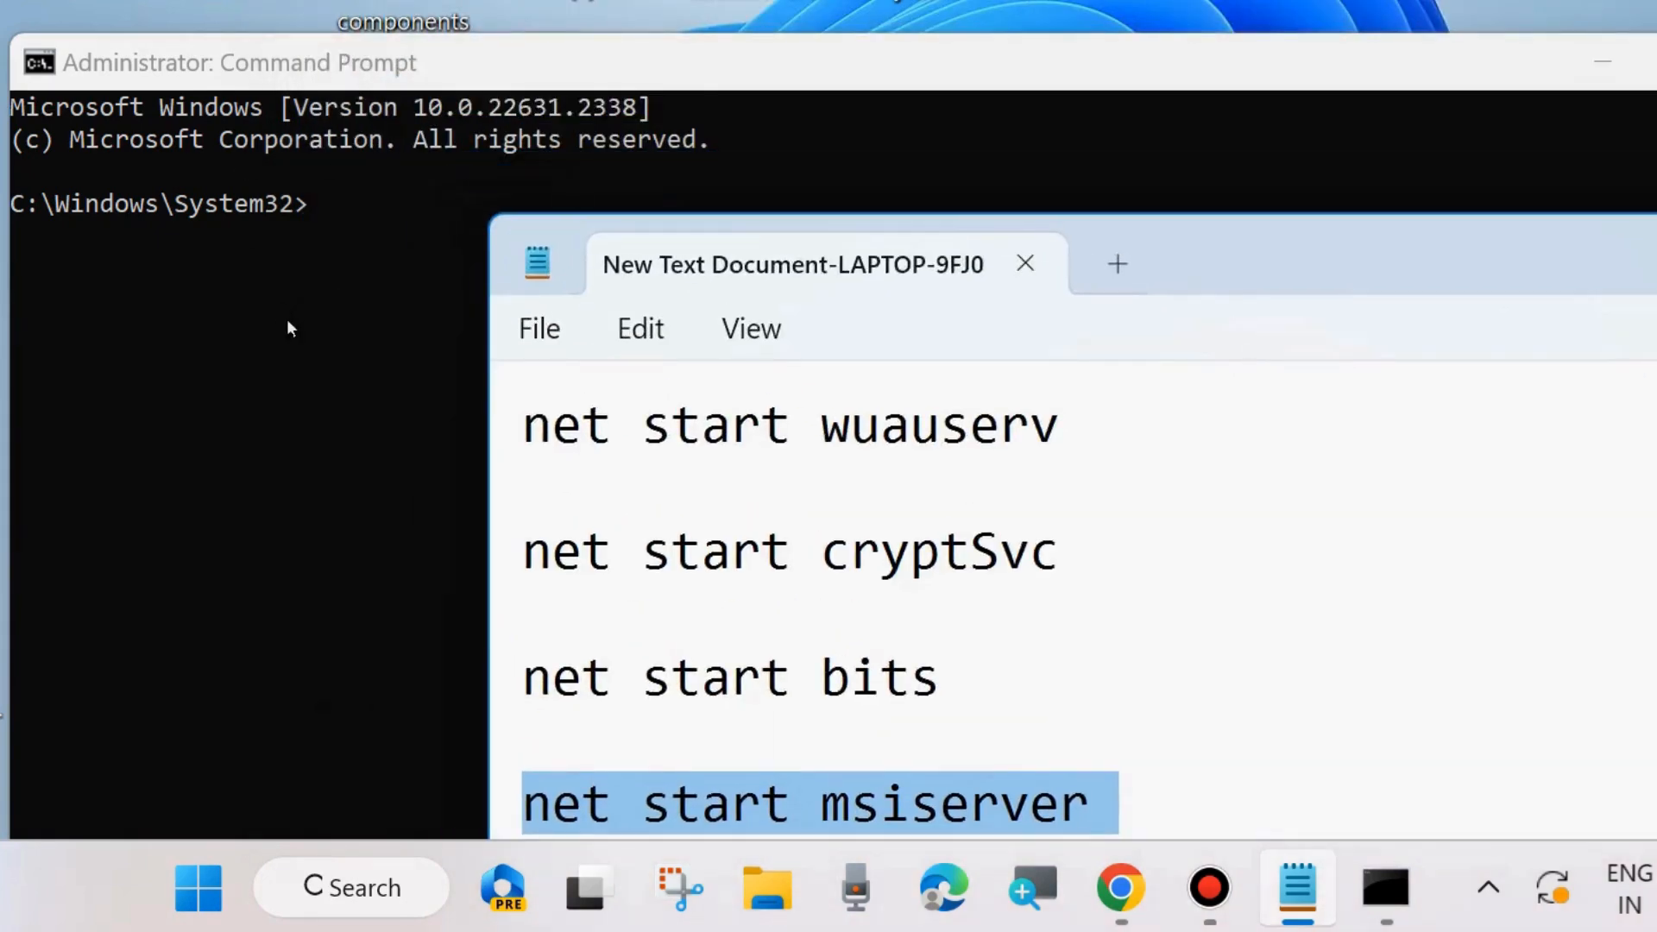
drag(792, 264, 454, 228)
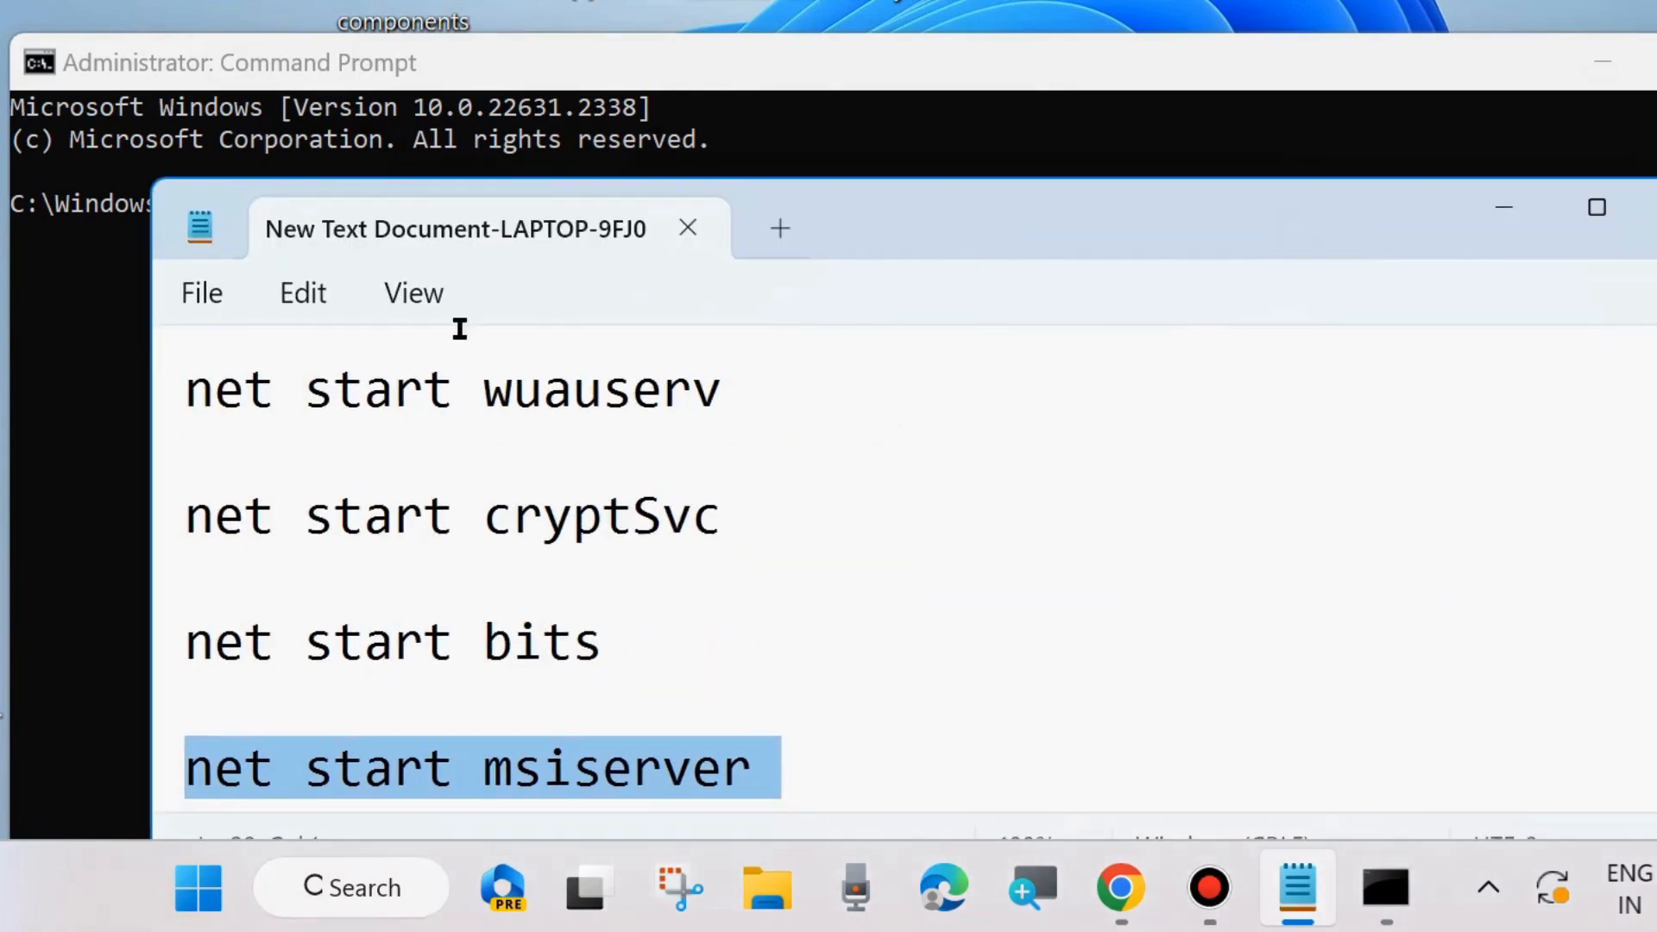
mouse_move(1505, 422)
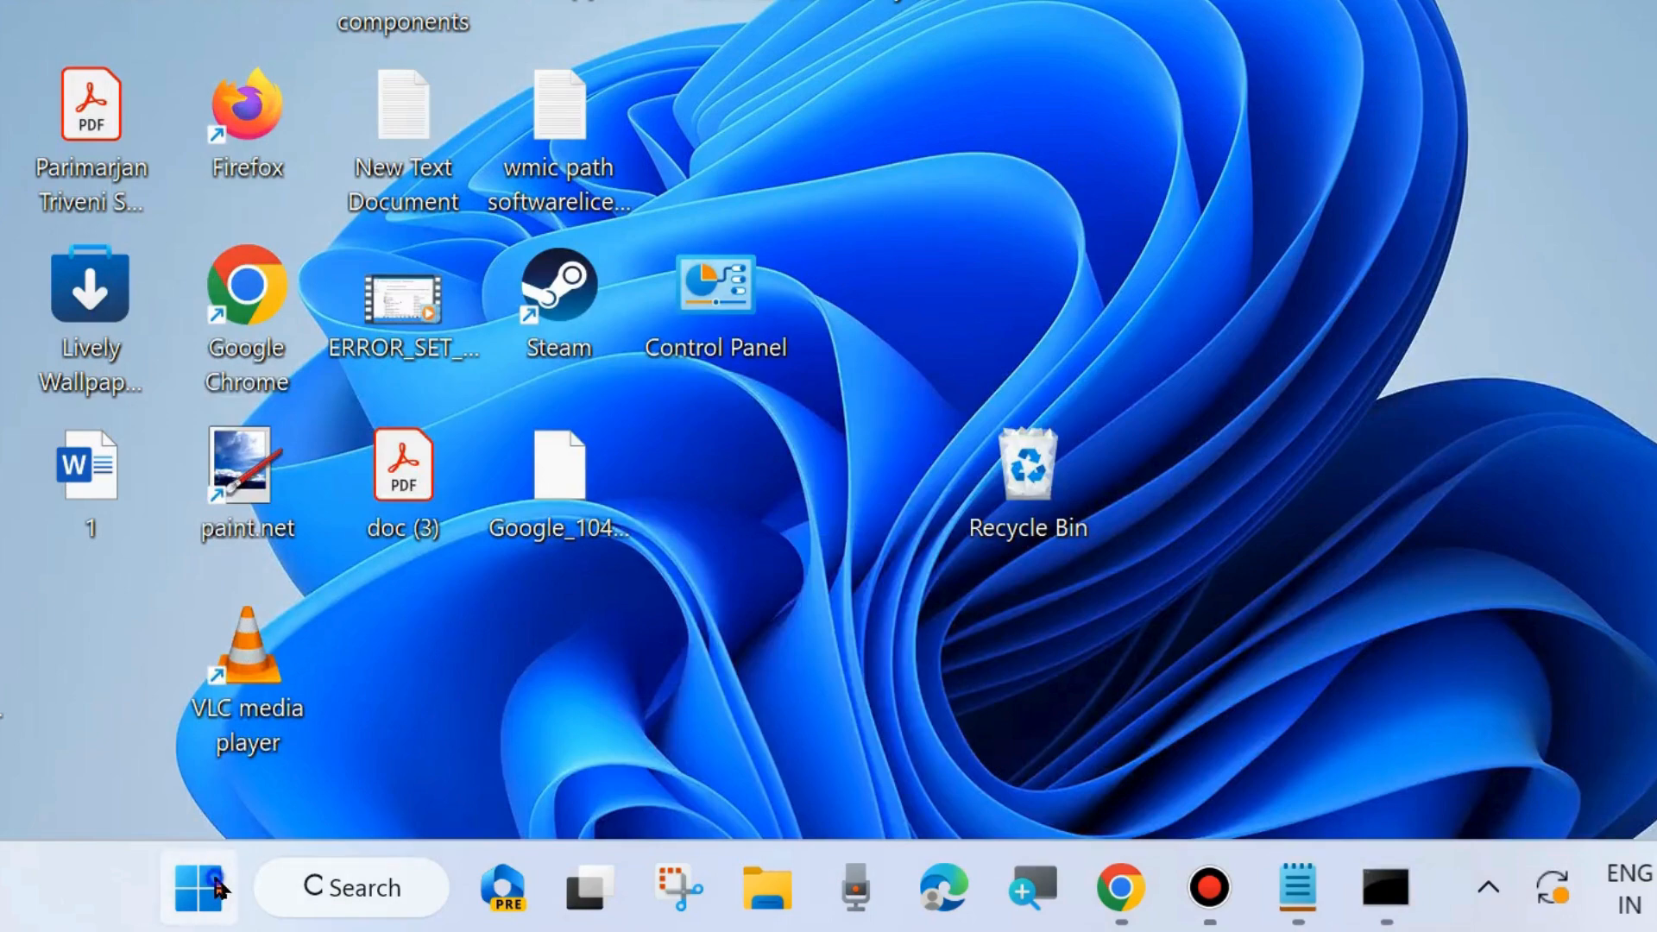
- Show the Shut down or sign out submenu from the Start quick links
right_click(198, 888)
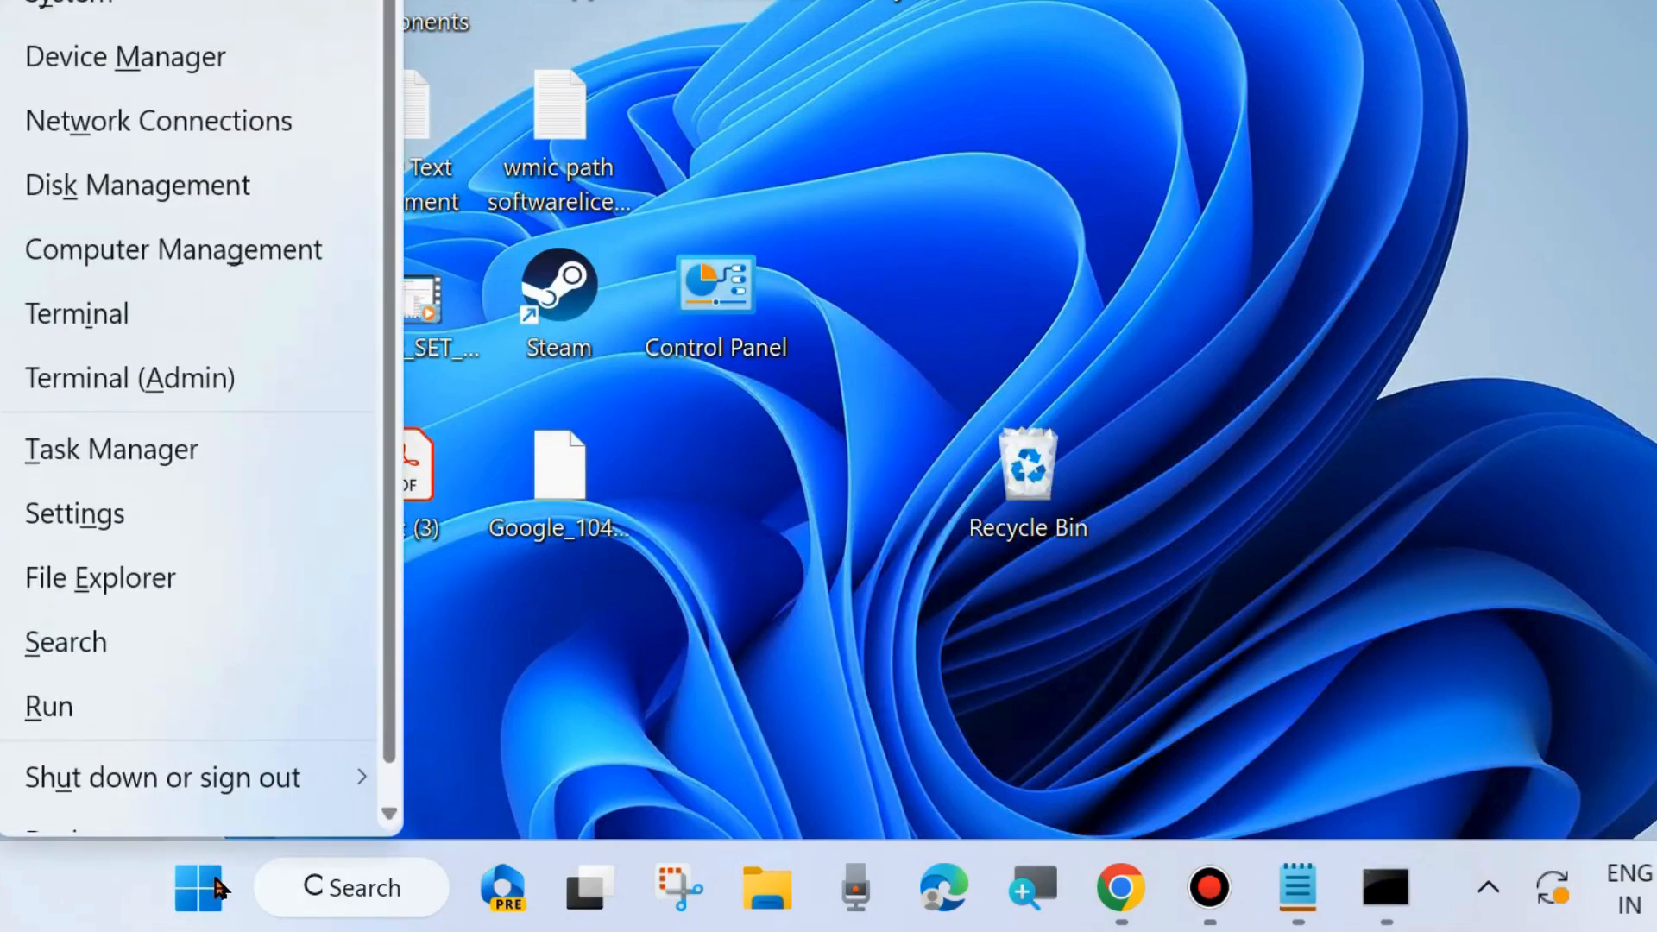
click(161, 777)
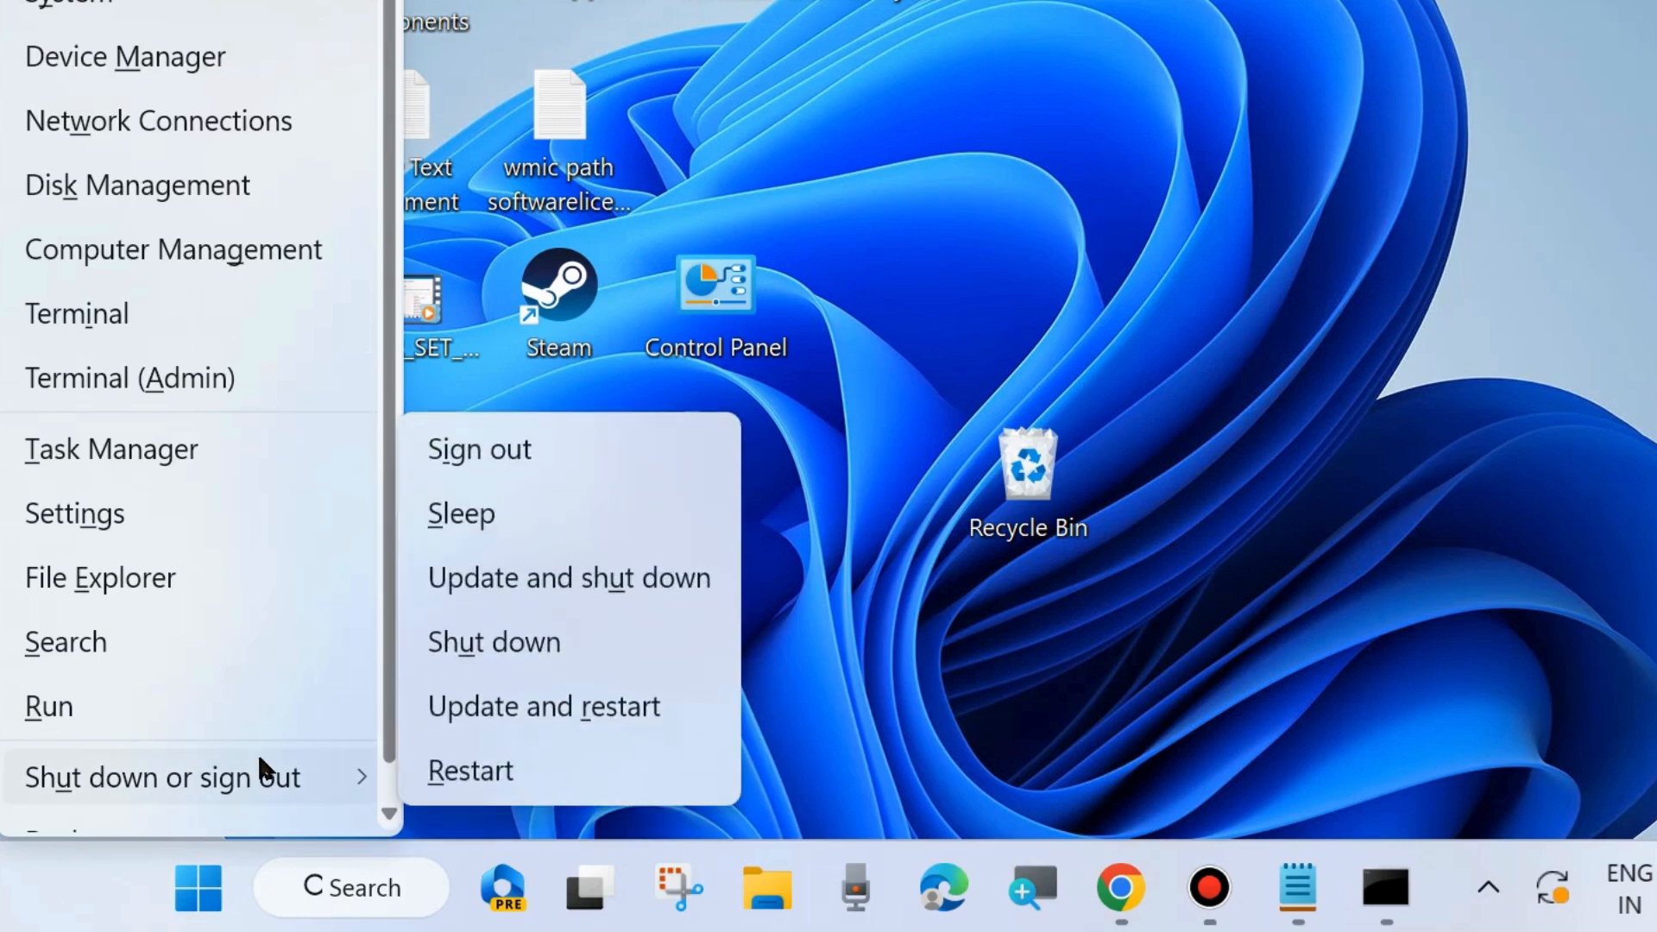